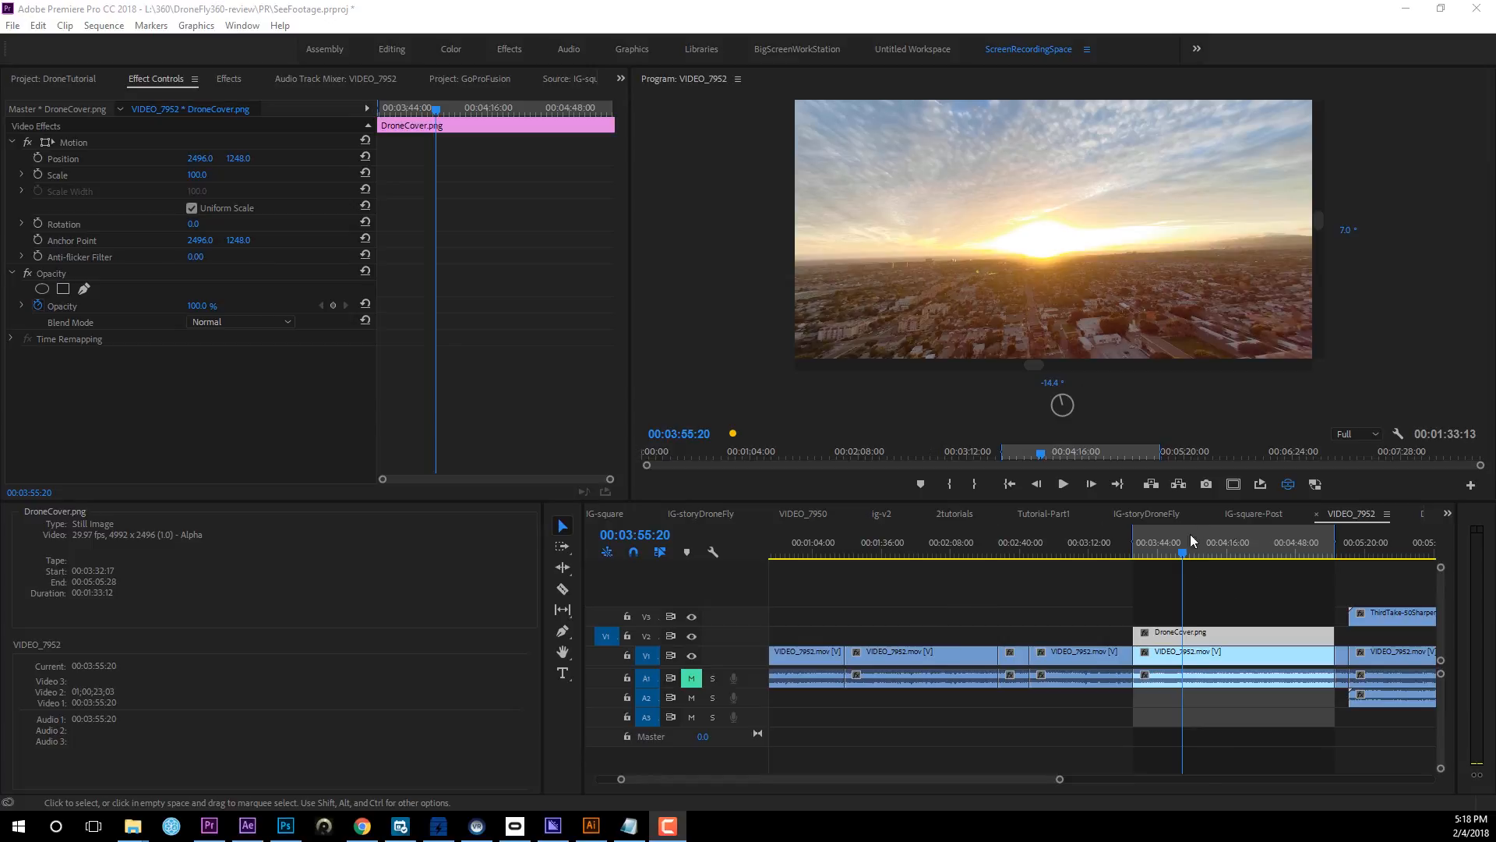
Turn VR Video Display off so the full equirectangular 360 frame shows in the Program Monitor.
{"action": "left_click", "coordinate": [1166, 542]}
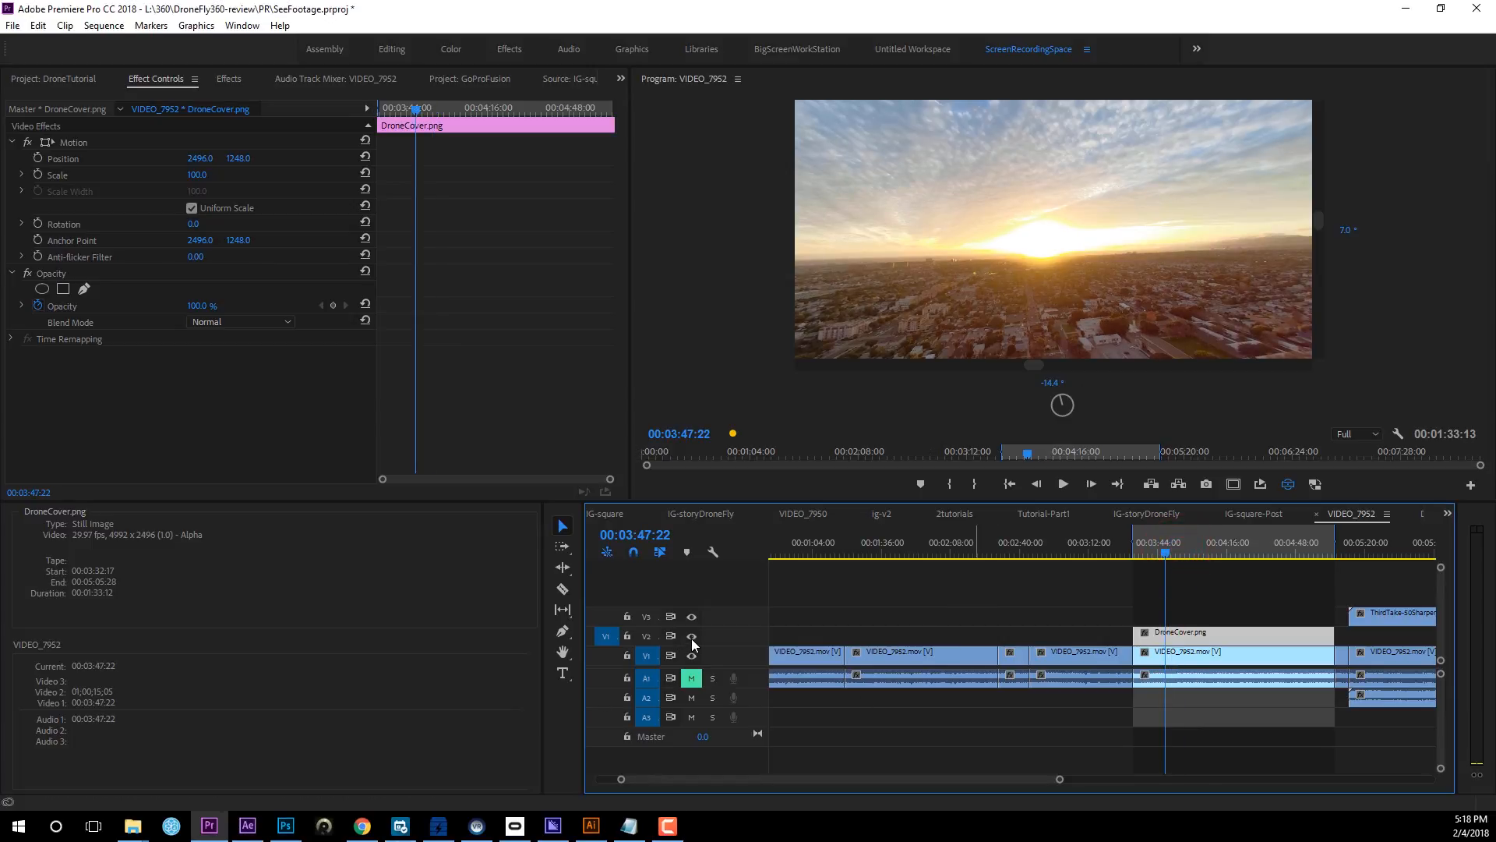
{"action": "left_click", "coordinate": [1162, 542]}
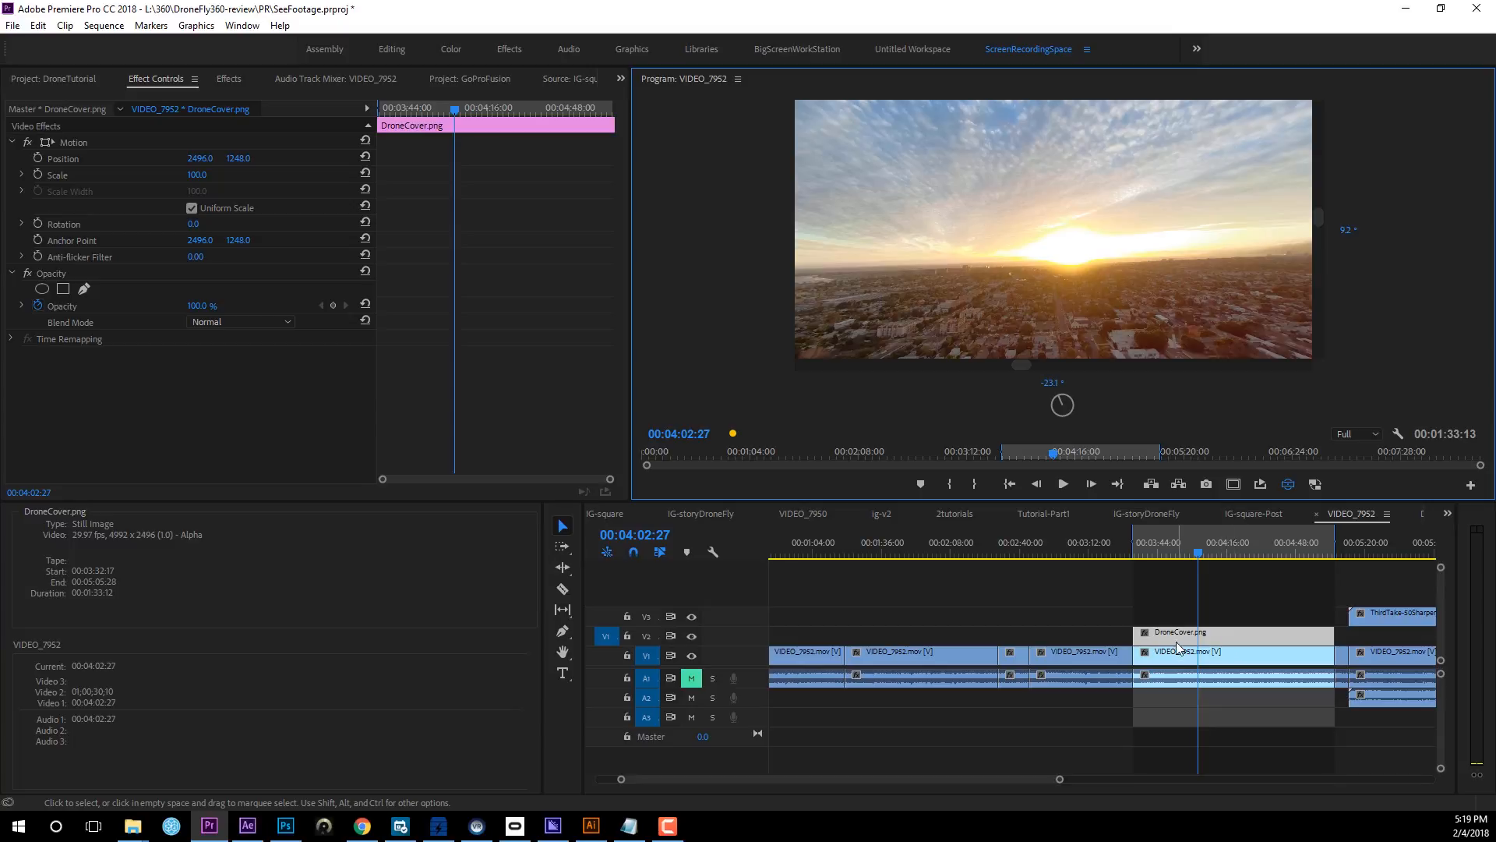
{"action": "left_click", "coordinate": [690, 656]}
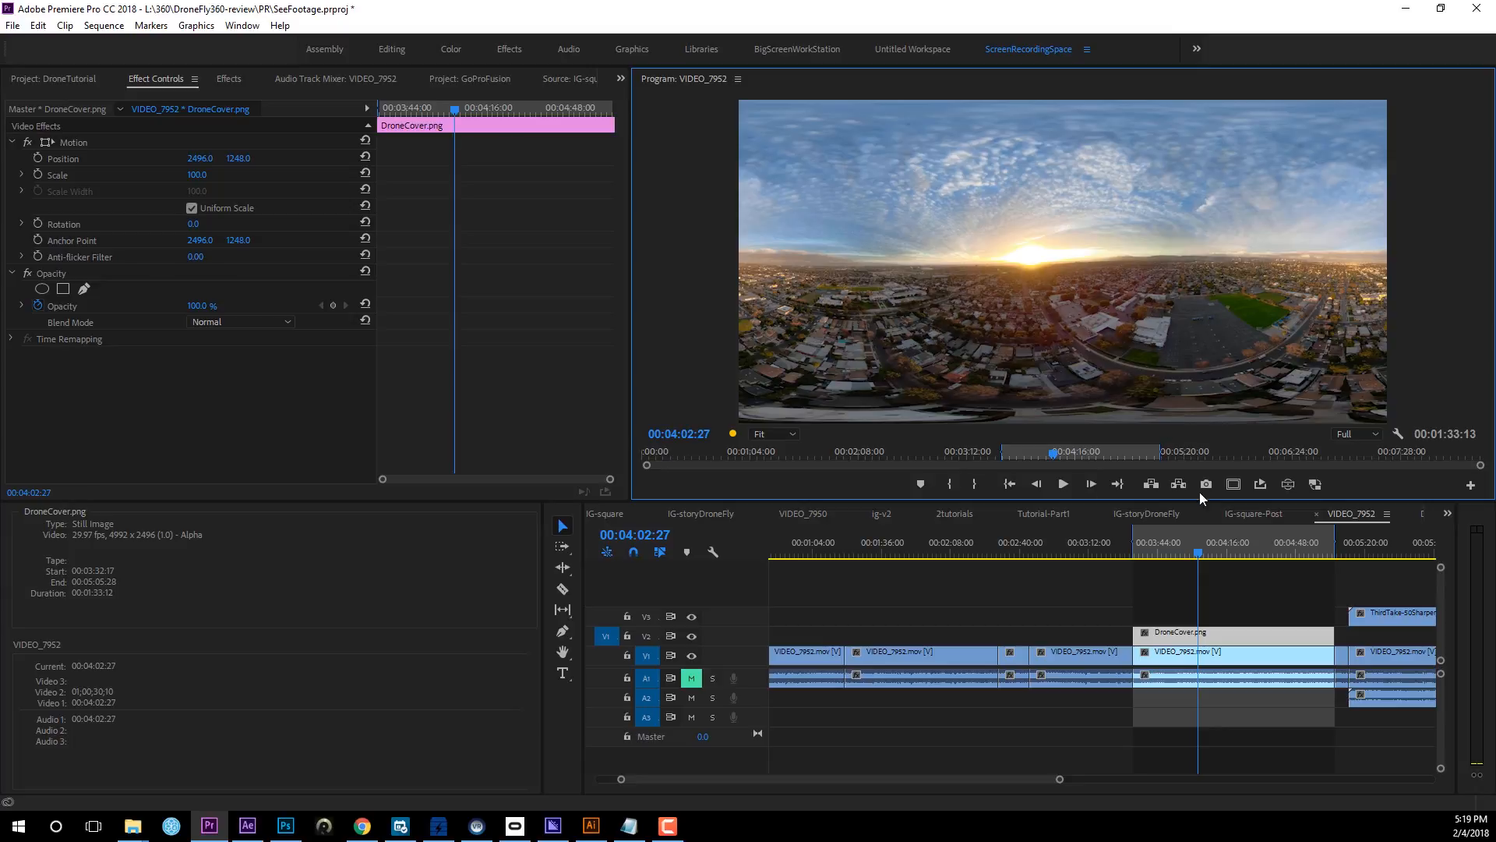
At 04:23:14 hide the DroneCover.png on V2 to reveal the drone and start Export Frame.
{"action": "left_click", "coordinate": [1205, 550]}
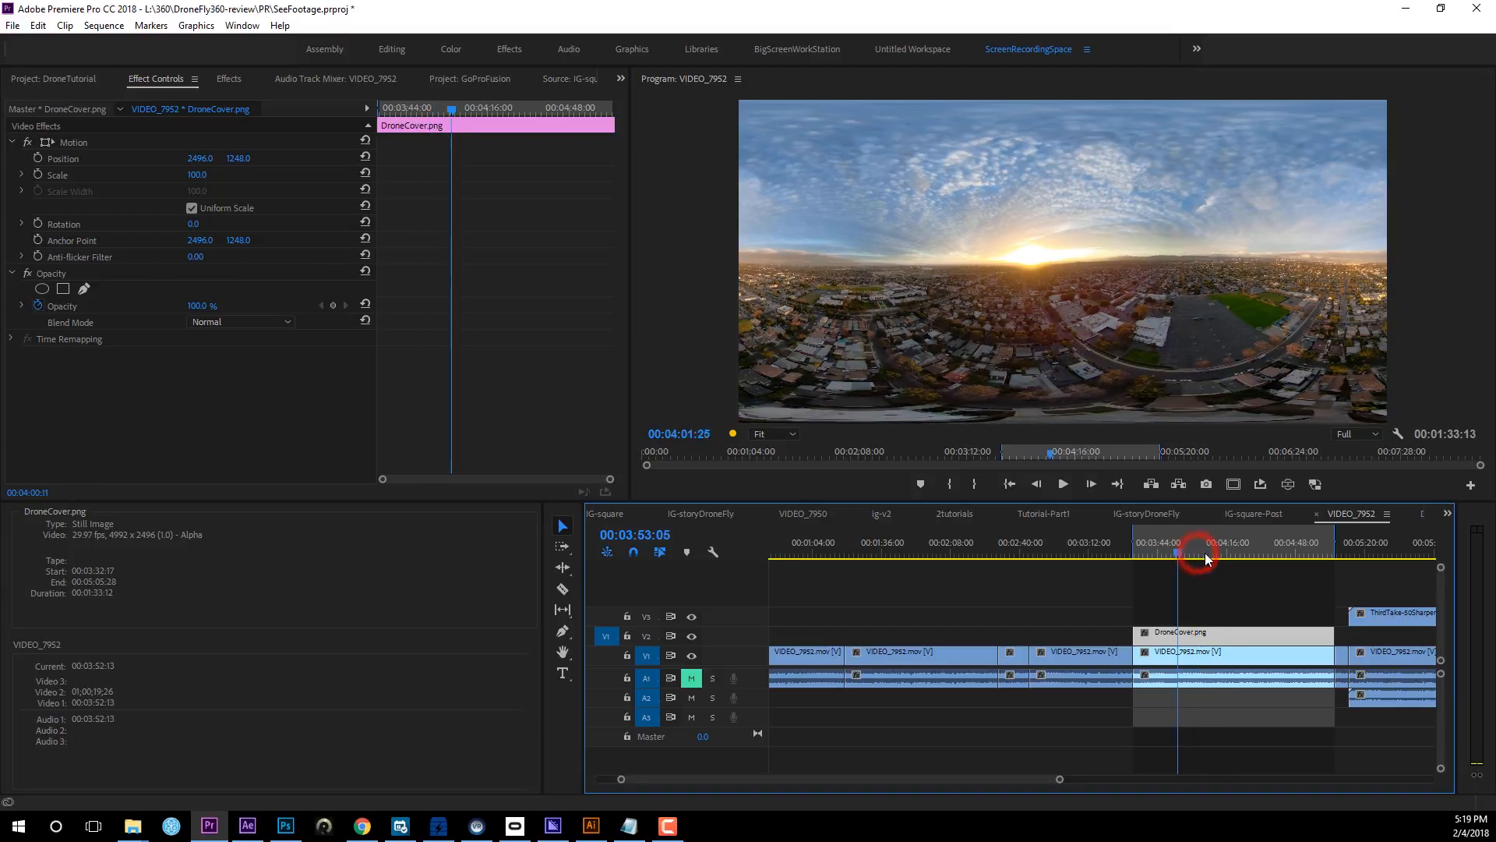
{"action": "left_click", "coordinate": [1243, 542]}
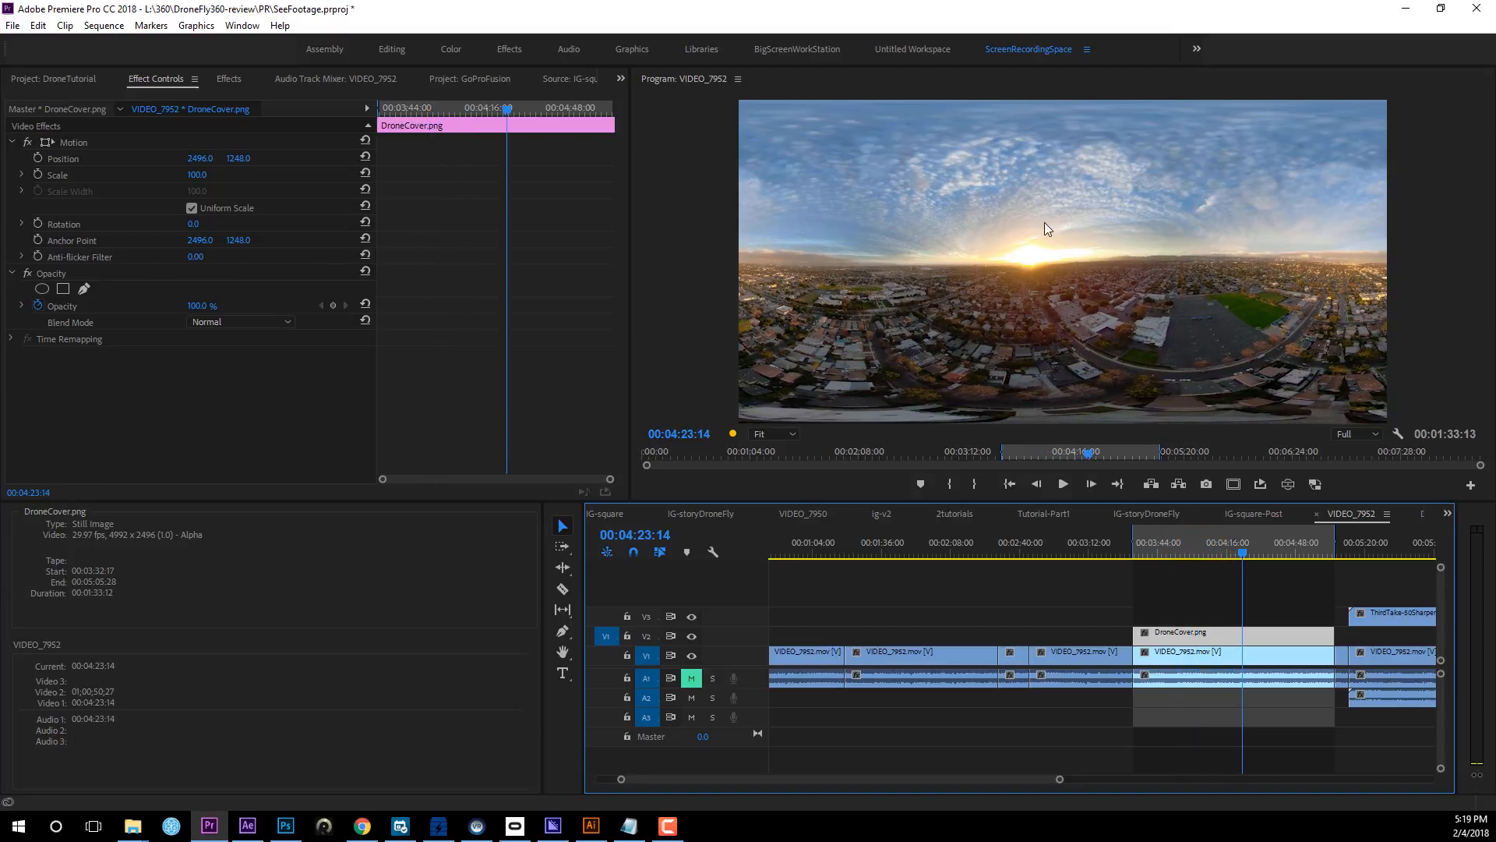
{"action": "mouse_move", "coordinate": [871, 129]}
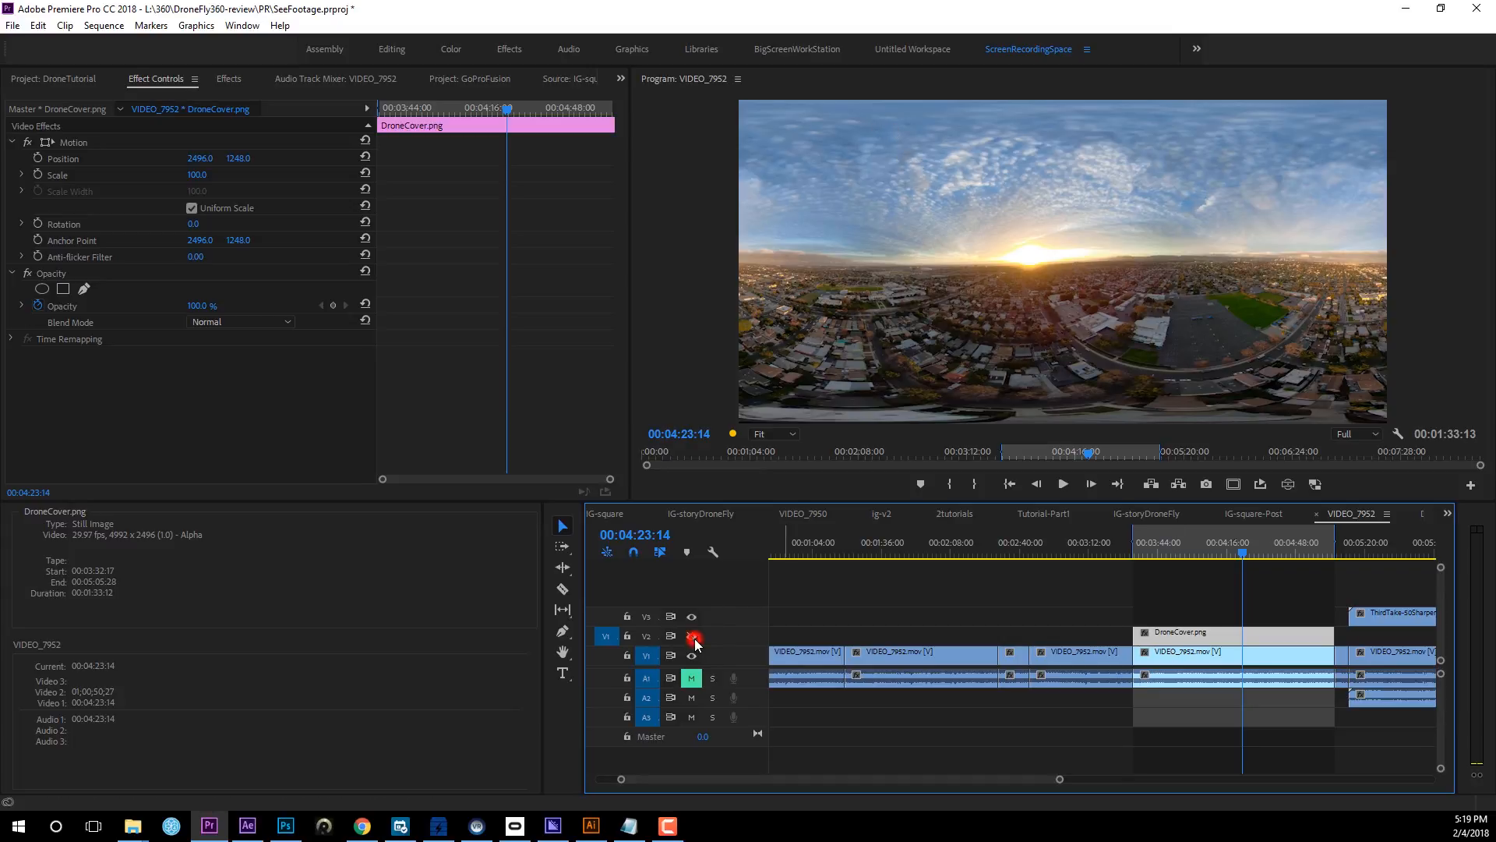
{"action": "left_click", "coordinate": [692, 636]}
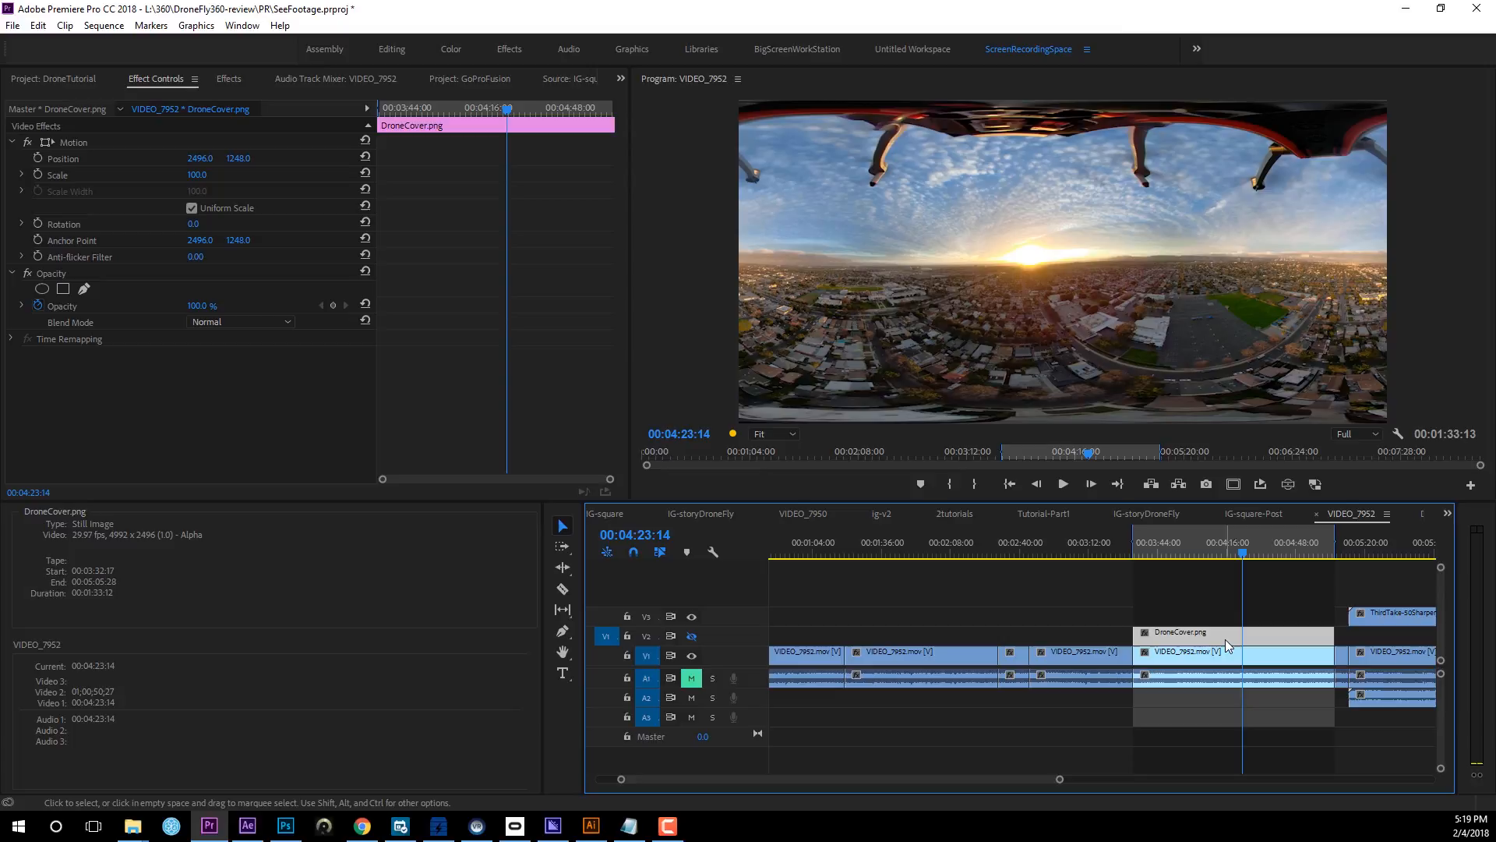
{"action": "mouse_move", "coordinate": [876, 401]}
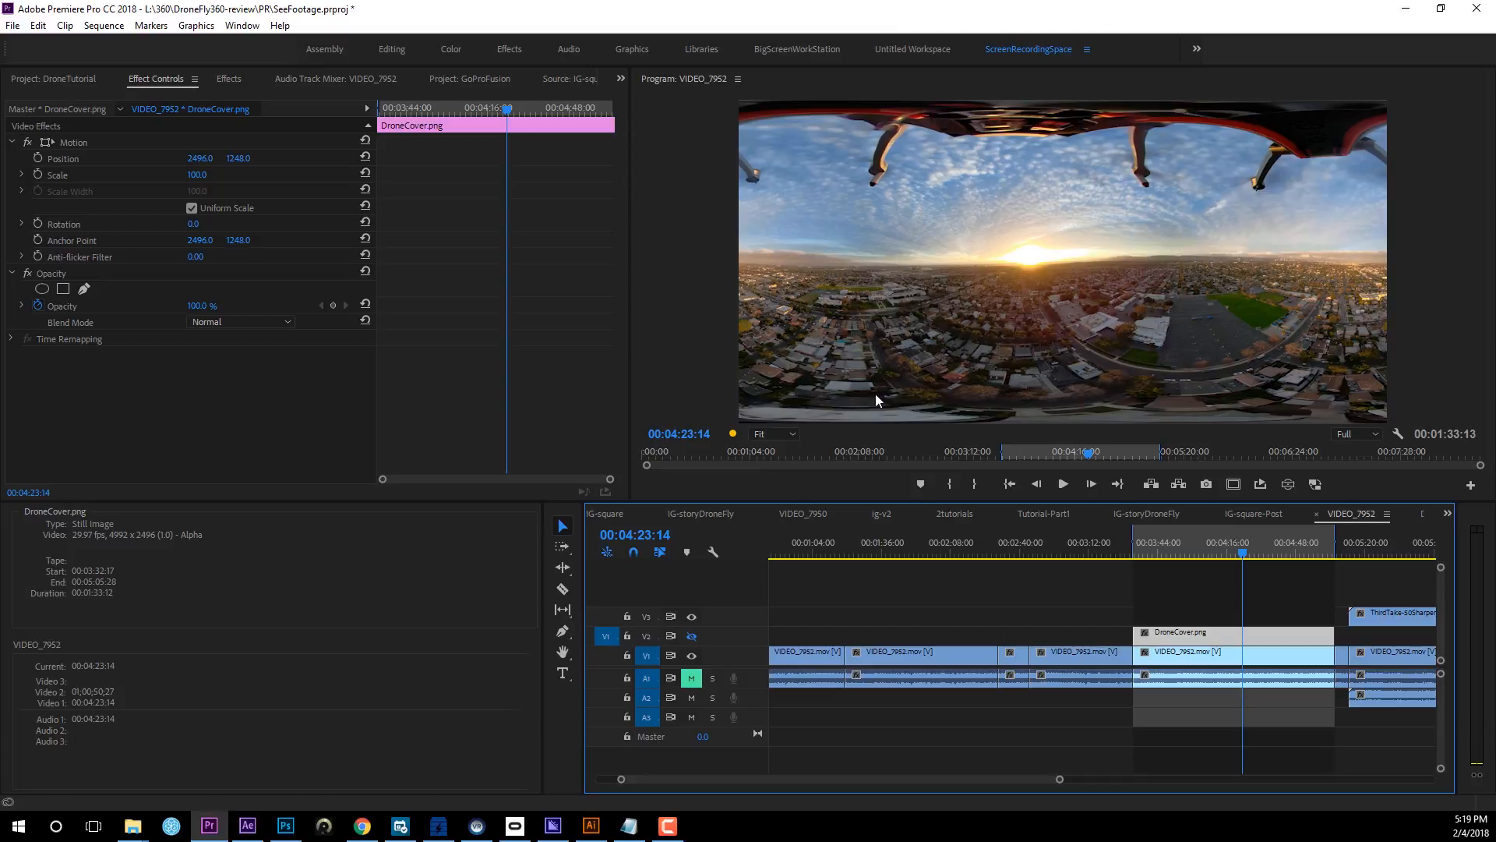
{"action": "mouse_move", "coordinate": [1044, 346]}
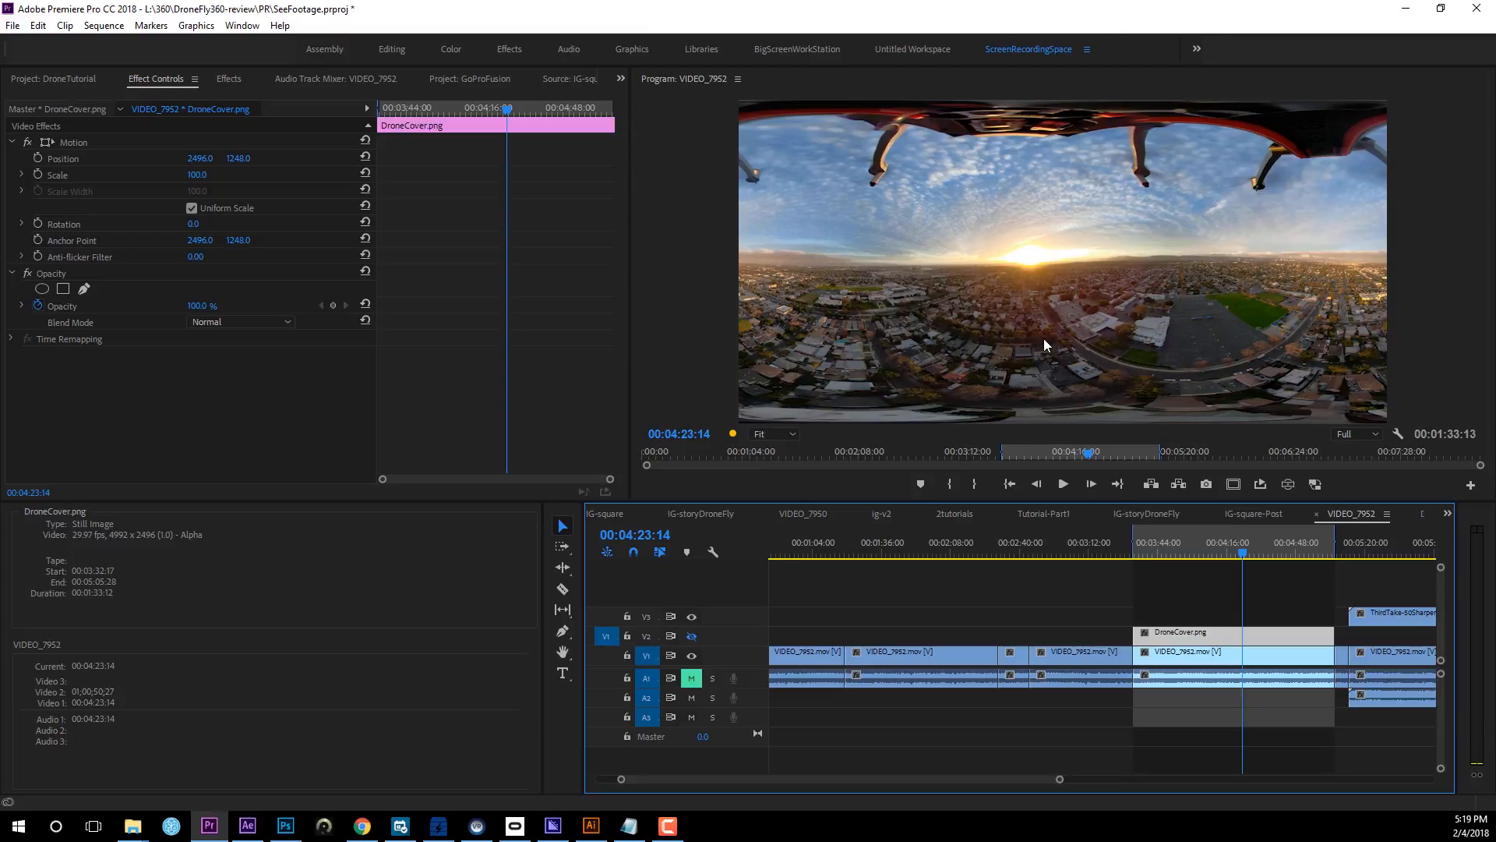
{"action": "mouse_move", "coordinate": [1315, 485]}
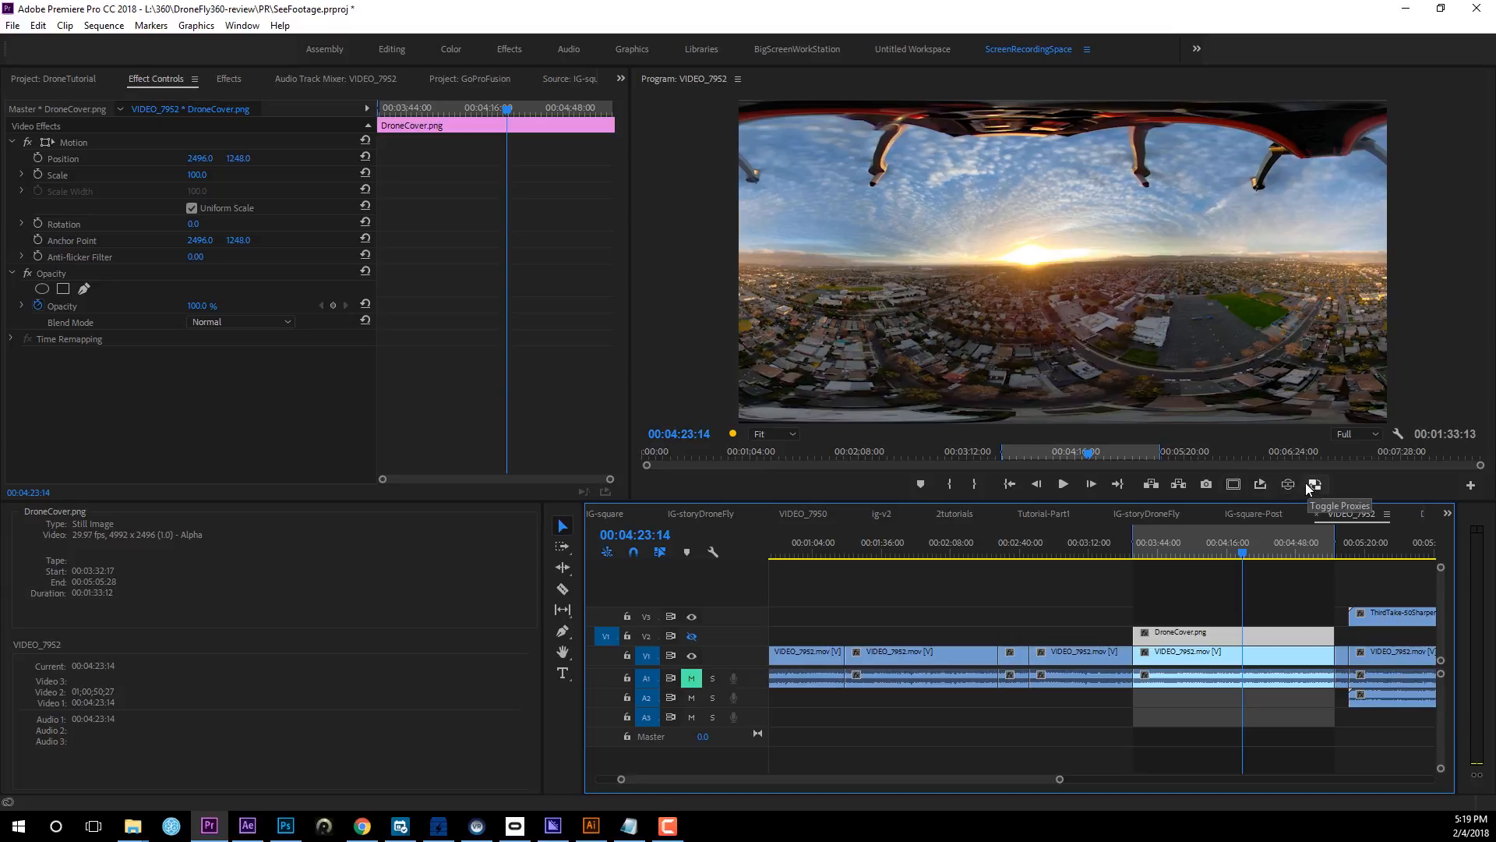
{"action": "mouse_move", "coordinate": [1205, 483]}
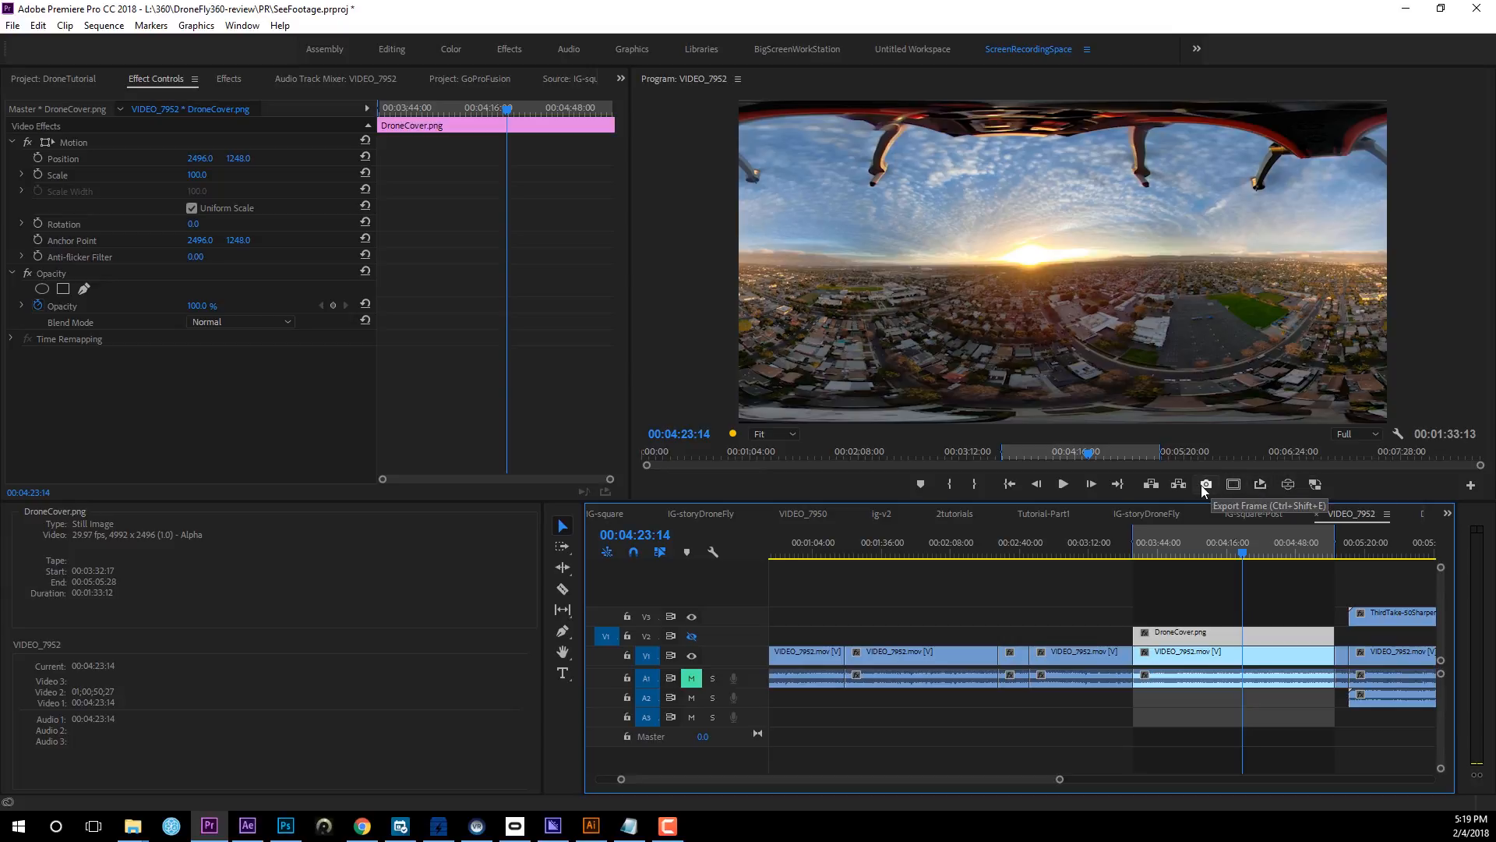
{"action": "left_click", "coordinate": [1205, 483]}
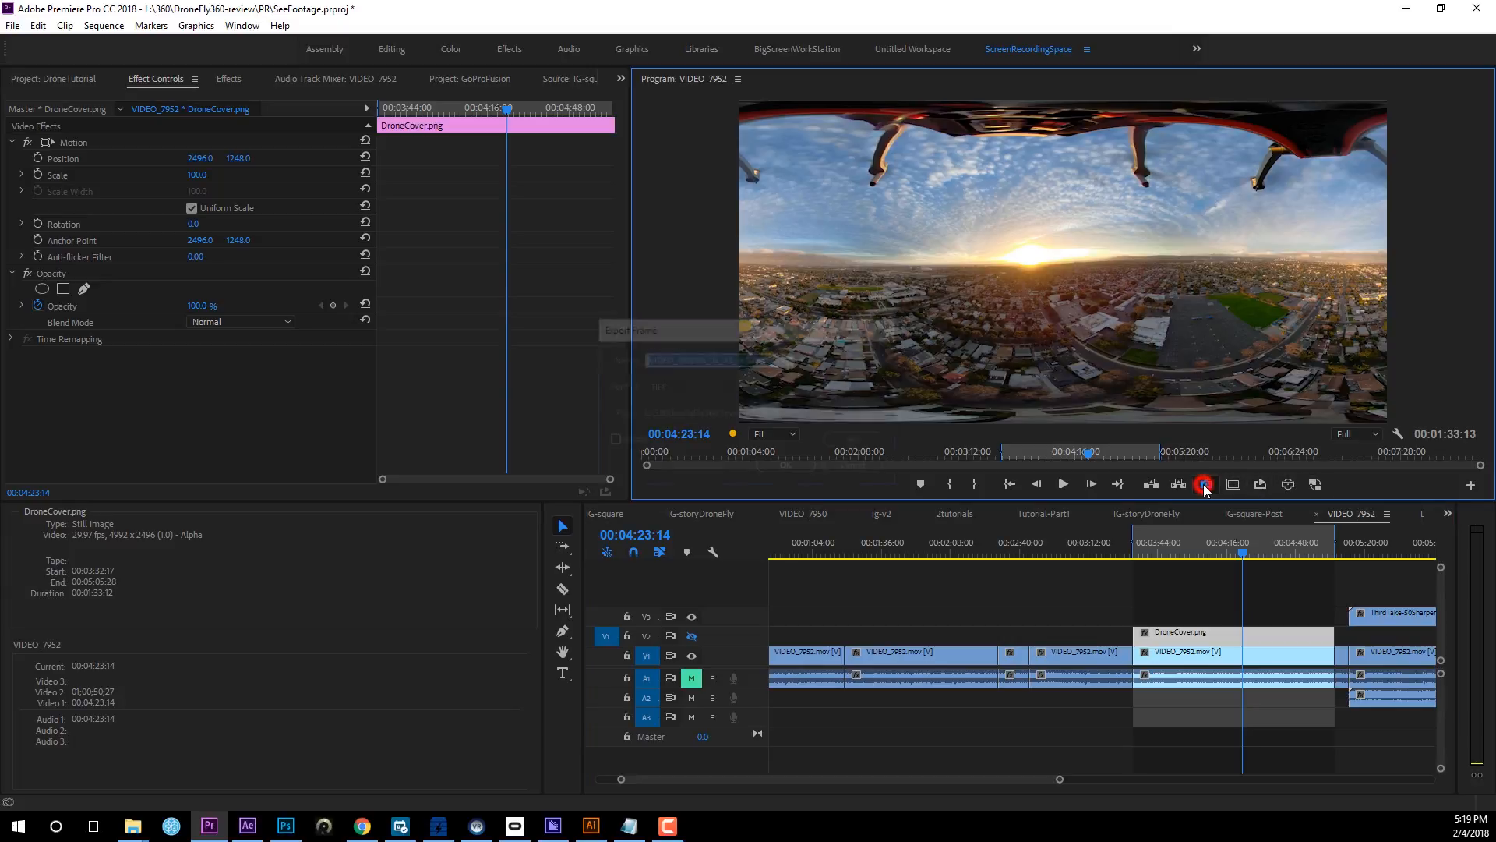
Export the frame as a TIFF still into L:\360\DroneFly360-review\Cover.
{"action": "left_click", "coordinate": [1205, 483]}
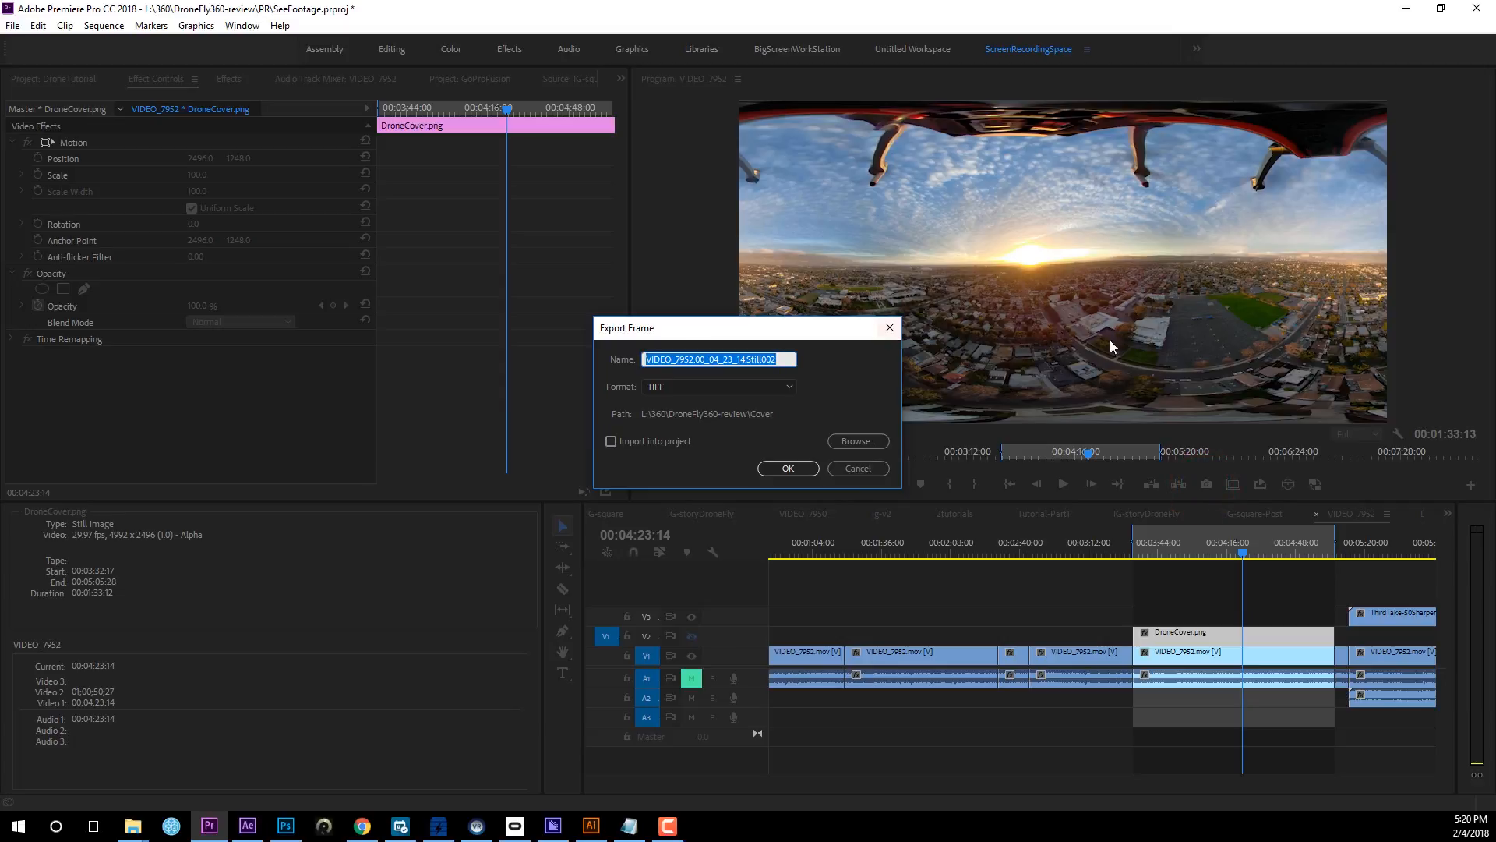
{"action": "mouse_move", "coordinate": [707, 401]}
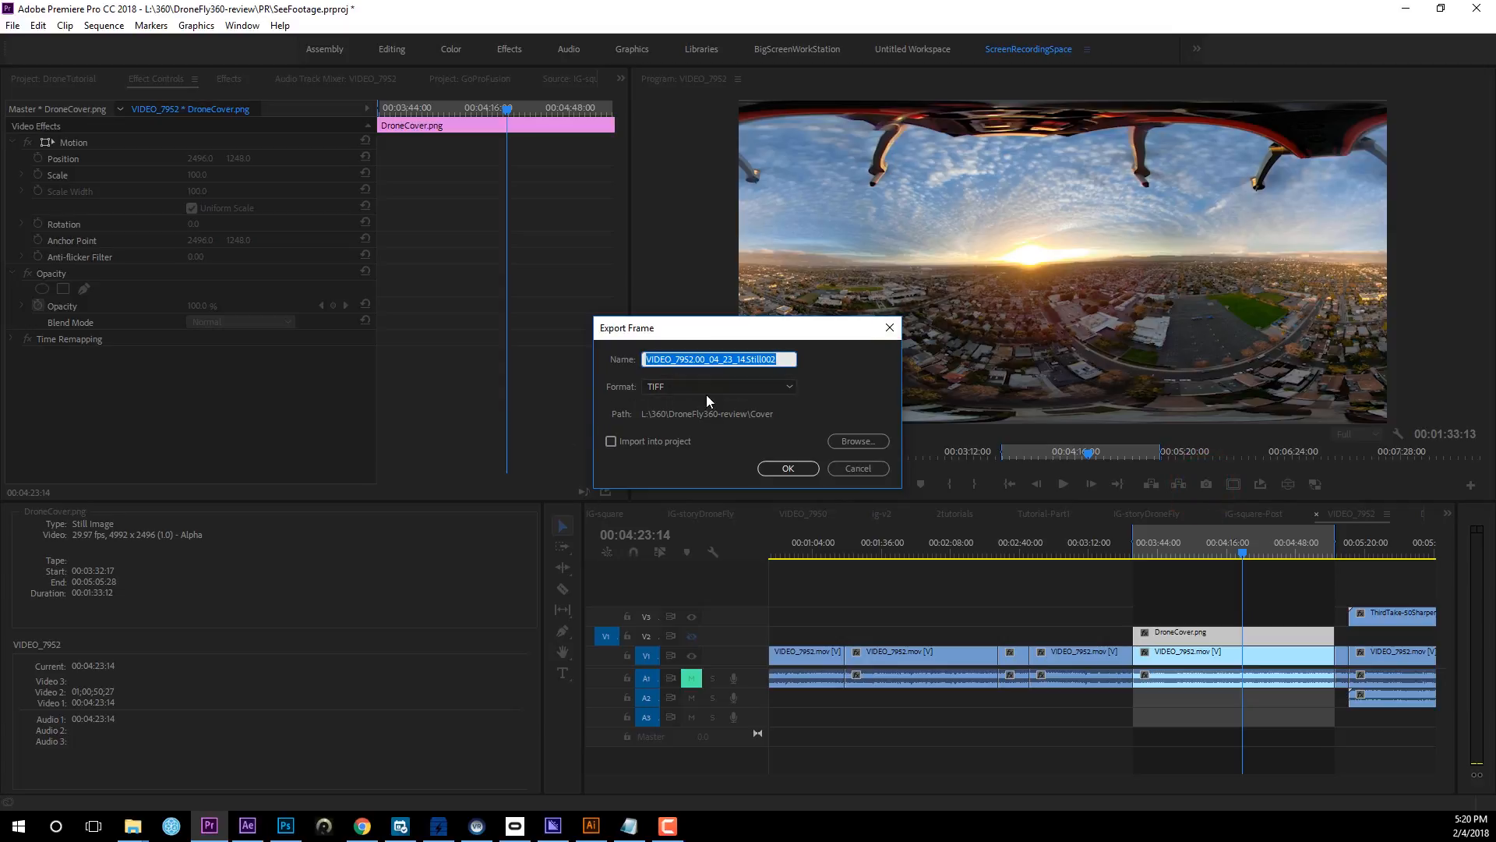
{"action": "mouse_move", "coordinate": [666, 408]}
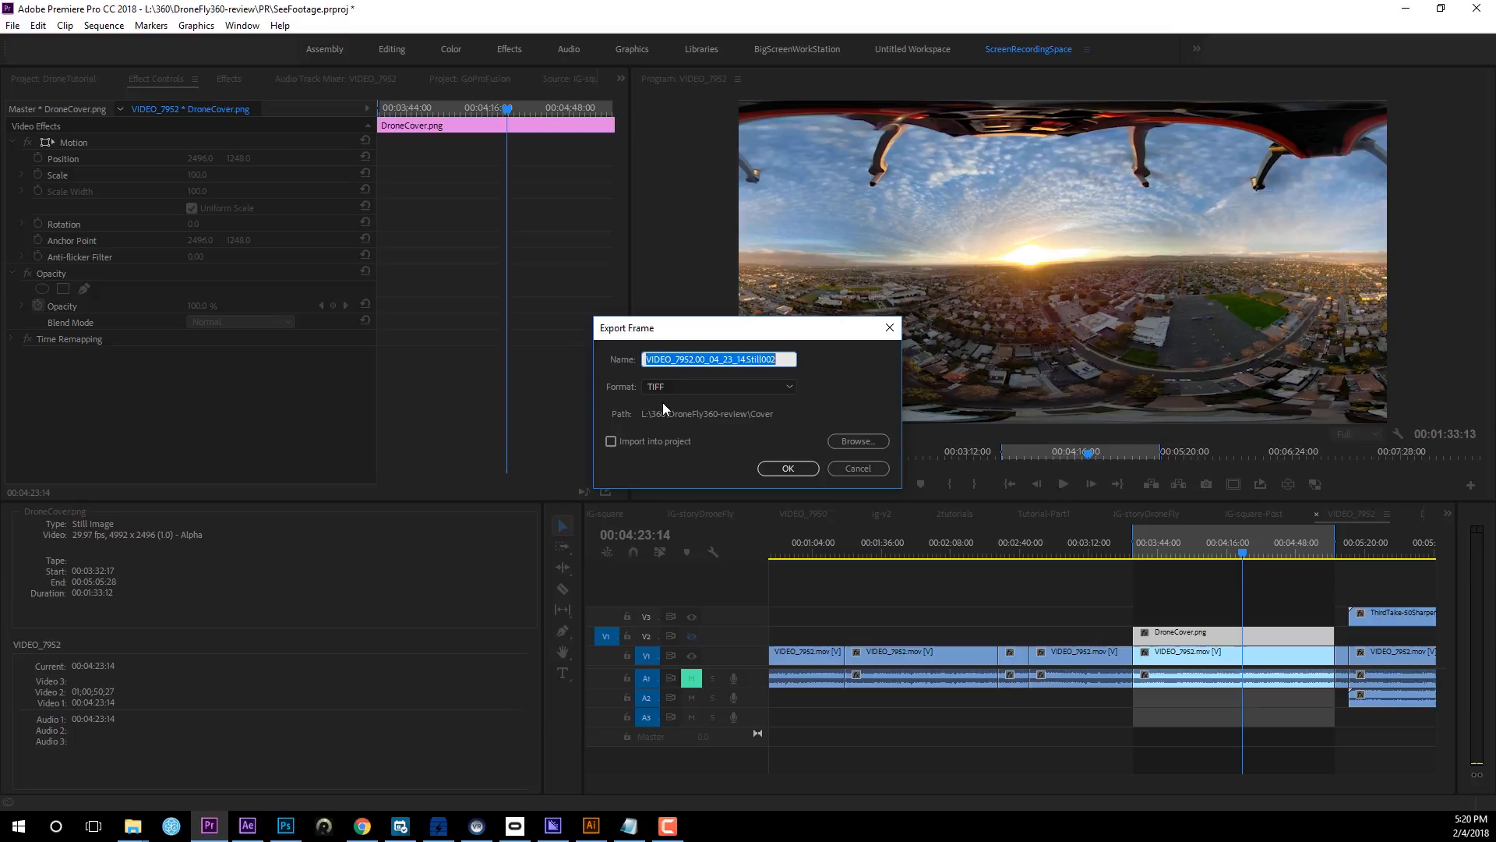
{"action": "mouse_move", "coordinate": [635, 441]}
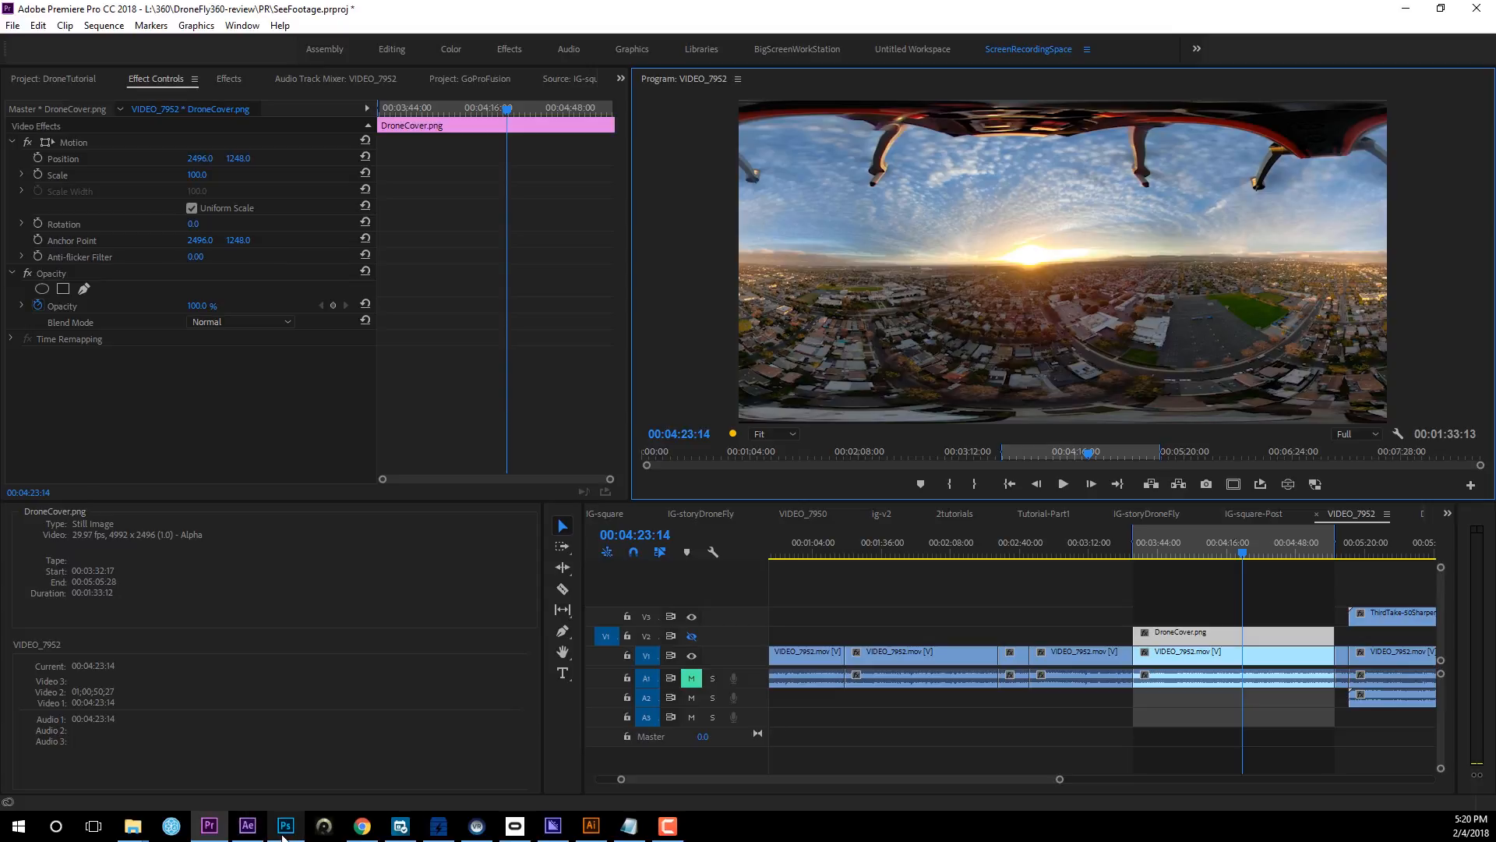
Switch to Photoshop and open the exported drone .tif from the Cover folder.
{"action": "left_click", "coordinate": [284, 826]}
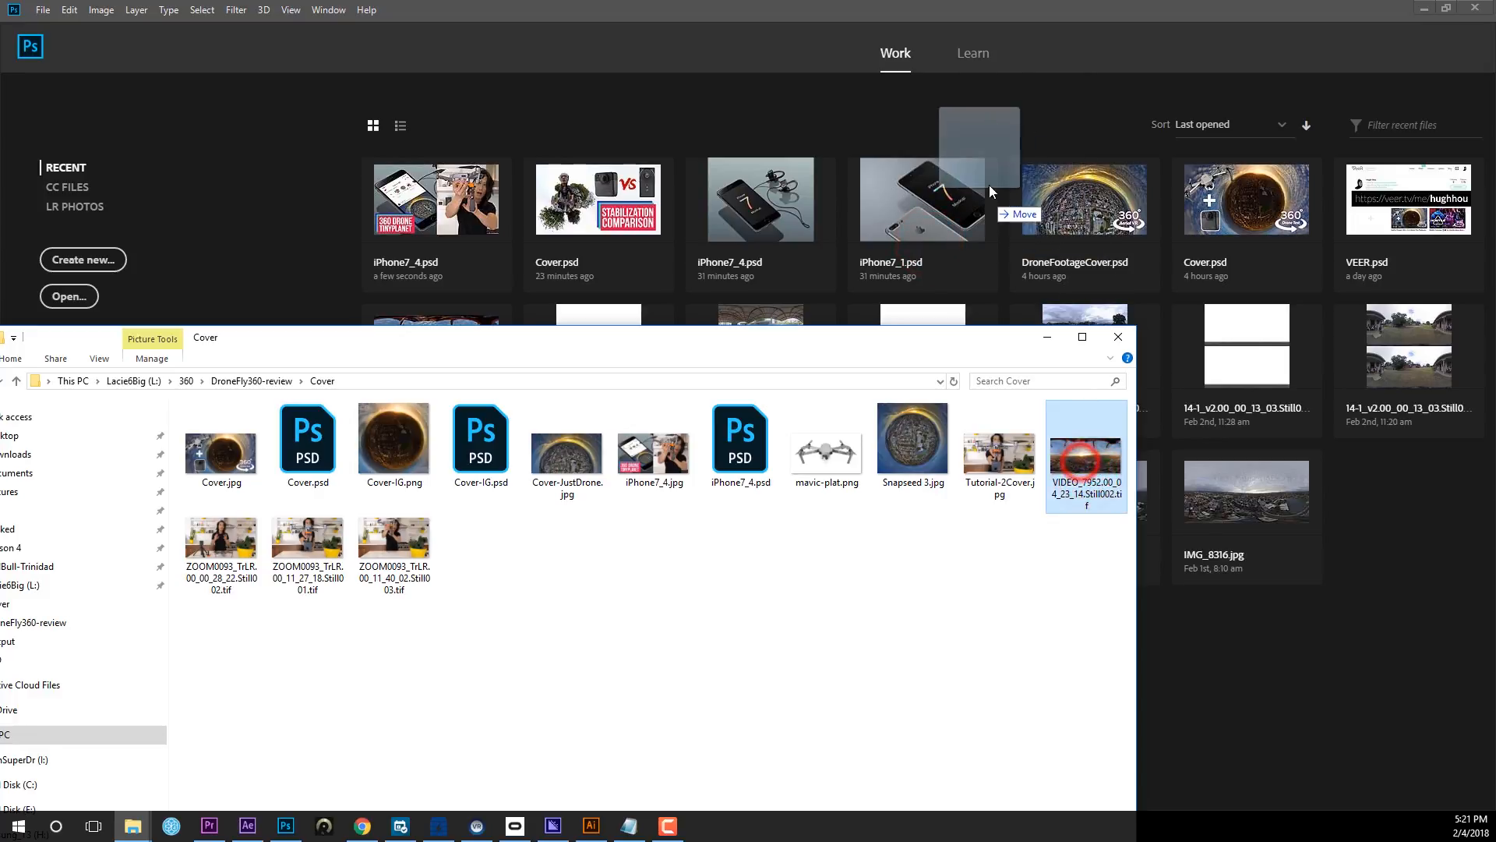
{"action": "double_click", "coordinate": [1085, 449]}
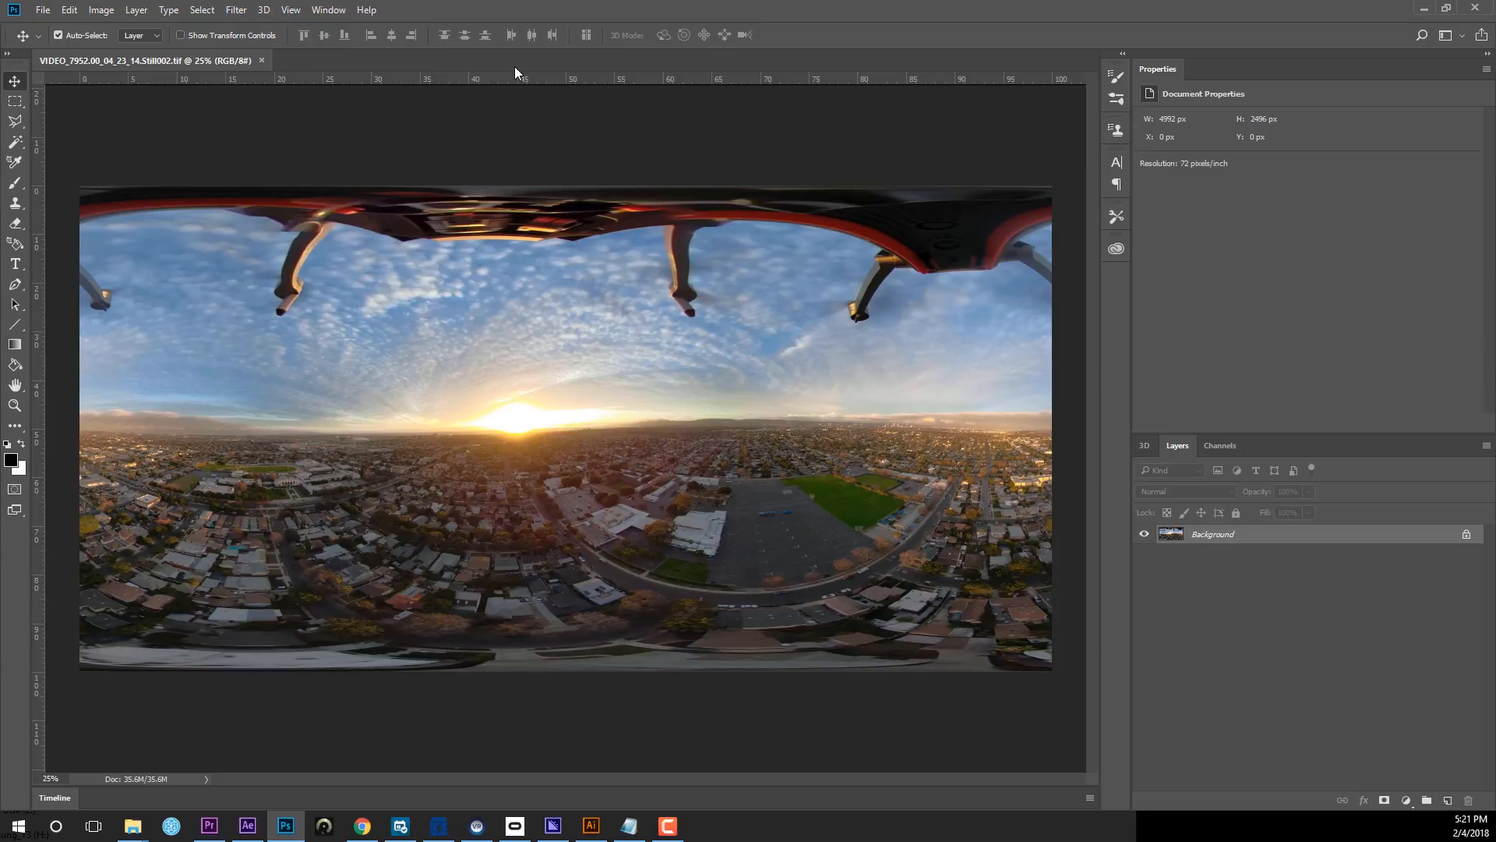
Convert the still into a spherical panorama via 3D > Spherical Panorama > New Panorama Layer.
{"action": "left_click", "coordinate": [235, 10]}
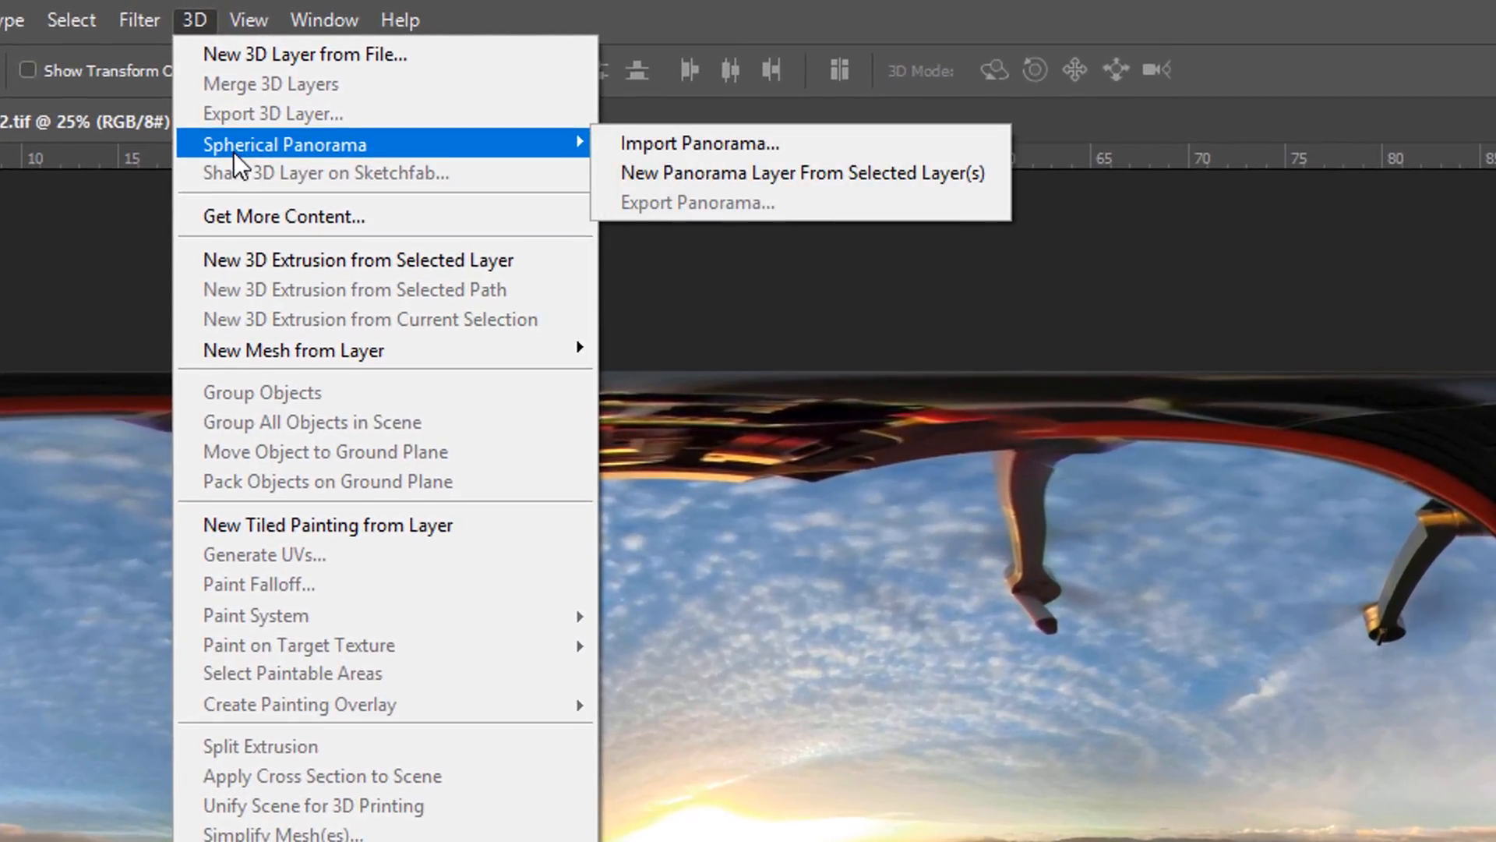
{"action": "mouse_move", "coordinate": [754, 173]}
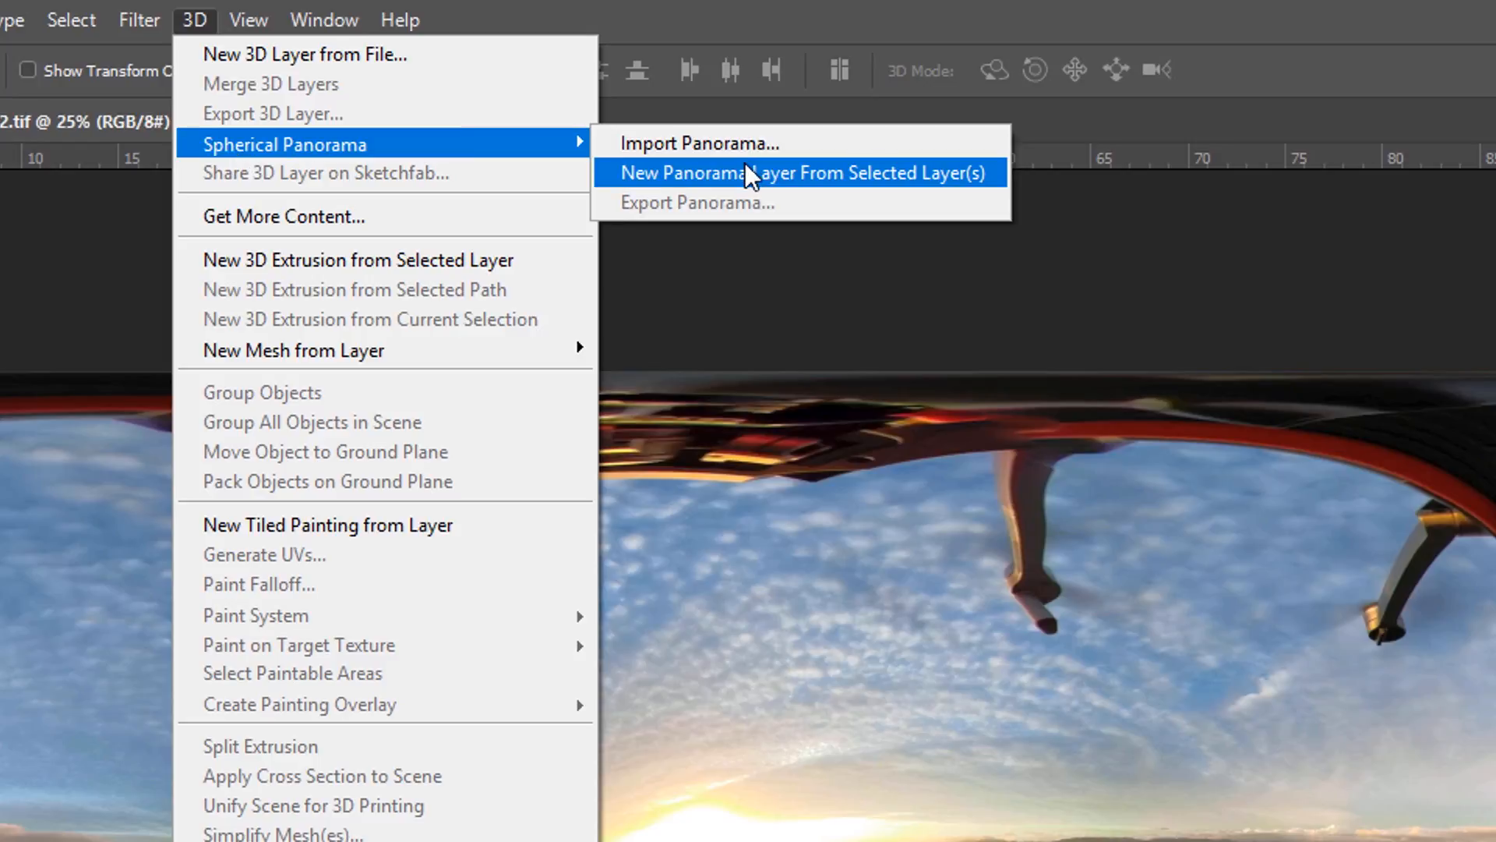
{"action": "mouse_move", "coordinate": [827, 189]}
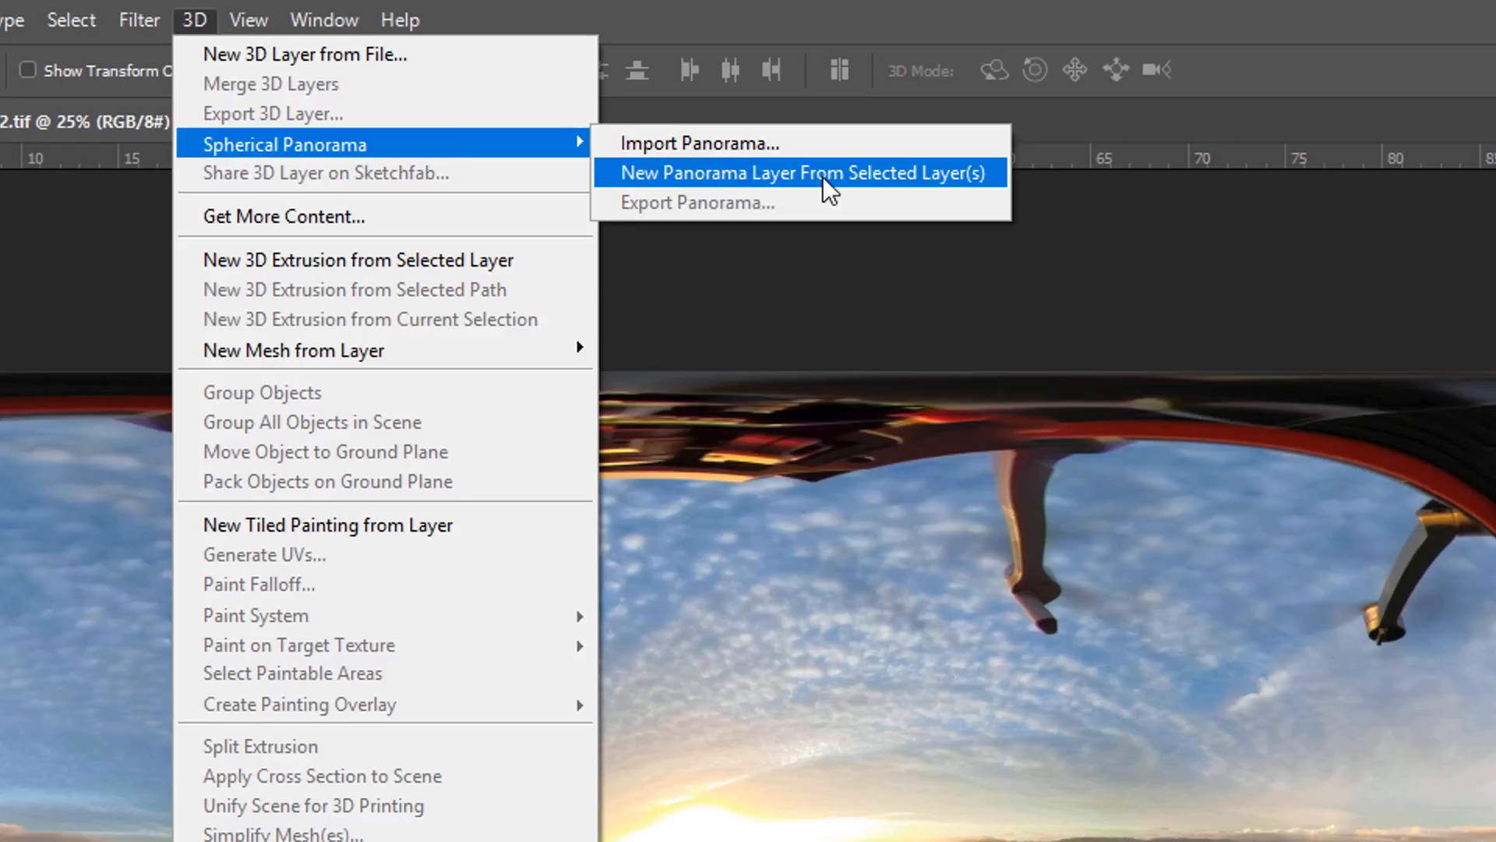
{"action": "left_click", "coordinate": [801, 173]}
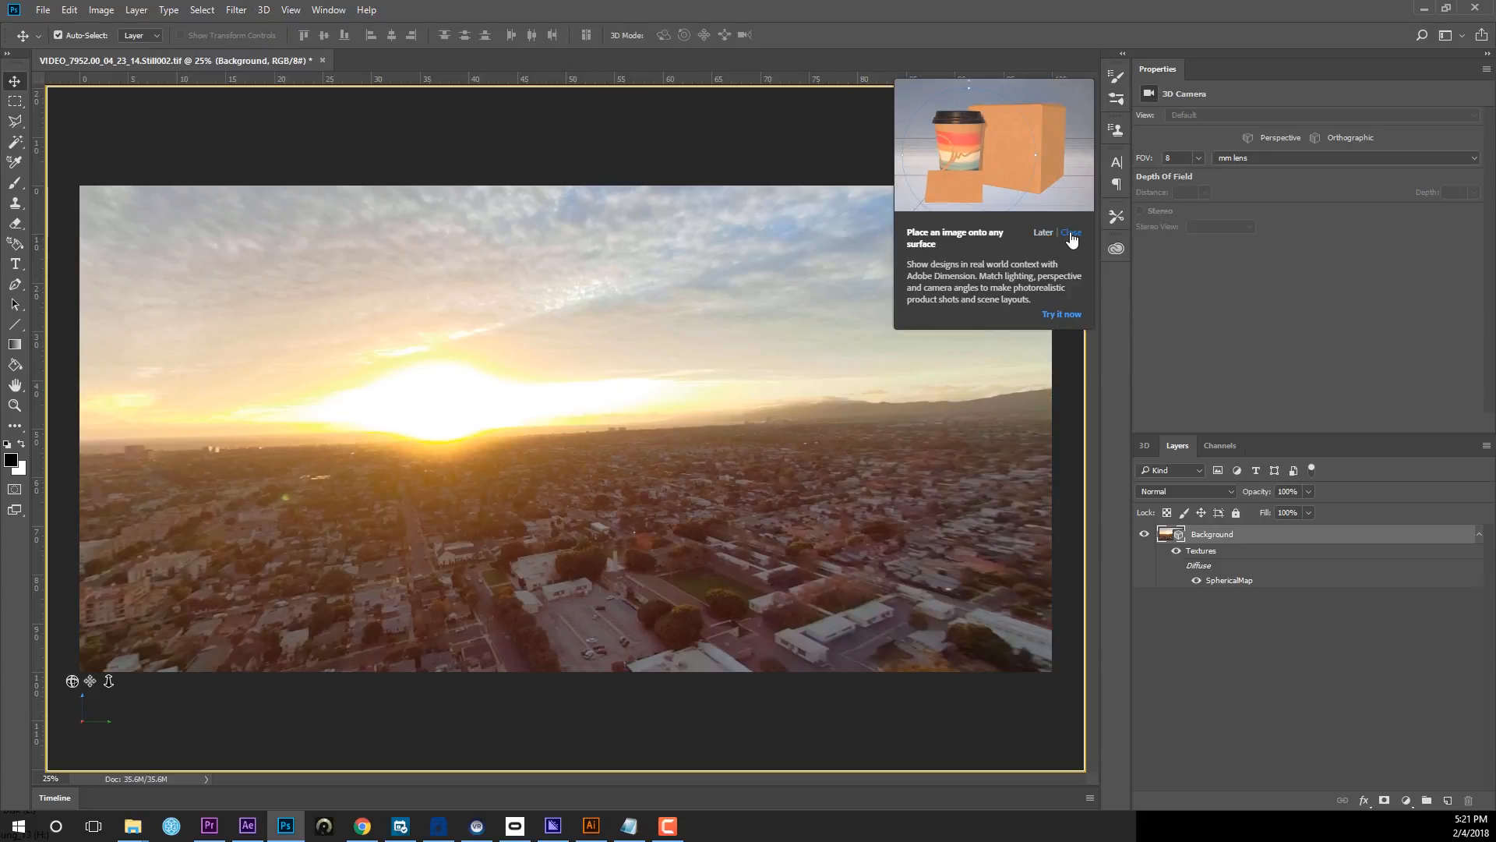
Dismiss the Adobe Dimension promotion card over the panorama view.
{"action": "left_click", "coordinate": [1070, 232]}
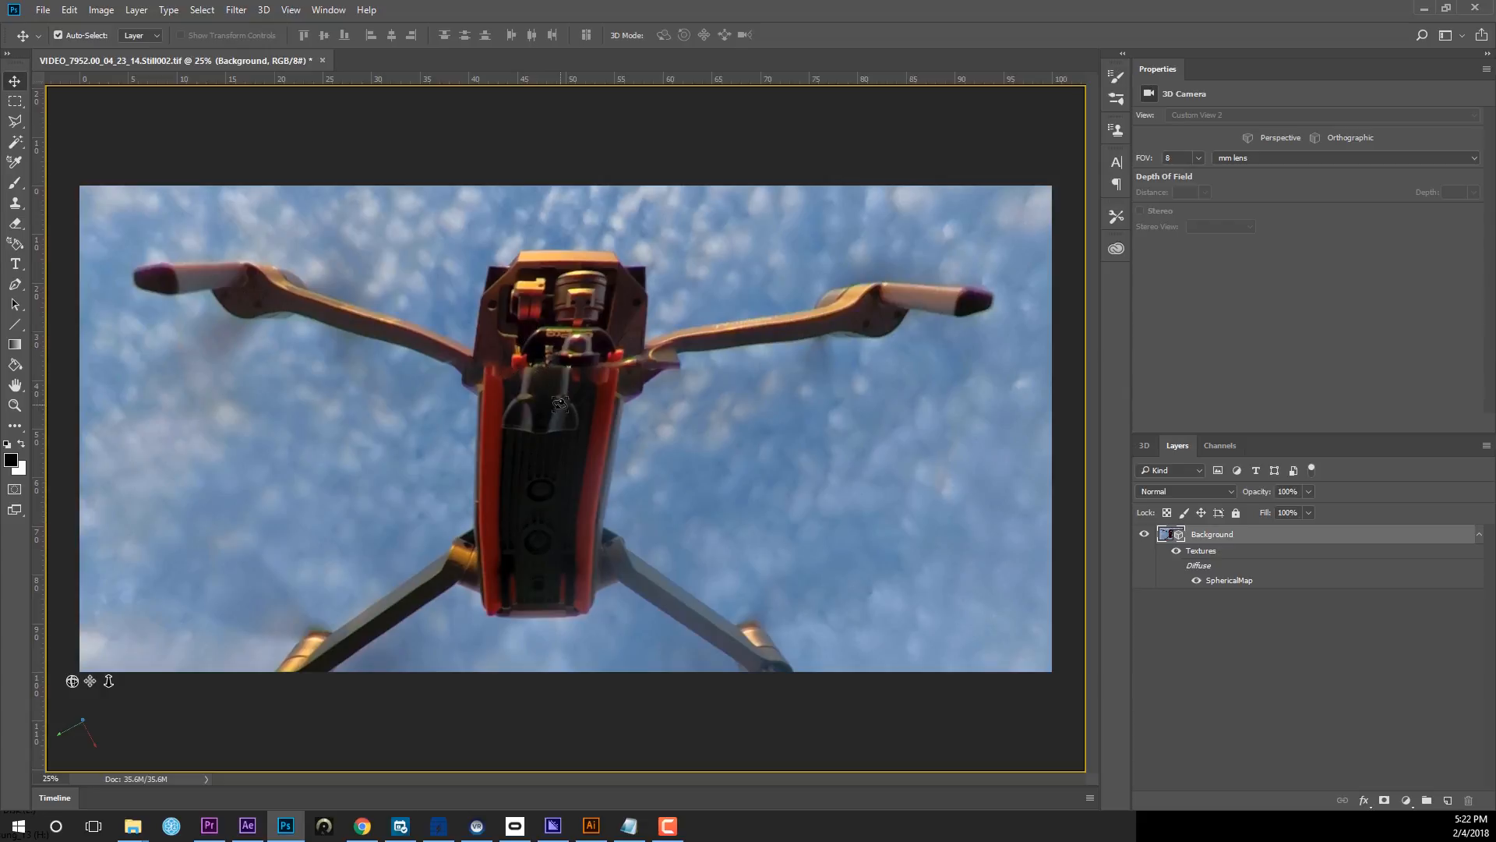
{"action": "mouse_move", "coordinate": [661, 428]}
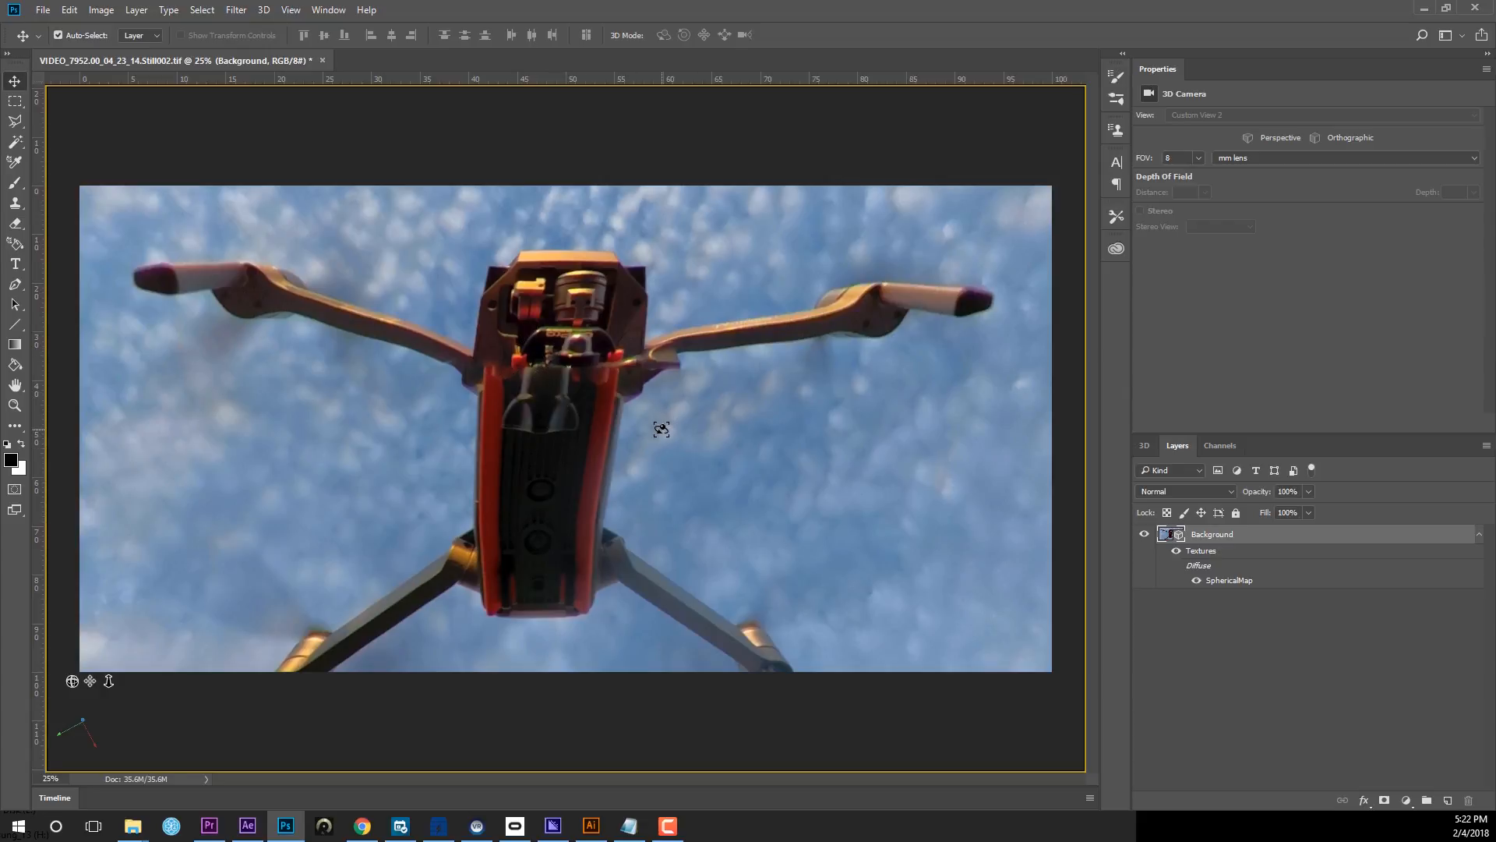
{"action": "mouse_move", "coordinate": [647, 416]}
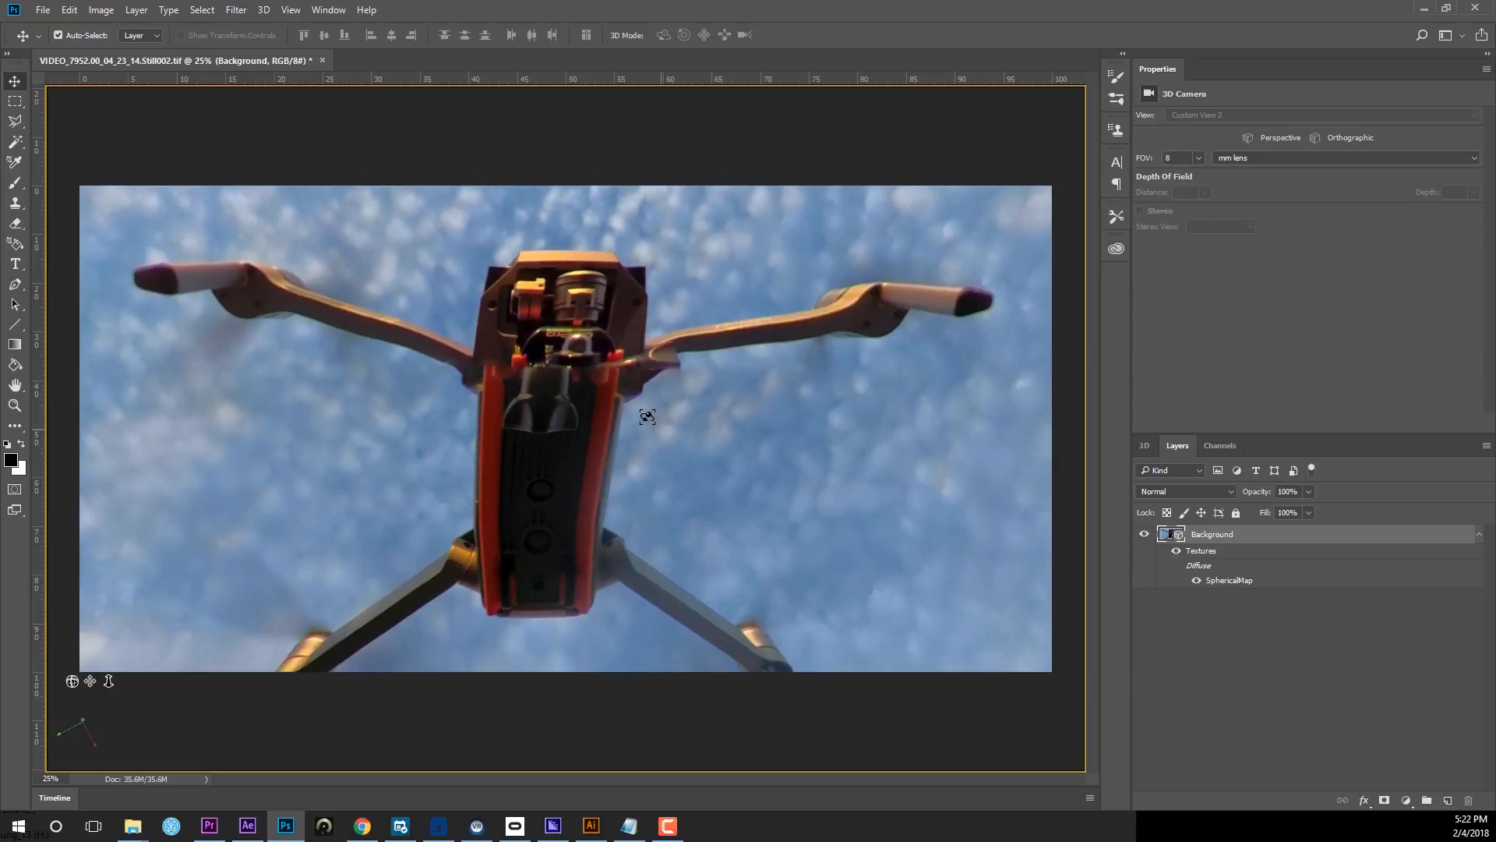
{"action": "mouse_move", "coordinate": [592, 366]}
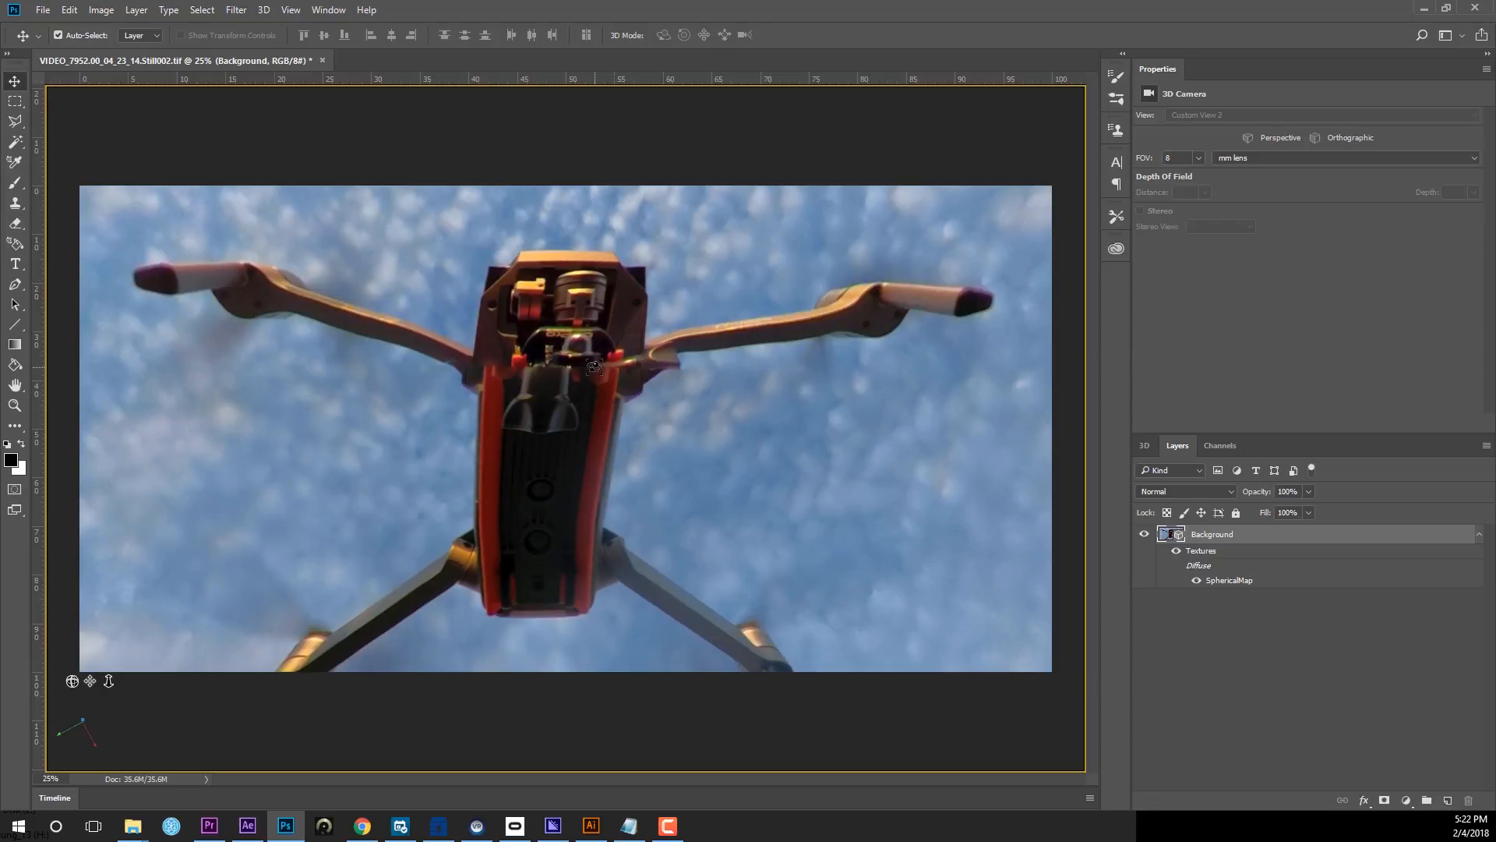
{"action": "mouse_move", "coordinate": [624, 458]}
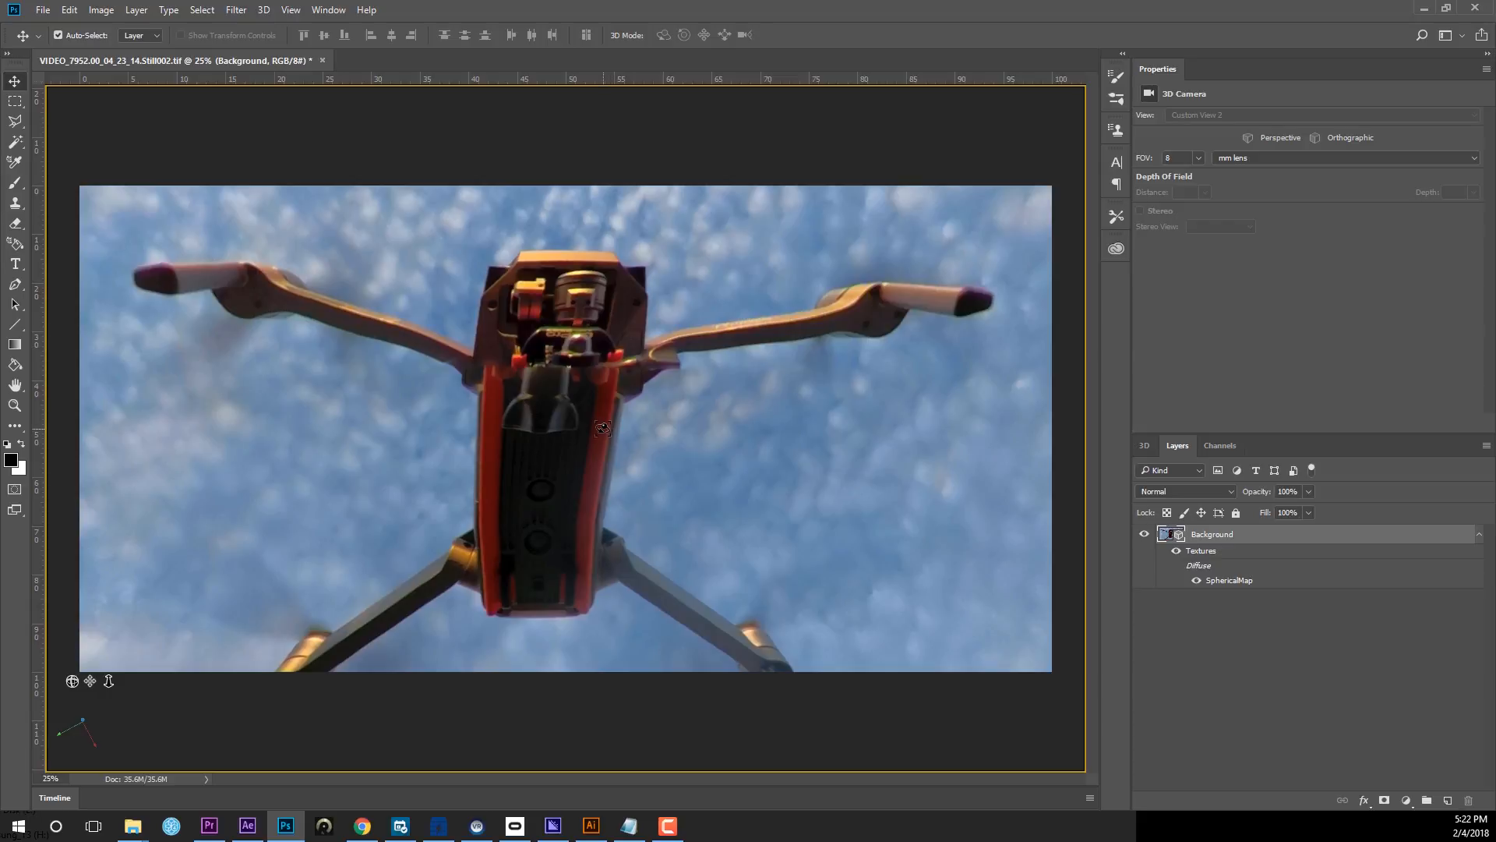
{"action": "mouse_move", "coordinate": [554, 371]}
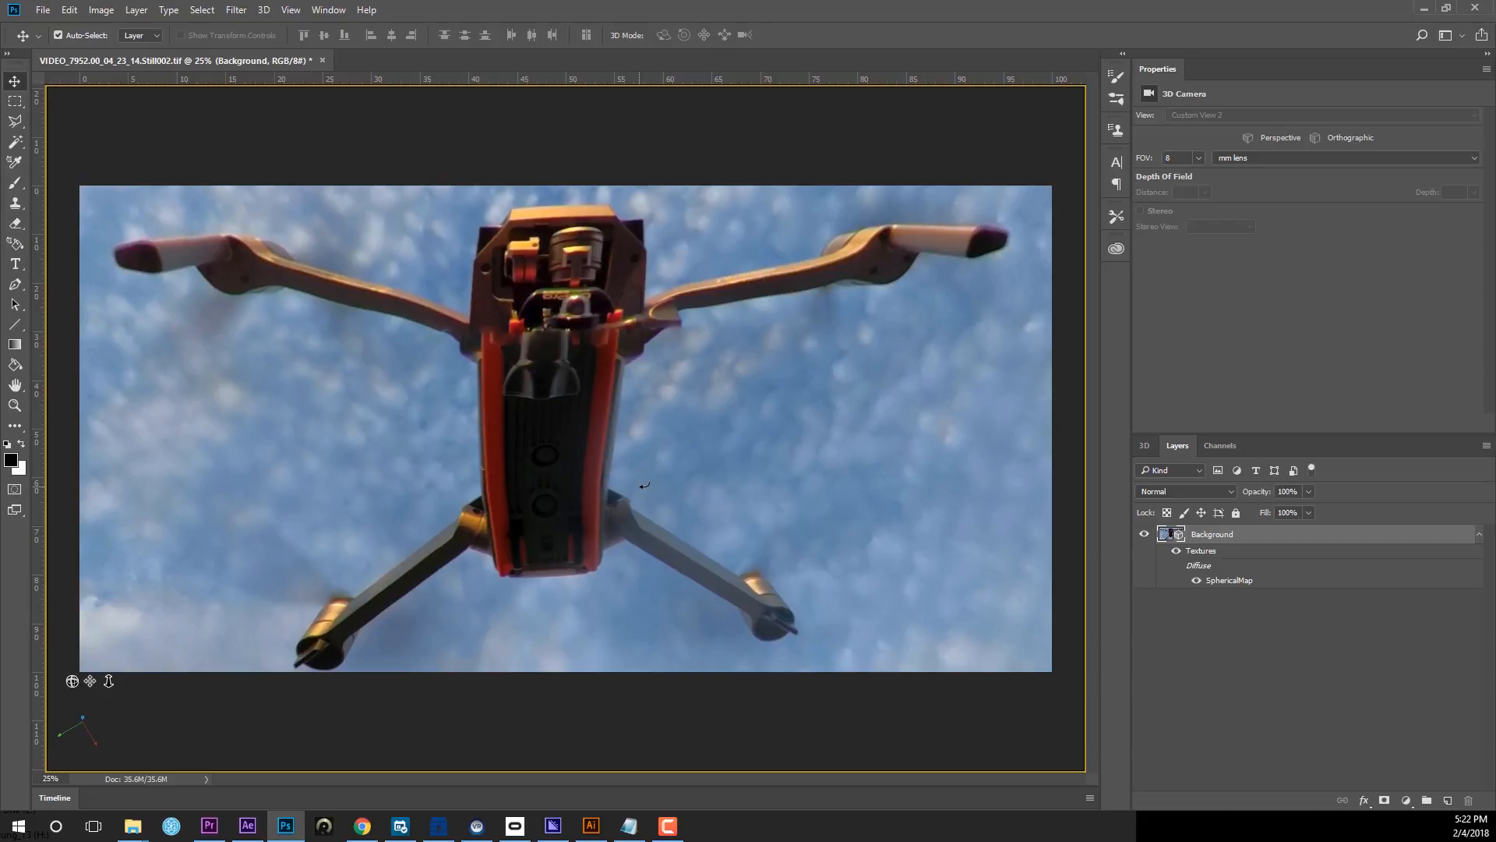
{"action": "mouse_move", "coordinate": [504, 346]}
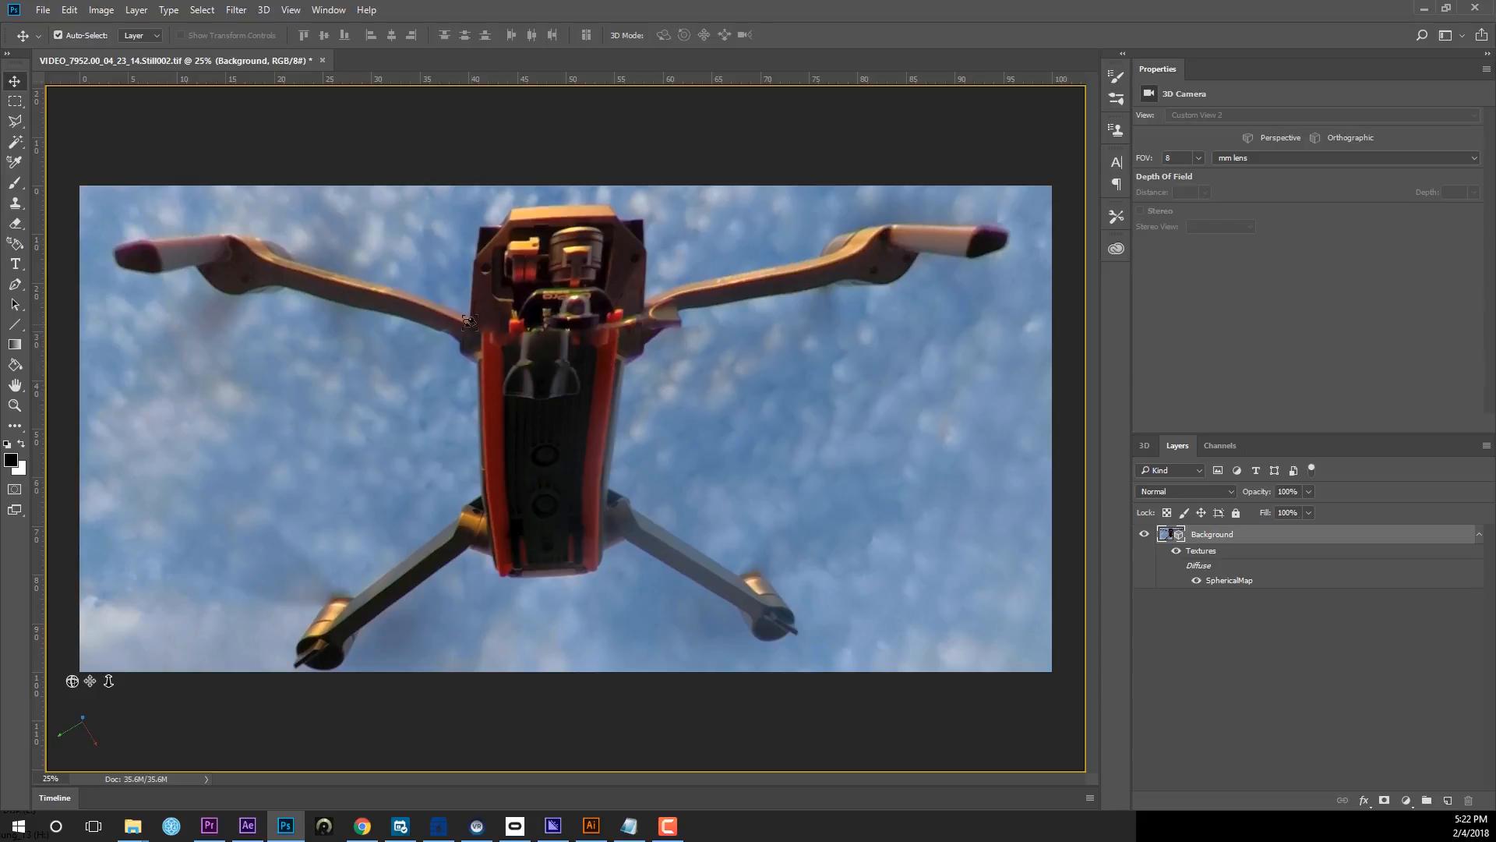
{"action": "mouse_move", "coordinate": [712, 345]}
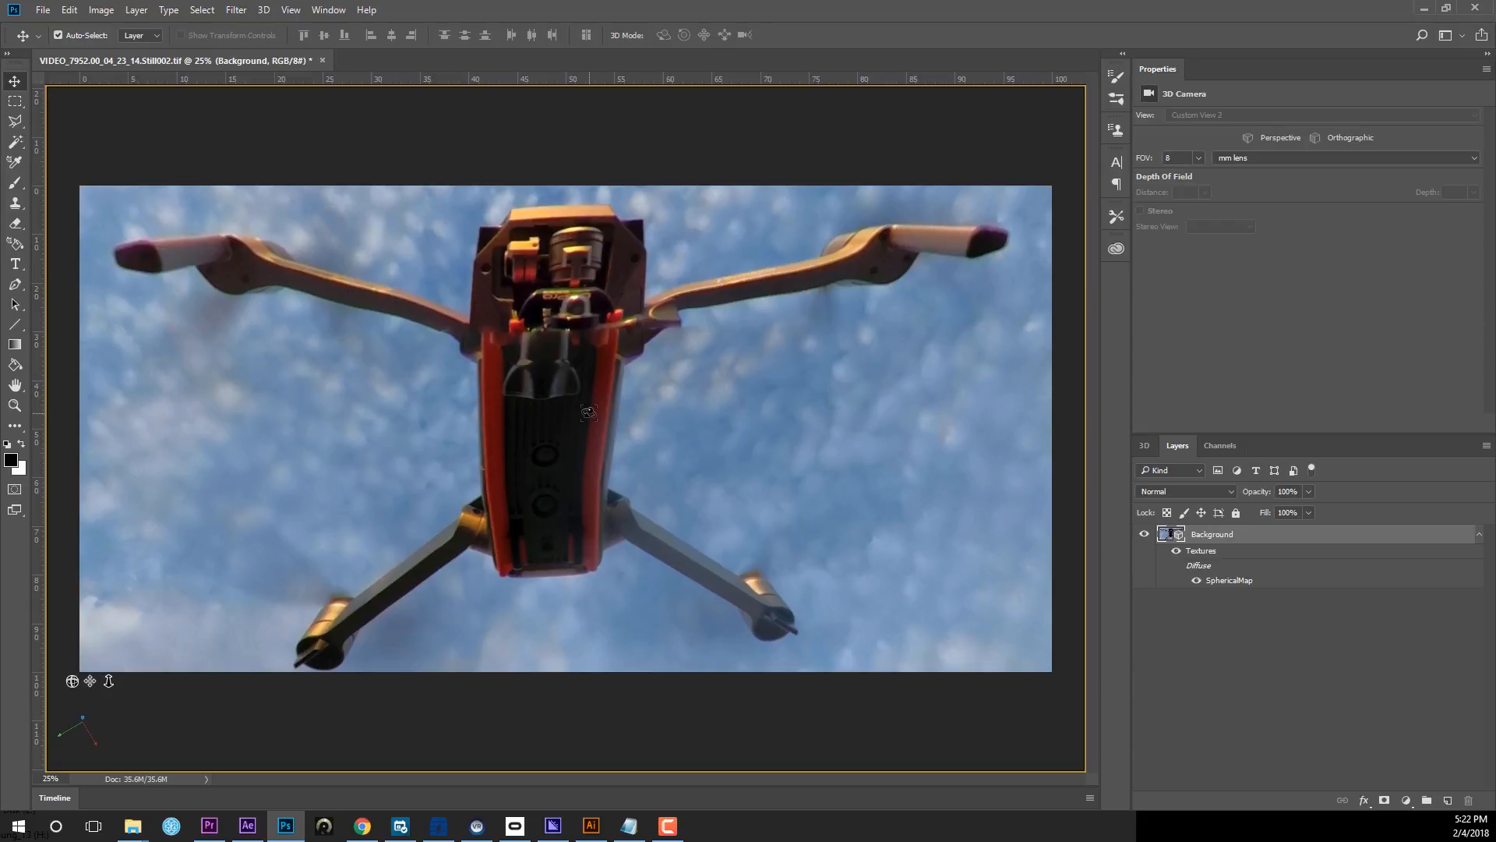
{"action": "mouse_move", "coordinate": [563, 405]}
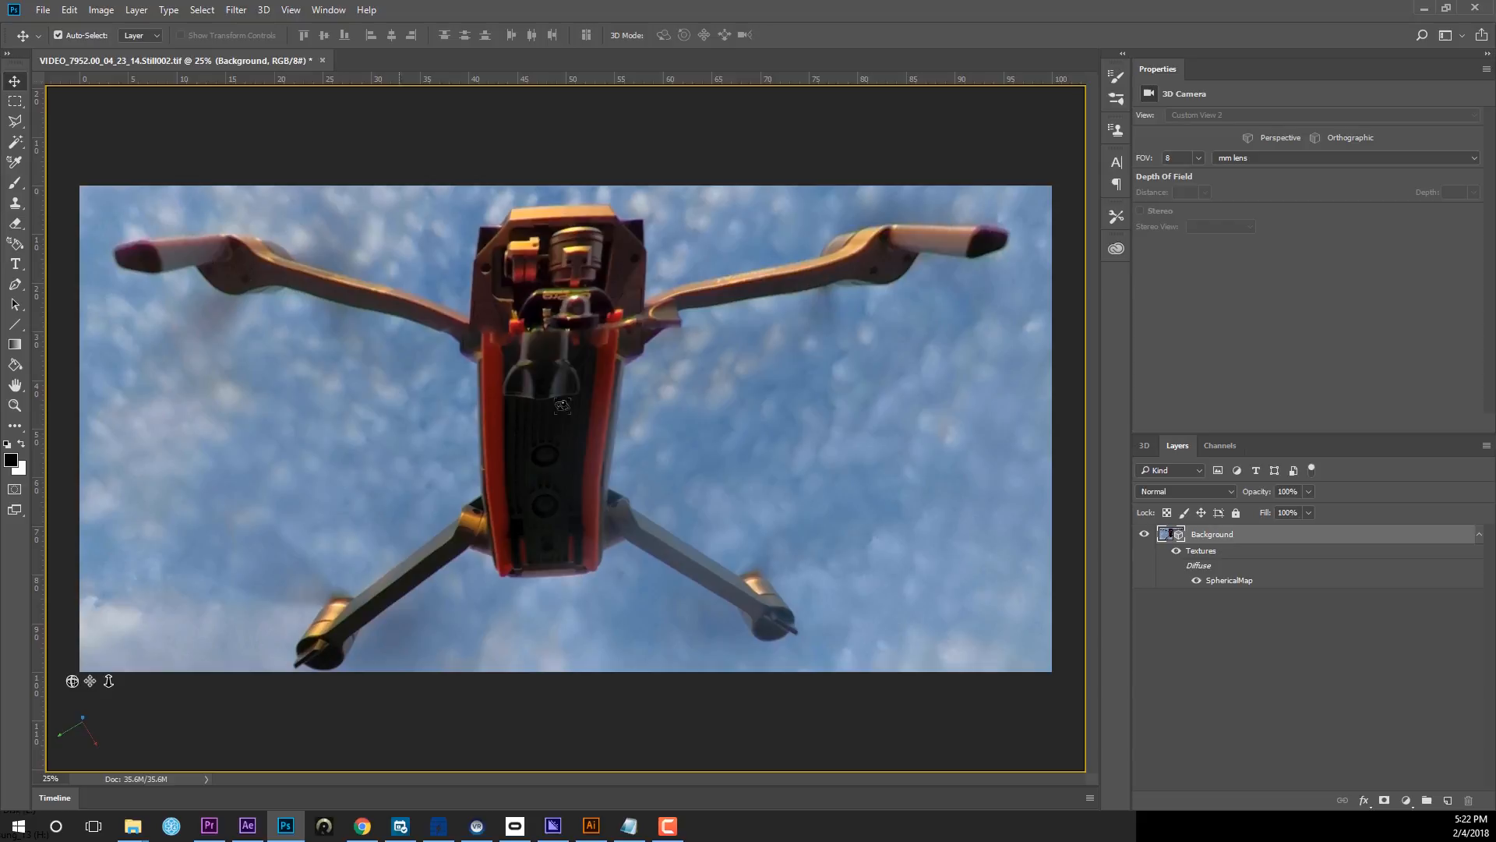
{"action": "mouse_move", "coordinate": [583, 418]}
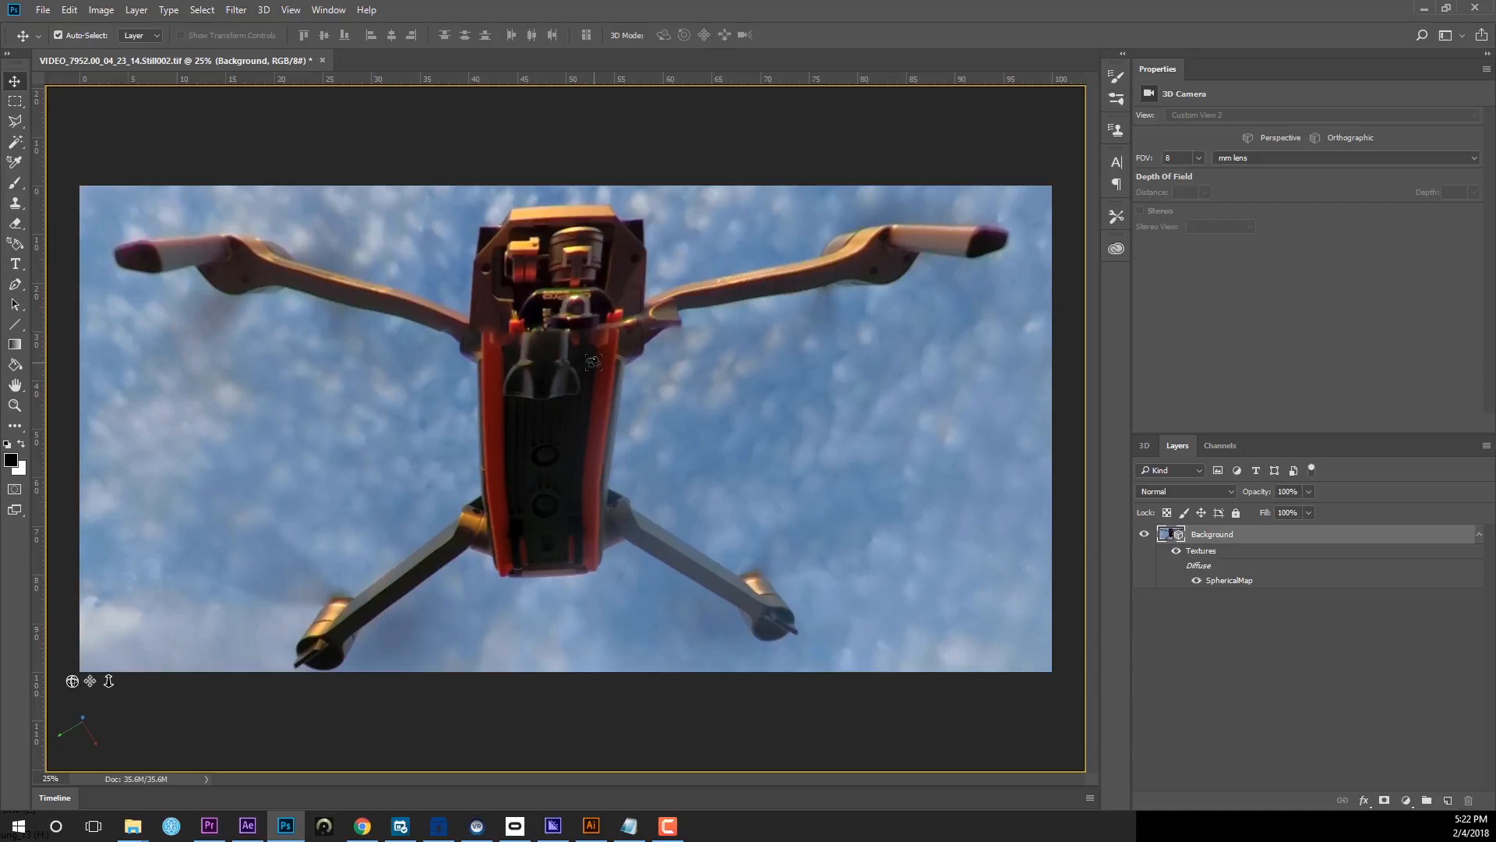
{"action": "mouse_move", "coordinate": [572, 385]}
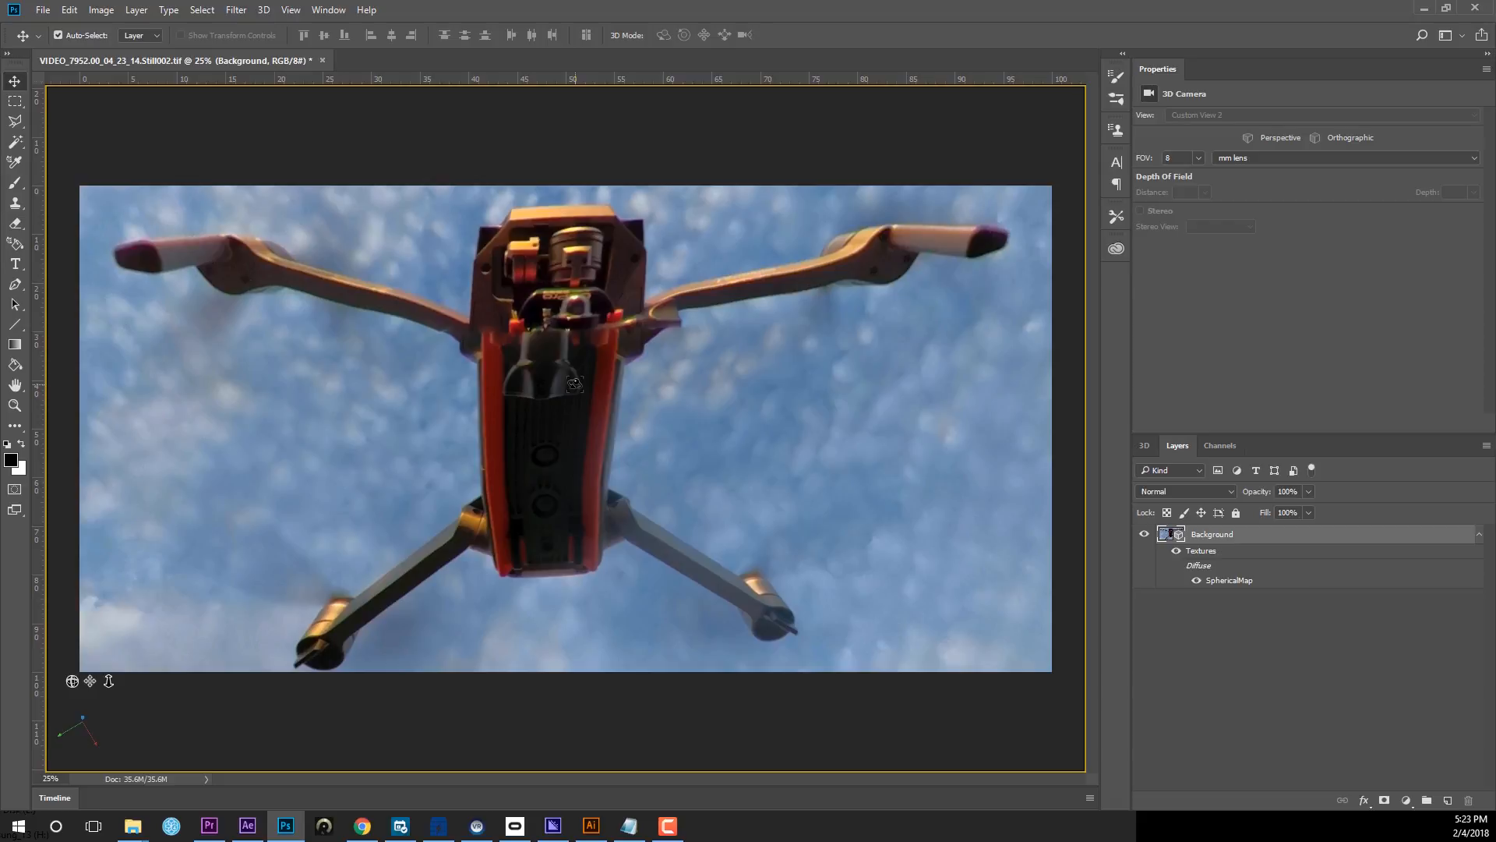
{"action": "mouse_move", "coordinate": [536, 358]}
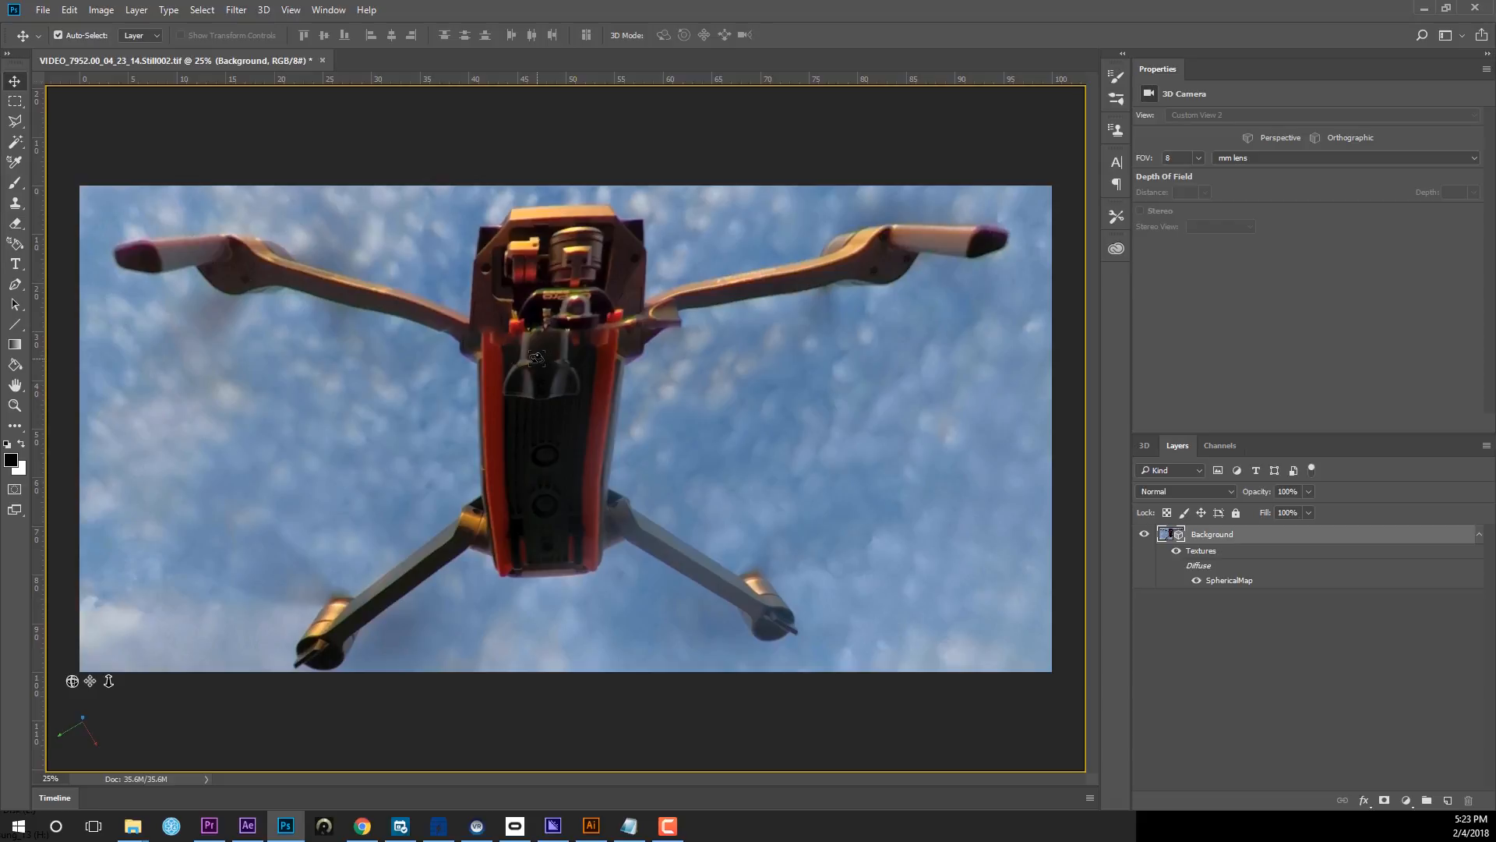
{"action": "mouse_move", "coordinate": [635, 404]}
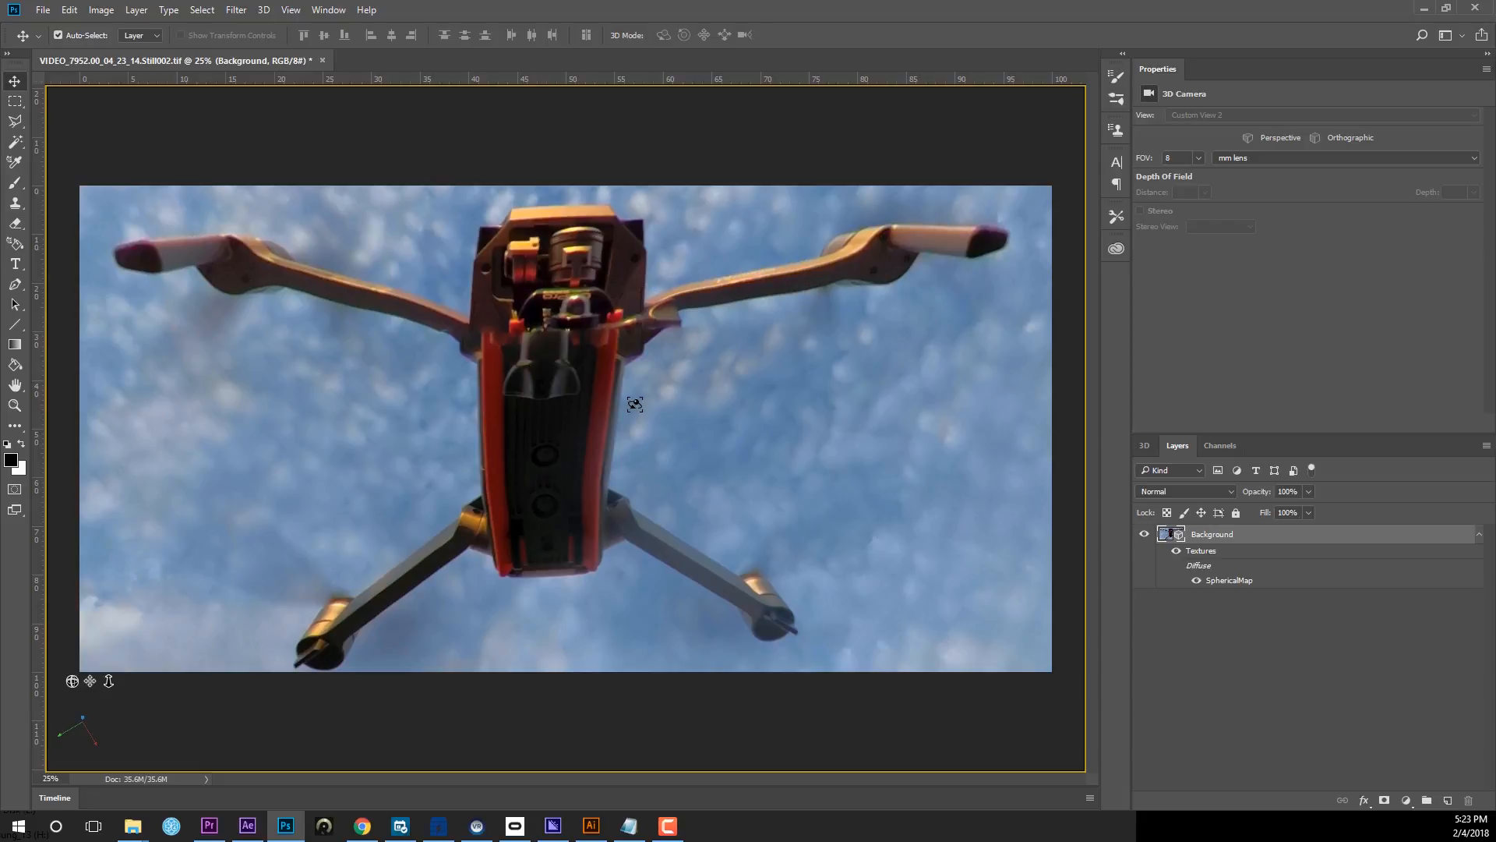
{"action": "mouse_move", "coordinate": [581, 325]}
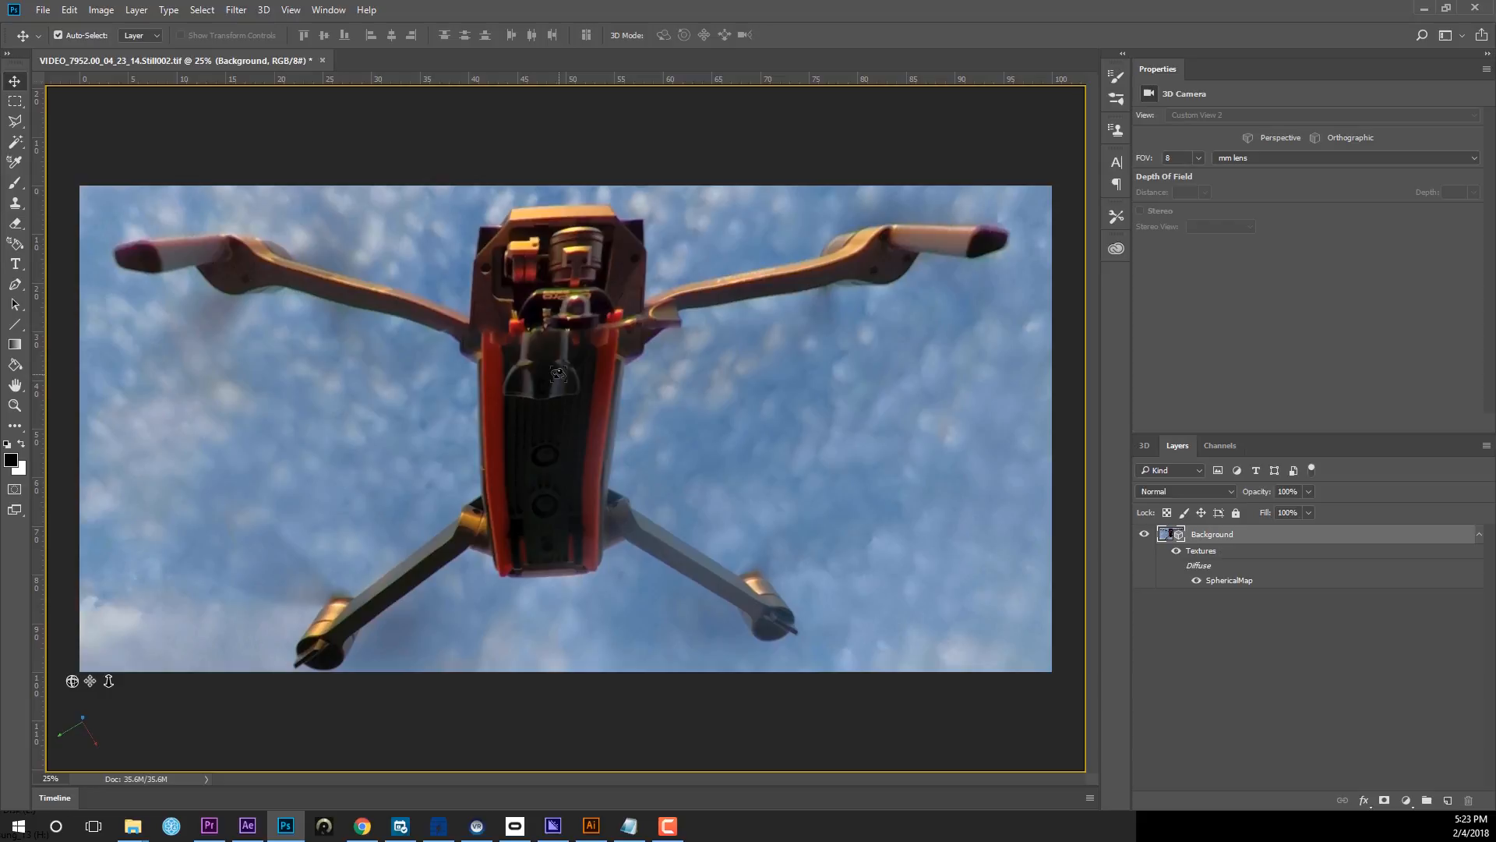
{"action": "mouse_move", "coordinate": [346, 282]}
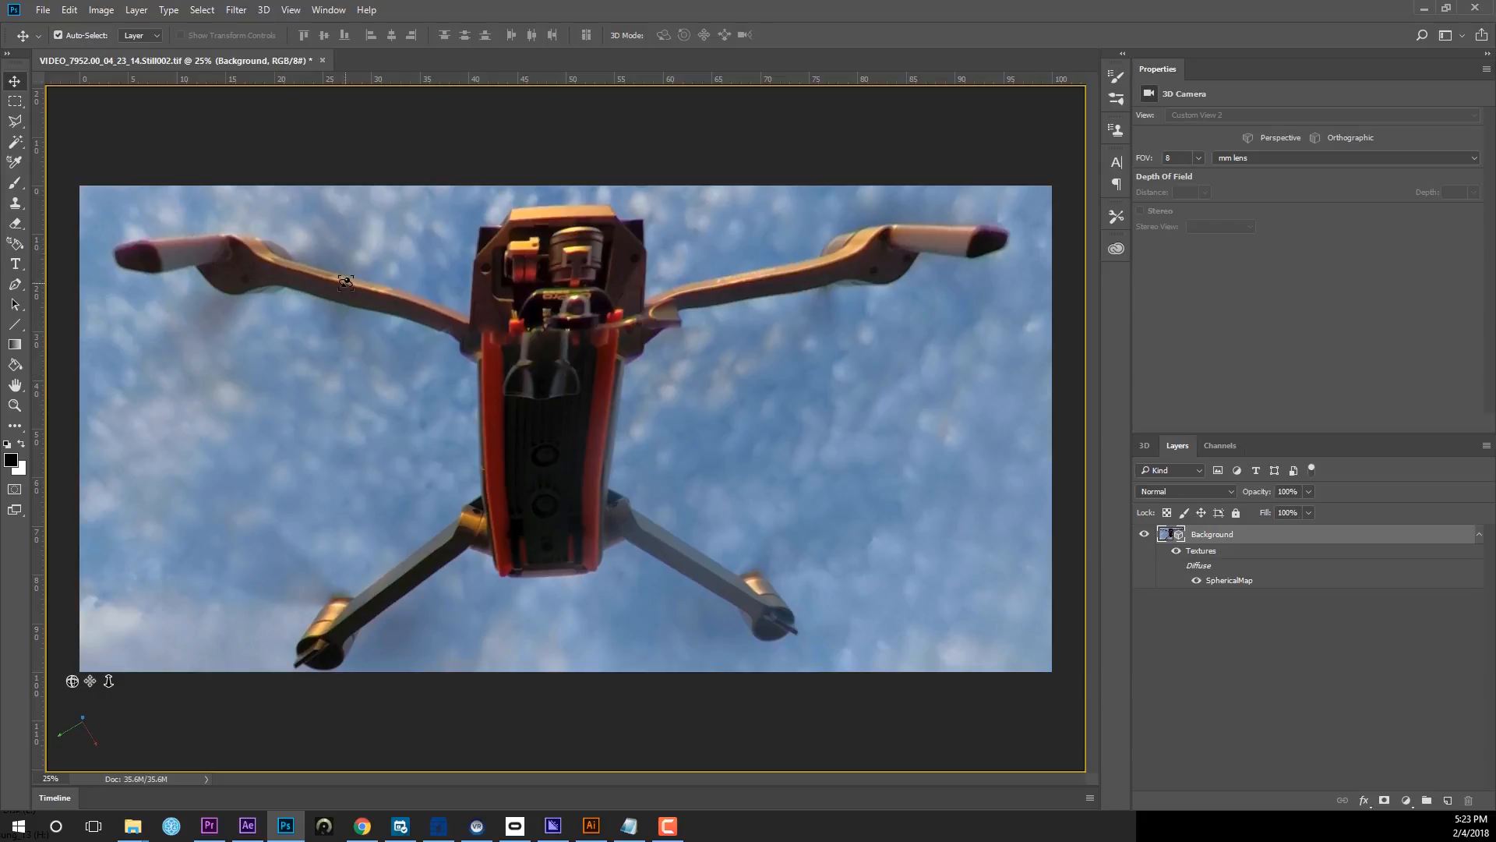
{"action": "mouse_move", "coordinate": [683, 488]}
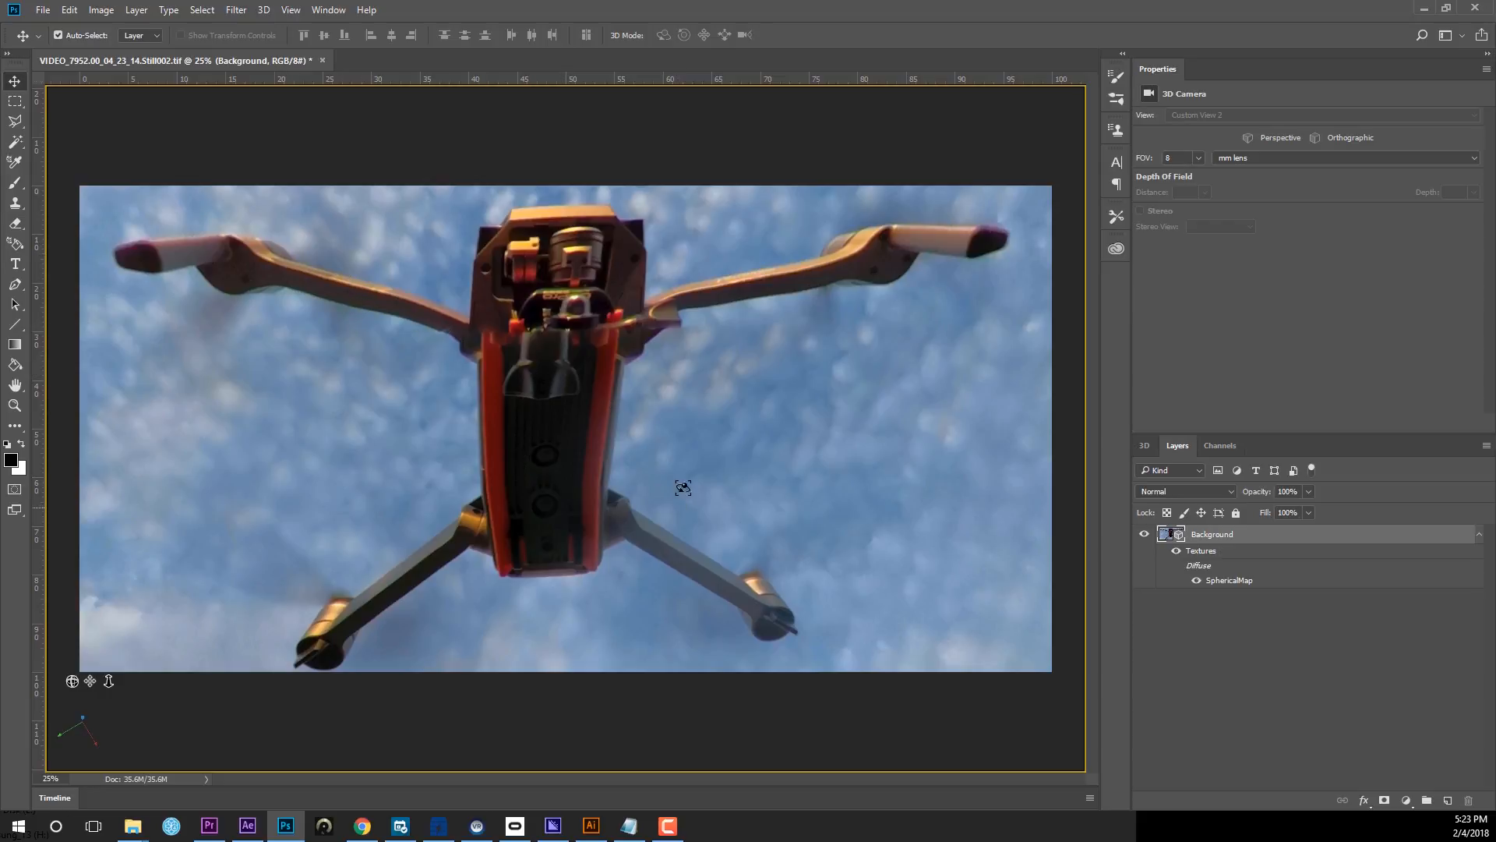
{"action": "mouse_move", "coordinate": [1197, 418]}
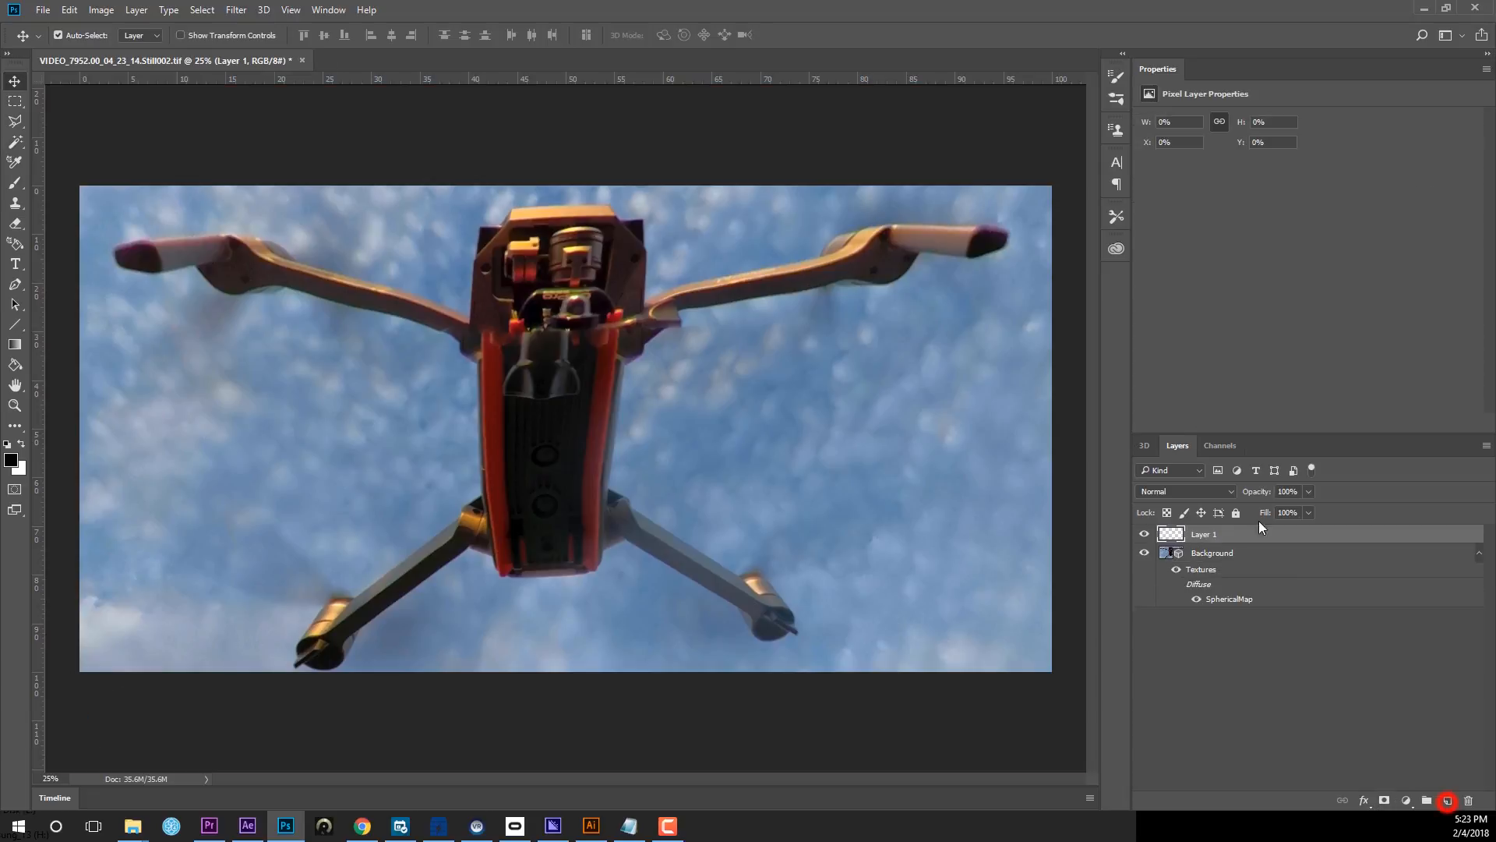
Copy the whole Background drone view and paste it onto the new Layer 1.
{"action": "left_click", "coordinate": [1213, 551]}
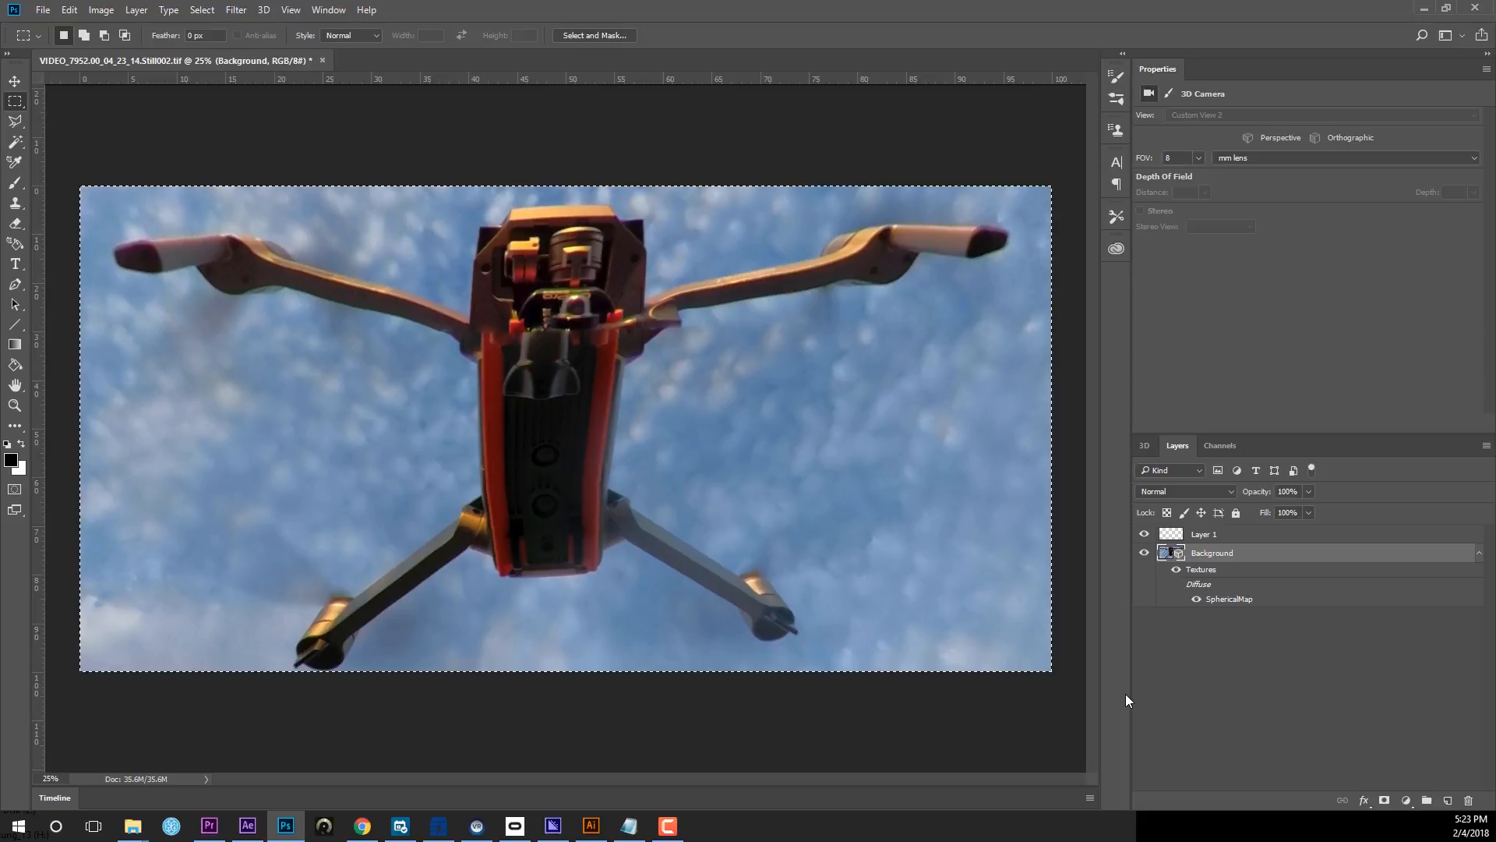
{"action": "left_click", "coordinate": [1204, 533]}
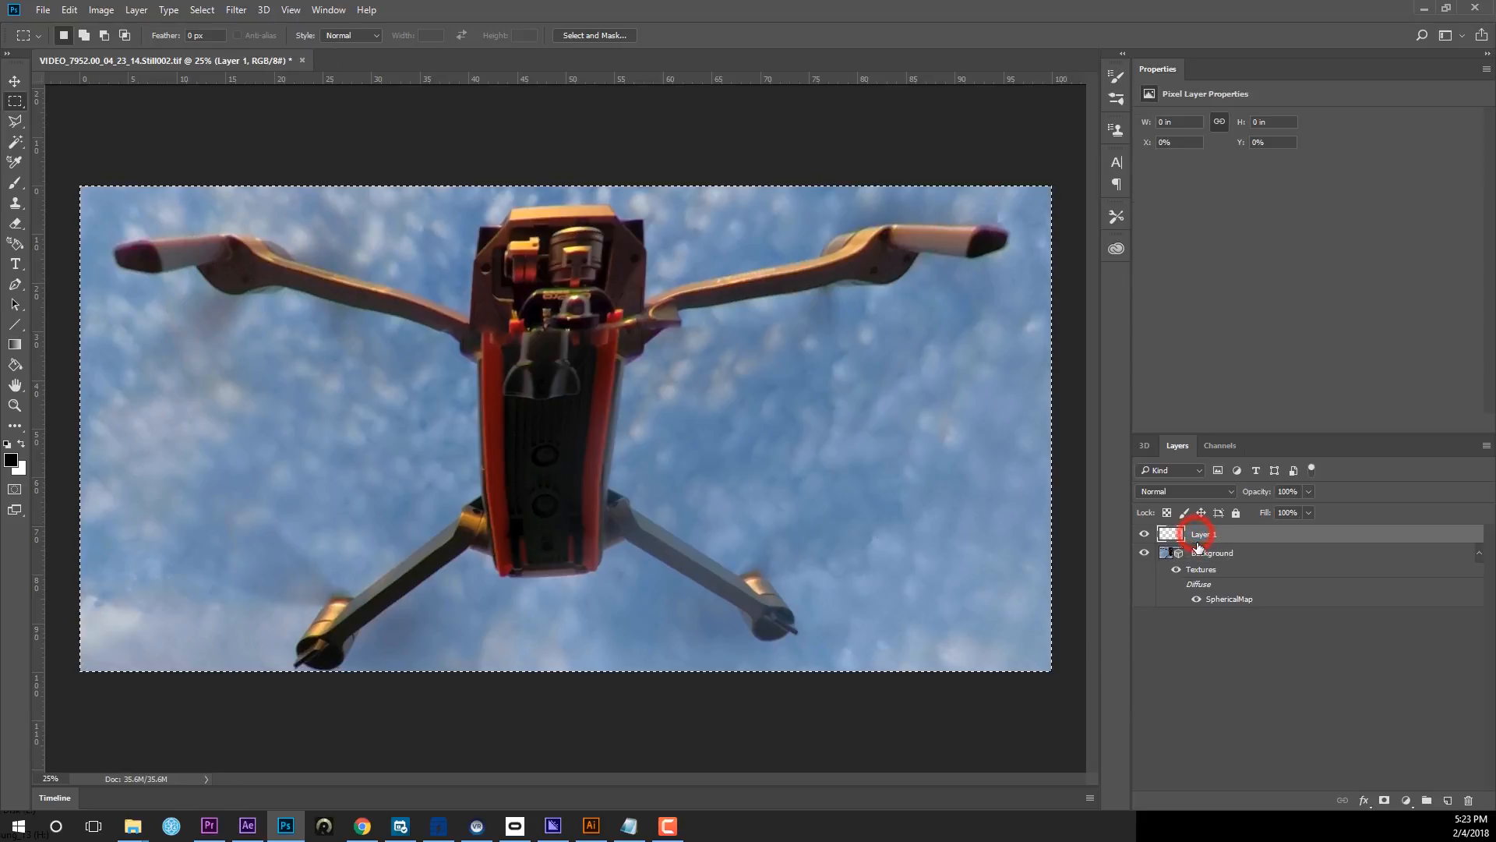
{"action": "left_click", "coordinate": [1172, 533]}
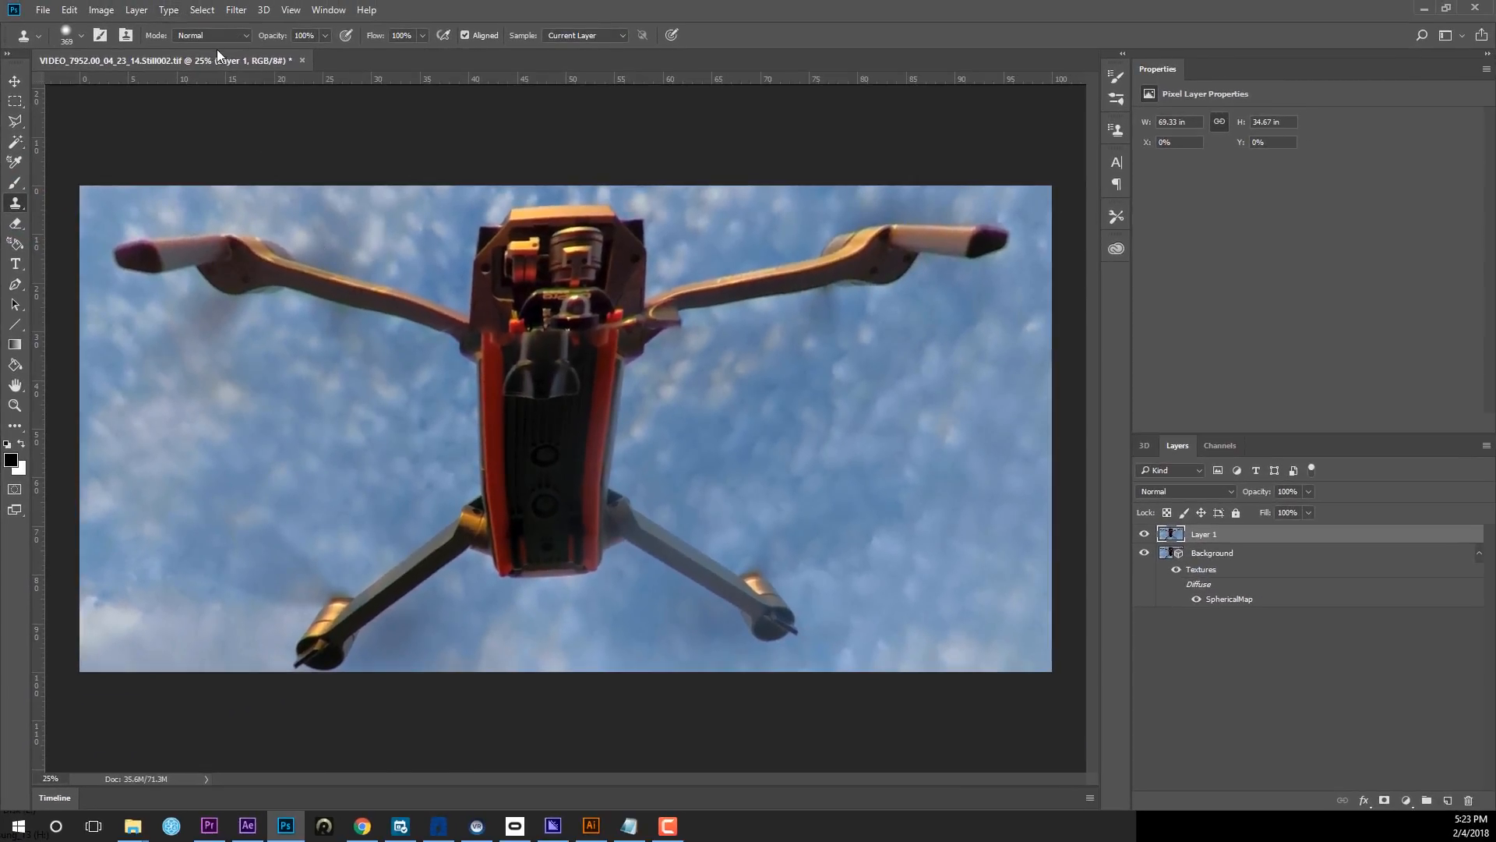
{"action": "mouse_move", "coordinate": [78, 48]}
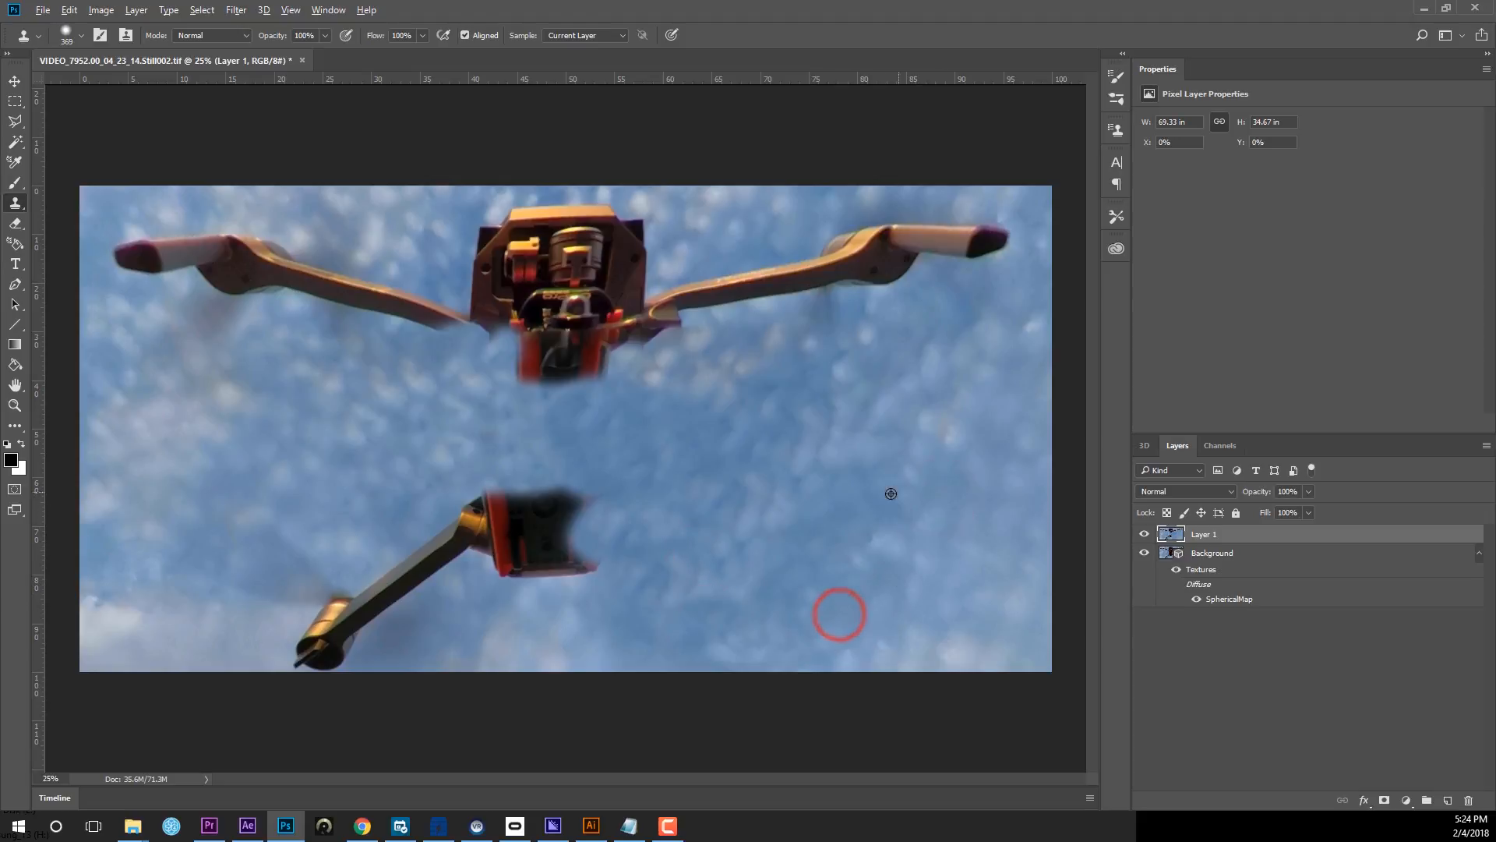
{"action": "mouse_move", "coordinate": [898, 523]}
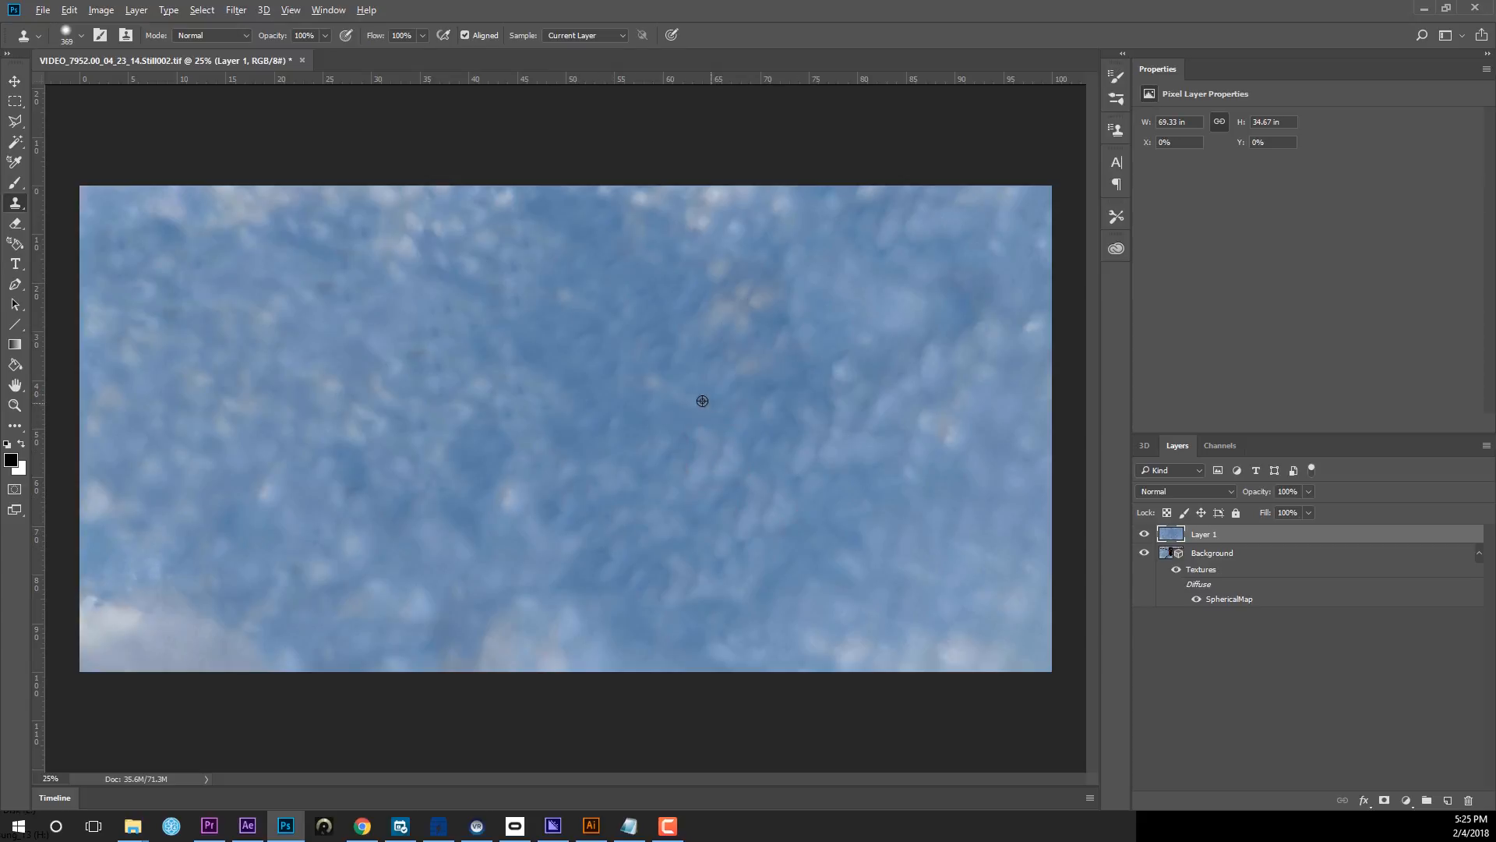
{"action": "mouse_move", "coordinate": [494, 534]}
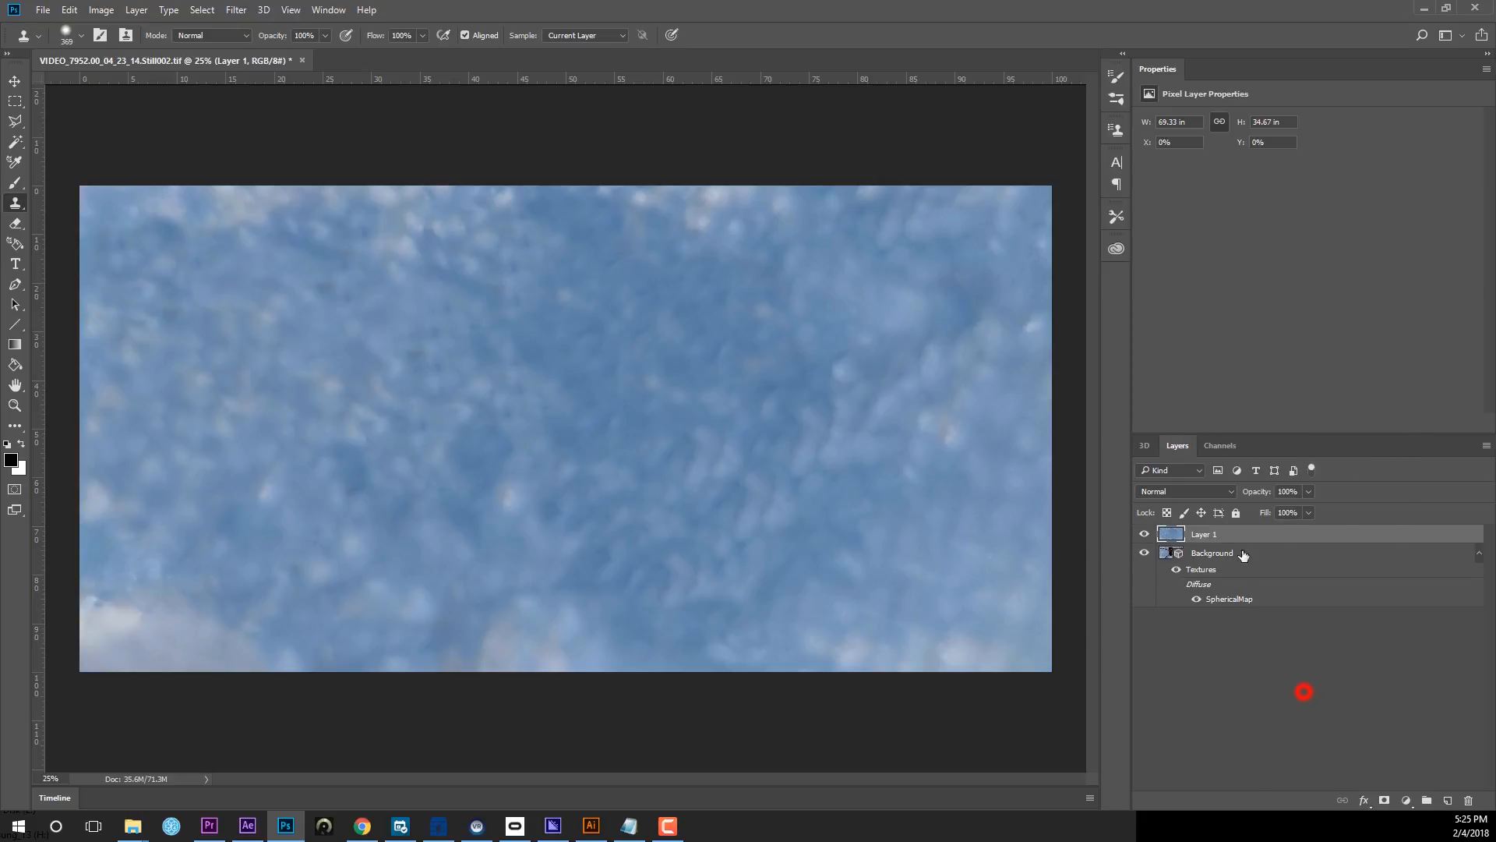
Merge Layer 1's sky patch down into the panorama and switch to the Move tool's 3D orbit.
{"action": "right_click", "coordinate": [1211, 552]}
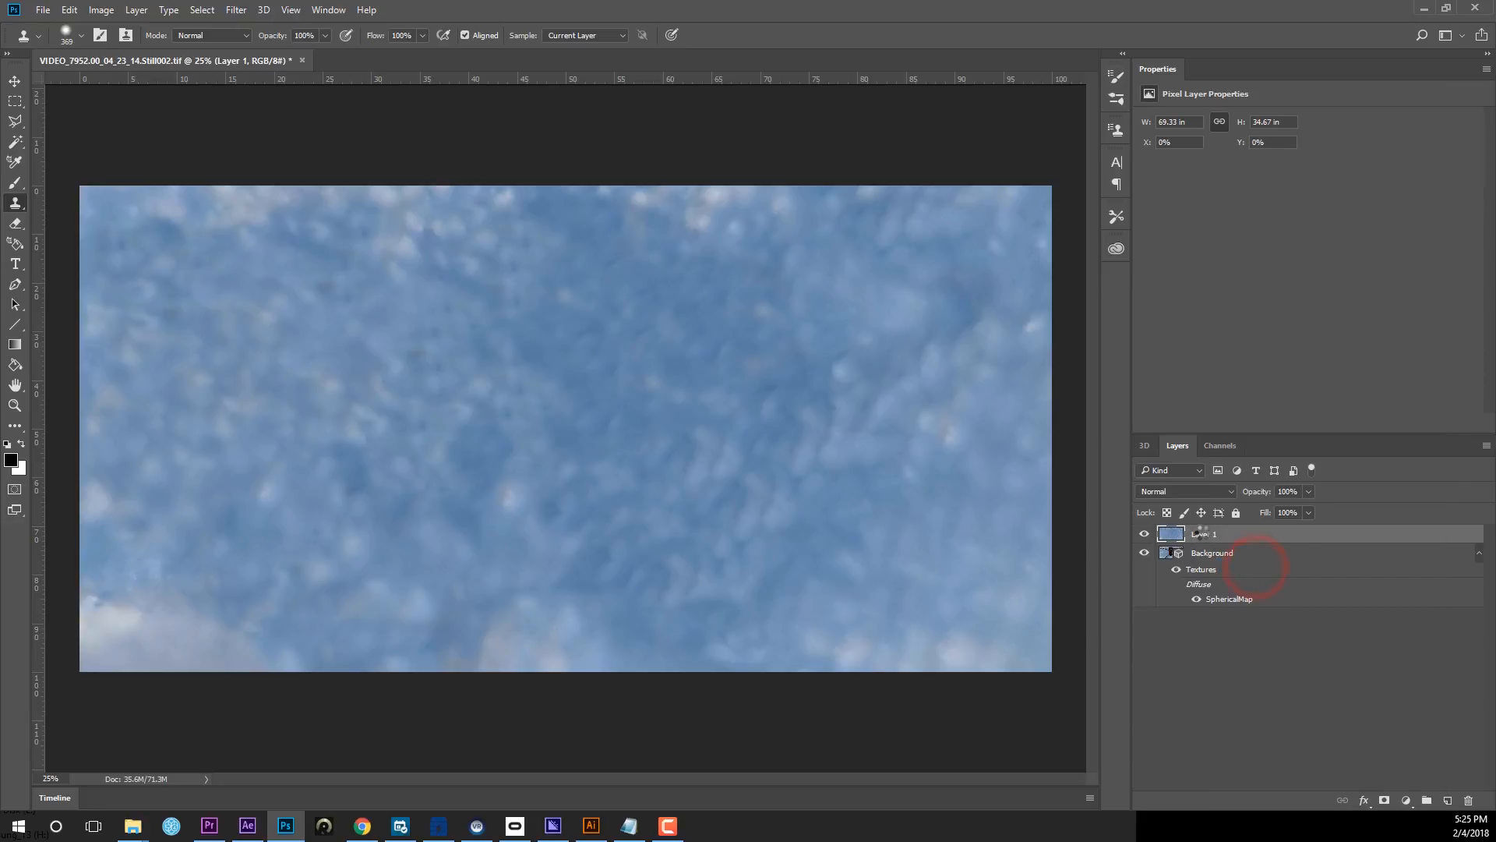
{"action": "left_click", "coordinate": [1213, 551]}
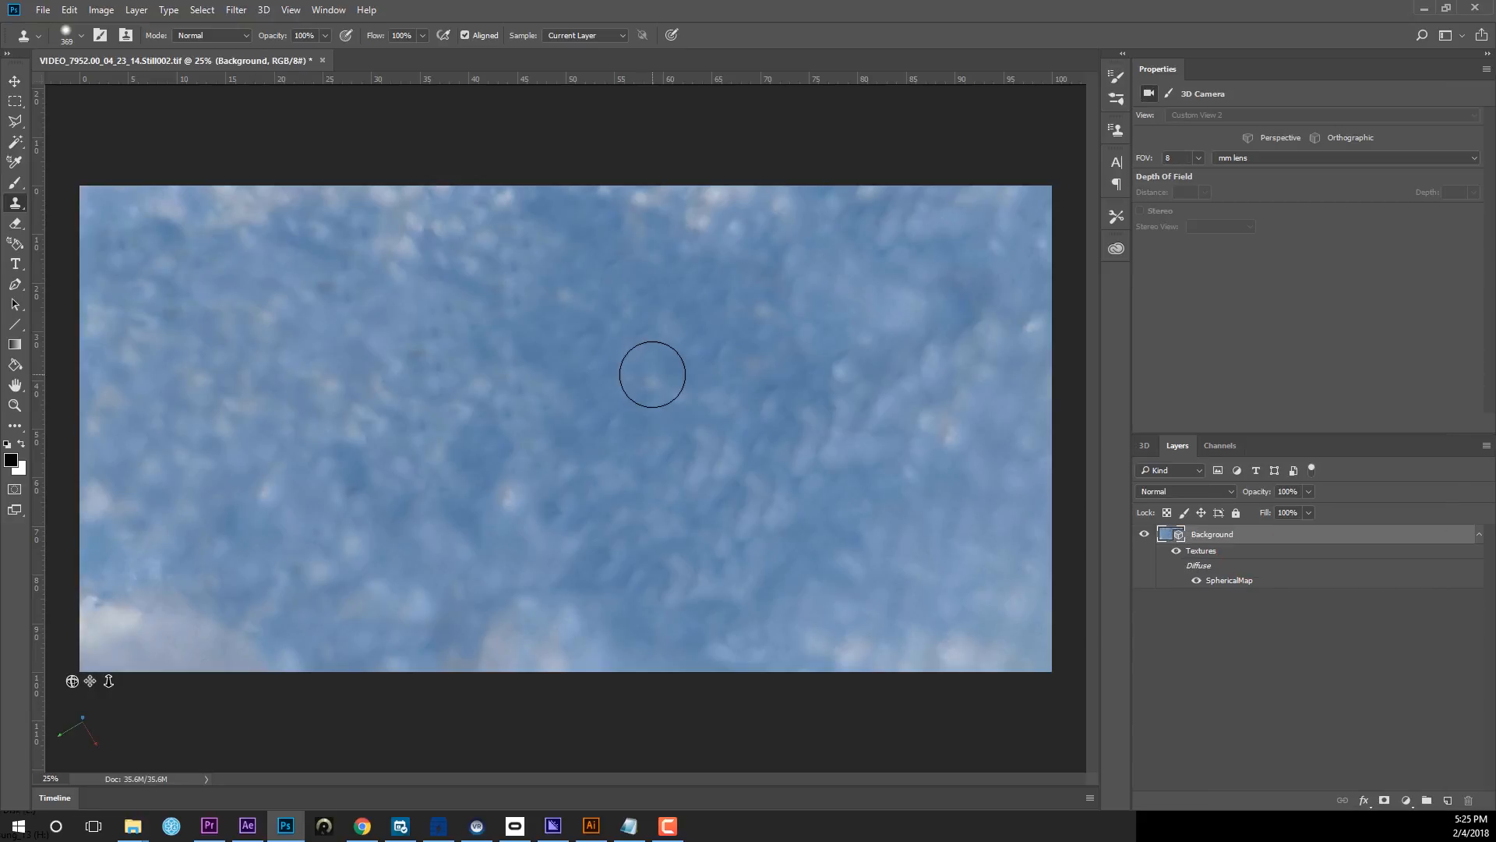
{"action": "left_click", "coordinate": [15, 79]}
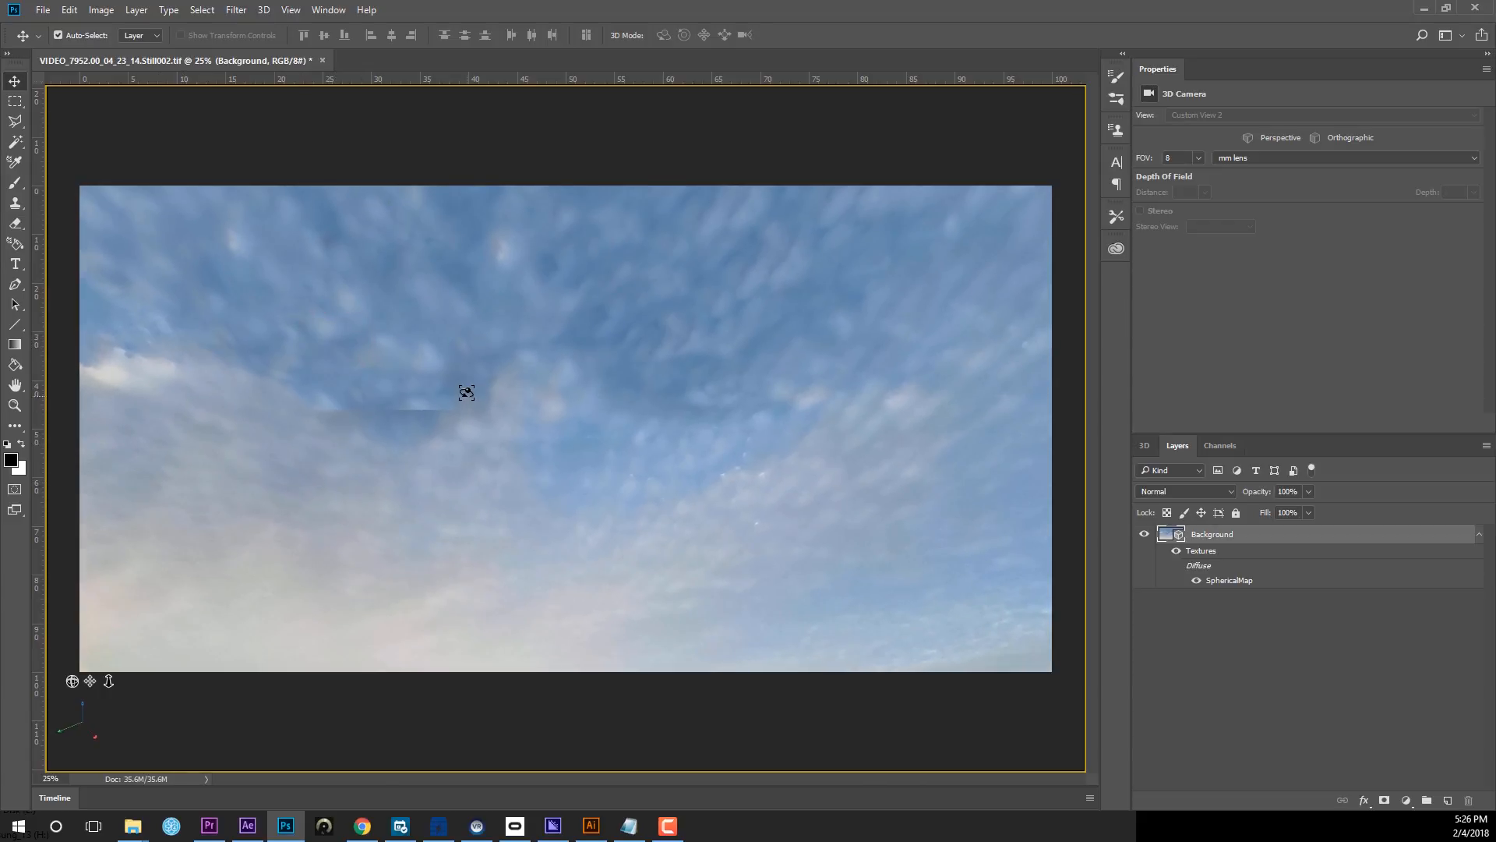
{"action": "mouse_move", "coordinate": [547, 418]}
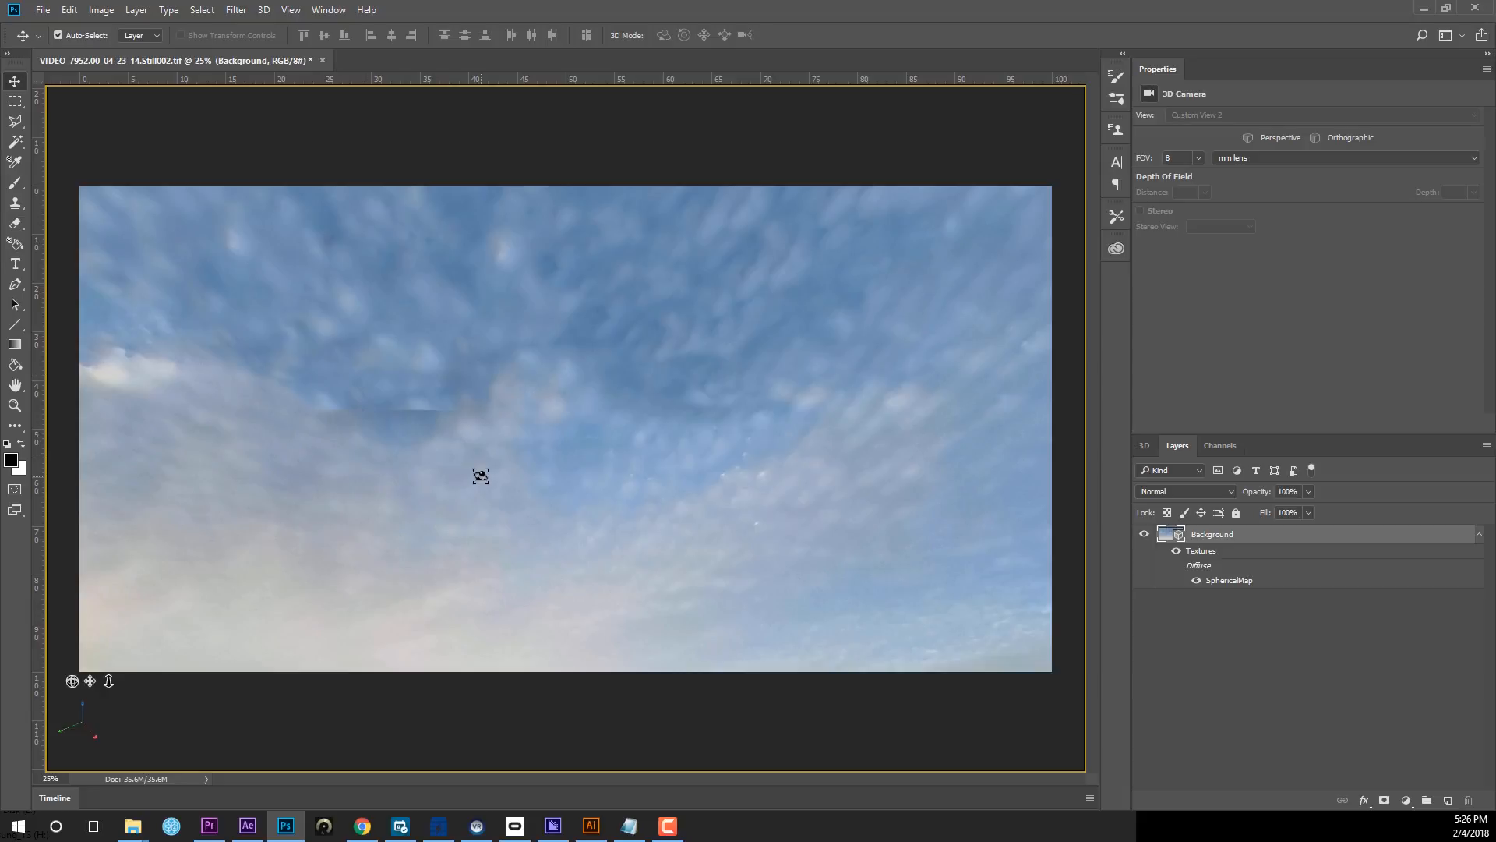
{"action": "mouse_move", "coordinate": [1030, 527]}
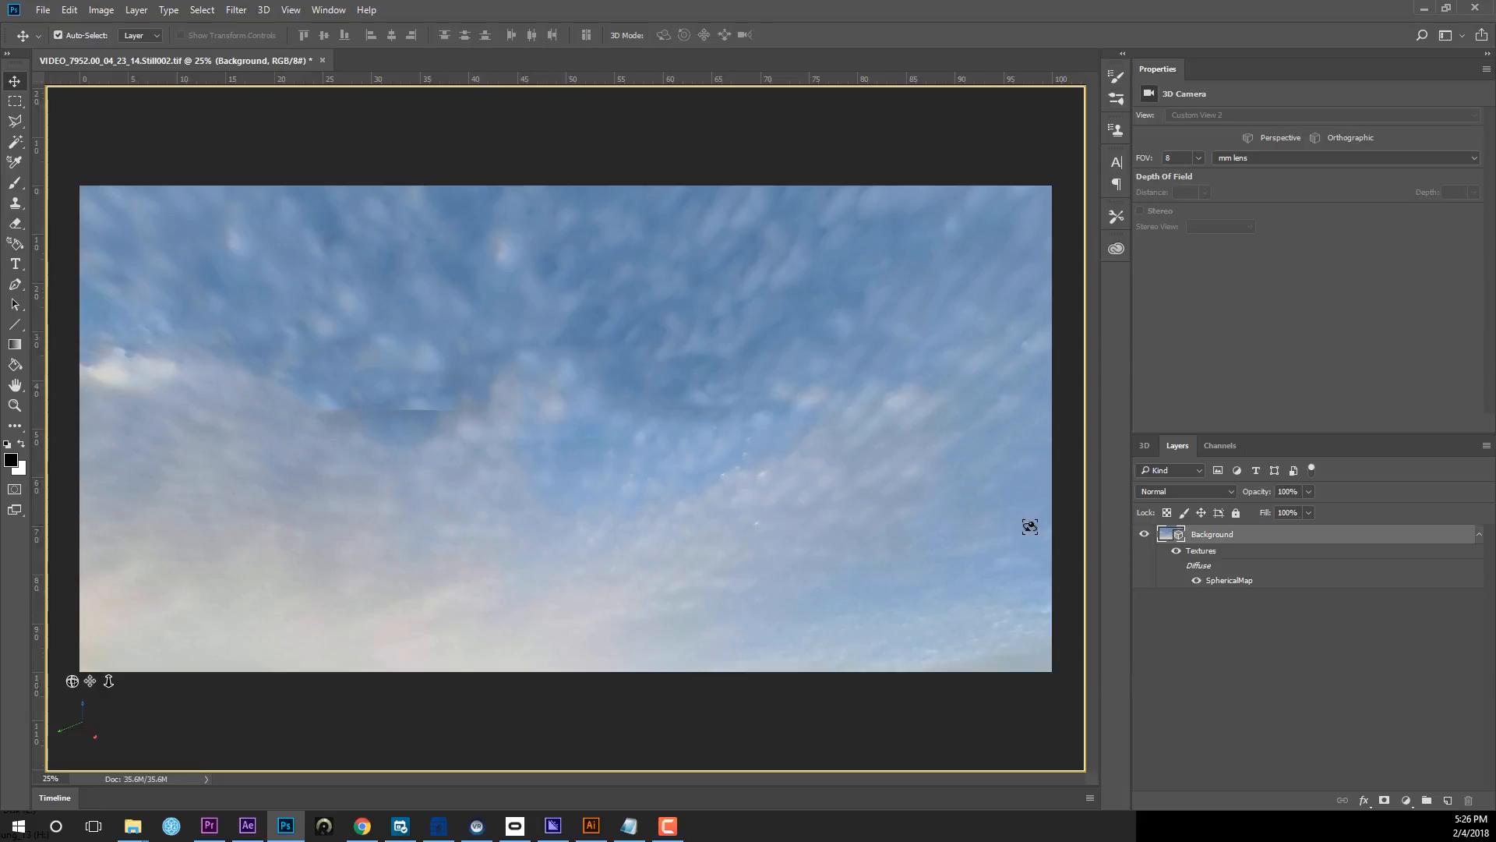
{"action": "mouse_move", "coordinate": [647, 424]}
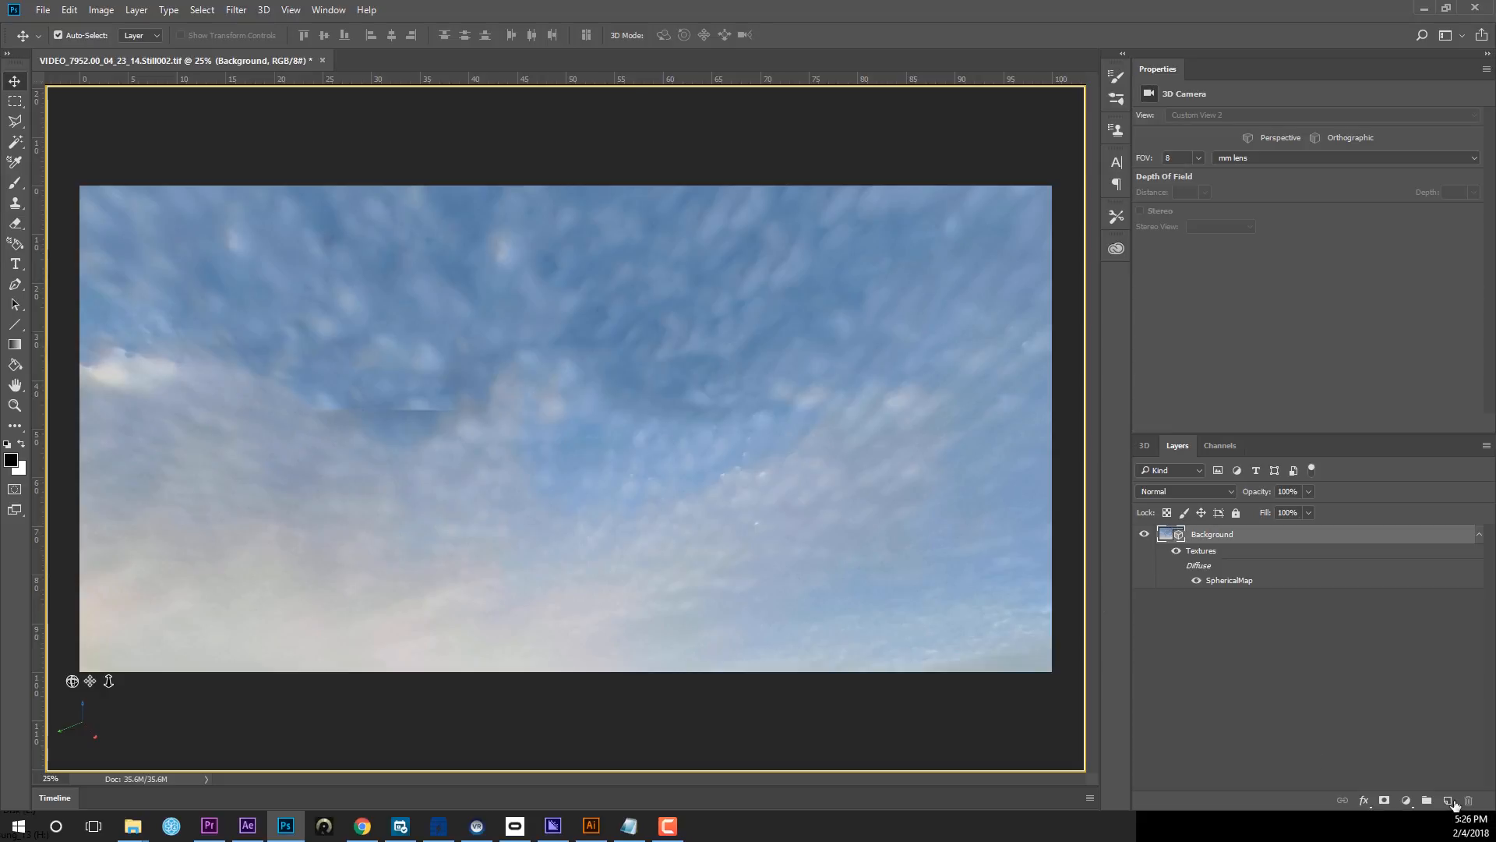
Add a new empty layer above the background and make it the active cloning layer.
{"action": "left_click", "coordinate": [1446, 799]}
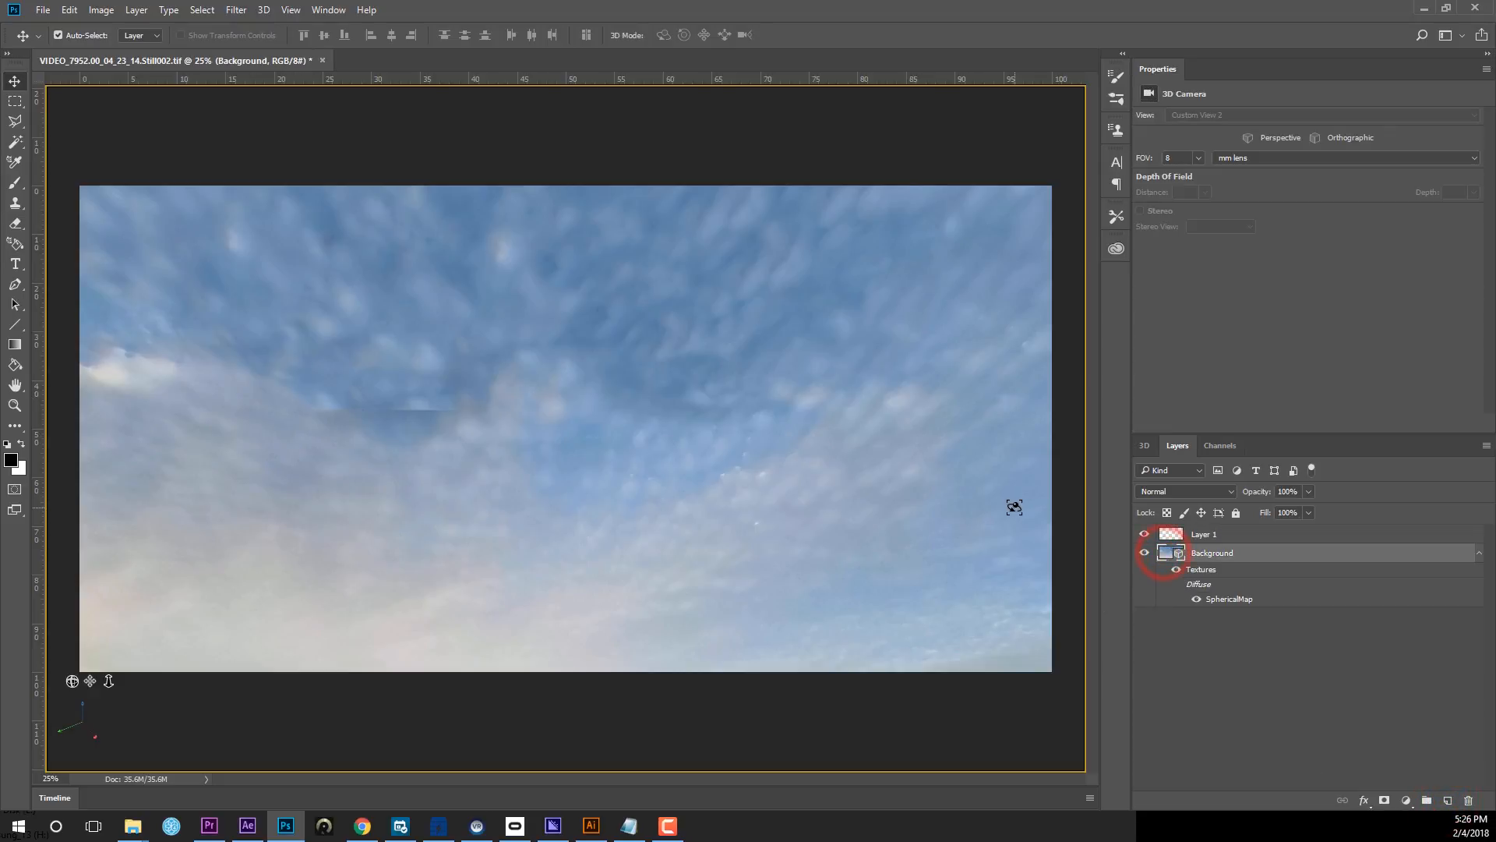
{"action": "left_click", "coordinate": [16, 100]}
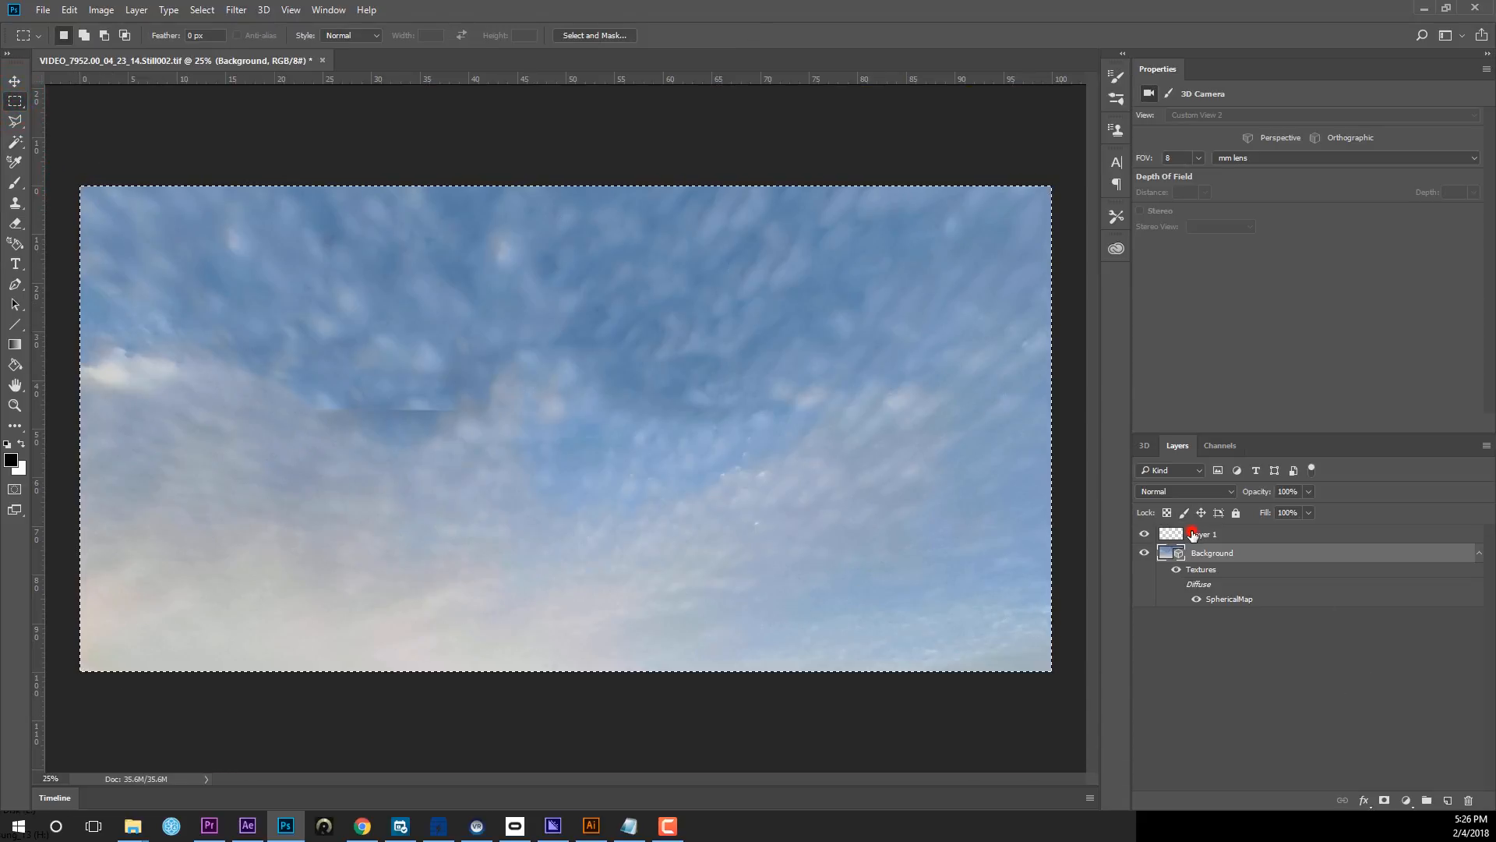
{"action": "left_click", "coordinate": [1203, 533]}
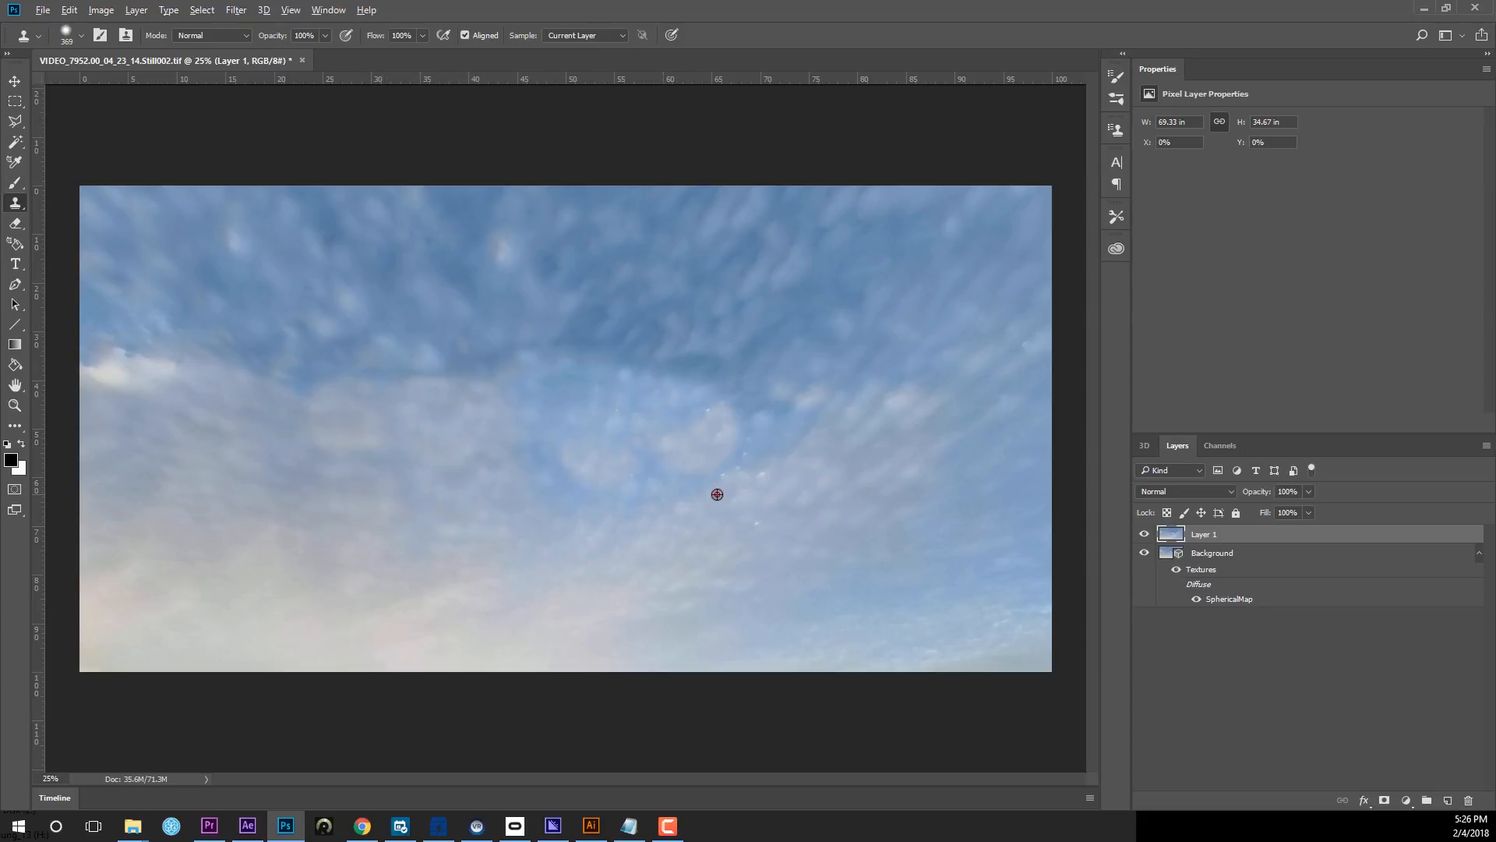
{"action": "right_click", "coordinate": [1205, 533]}
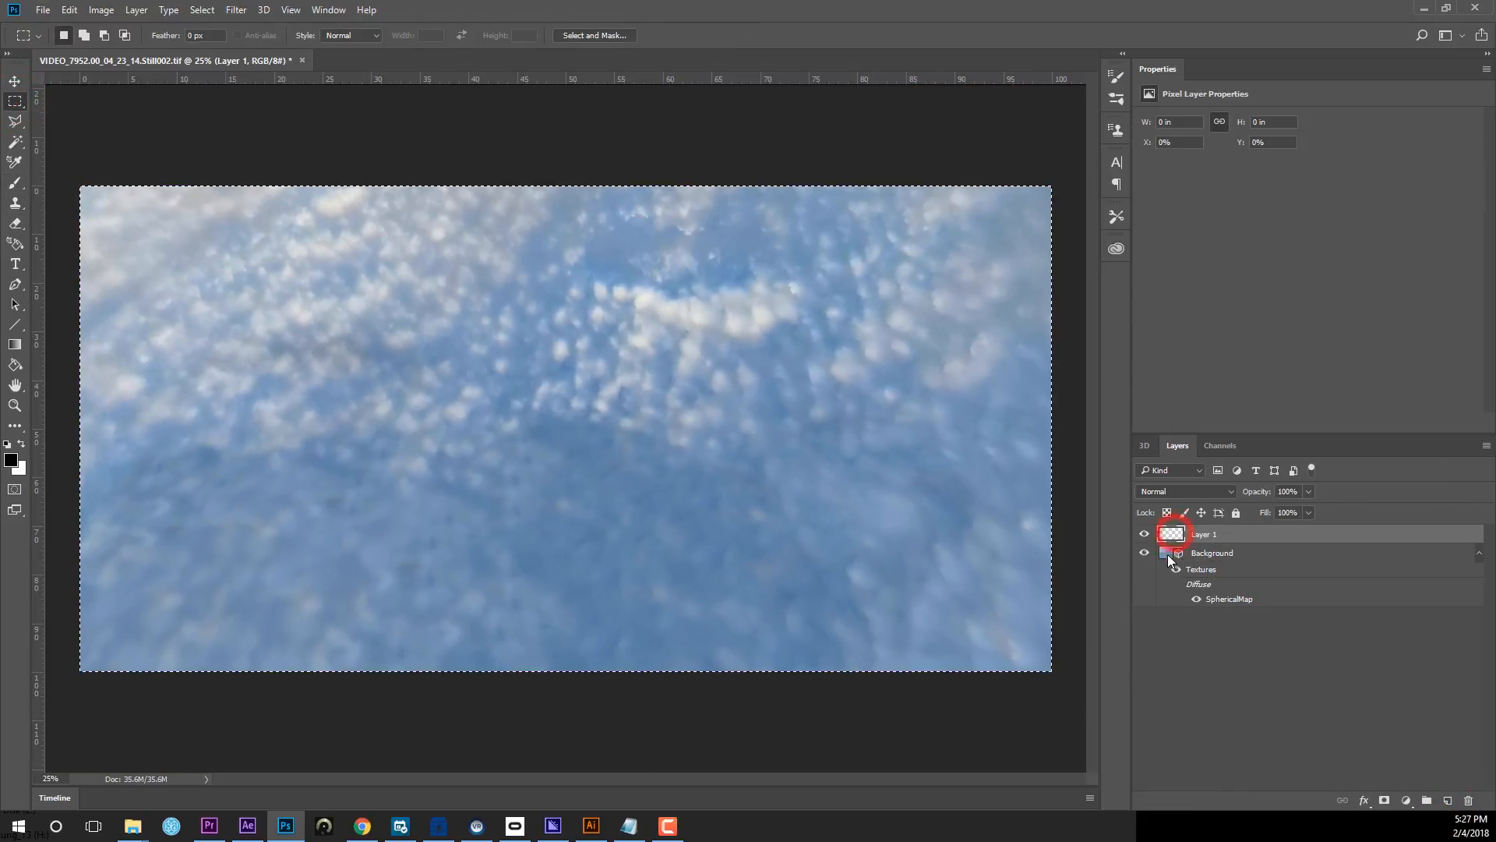
{"action": "left_click", "coordinate": [1213, 552]}
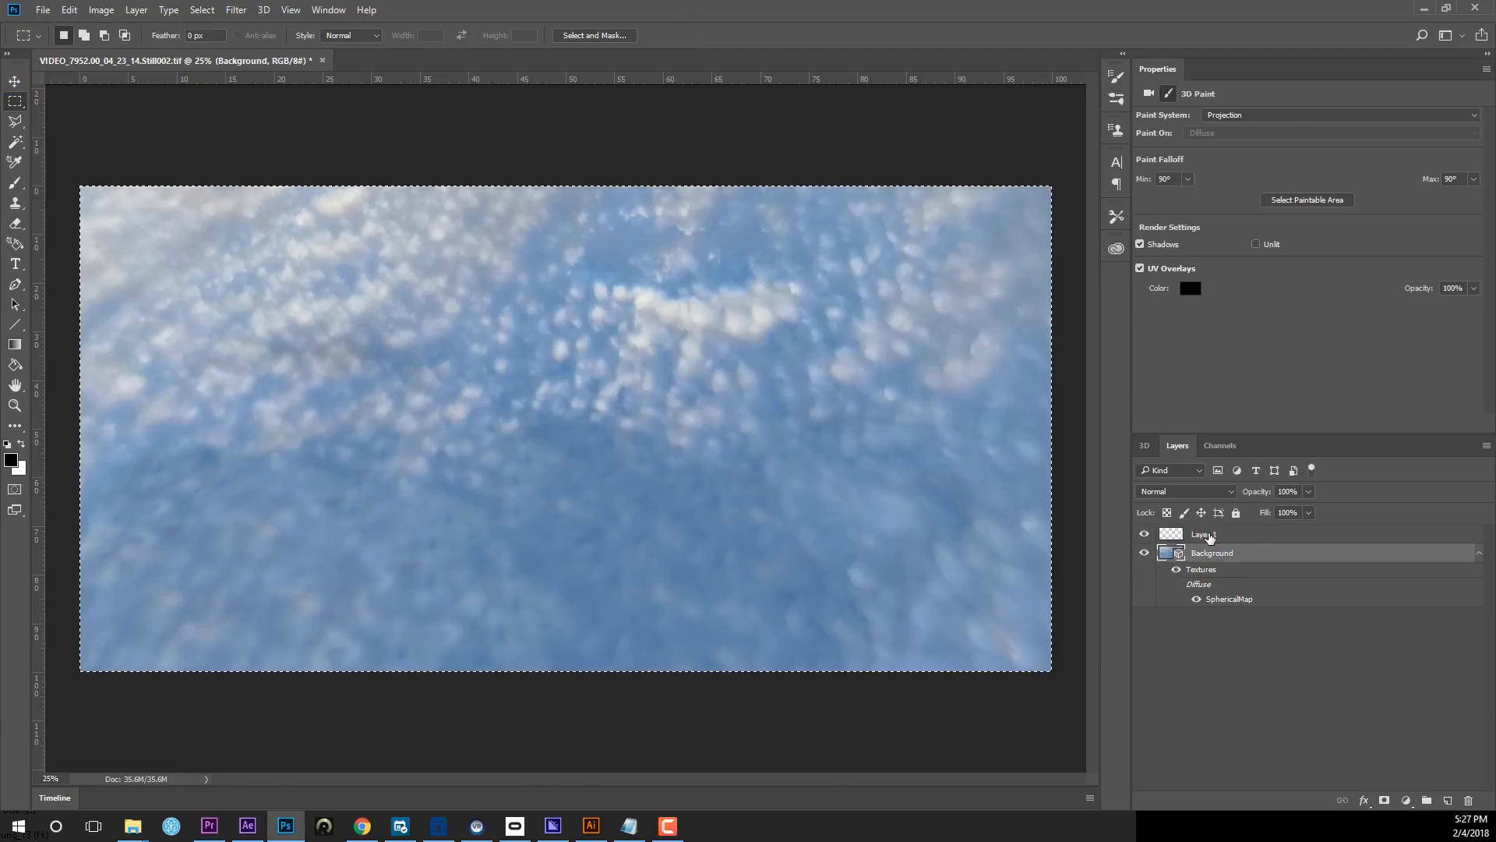
{"action": "left_click", "coordinate": [1205, 533]}
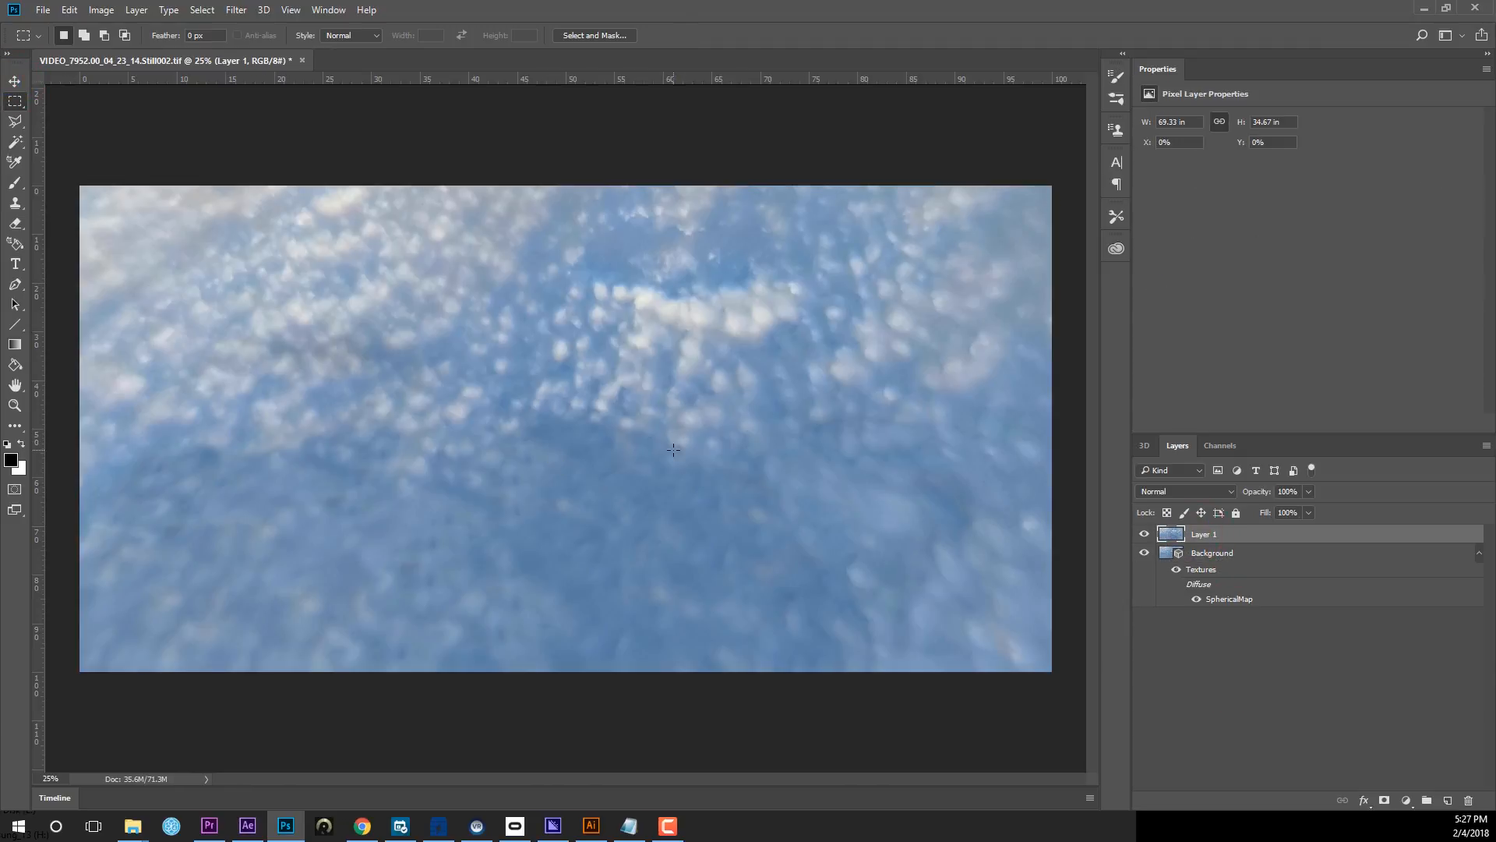
{"action": "mouse_move", "coordinate": [828, 449]}
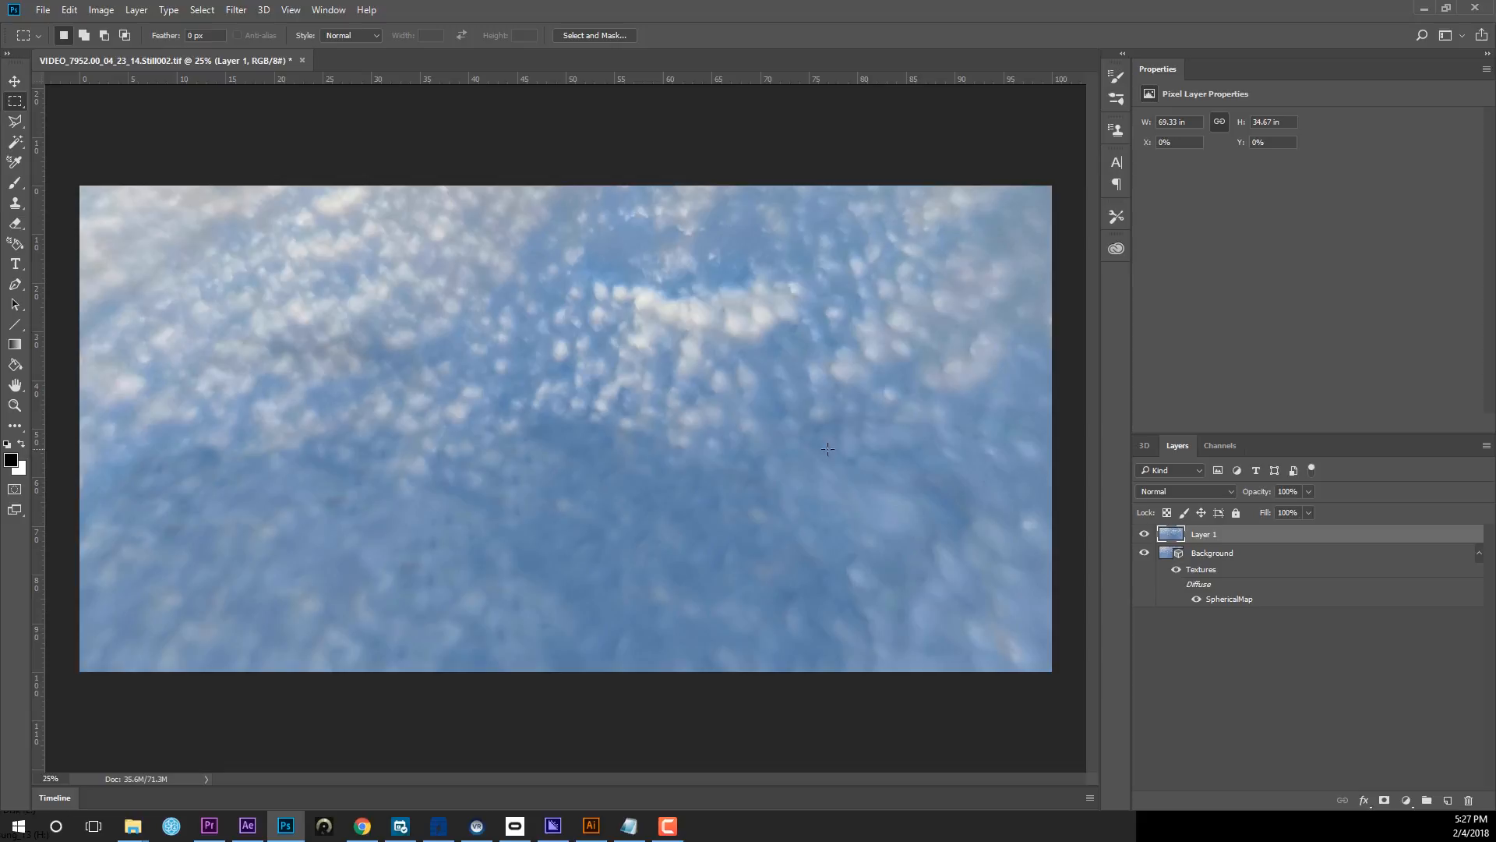
Clone Stamp sampled clouds over the drone so only sky remains in the spherical view.
{"action": "left_click", "coordinate": [16, 223]}
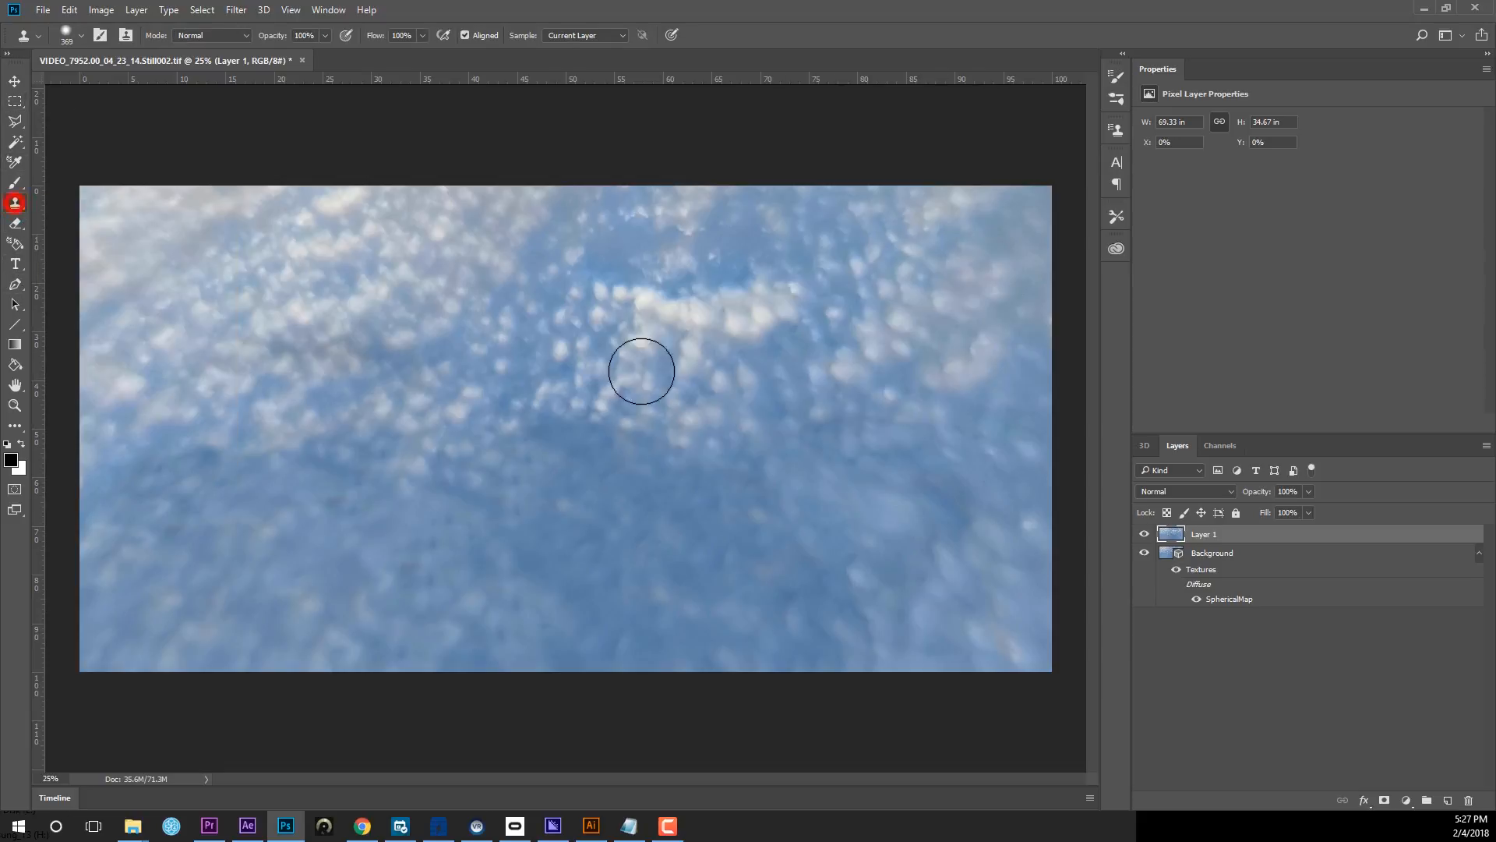
{"action": "left_click", "coordinate": [640, 371]}
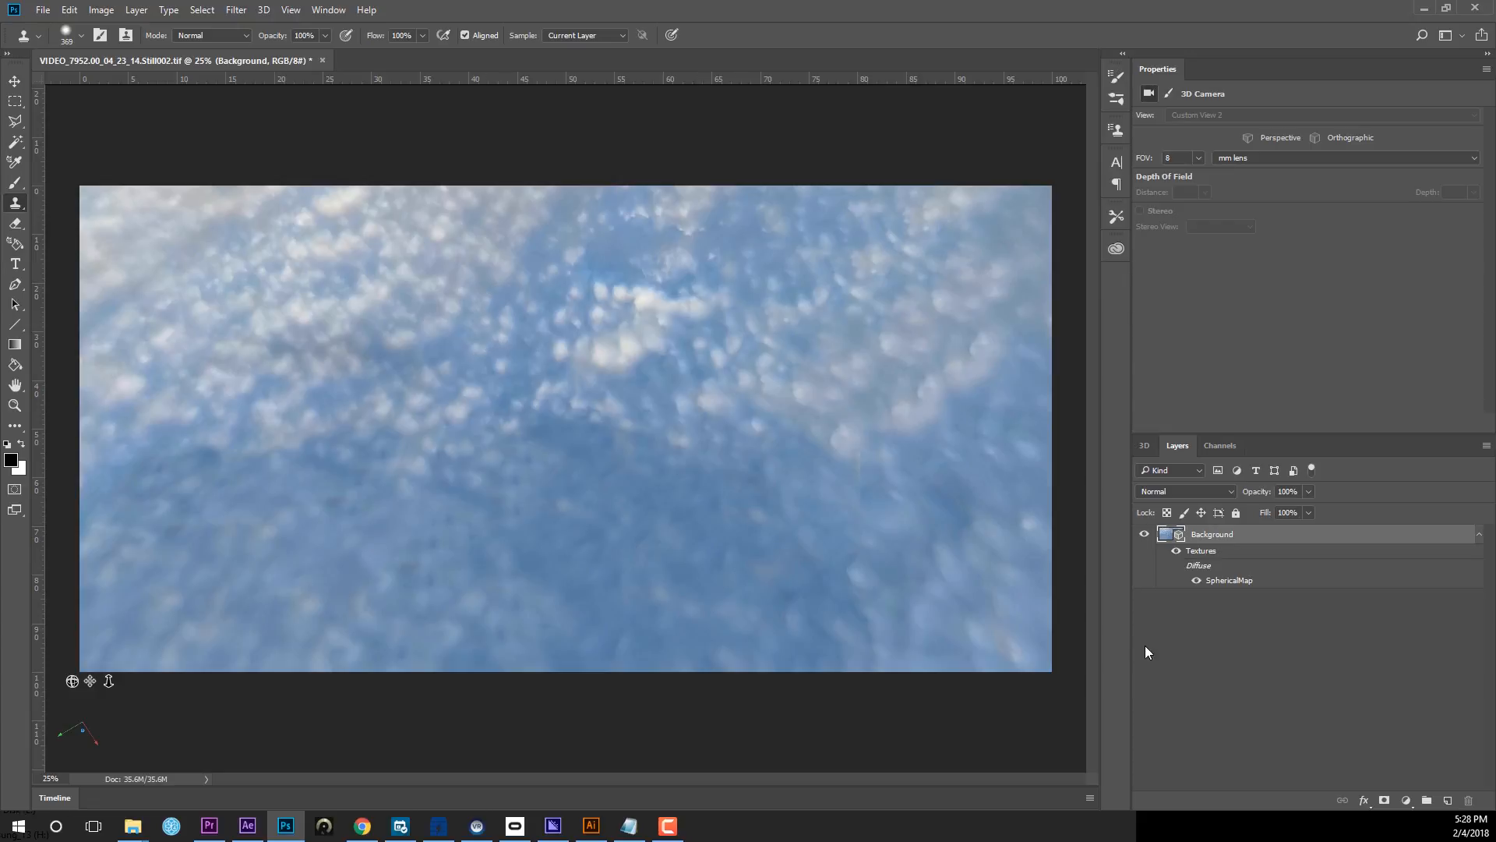
{"action": "mouse_move", "coordinate": [806, 658]}
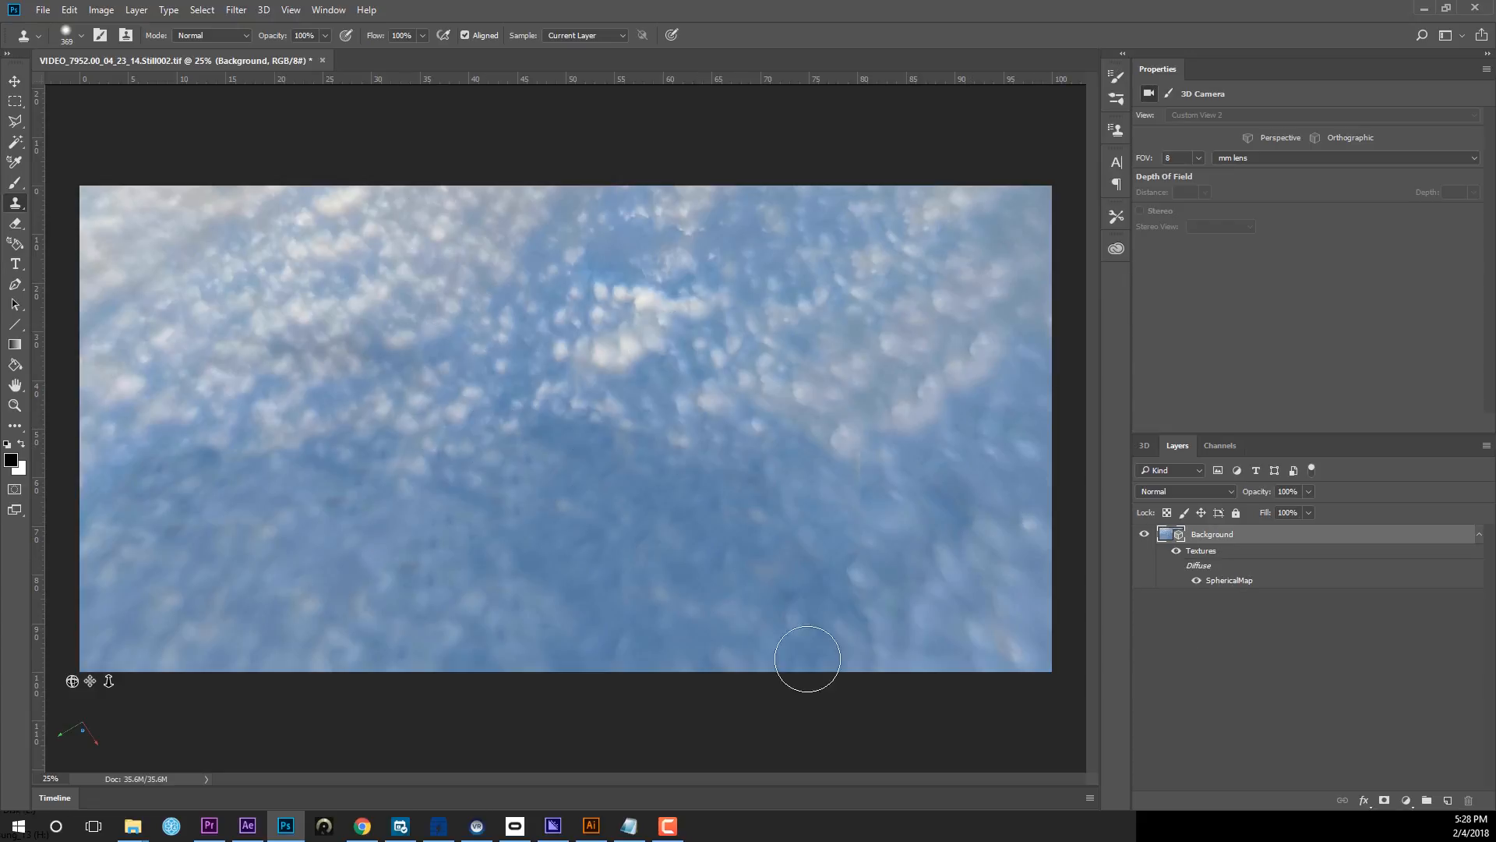
{"action": "left_click", "coordinate": [14, 80]}
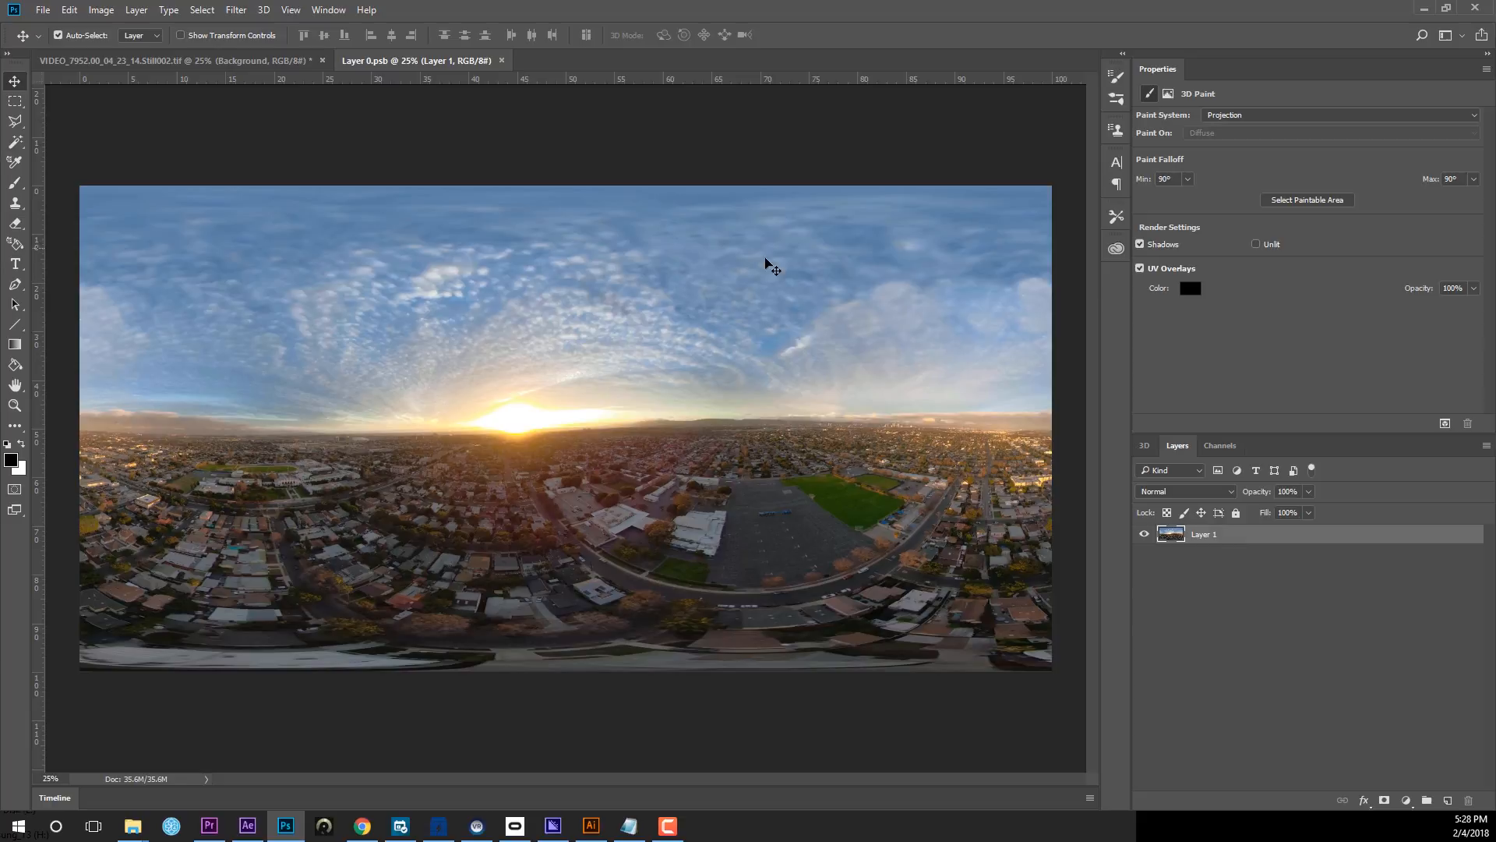
{"action": "mouse_move", "coordinate": [320, 228]}
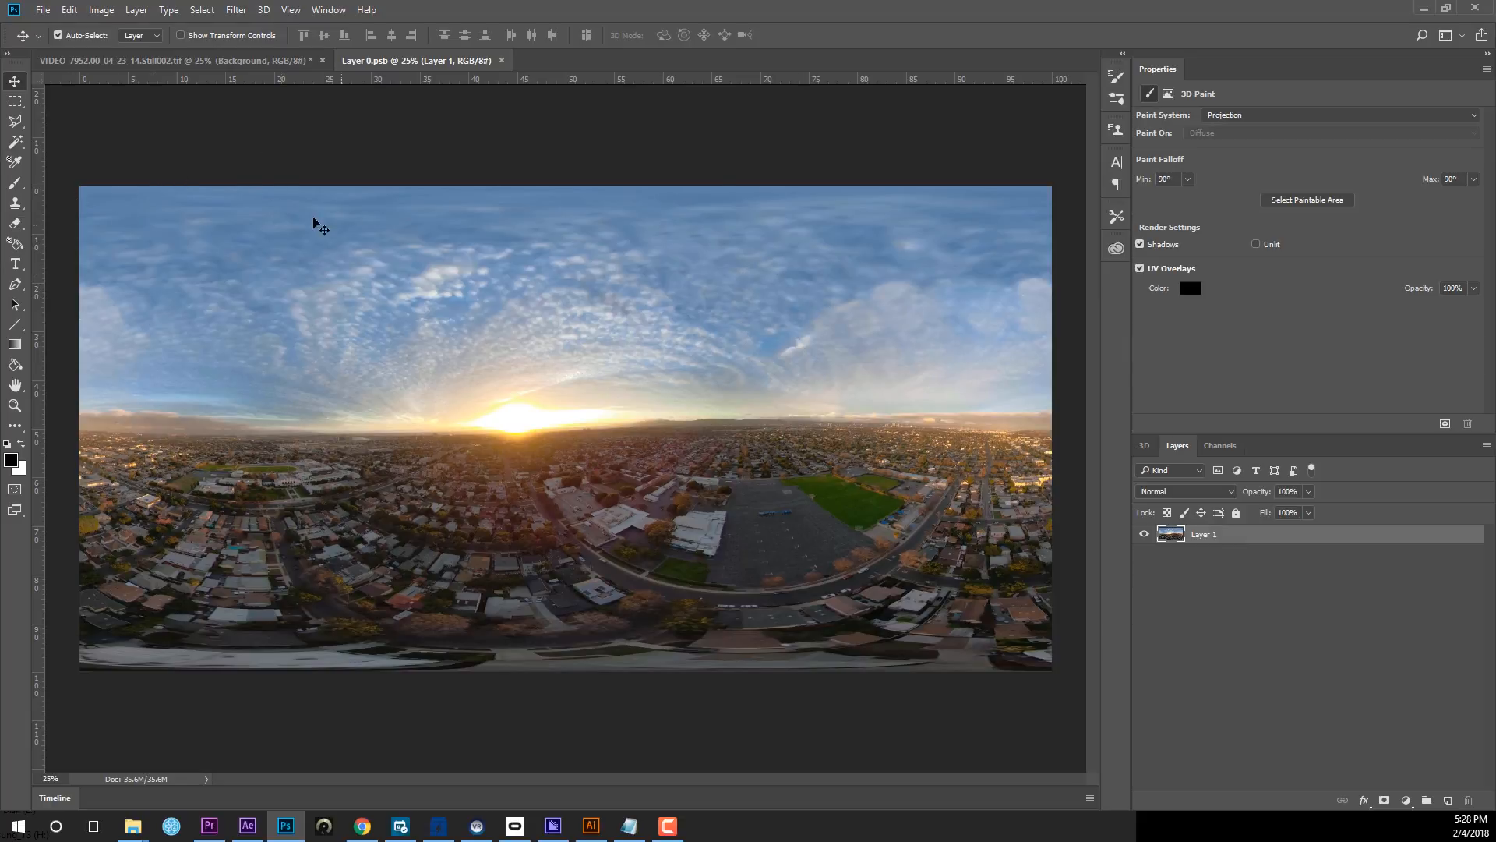
{"action": "mouse_move", "coordinate": [557, 336]}
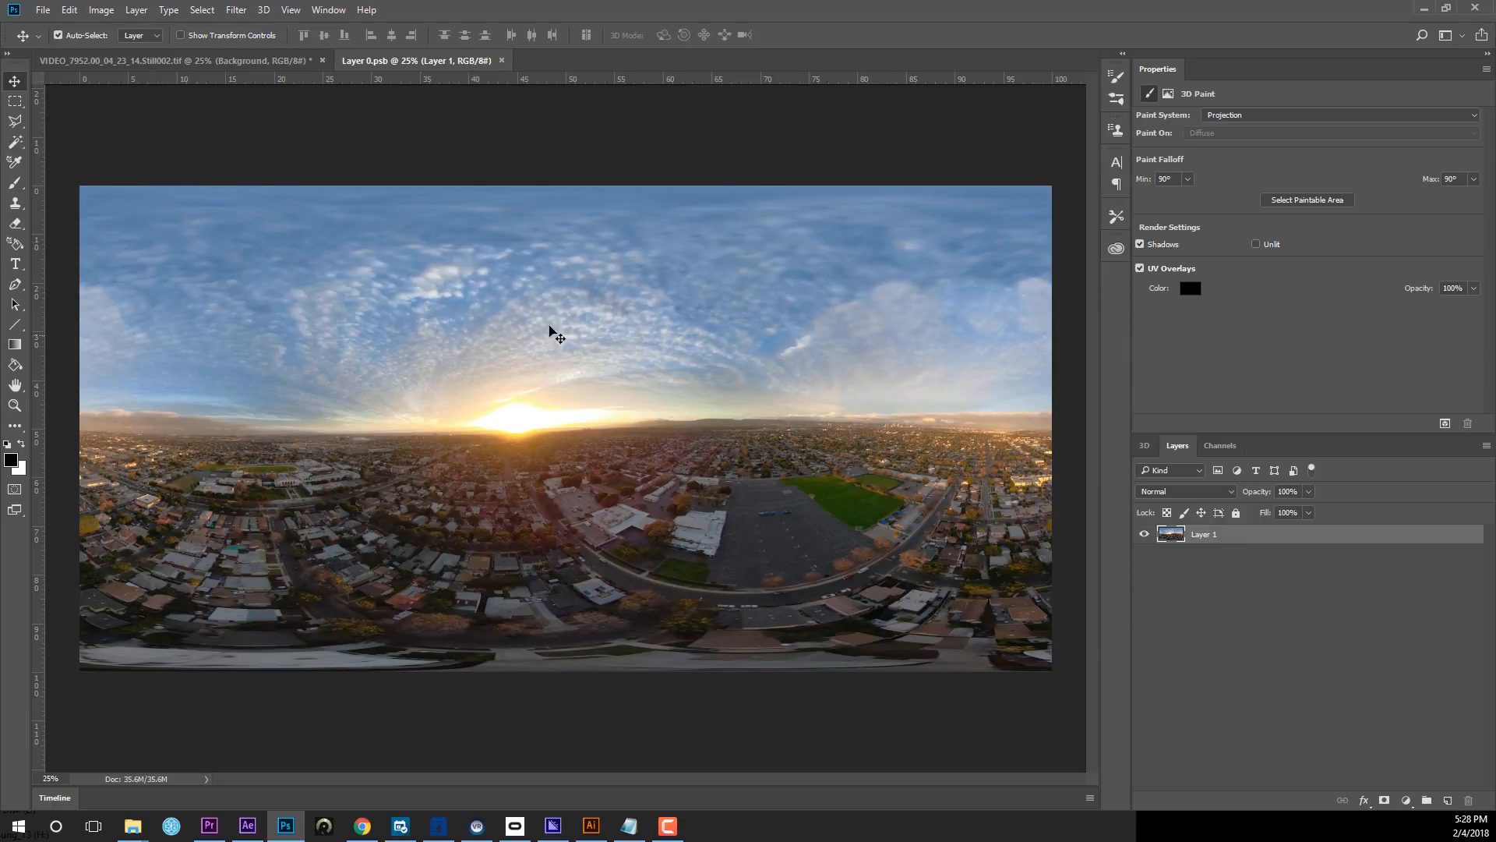
{"action": "mouse_move", "coordinate": [20, 108]}
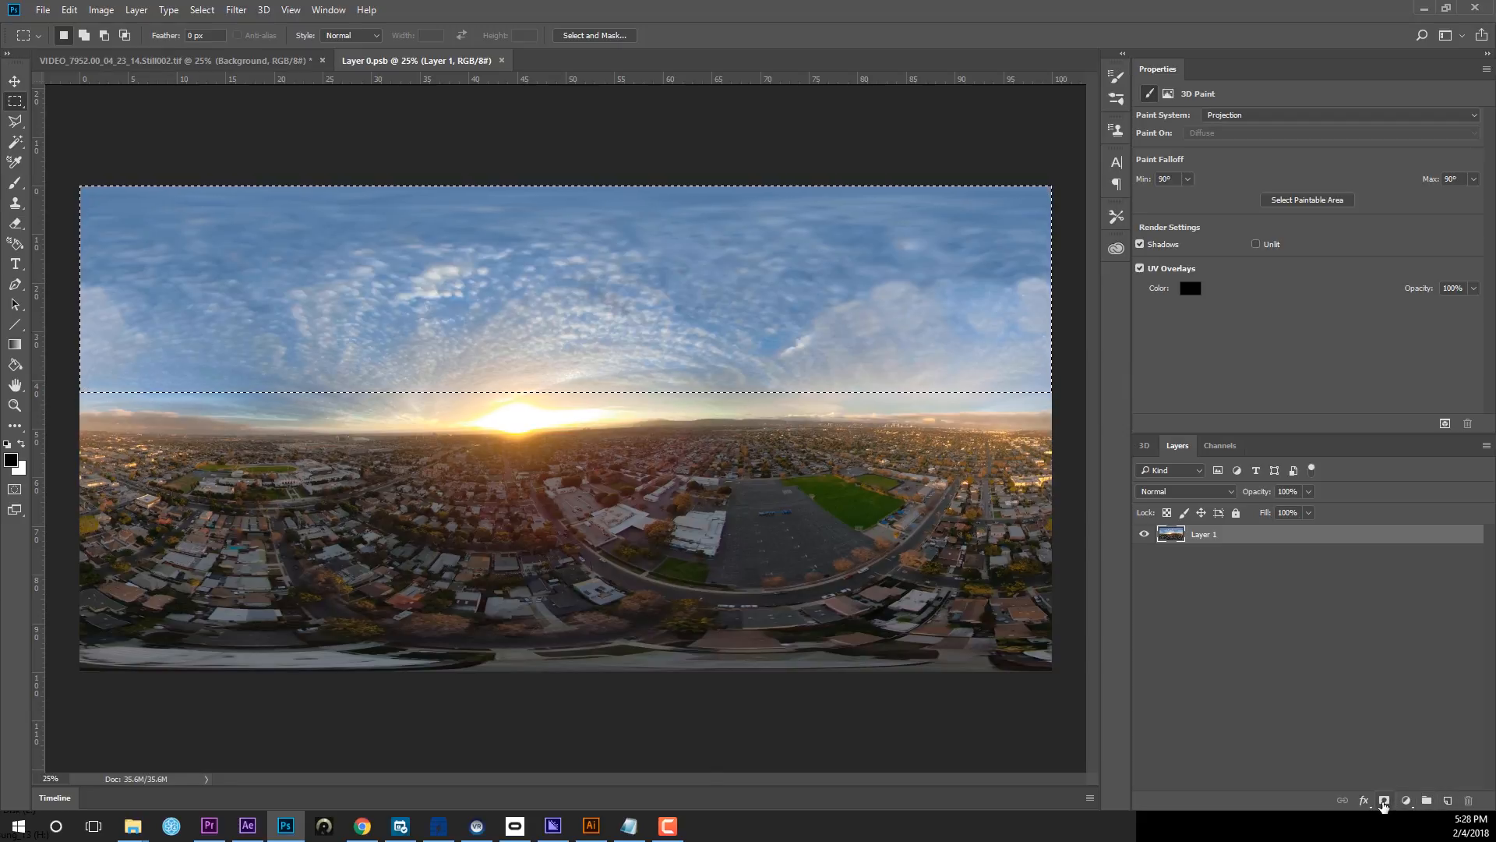
Mask the layer to the selected sky strip and apply the mask, leaving the city transparent.
{"action": "left_click", "coordinate": [1384, 800]}
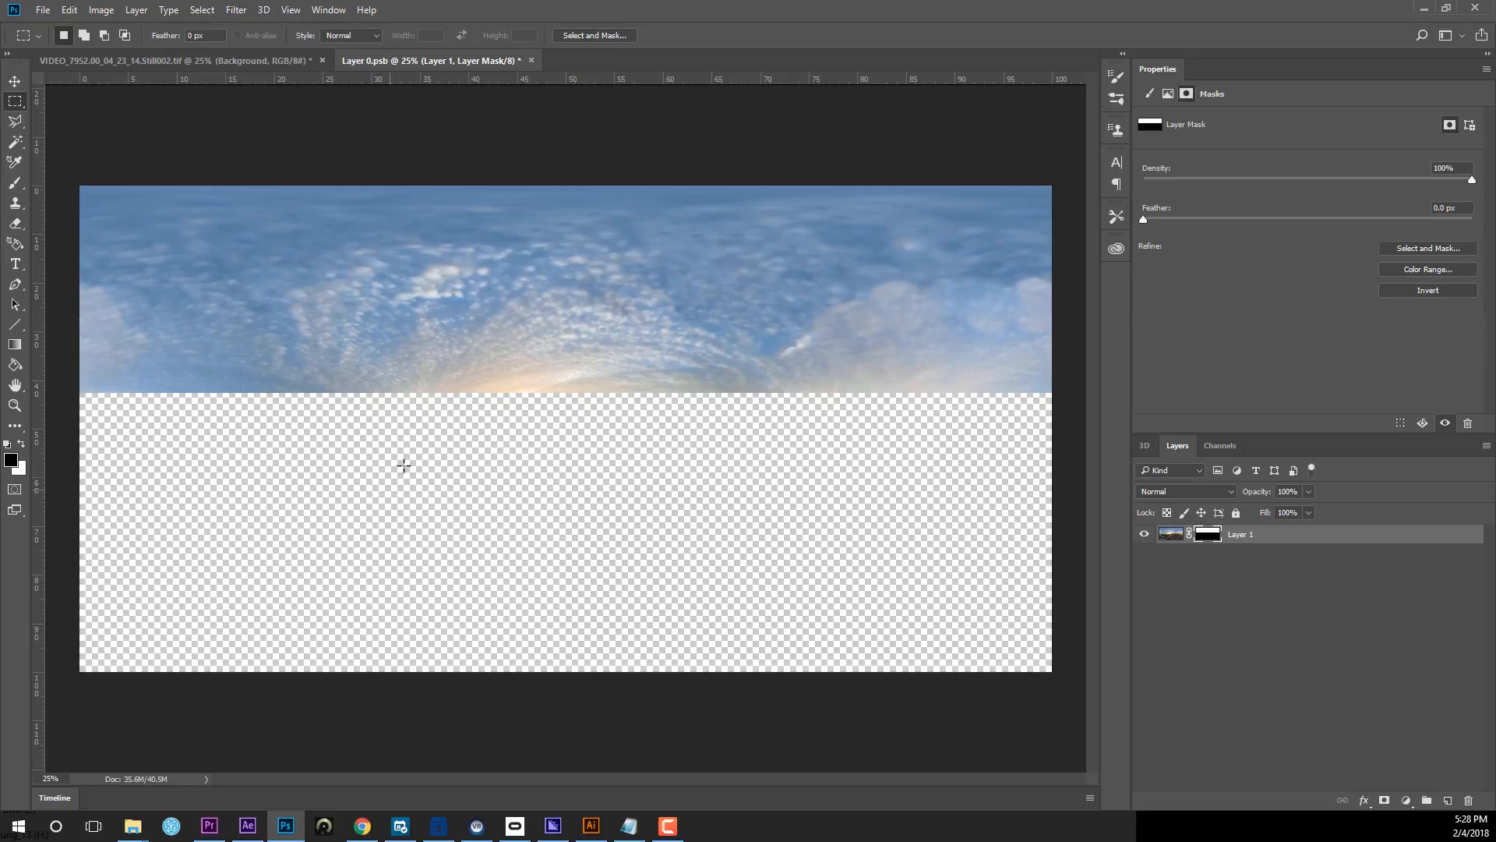
{"action": "mouse_move", "coordinate": [1392, 732]}
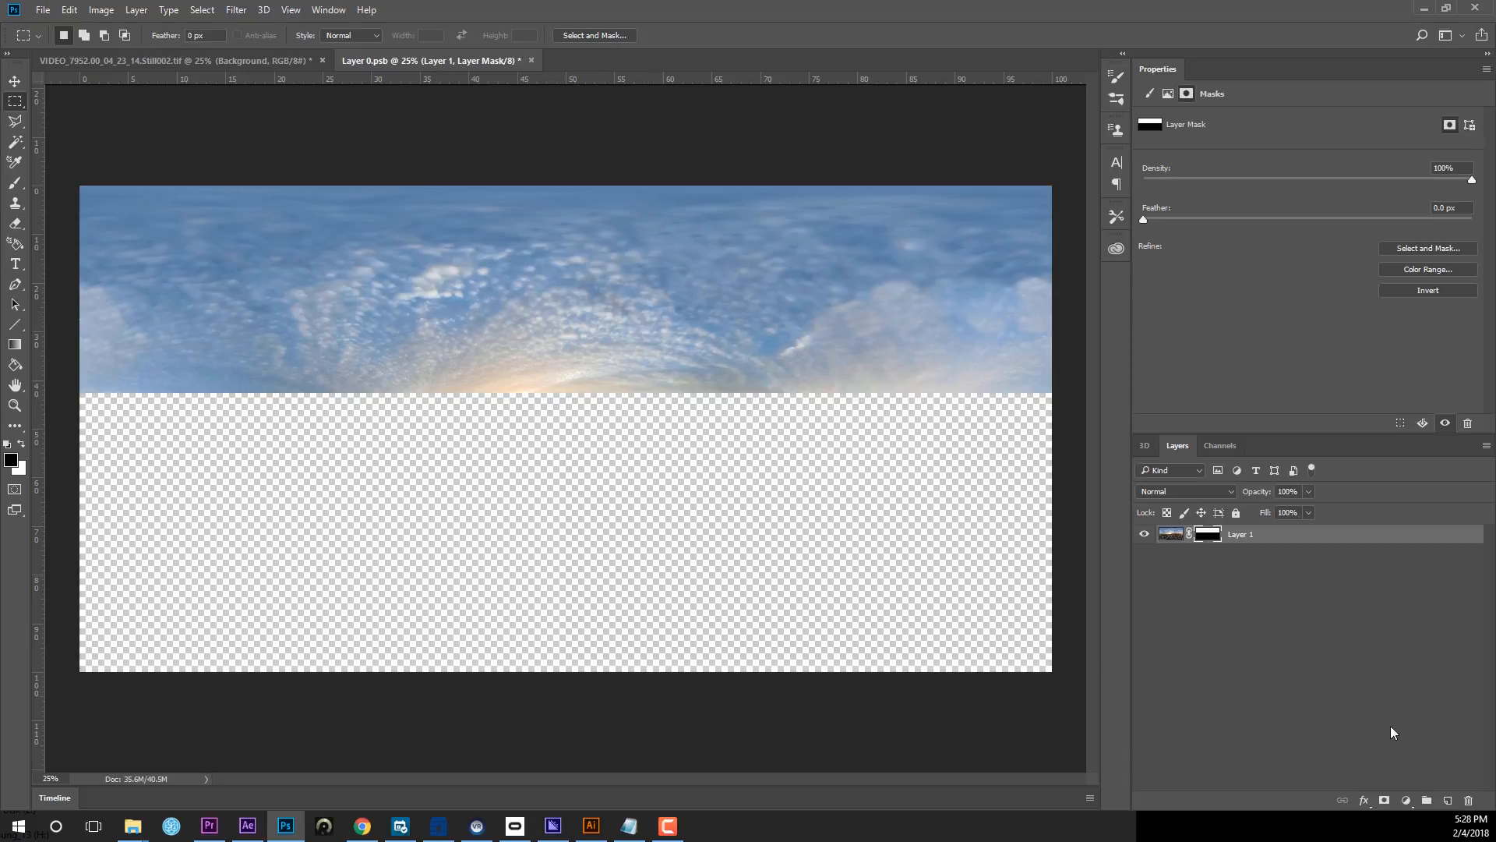
{"action": "right_click", "coordinate": [1207, 533]}
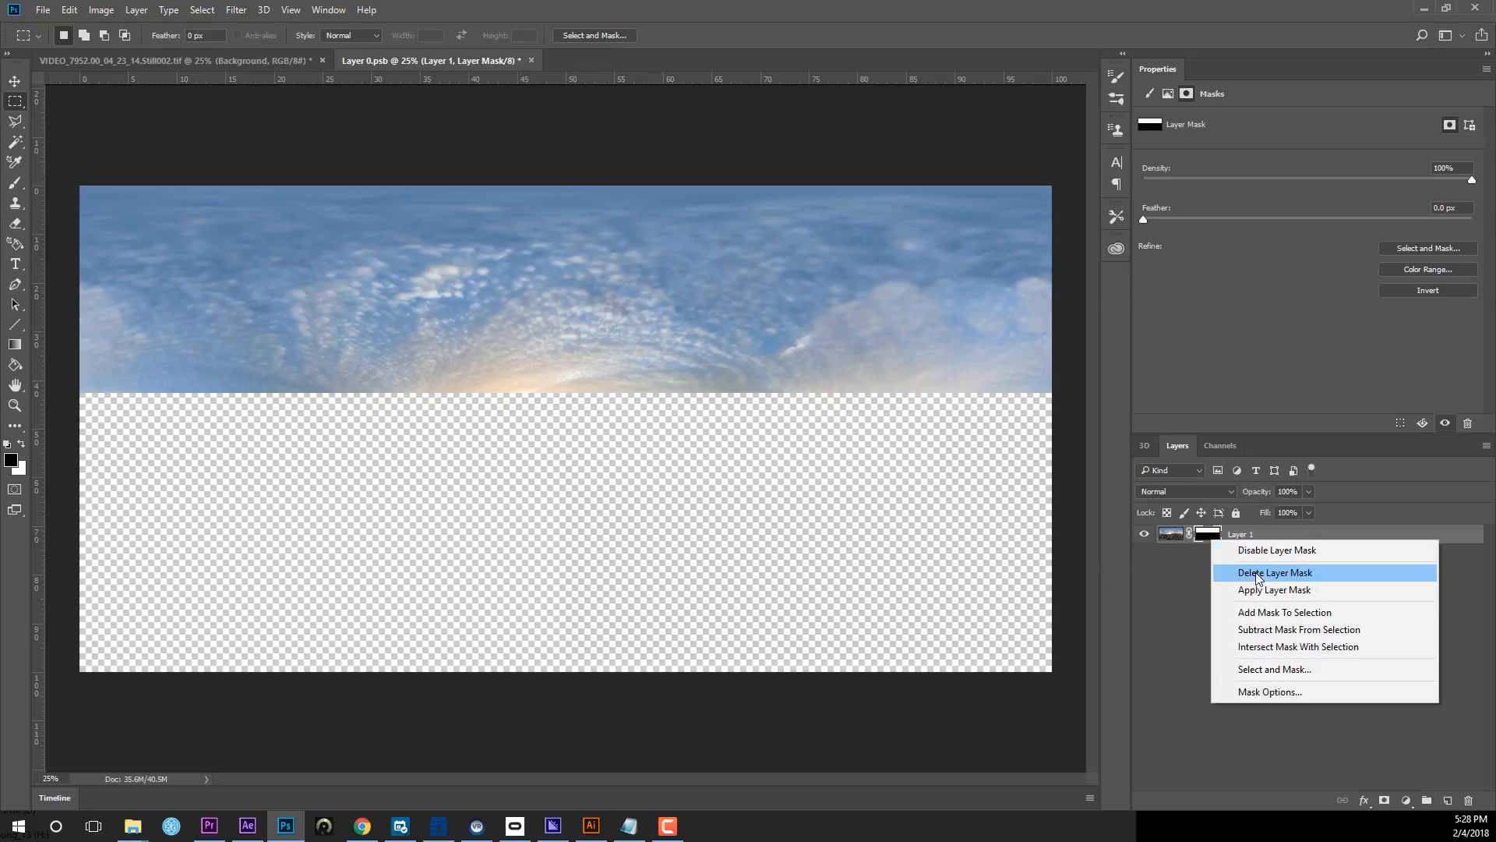
{"action": "left_click", "coordinate": [1274, 572]}
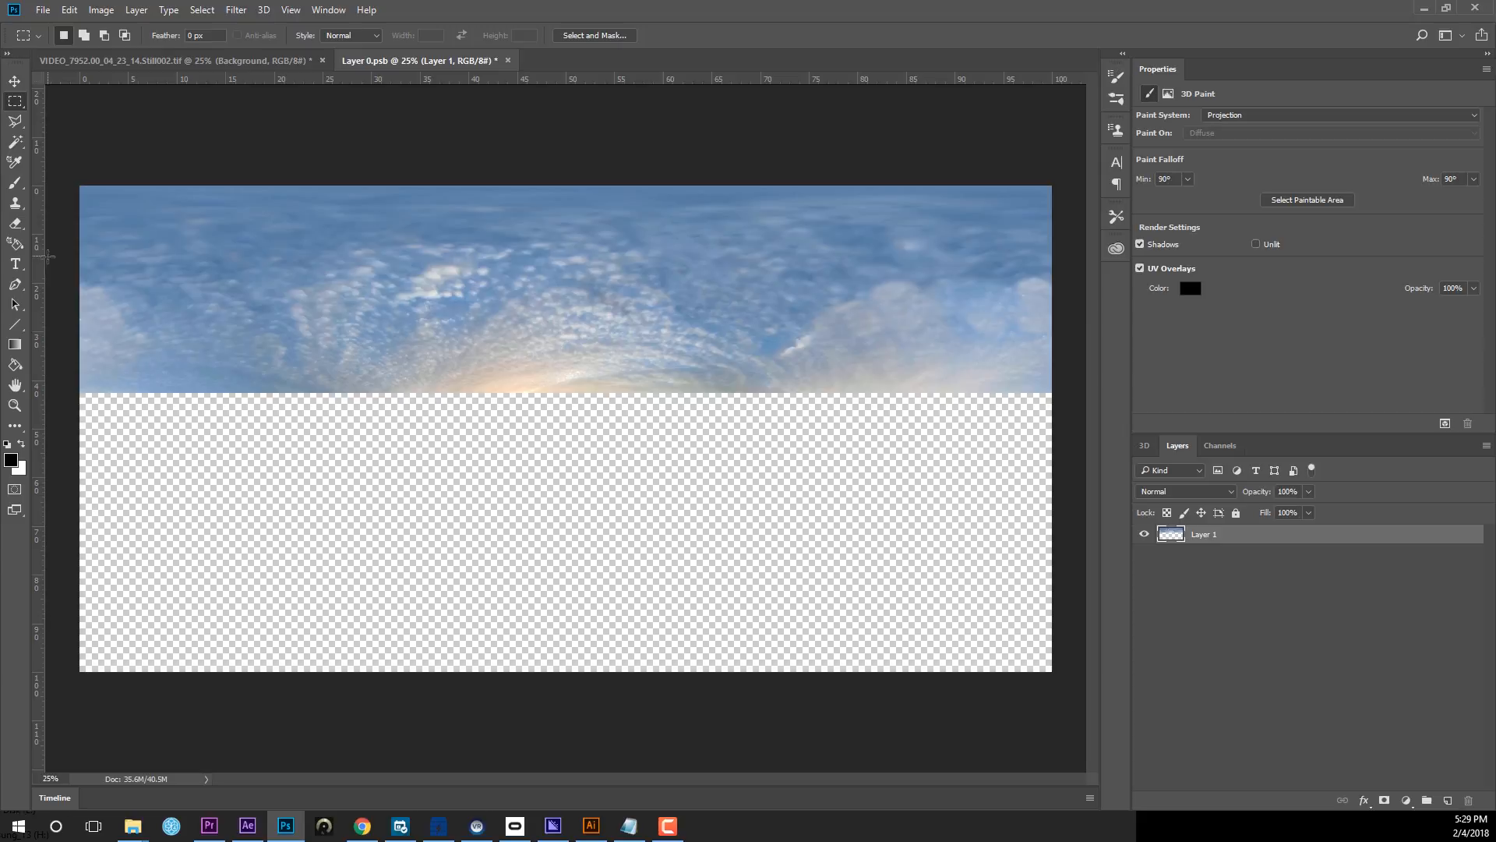
Add a layer mask with a black-to-white gradient so the sky strip's lower edge fades out.
{"action": "left_click", "coordinate": [15, 343]}
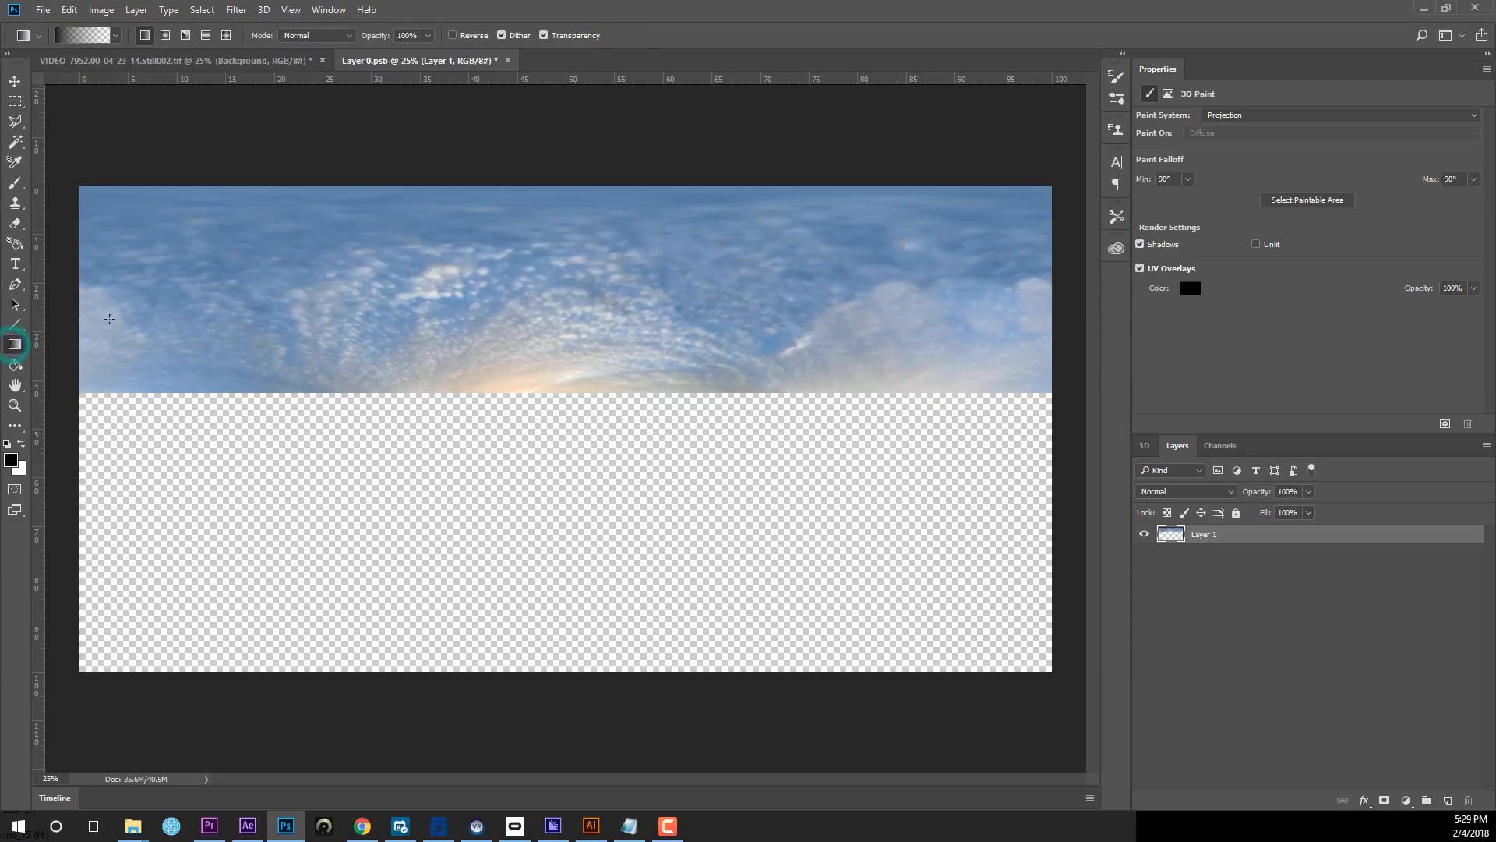
{"action": "mouse_move", "coordinate": [819, 307]}
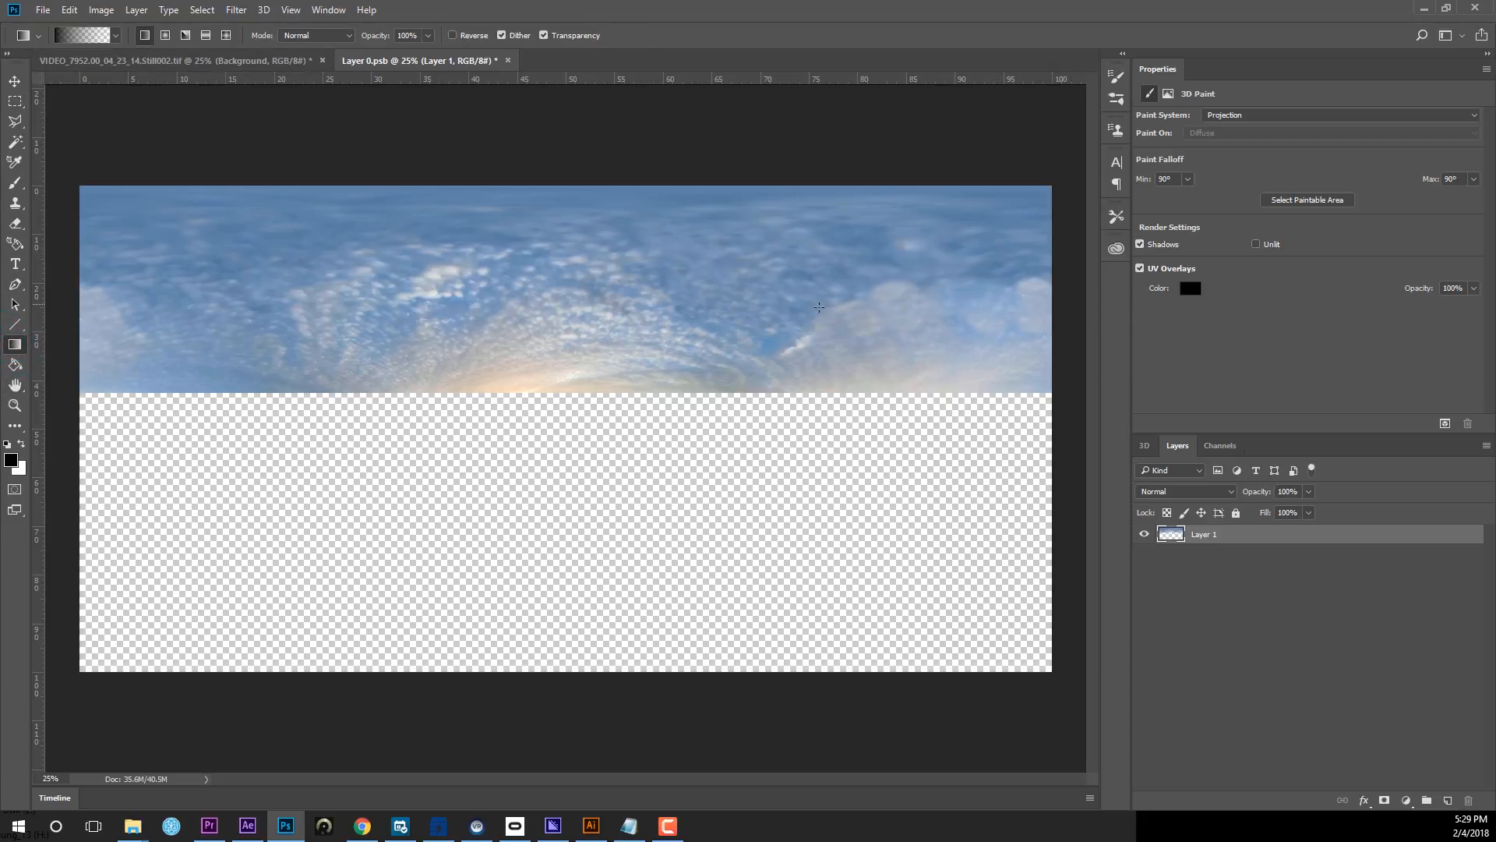
{"action": "mouse_move", "coordinate": [581, 391]}
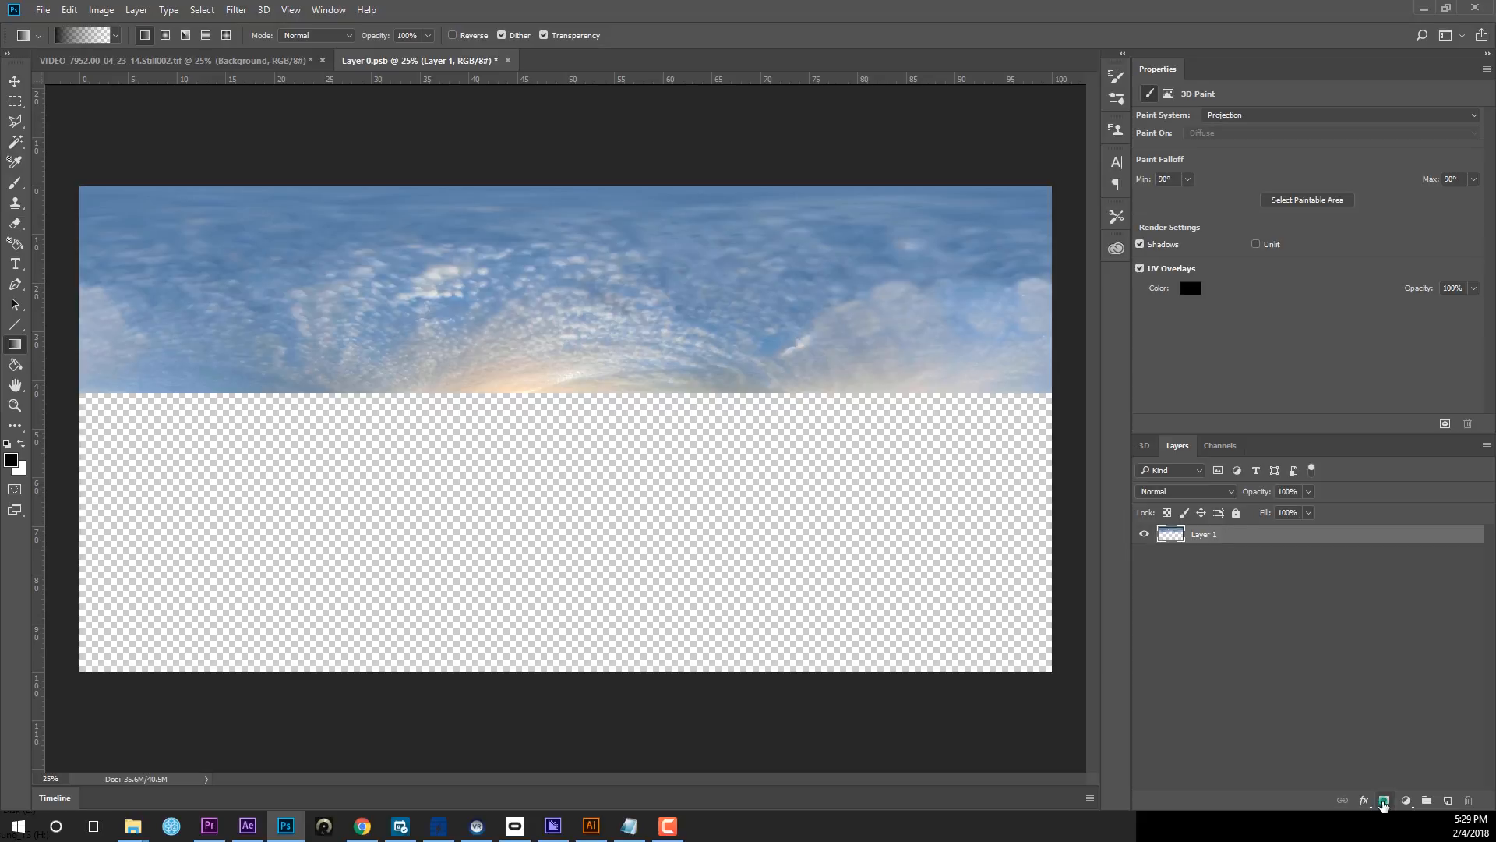
{"action": "left_click", "coordinate": [1382, 802]}
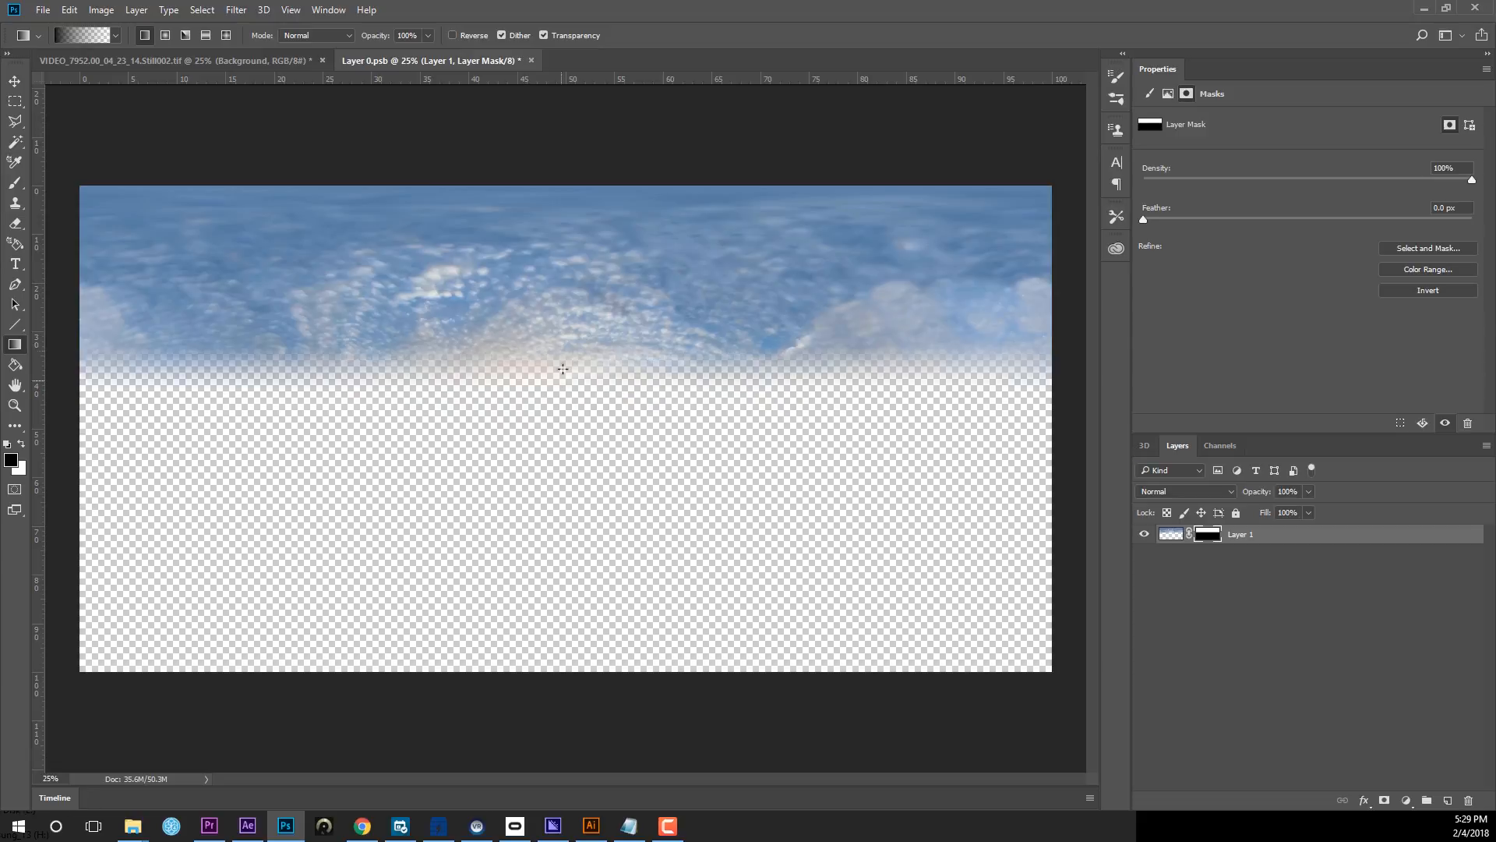
{"action": "mouse_move", "coordinate": [915, 430]}
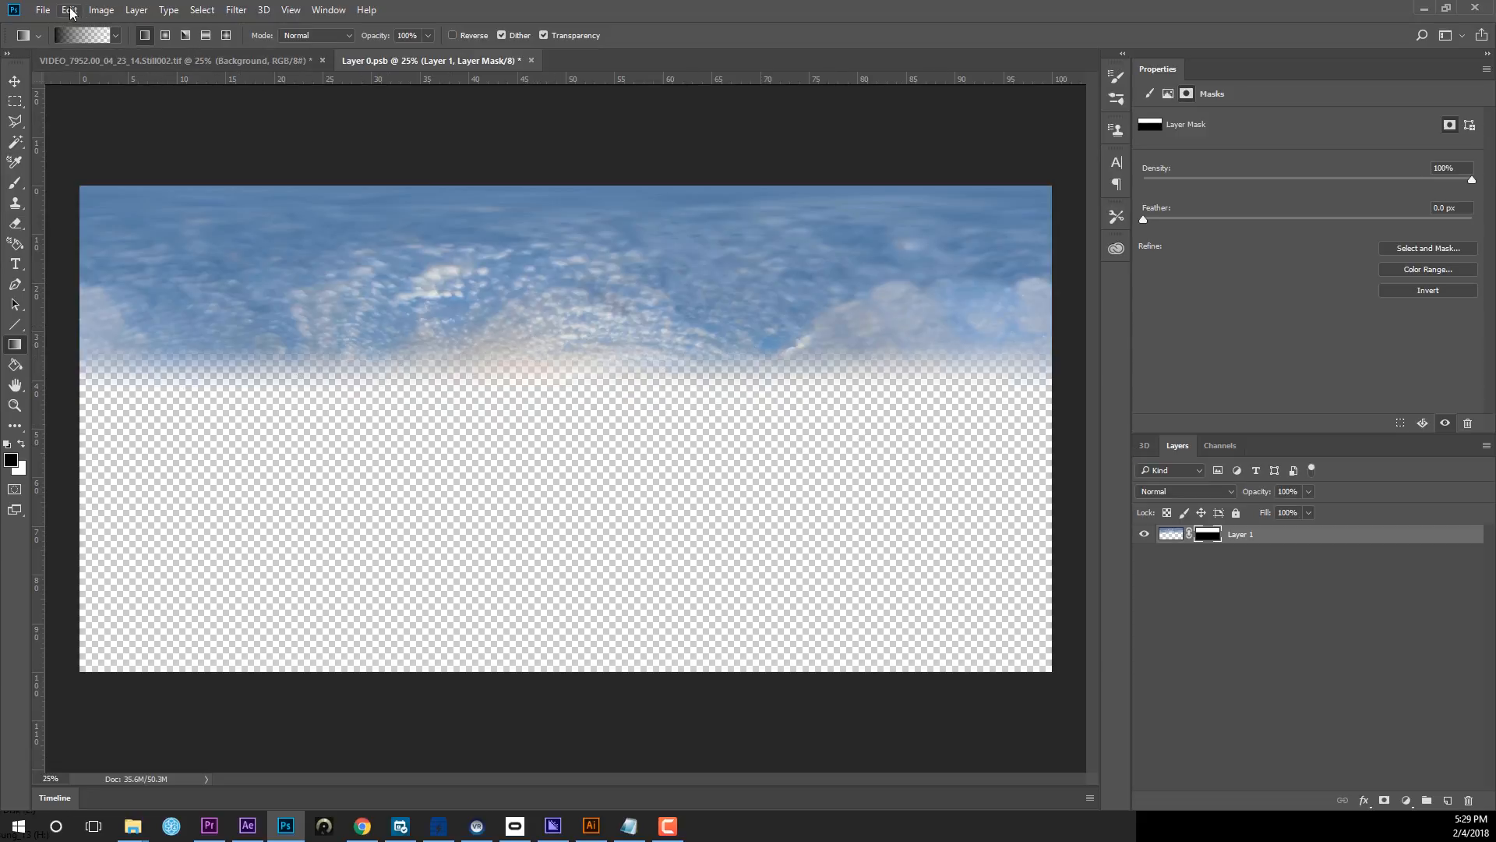
Save the feathered sky patch from Save As with PNG chosen as the format.
{"action": "left_click", "coordinate": [42, 9]}
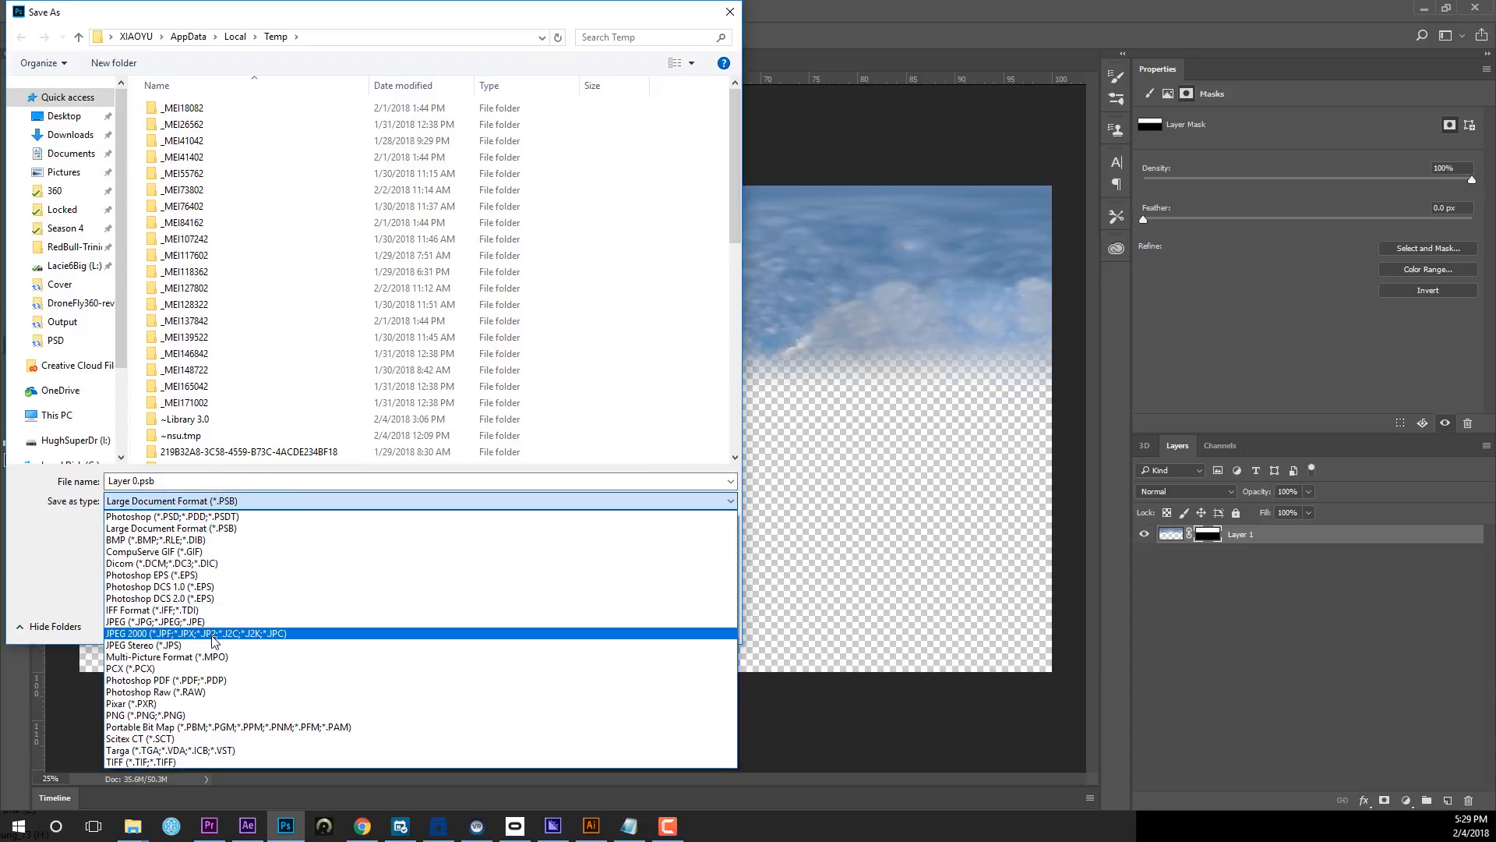
{"action": "left_click", "coordinate": [207, 826]}
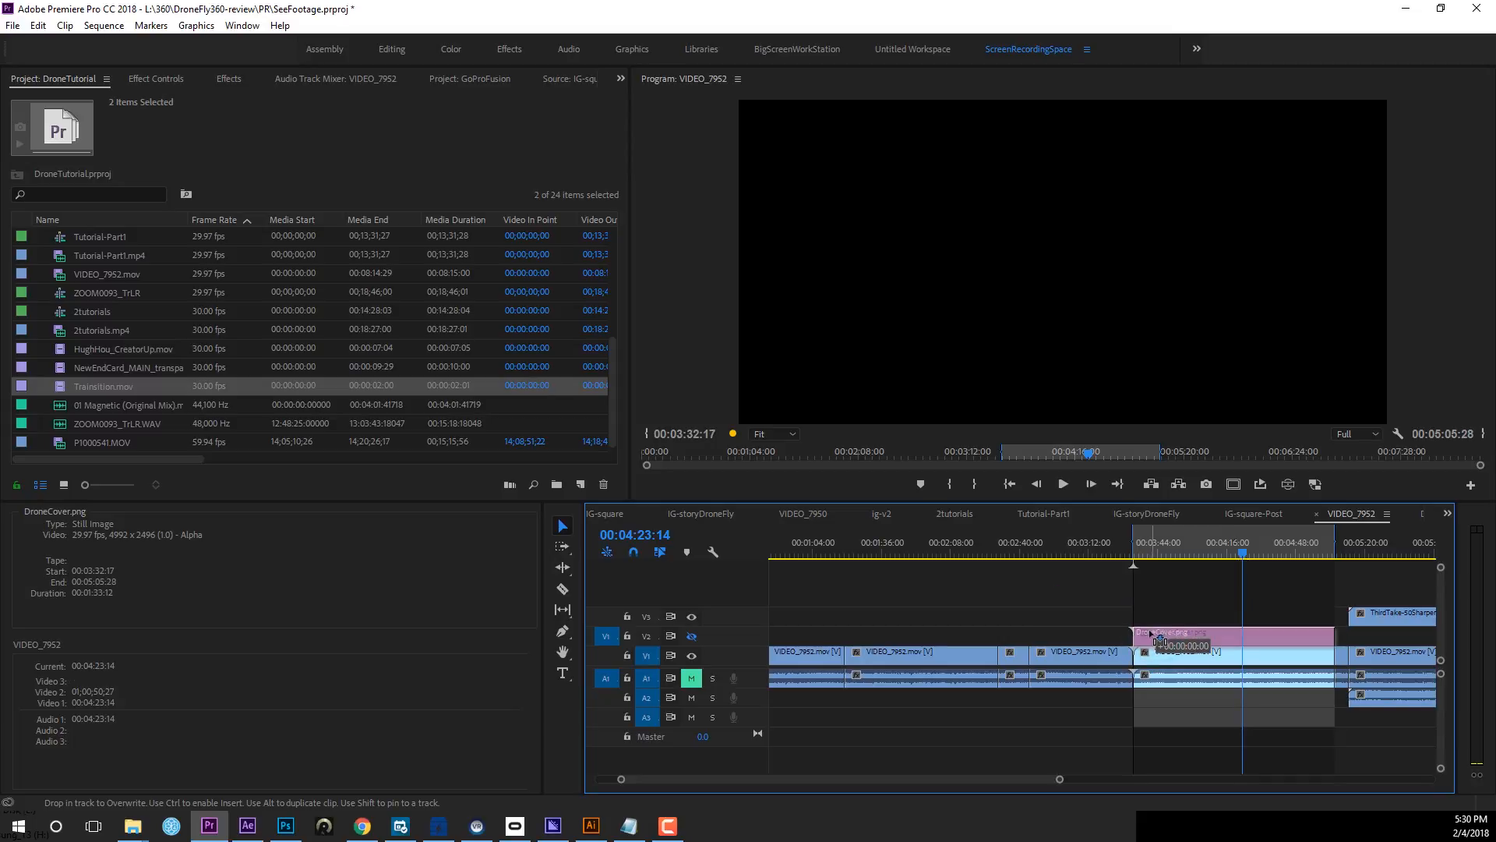
Place DroneCover.png on V2 above VIDEO_7952 and preview it in the immersive 360 view.
{"action": "left_click", "coordinate": [1168, 553]}
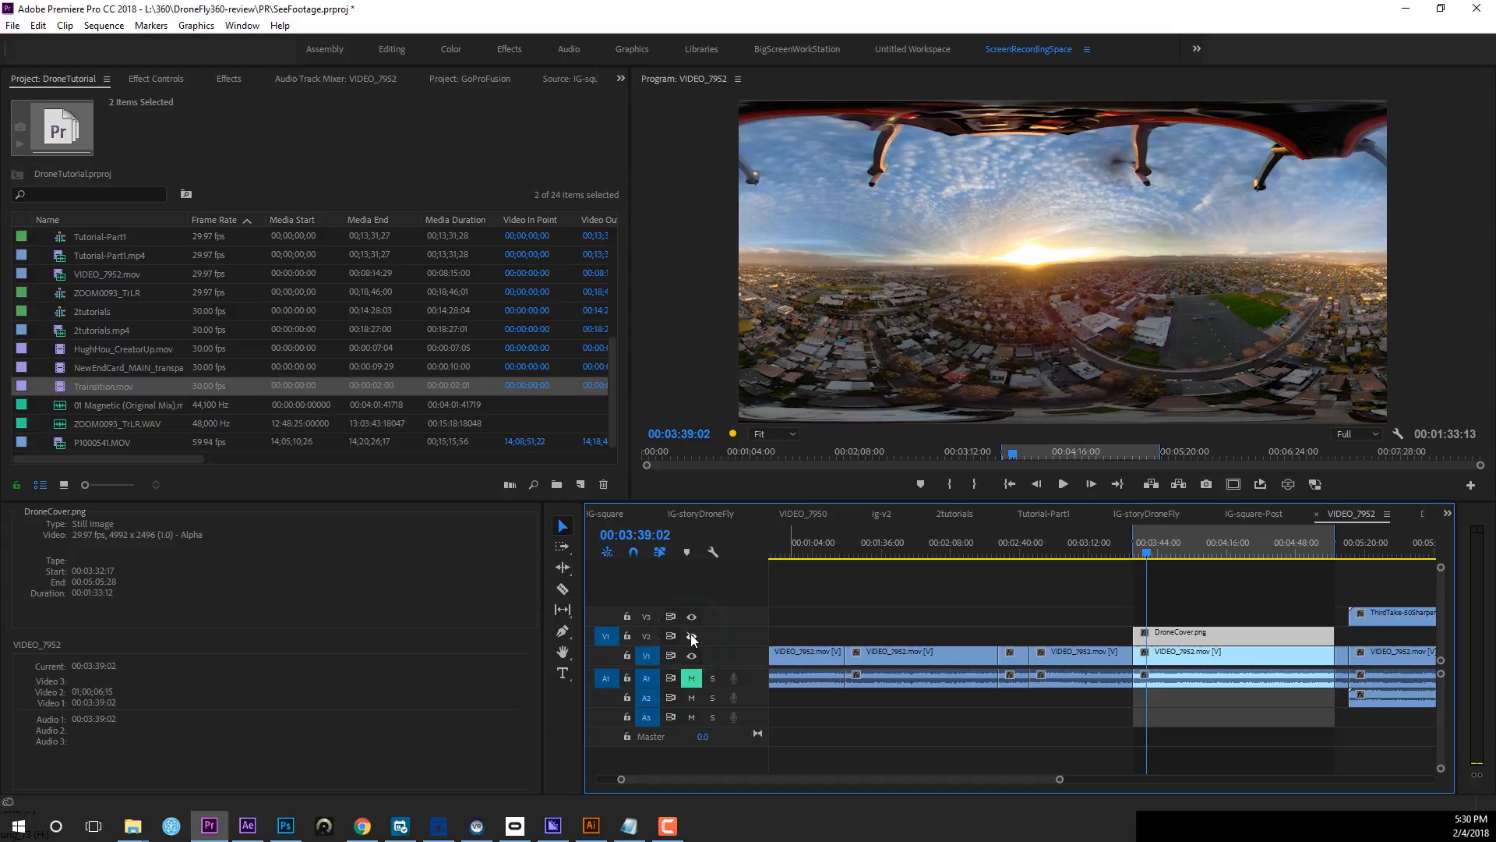
{"action": "left_click", "coordinate": [692, 638]}
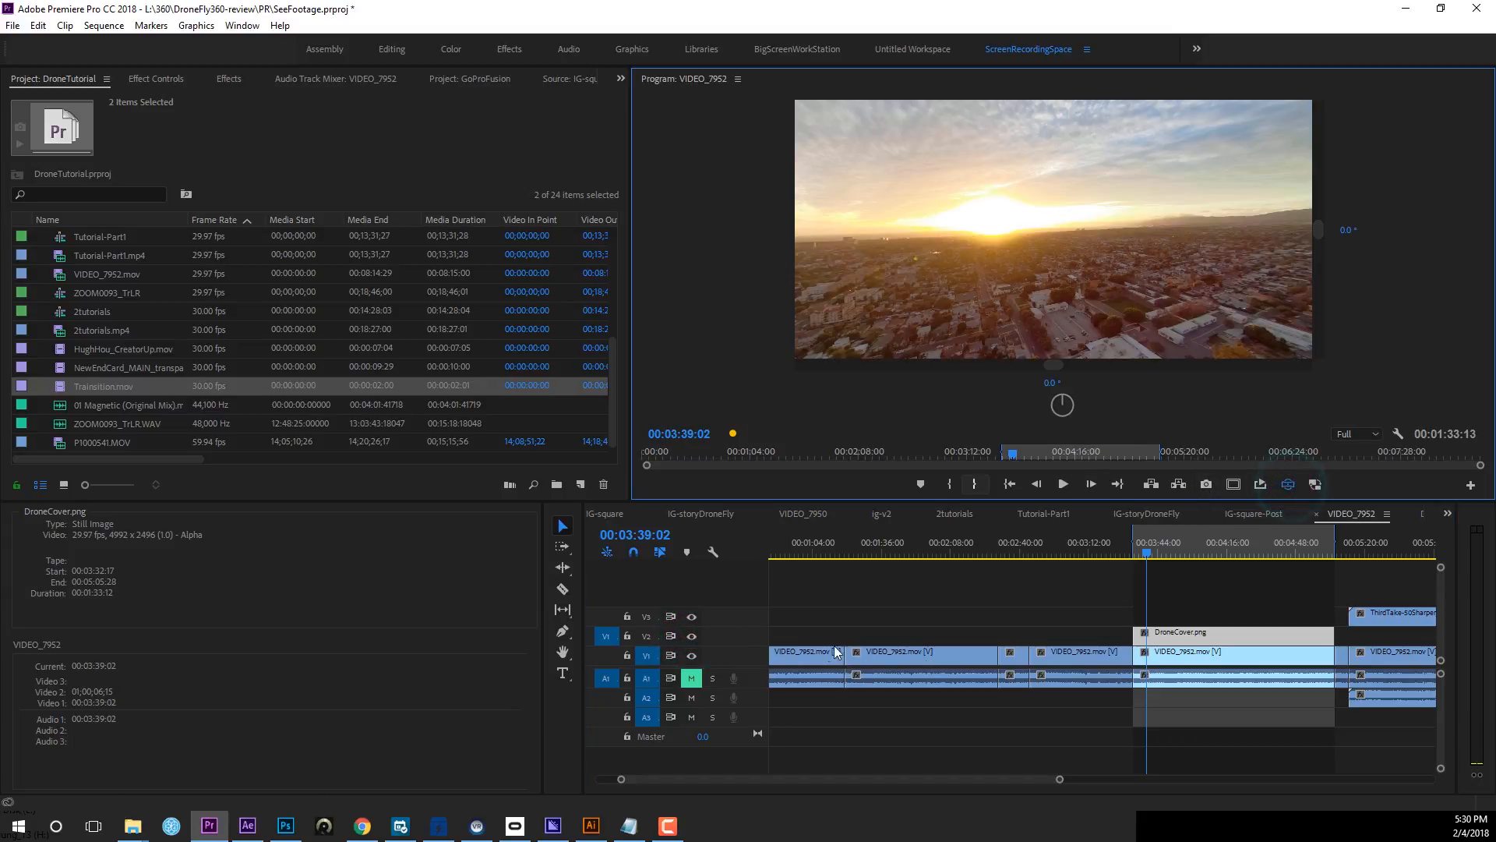
{"action": "left_click", "coordinate": [1062, 483]}
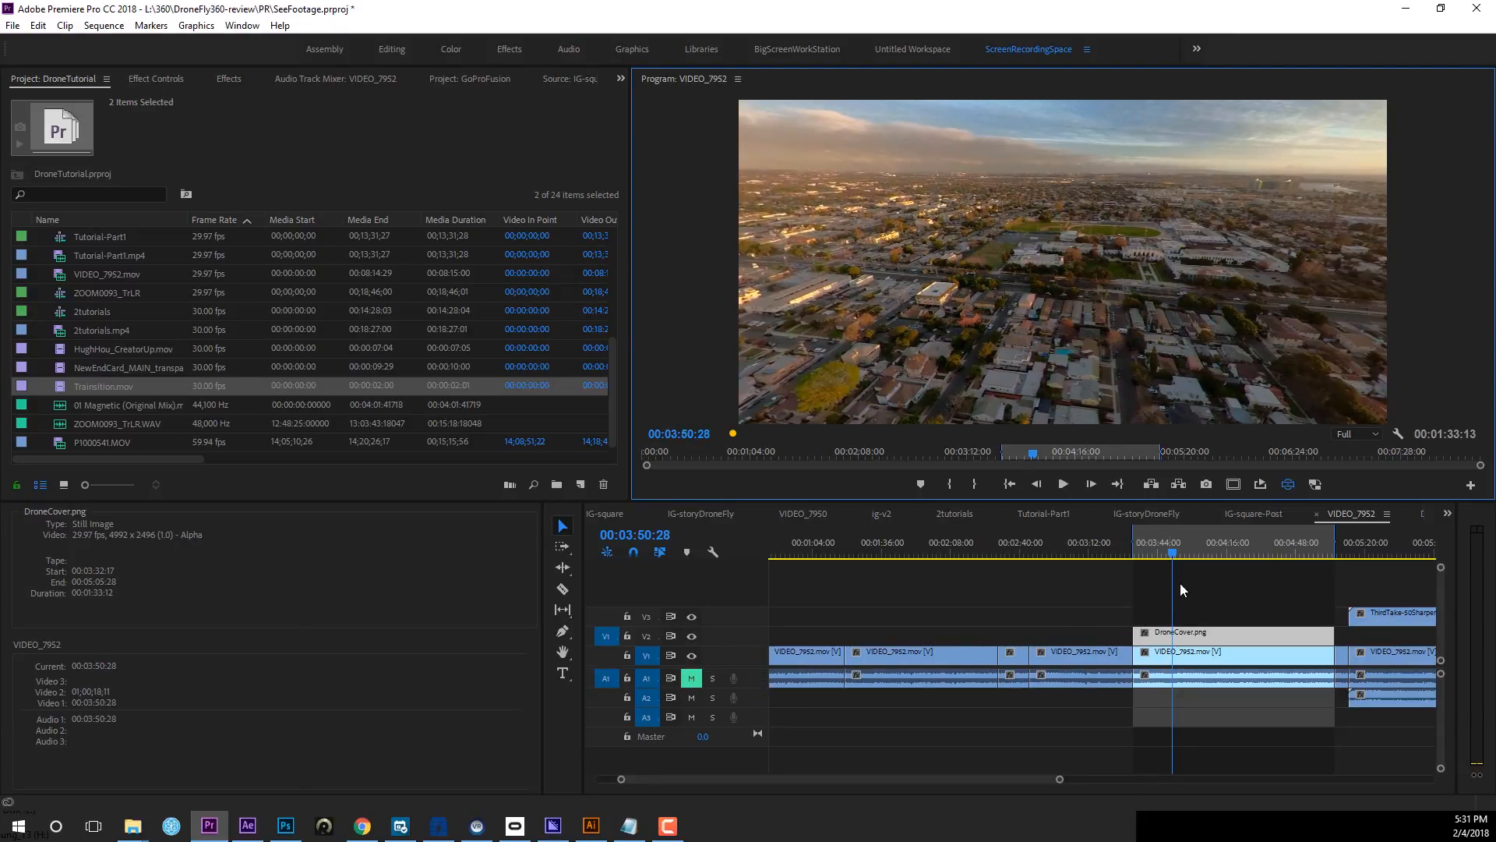
{"action": "mouse_move", "coordinate": [1165, 564]}
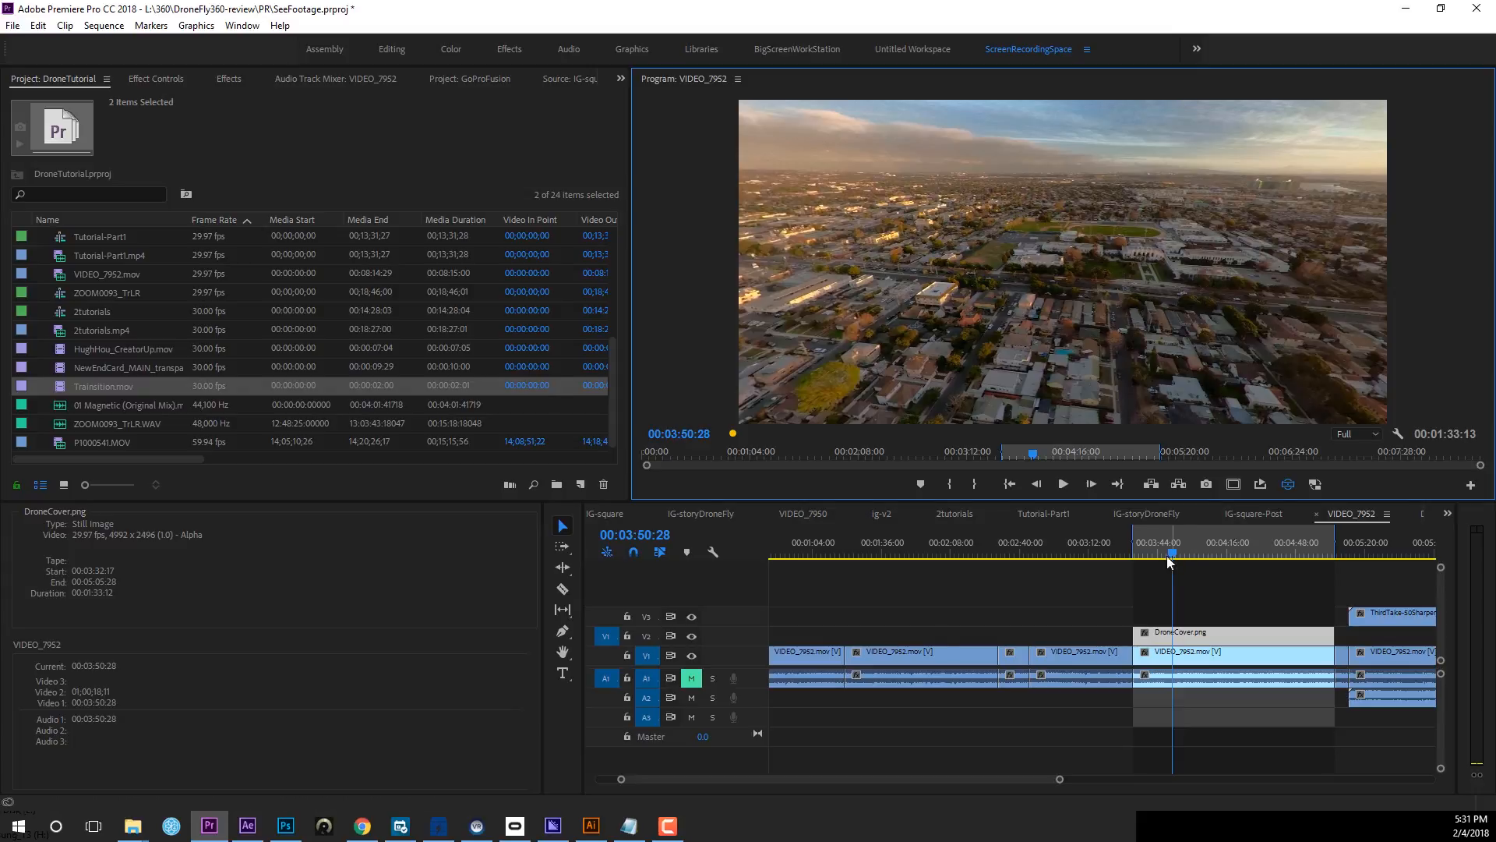
{"action": "mouse_move", "coordinate": [1286, 488]}
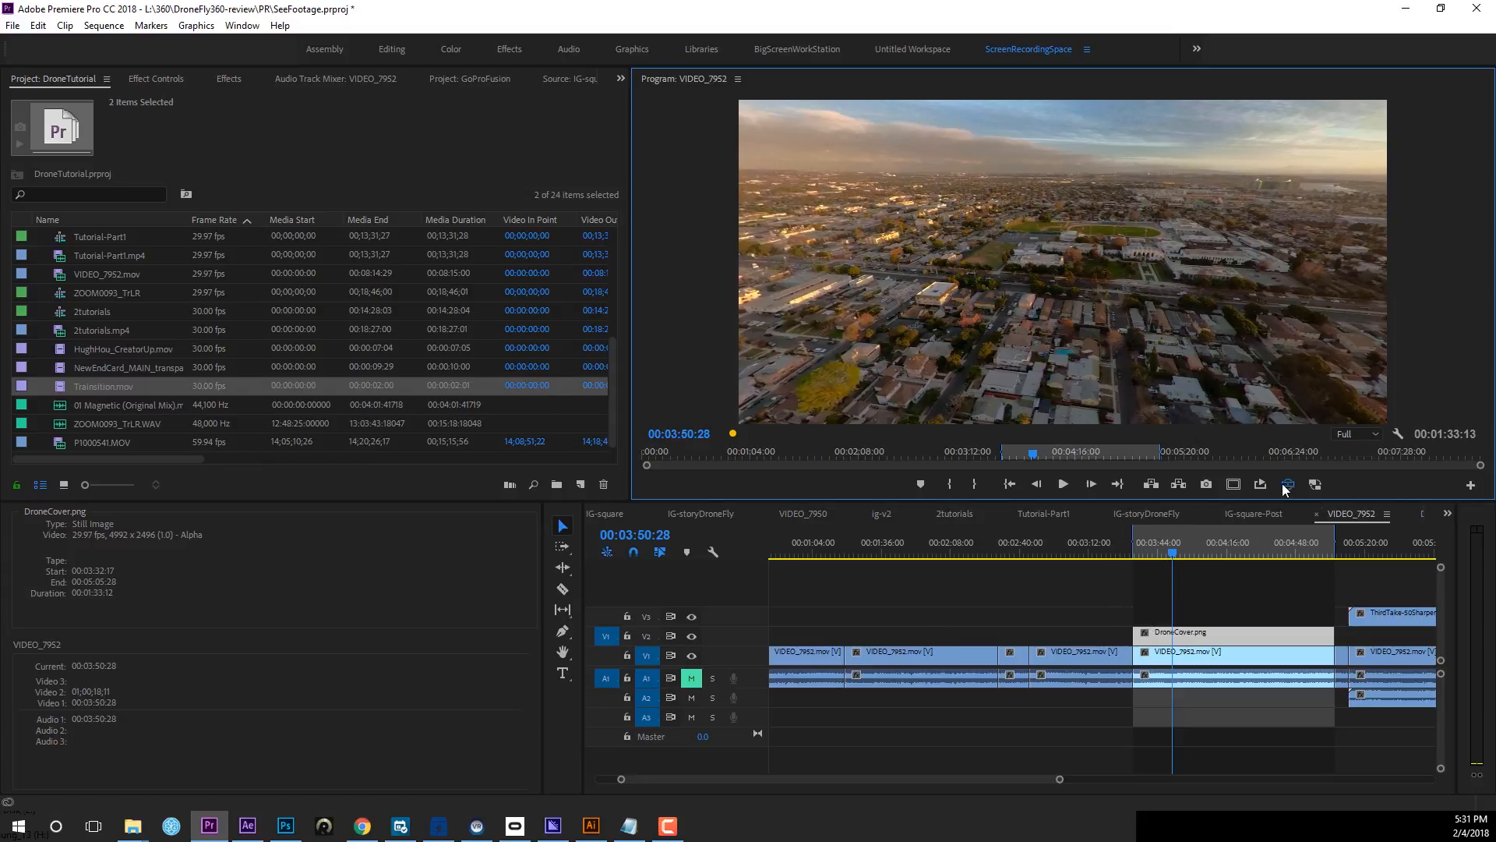
{"action": "mouse_move", "coordinate": [1339, 619]}
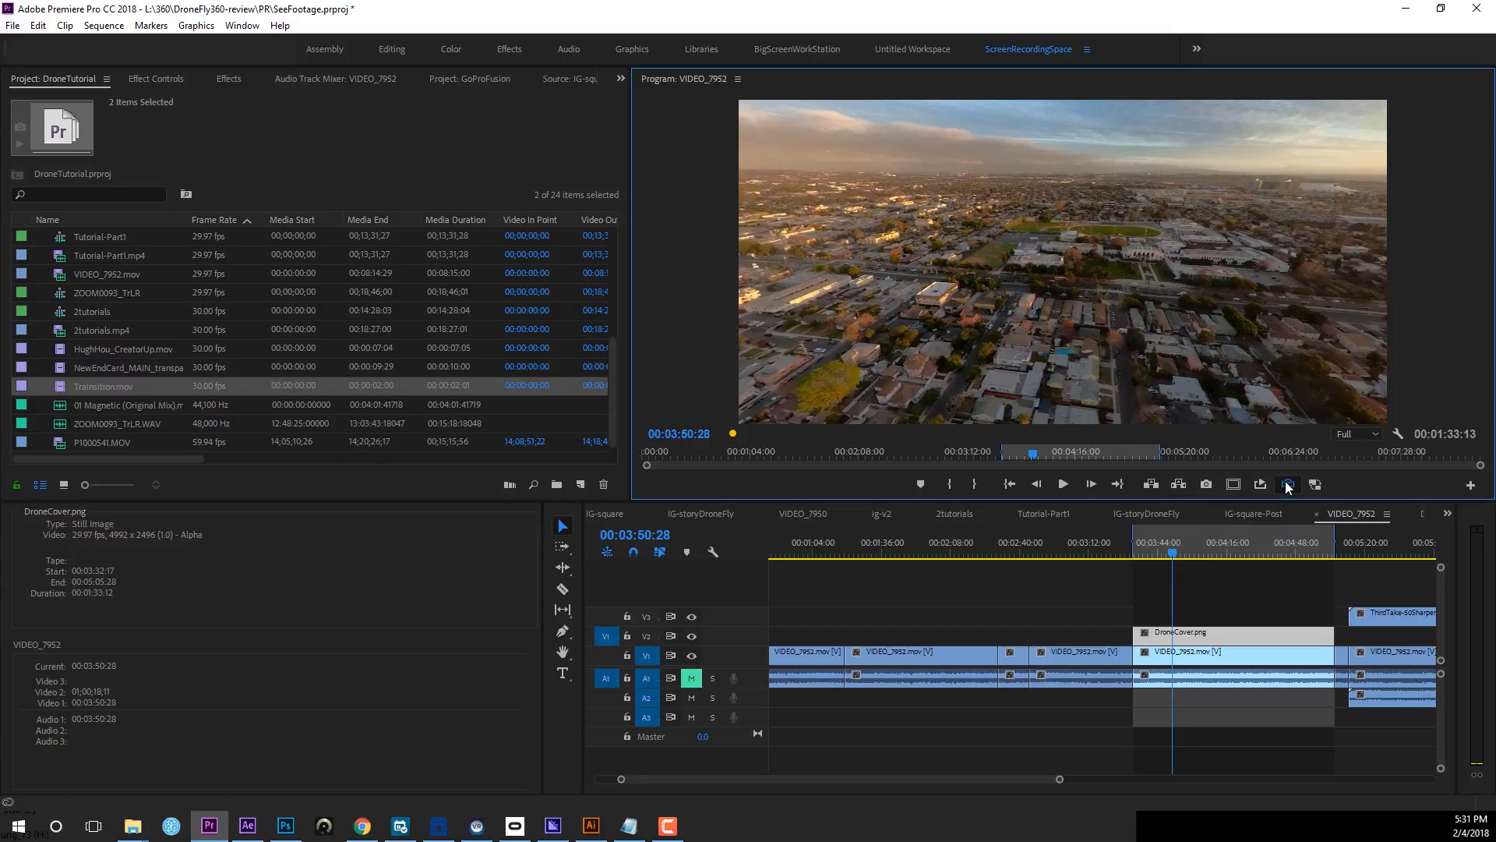
Turn off the VR Video display to show the flat unwrapped 360 panorama.
{"action": "left_click", "coordinate": [1286, 483]}
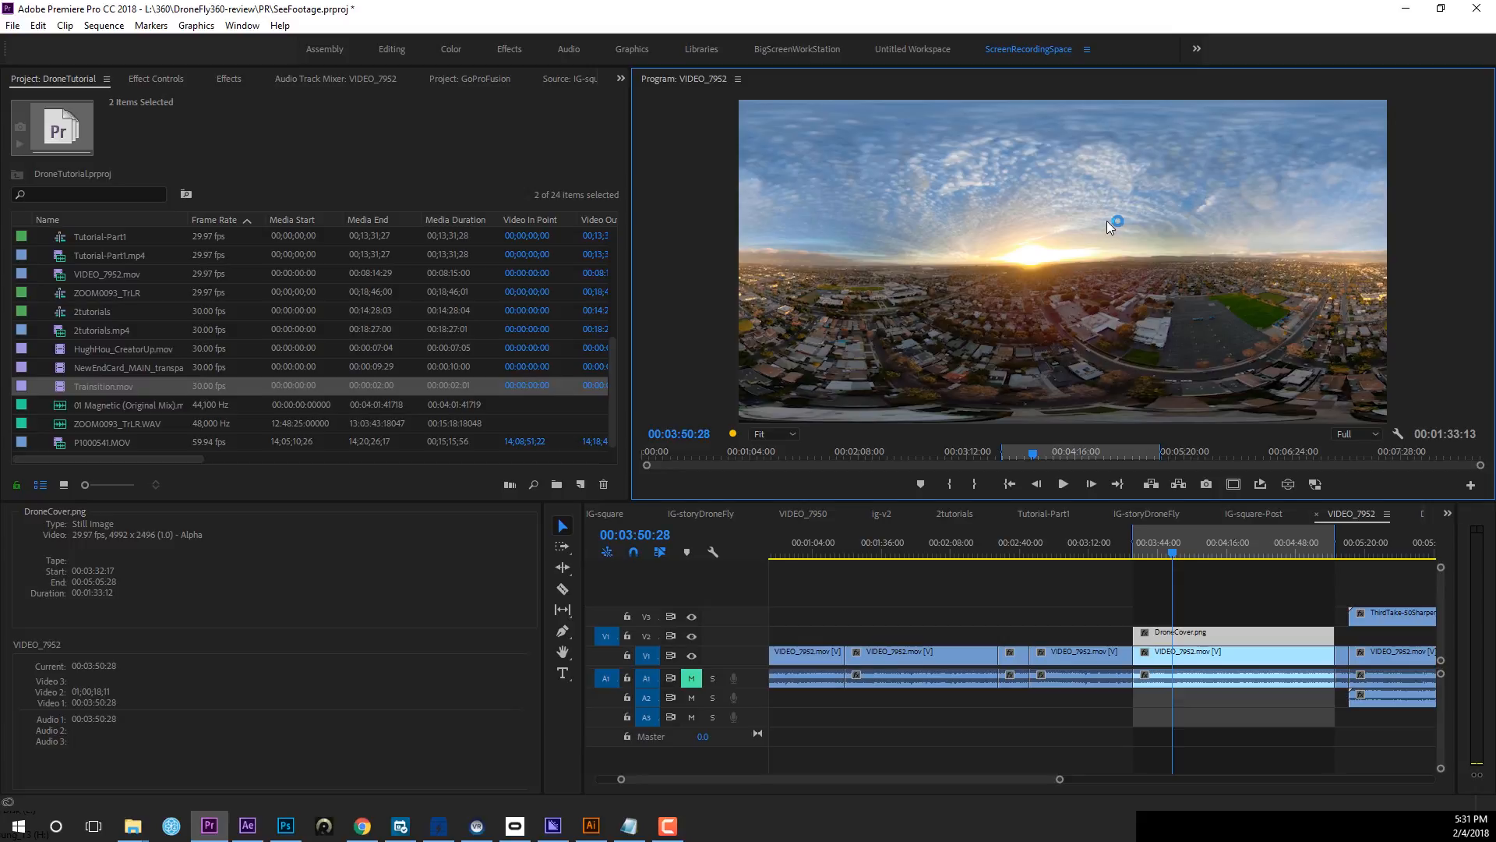
{"action": "mouse_move", "coordinate": [1286, 252]}
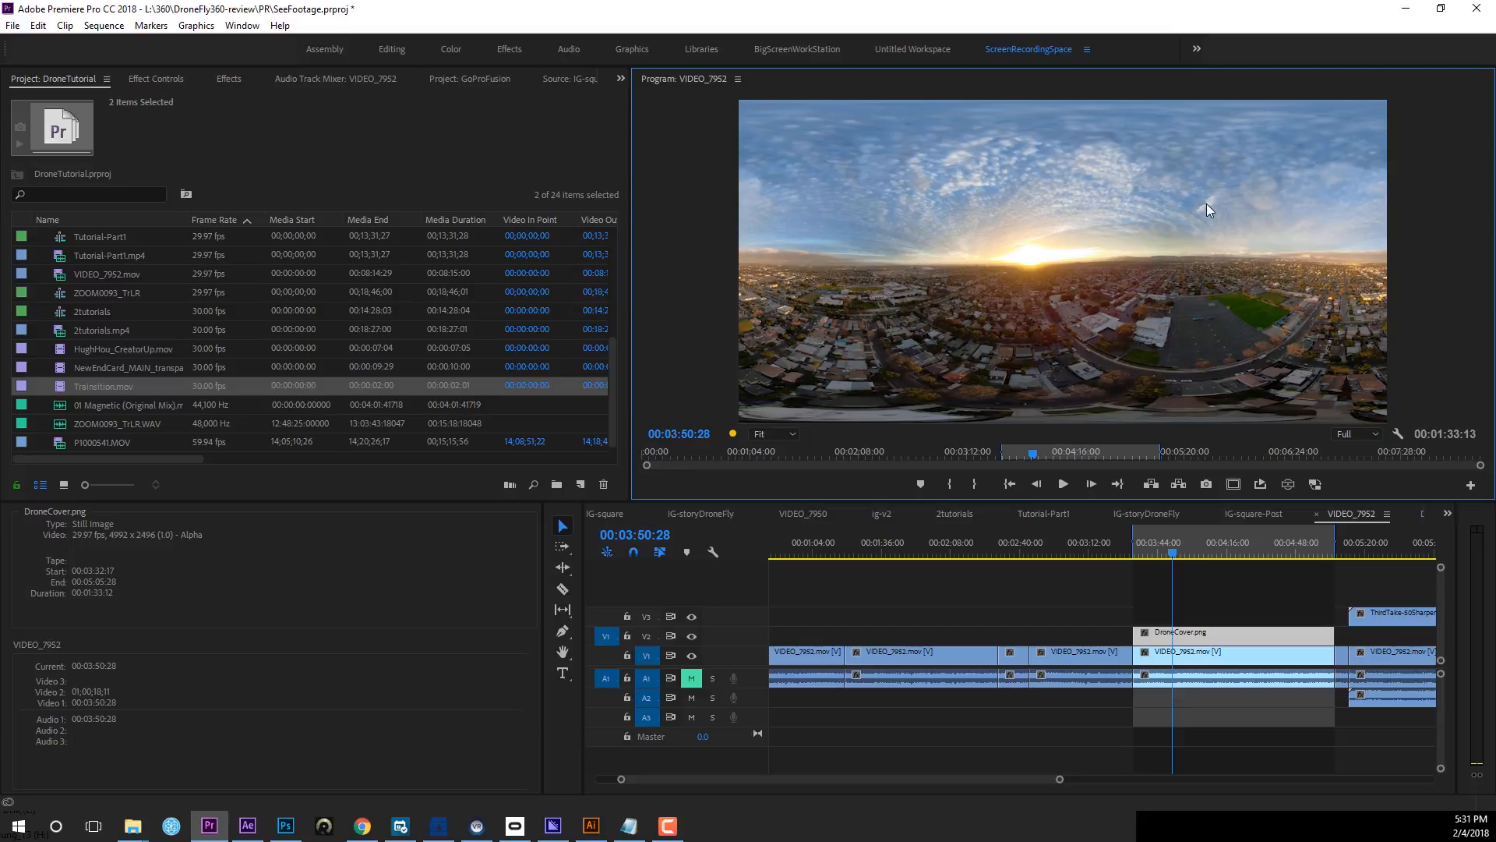
{"action": "mouse_move", "coordinate": [1271, 619]}
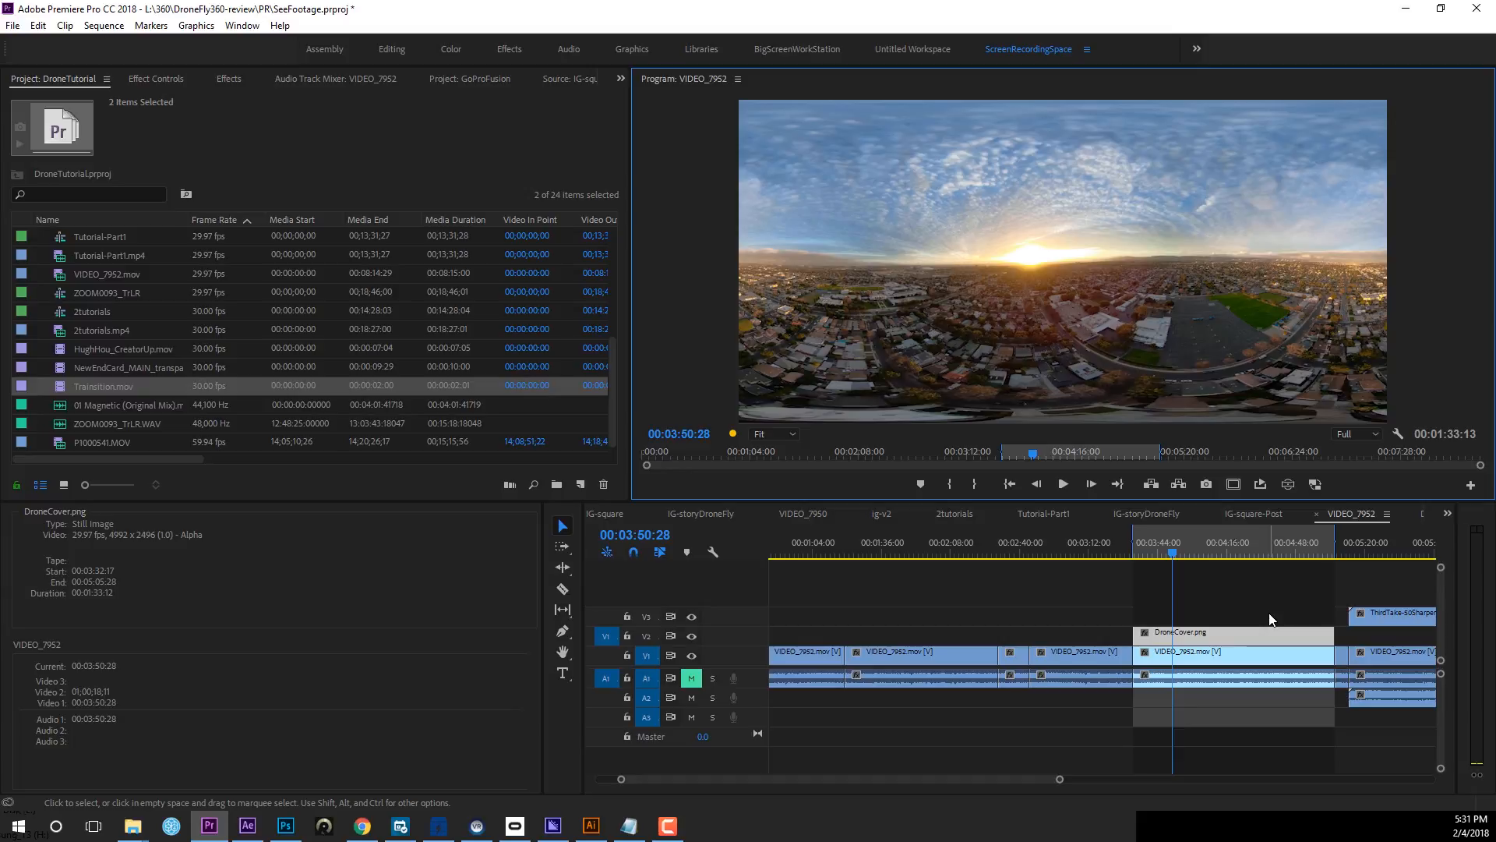
{"action": "mouse_move", "coordinate": [1039, 263]}
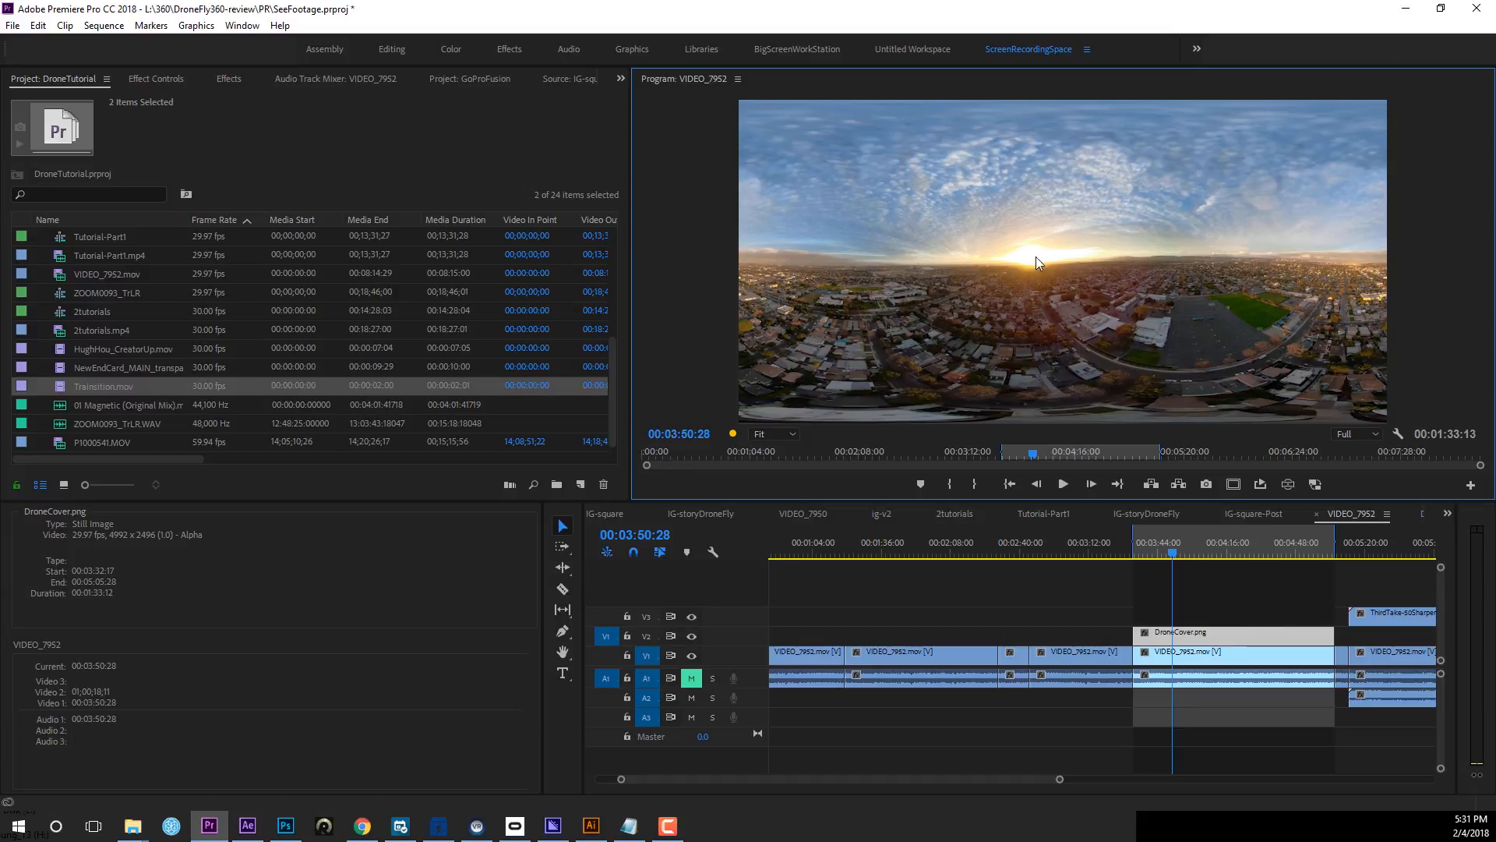
{"action": "mouse_move", "coordinate": [1044, 265]}
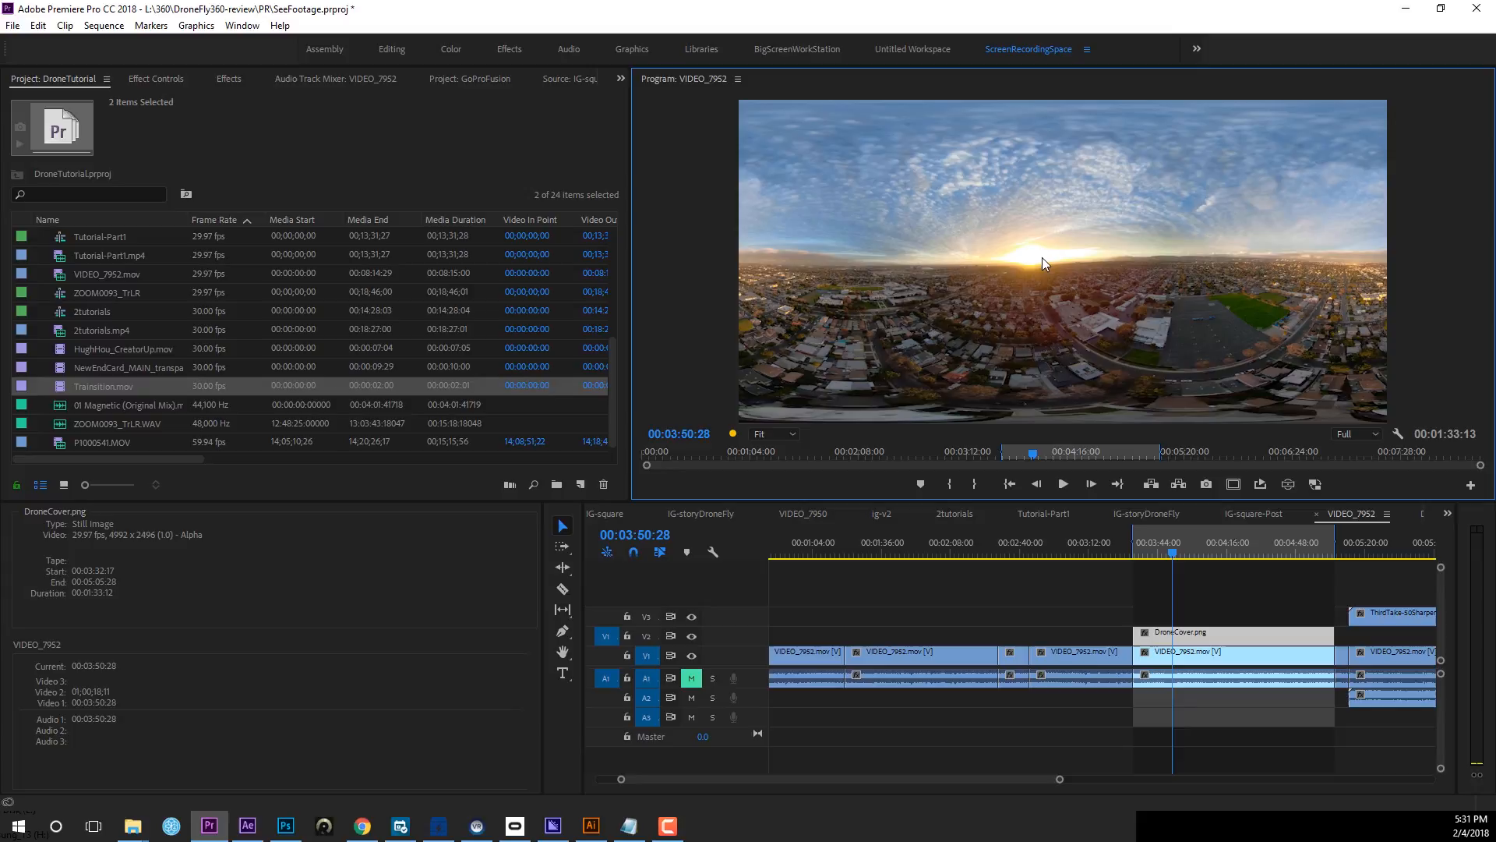
{"action": "mouse_move", "coordinate": [1084, 209]}
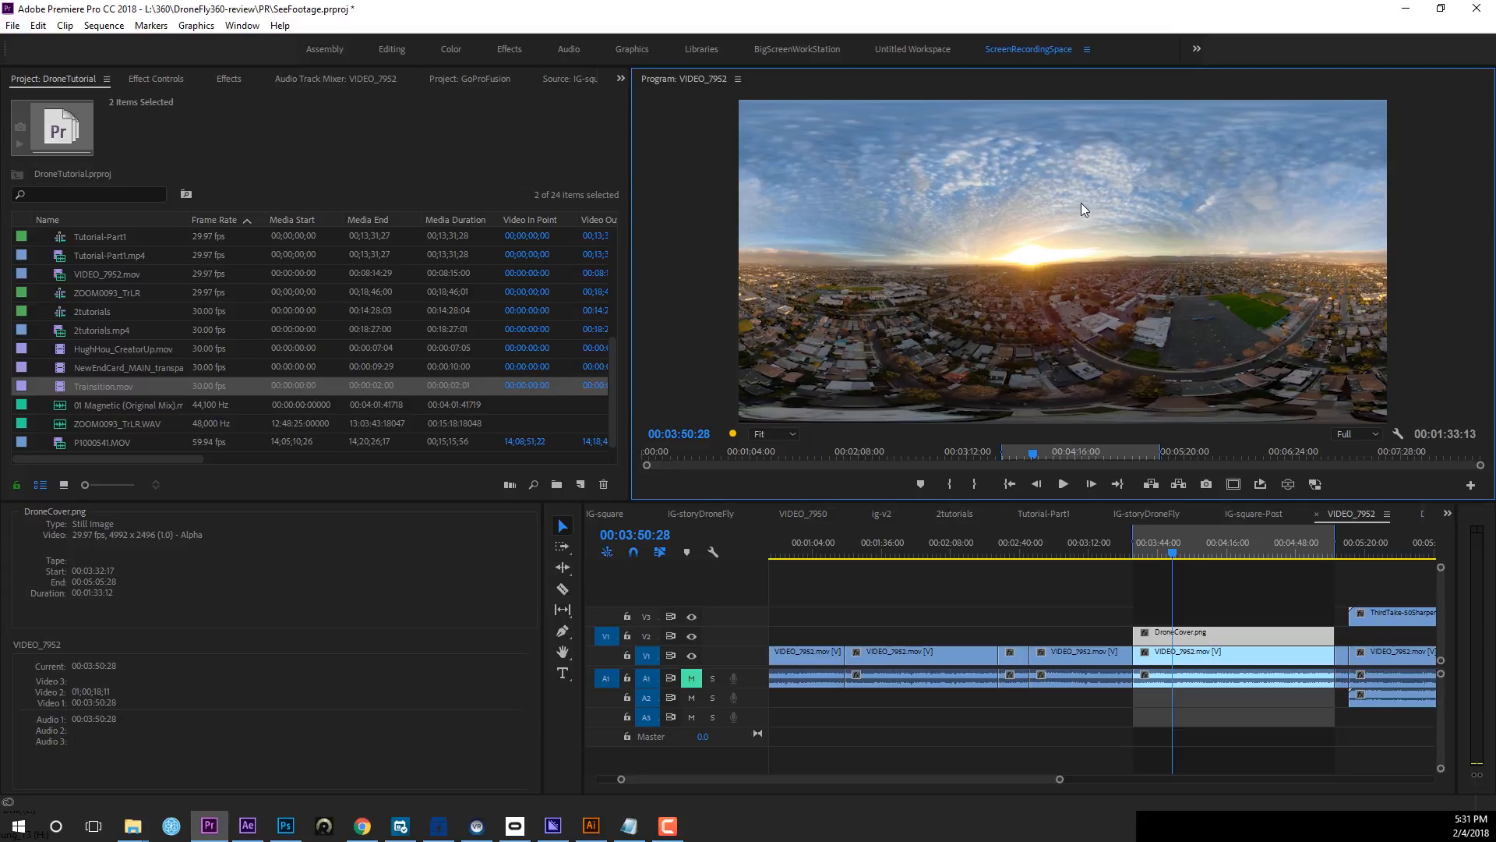
{"action": "mouse_move", "coordinate": [1135, 153]}
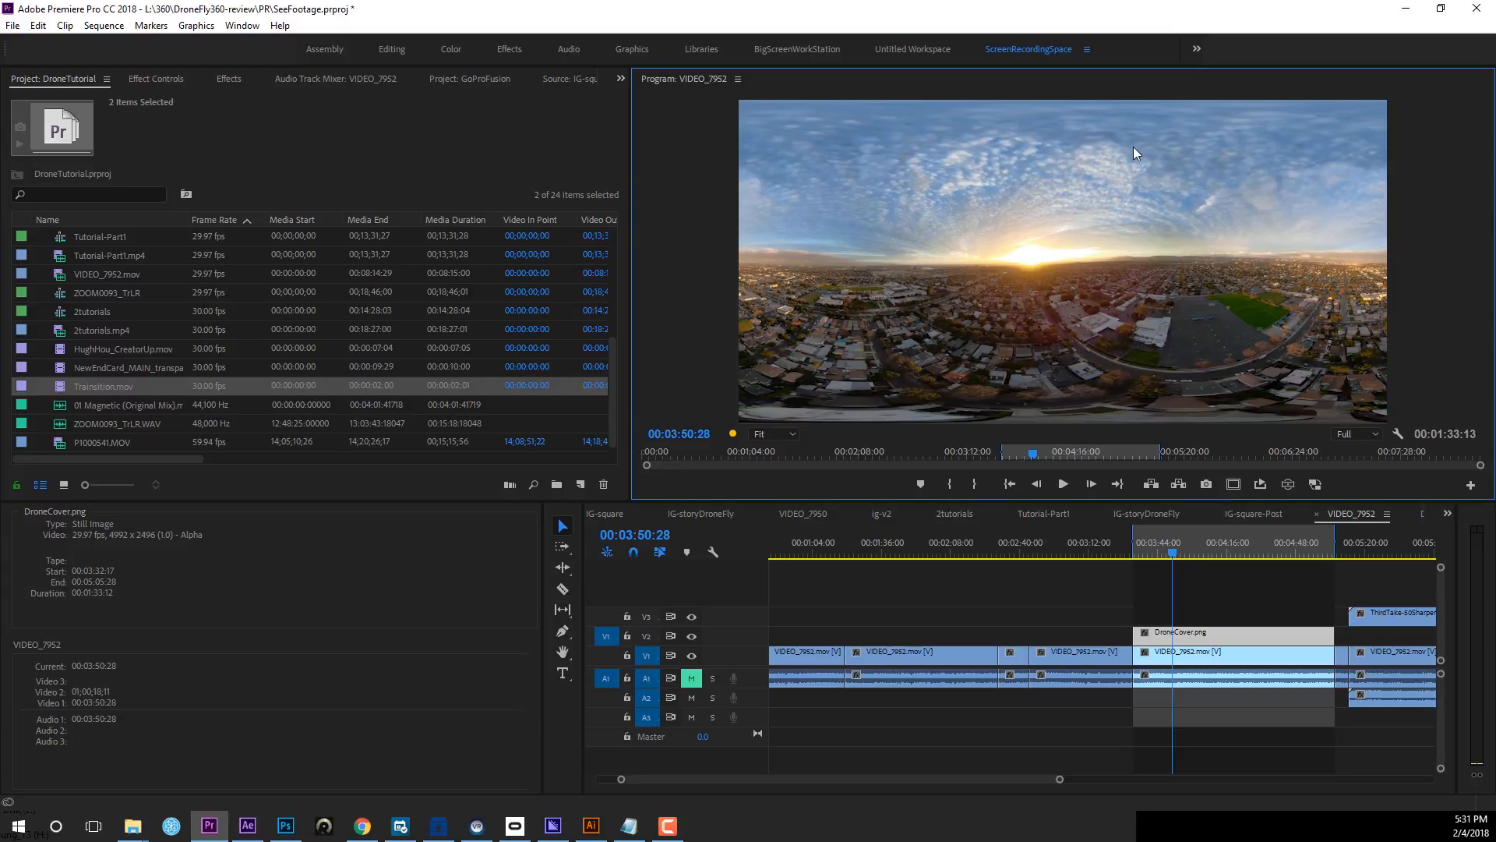
{"action": "mouse_move", "coordinate": [993, 176]}
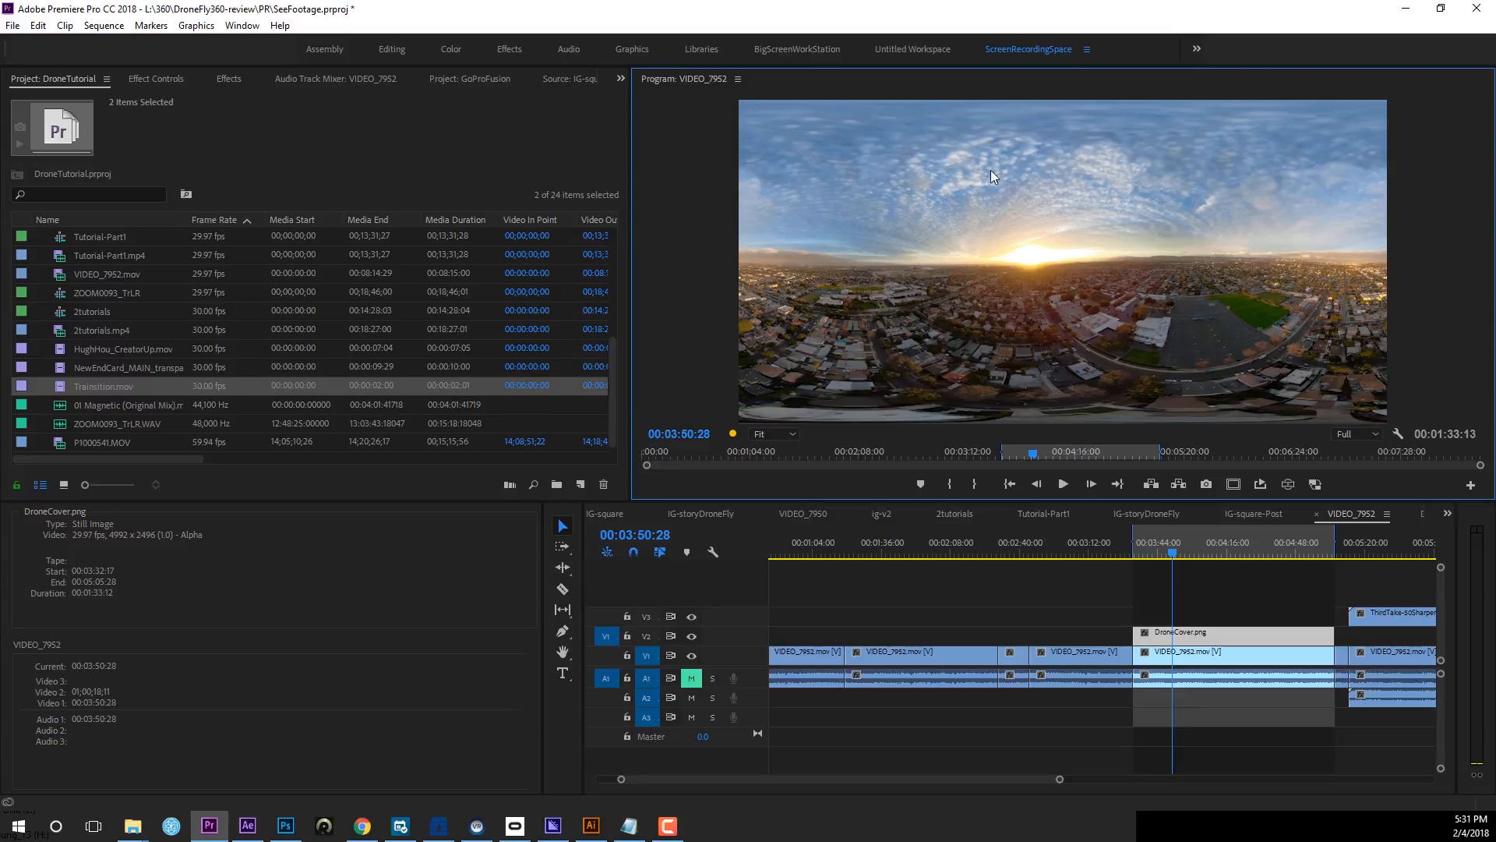
{"action": "mouse_move", "coordinate": [1049, 391]}
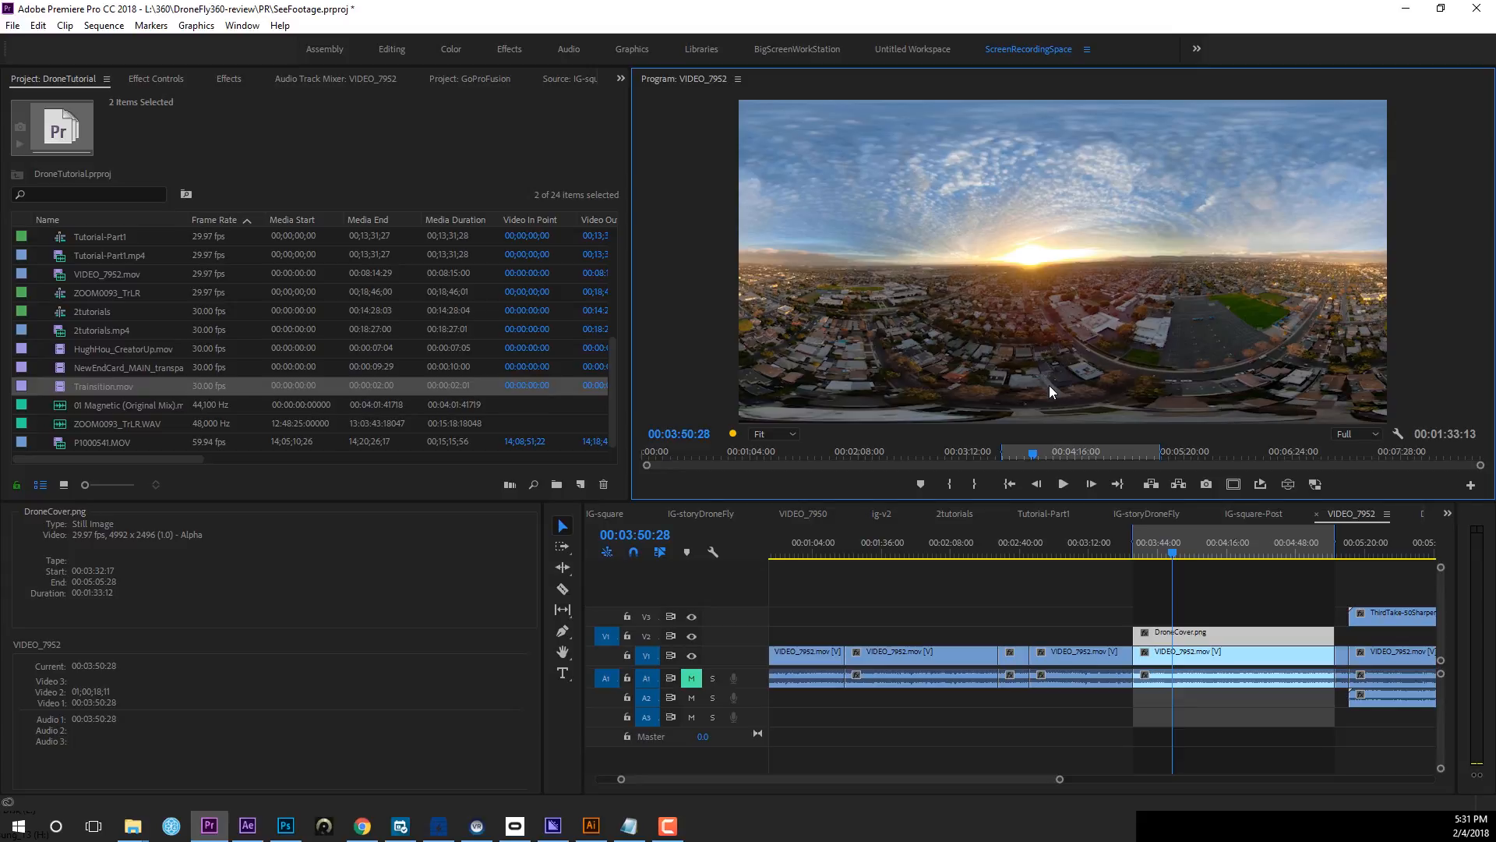
{"action": "mouse_move", "coordinate": [1086, 399]}
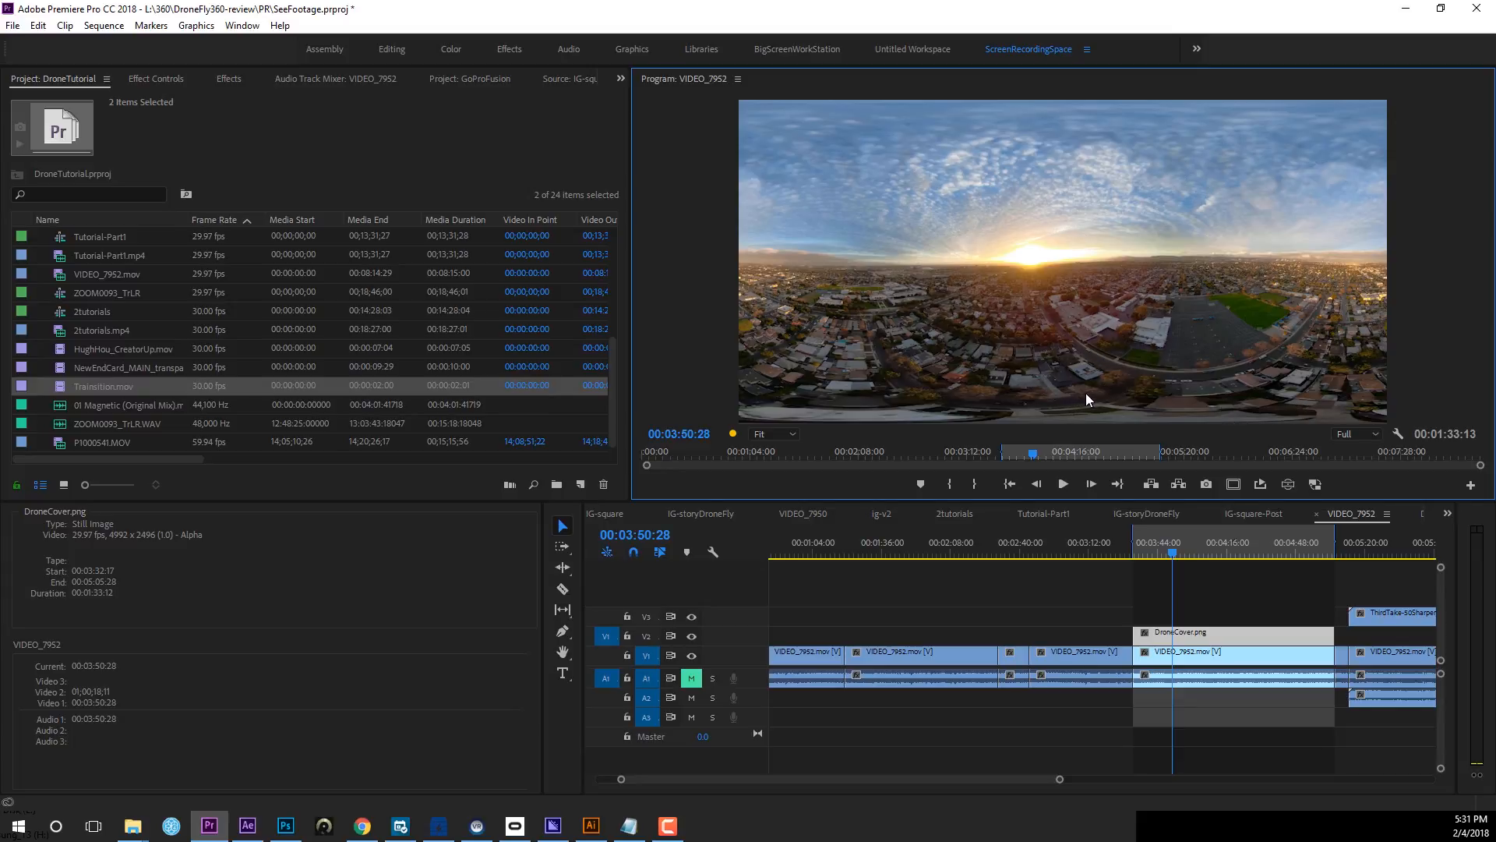
{"action": "mouse_move", "coordinate": [1091, 380]}
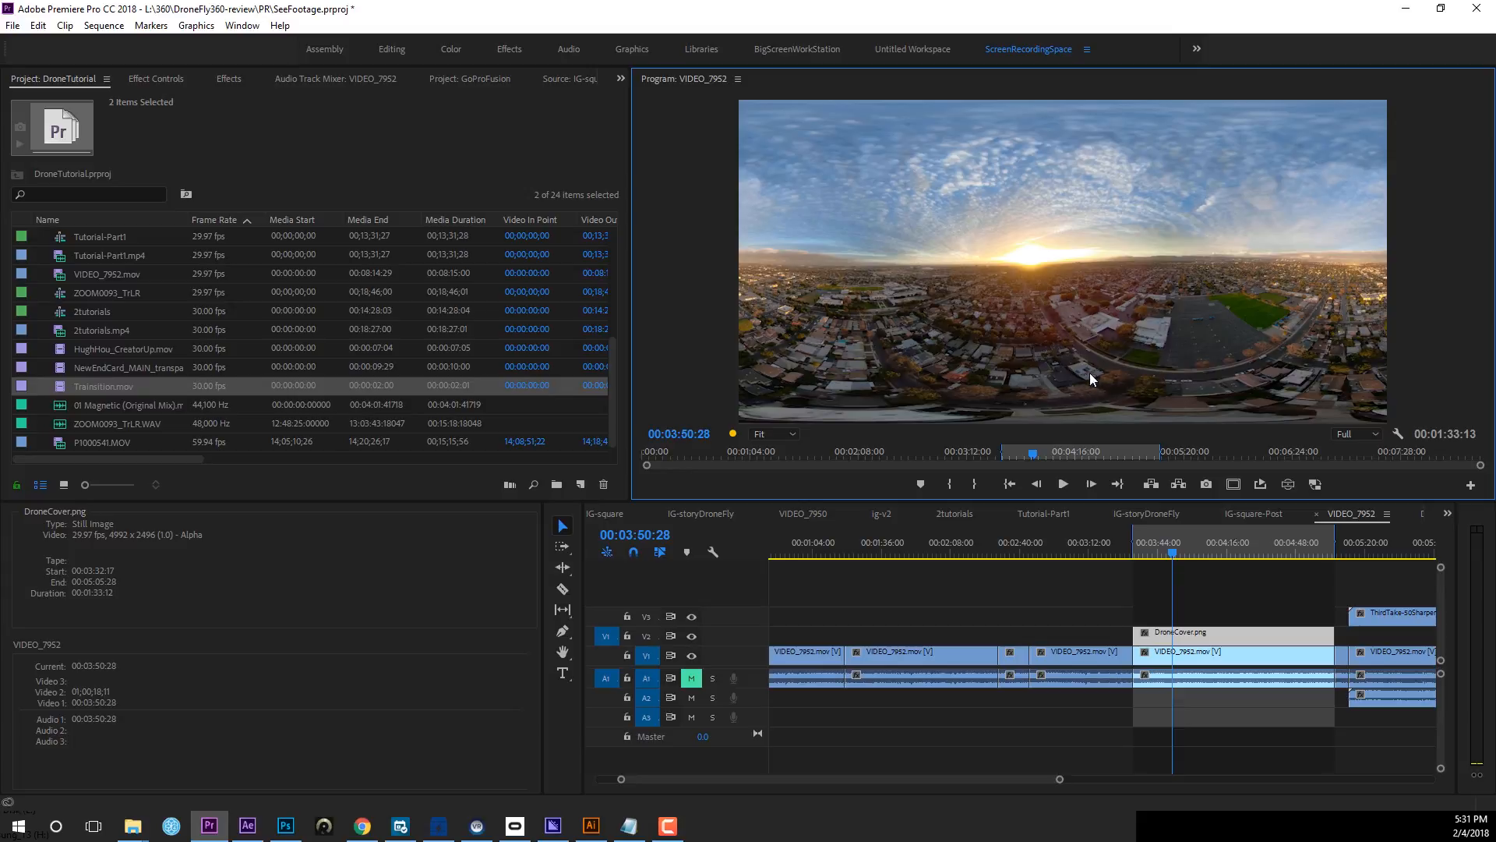
{"action": "mouse_move", "coordinate": [1056, 167]}
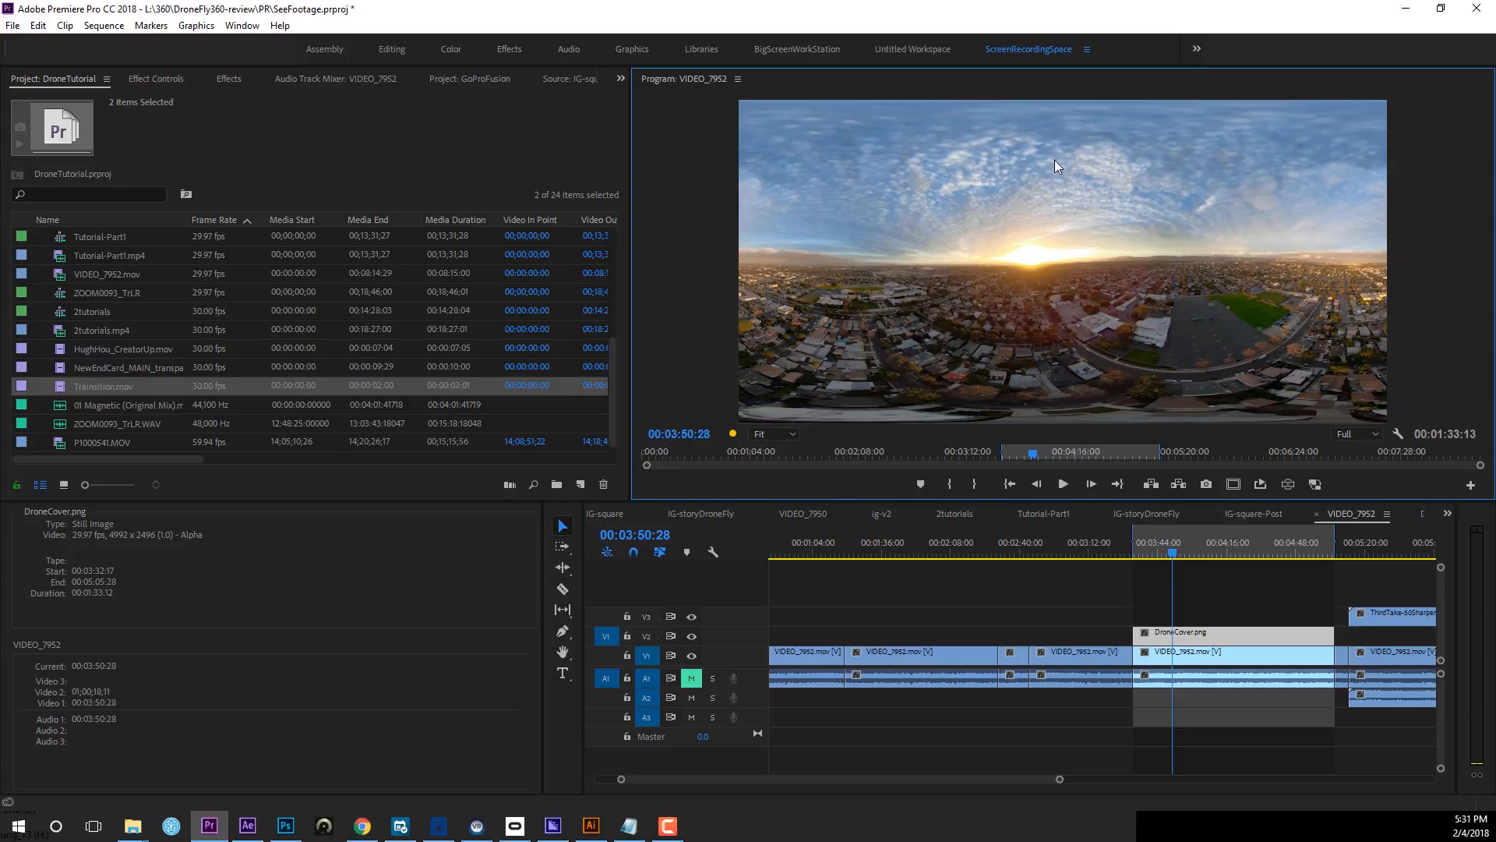
{"action": "mouse_move", "coordinate": [1131, 186]}
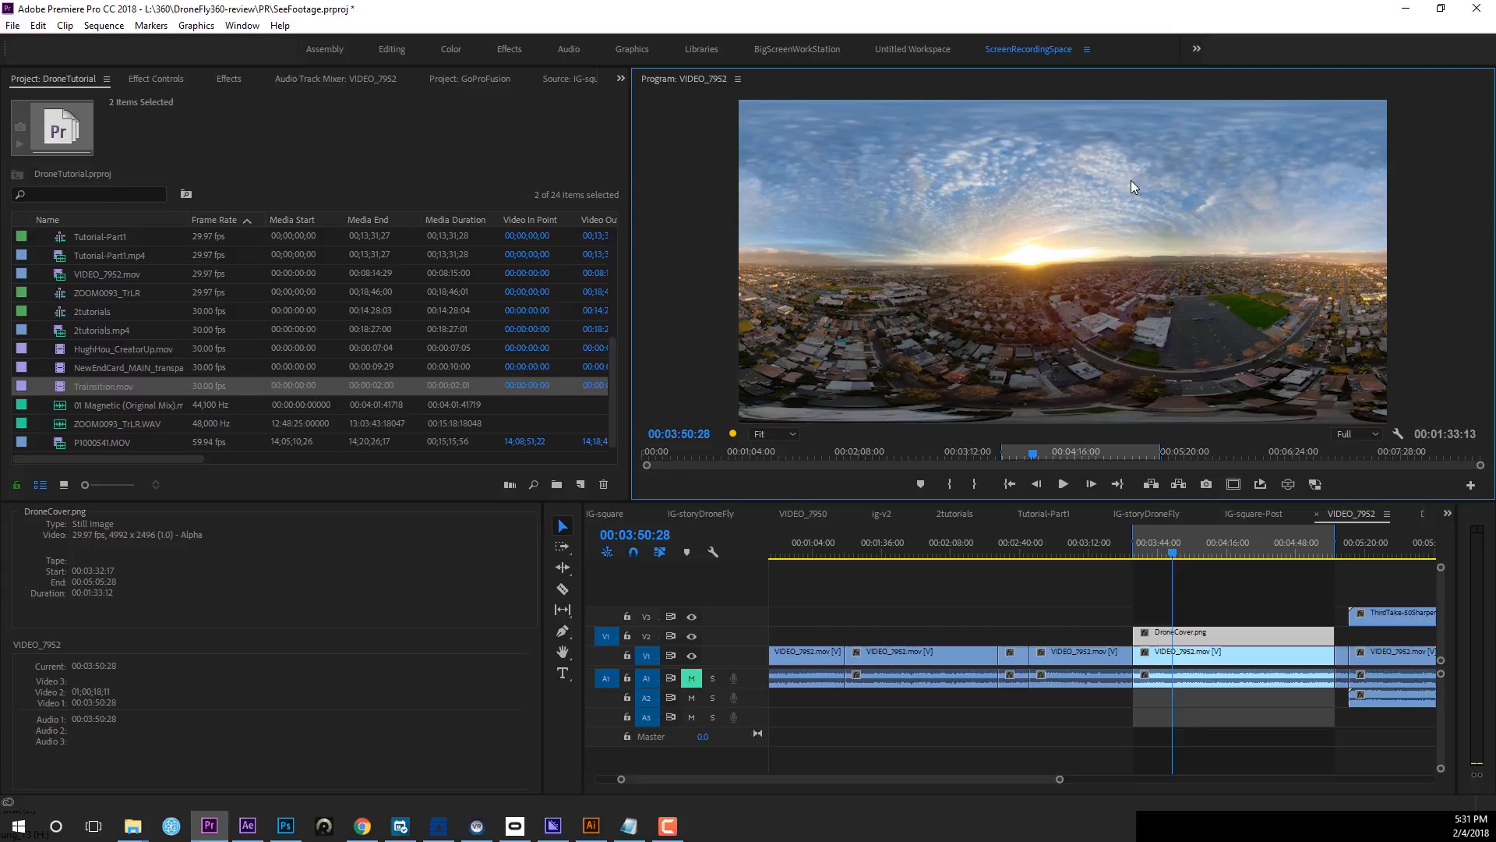
{"action": "mouse_move", "coordinate": [1149, 173]}
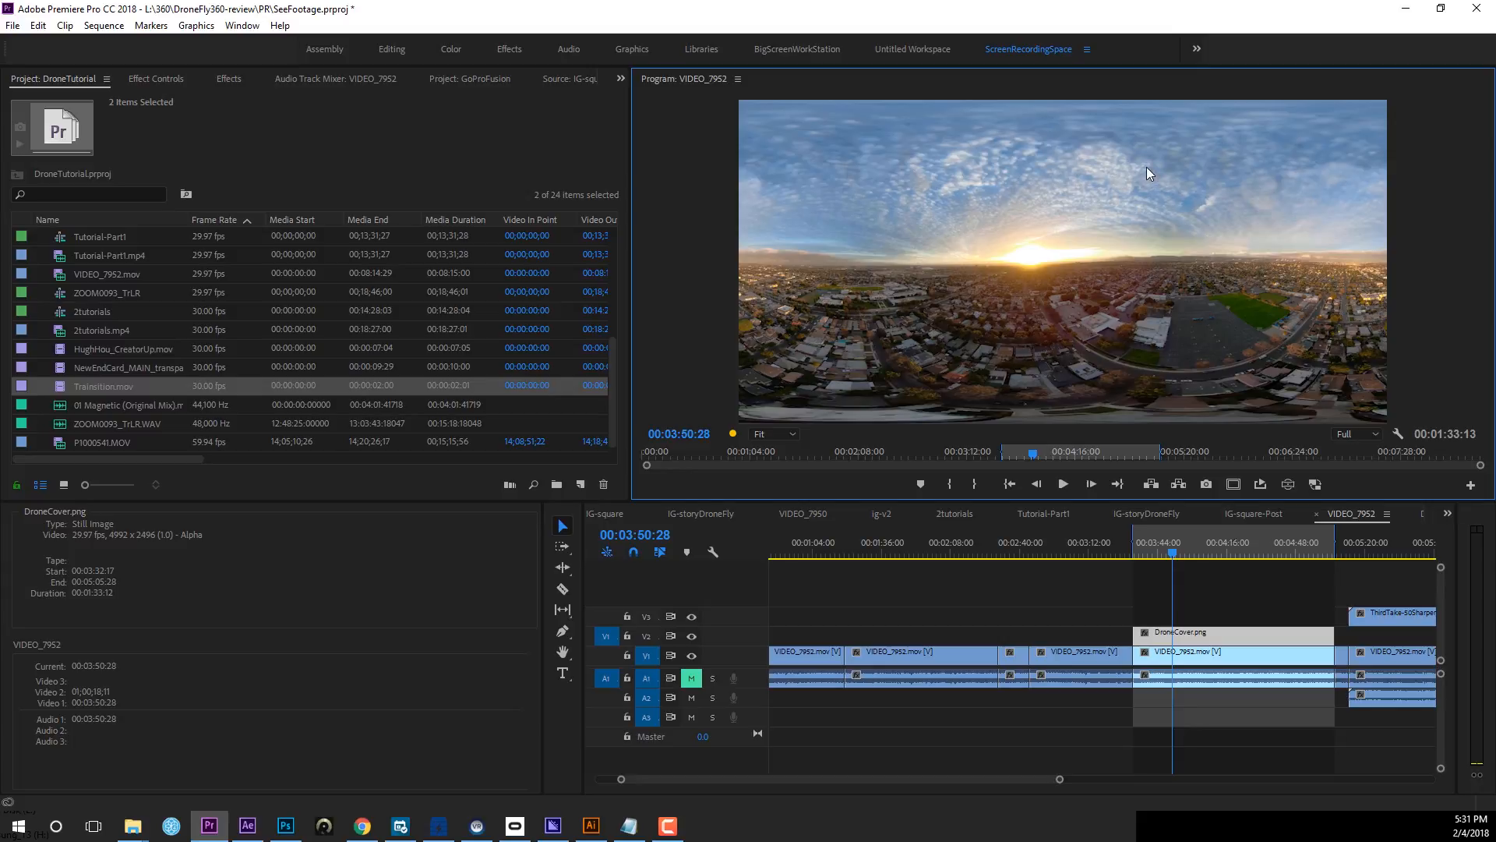
{"action": "mouse_move", "coordinate": [1050, 178]}
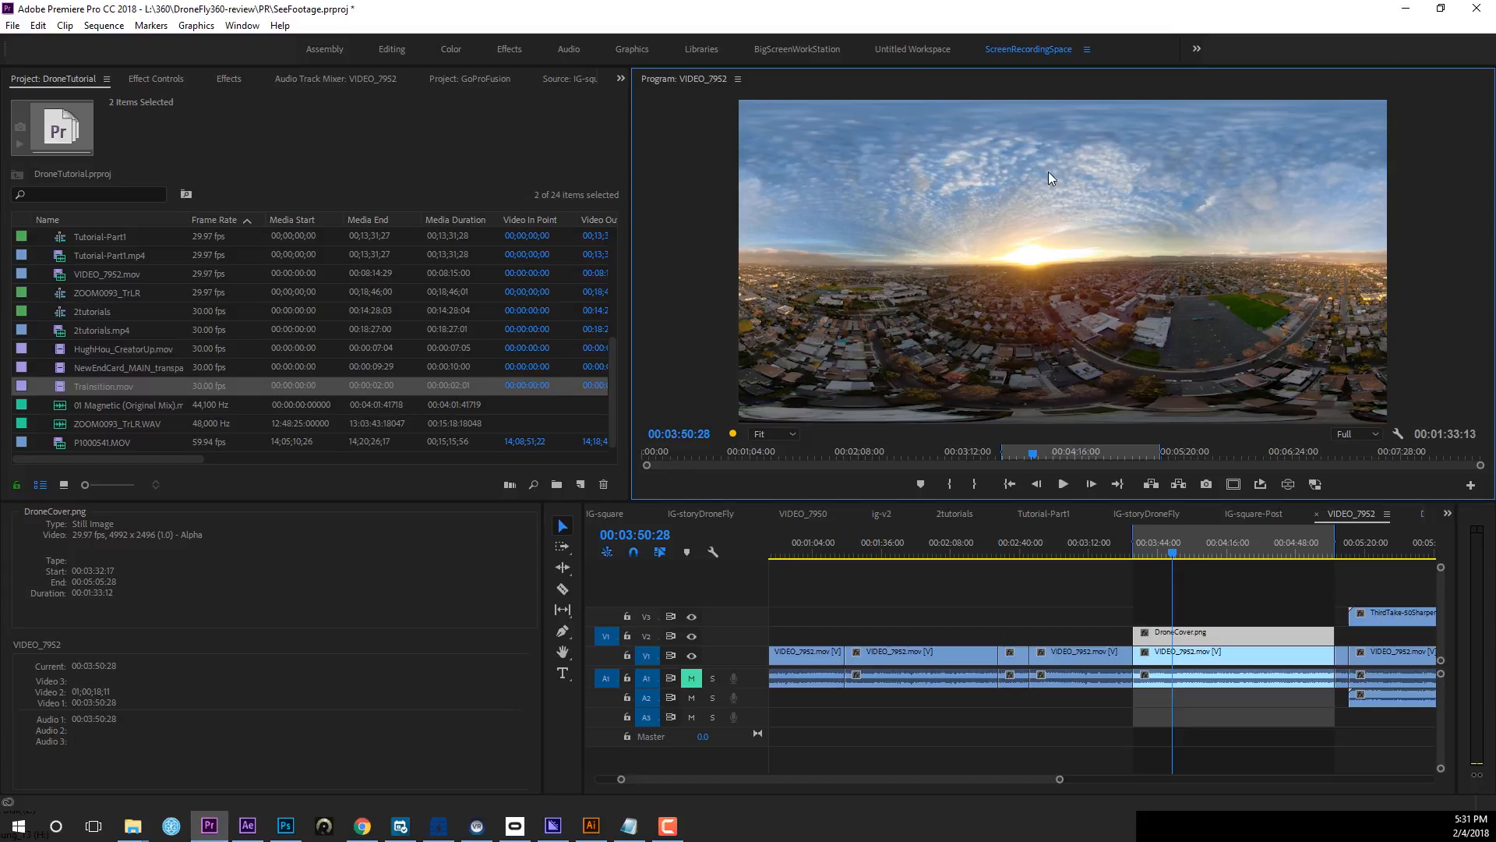
{"action": "mouse_move", "coordinate": [1064, 401]}
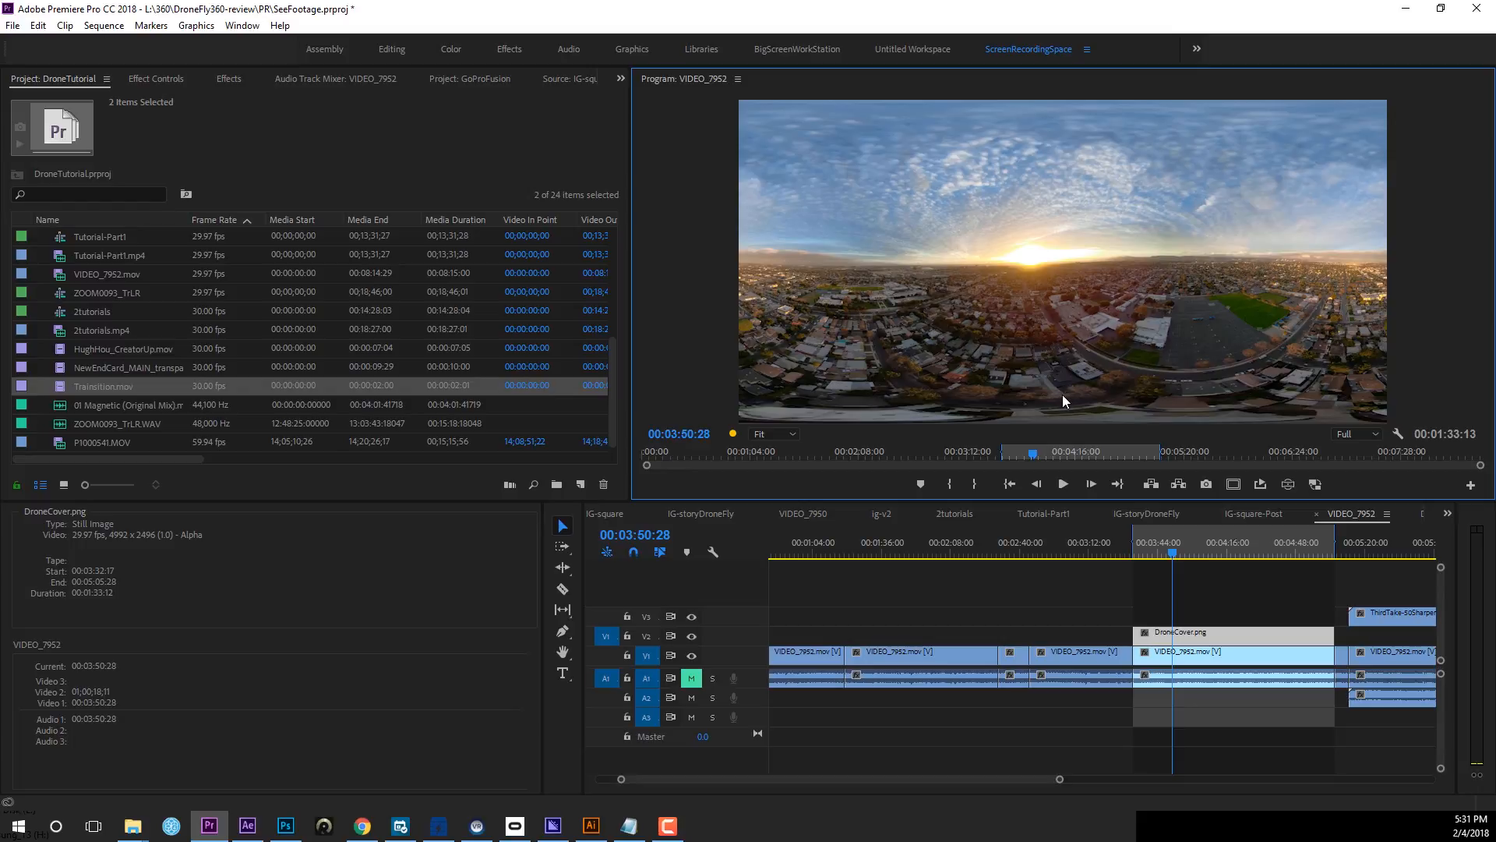
{"action": "mouse_move", "coordinate": [1124, 176]}
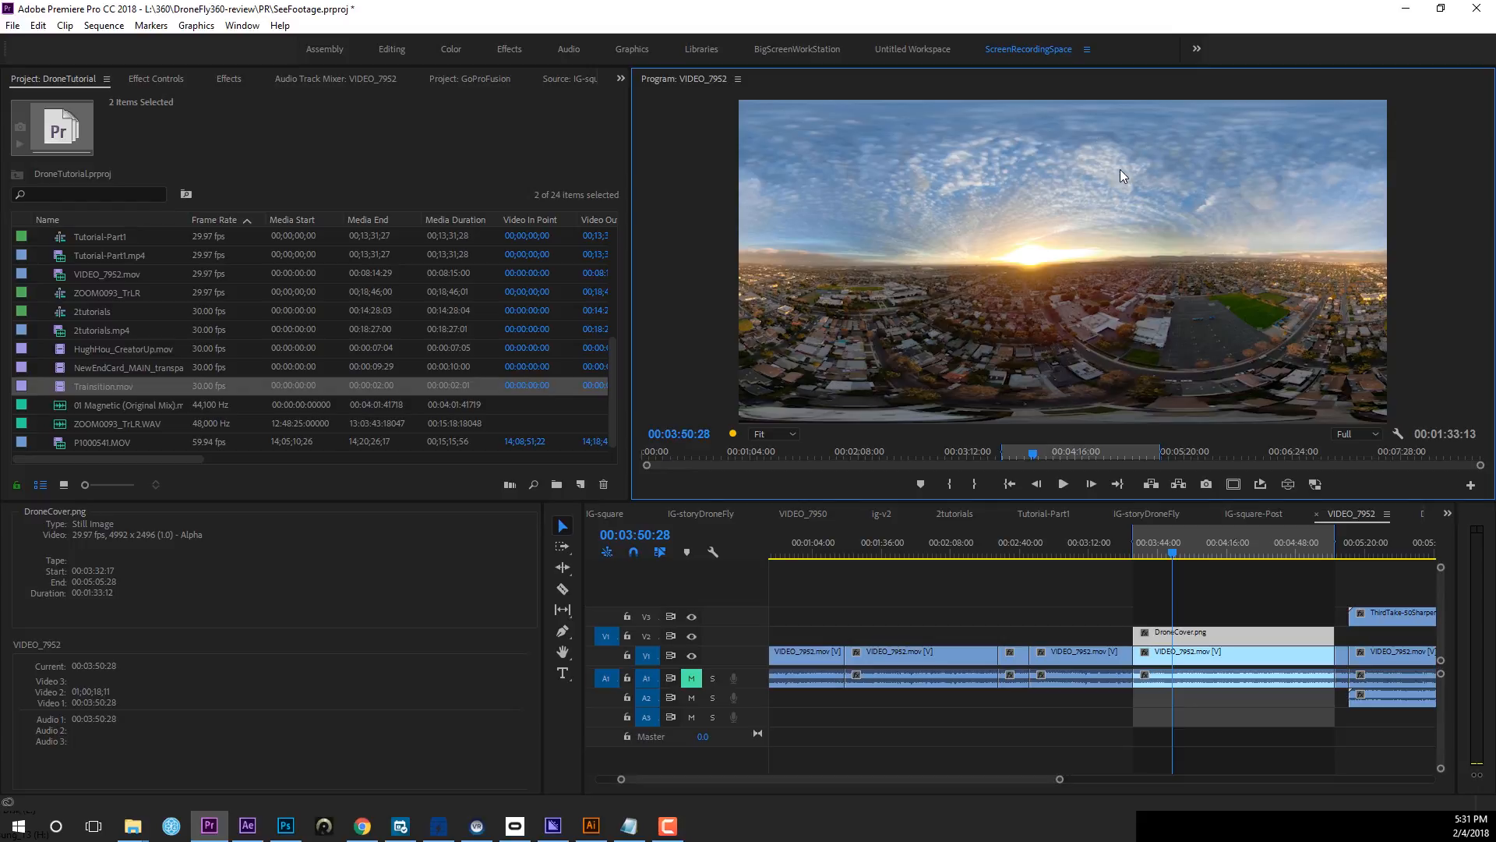
{"action": "mouse_move", "coordinate": [1025, 170]}
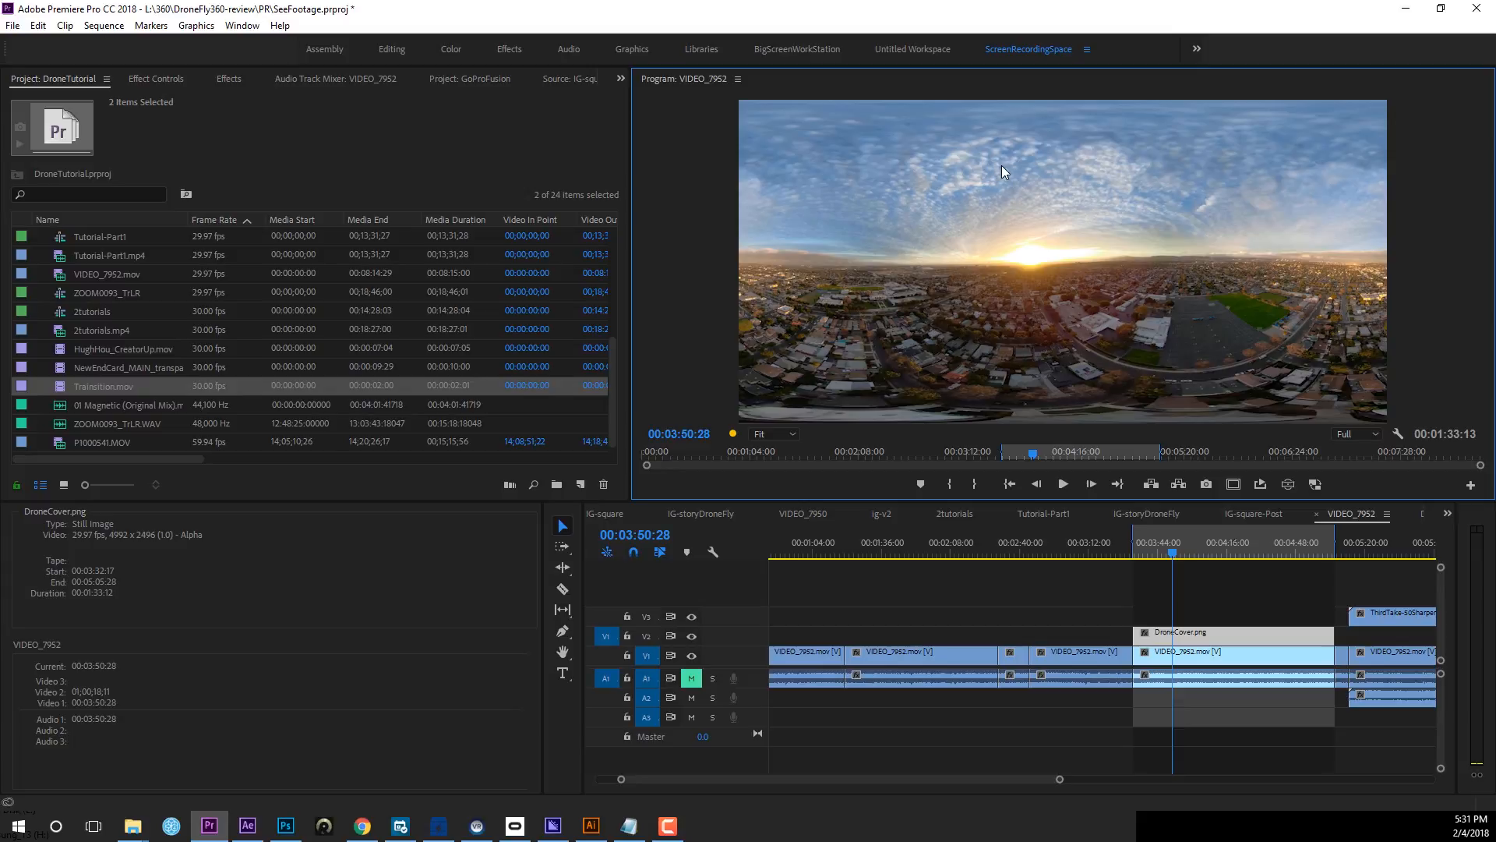
{"action": "mouse_move", "coordinate": [1175, 265]}
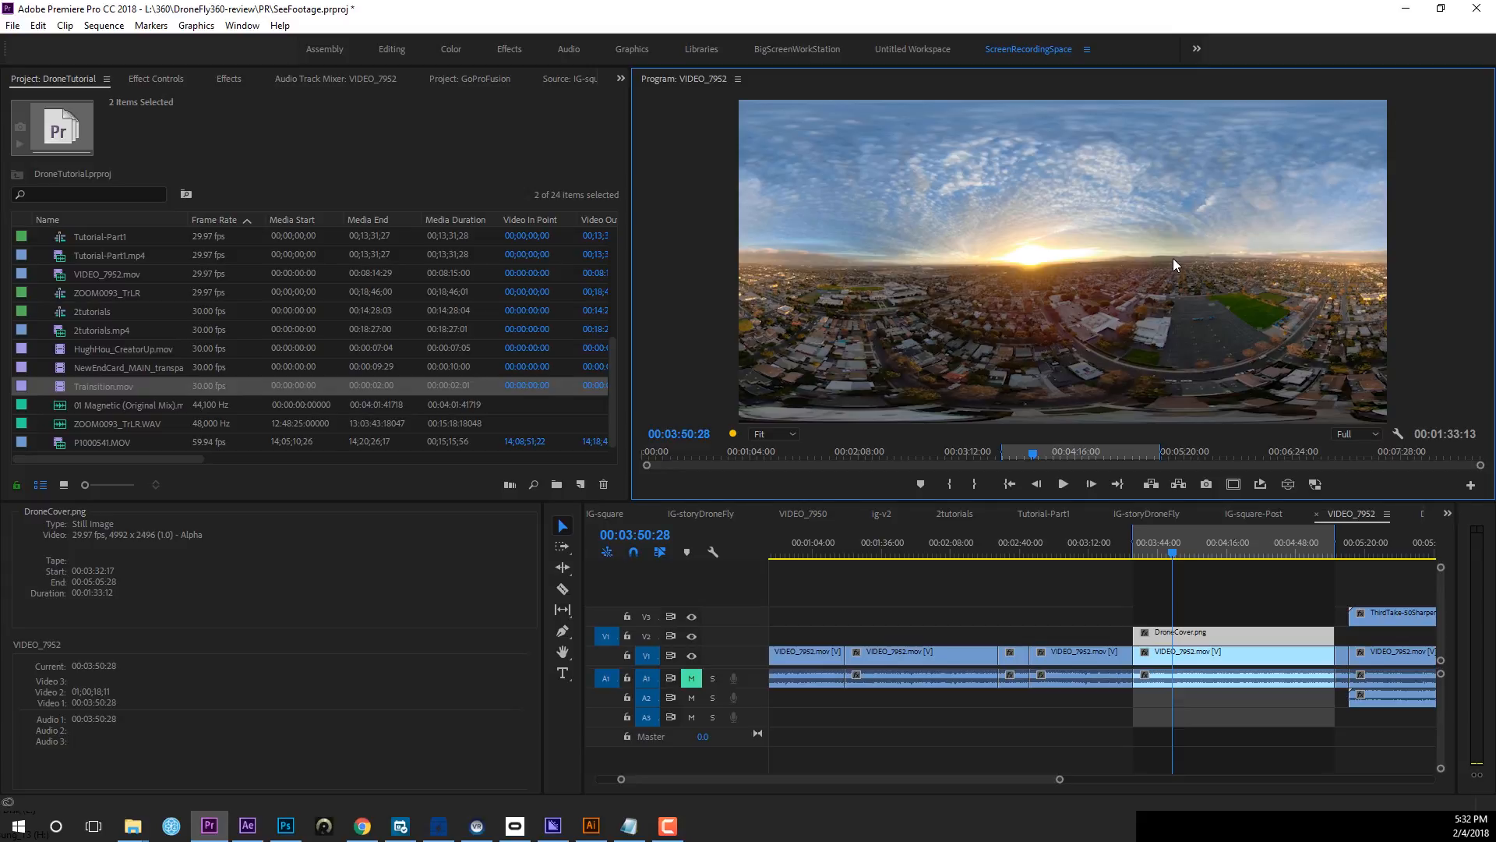
{"action": "mouse_move", "coordinate": [1003, 201]}
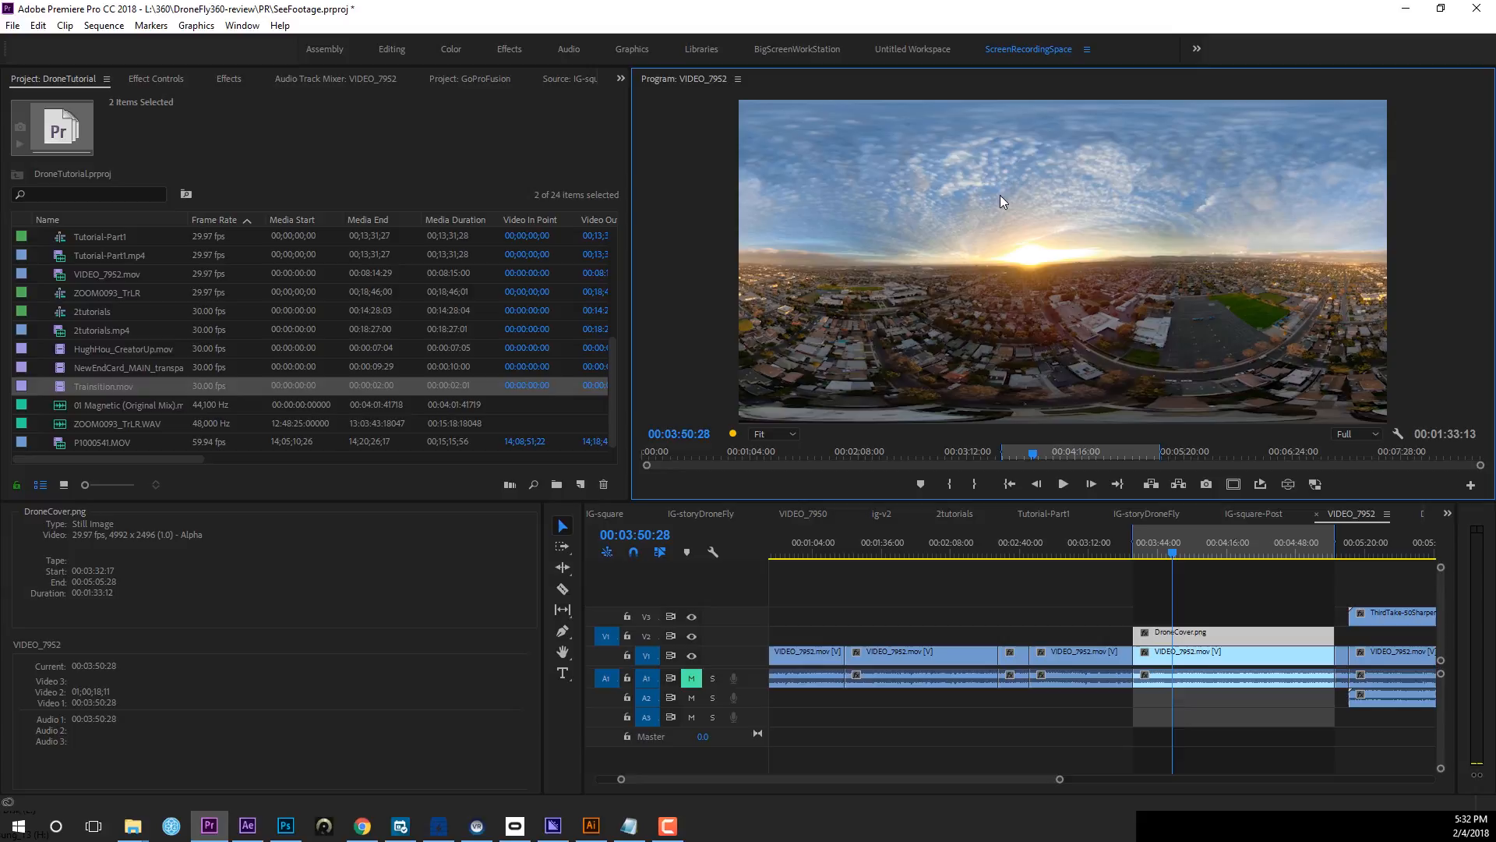
{"action": "mouse_move", "coordinate": [983, 222]}
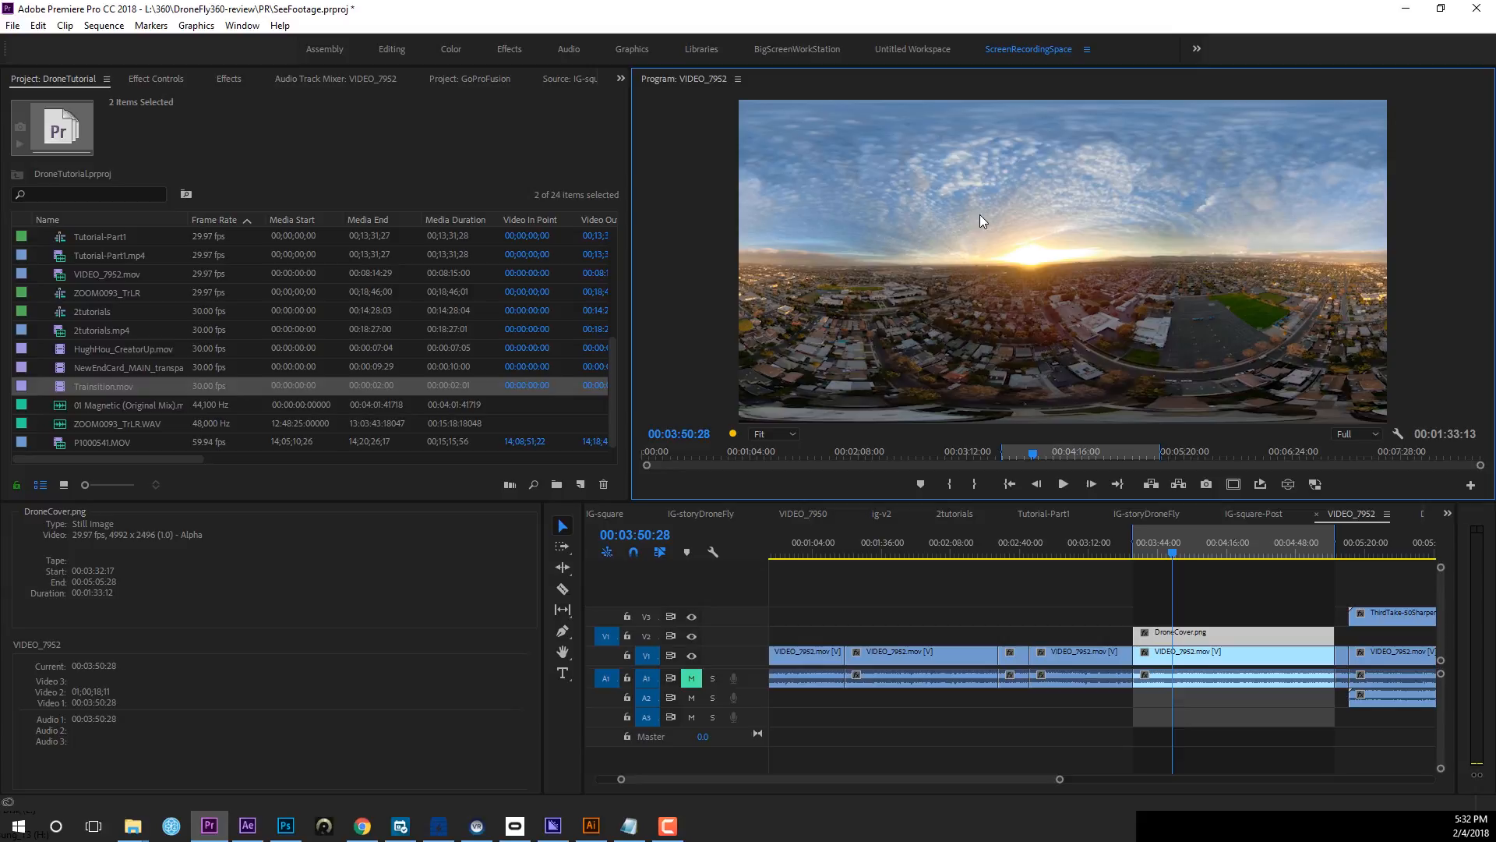
{"action": "mouse_move", "coordinate": [976, 126]}
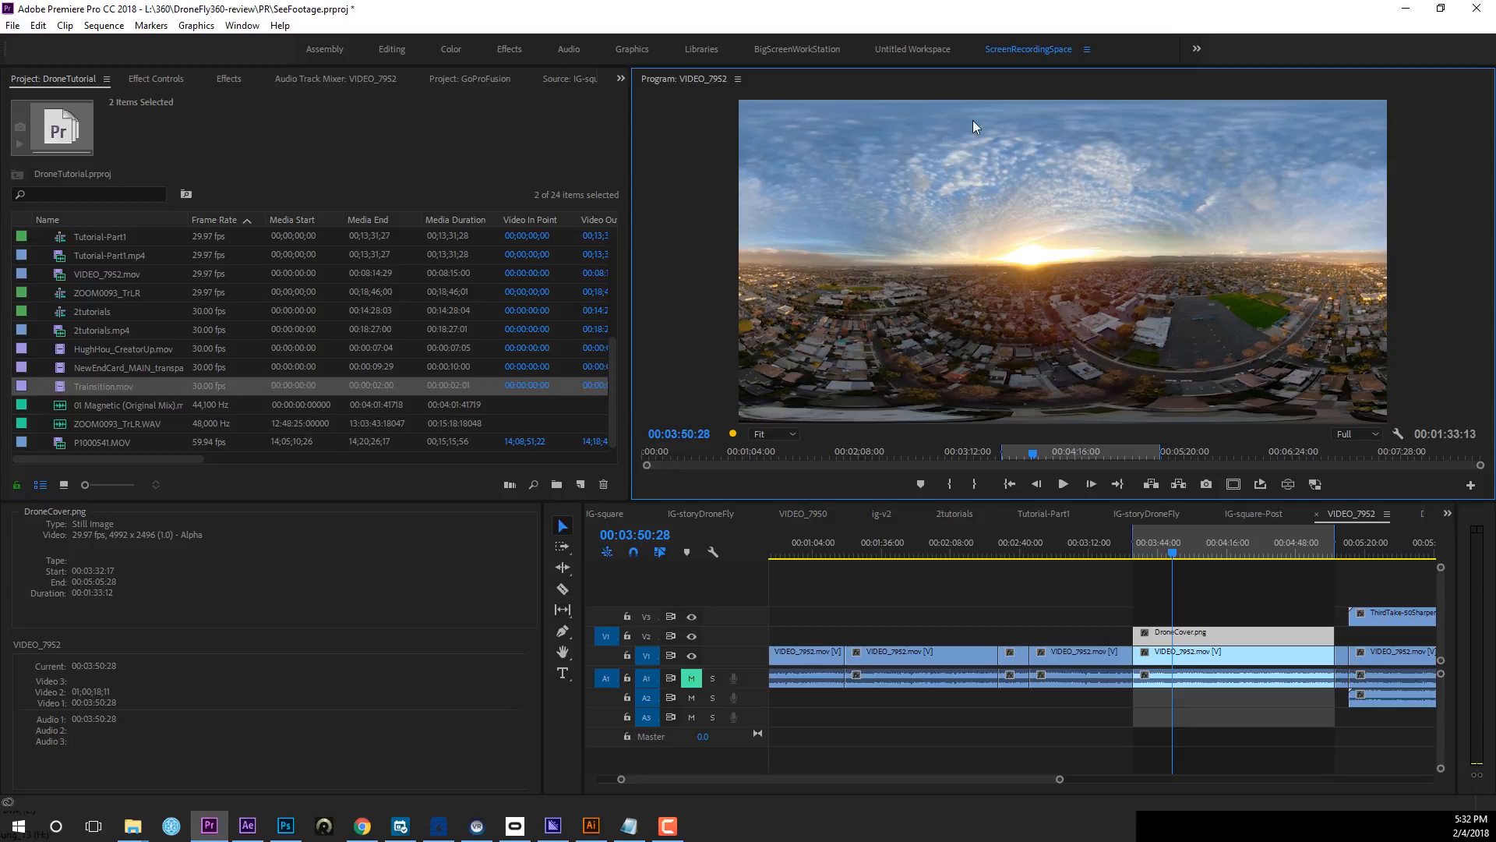
{"action": "mouse_move", "coordinate": [1072, 237]}
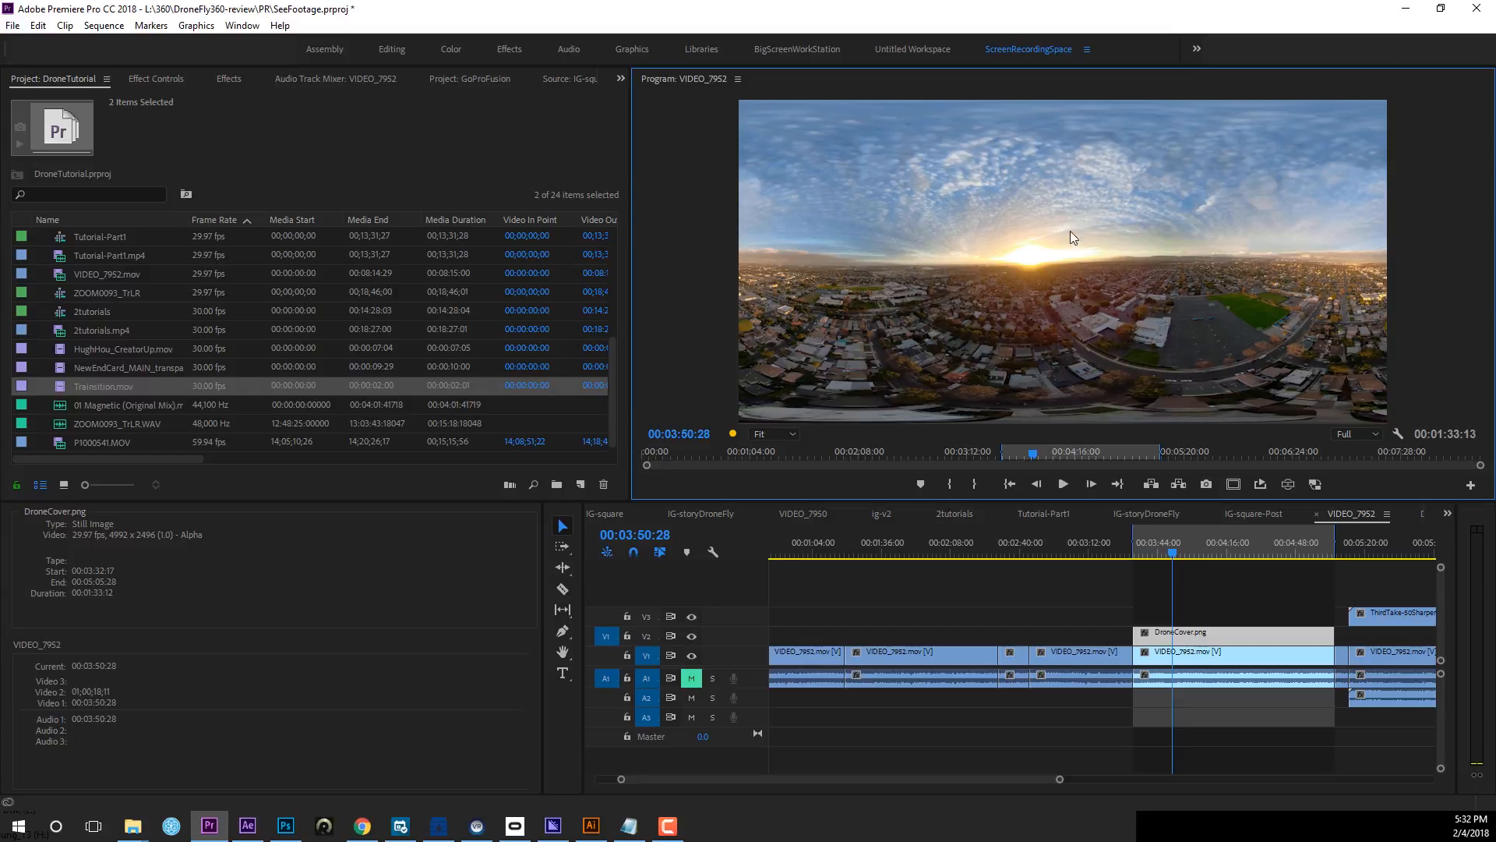
{"action": "mouse_move", "coordinate": [921, 217]}
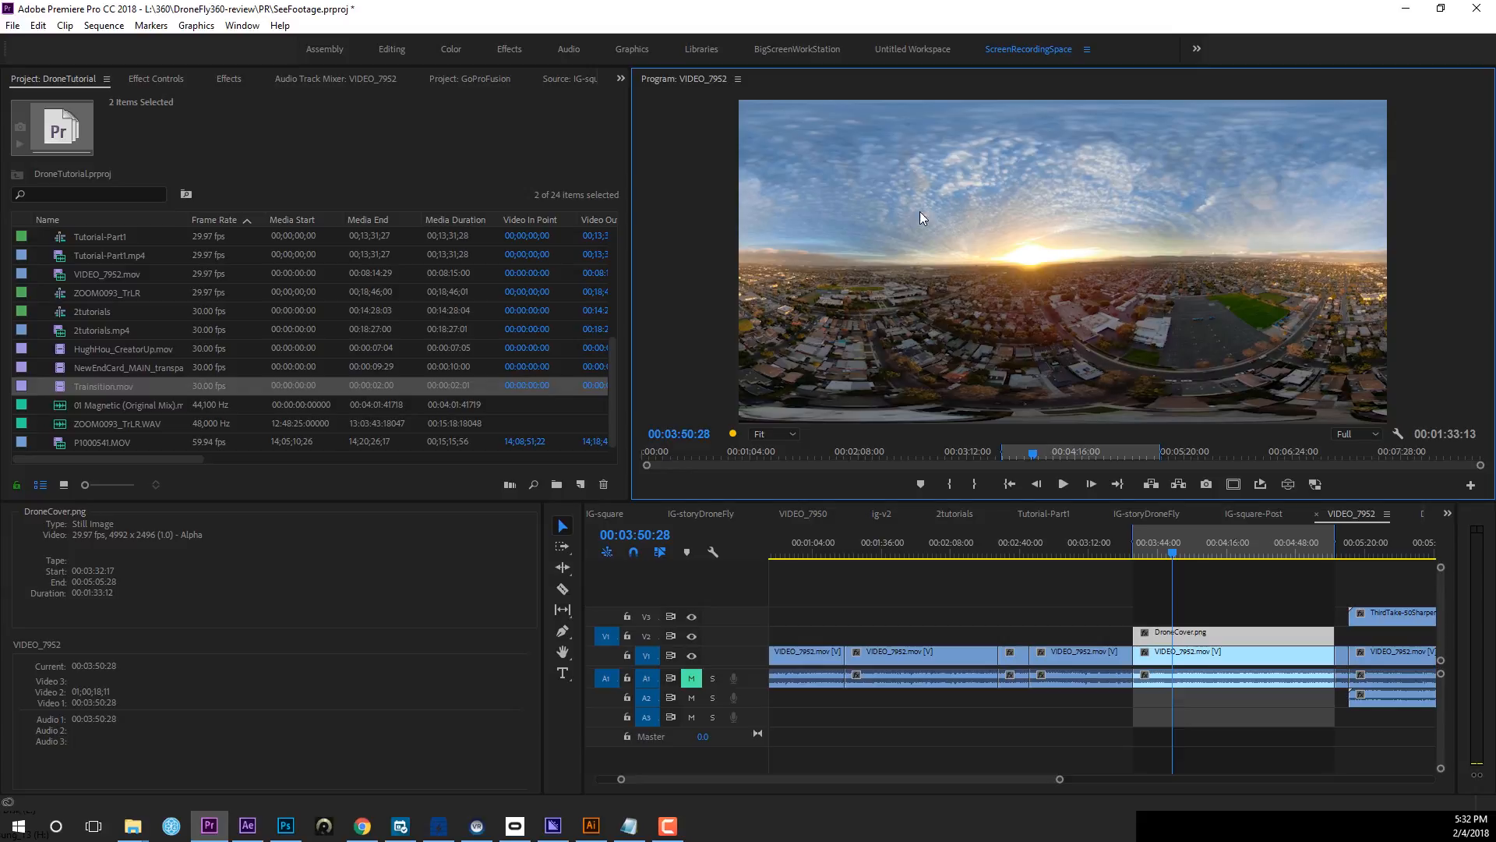
{"action": "mouse_move", "coordinate": [985, 236]}
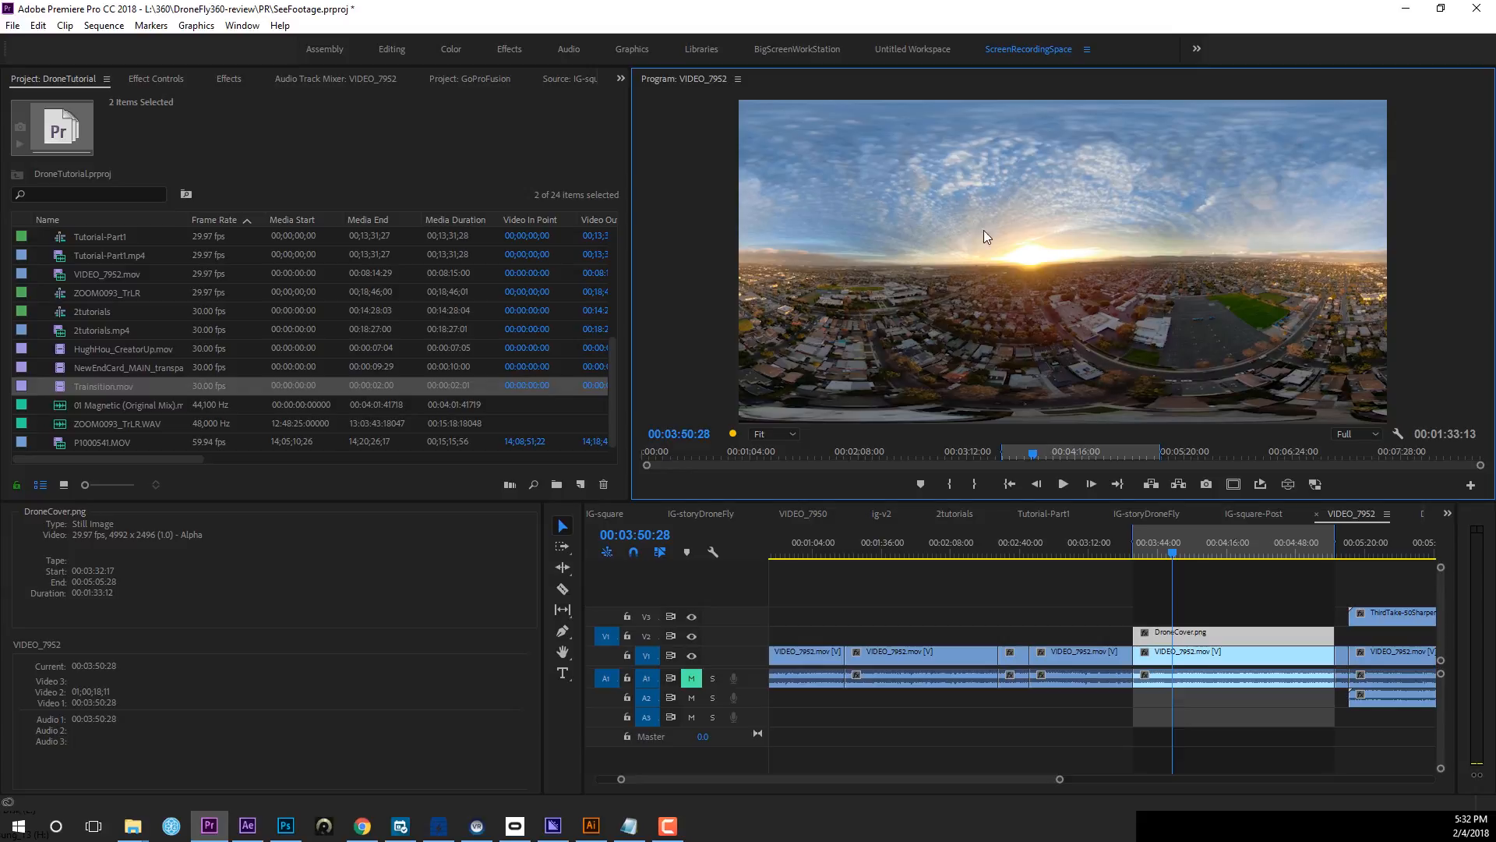
{"action": "mouse_move", "coordinate": [851, 176]}
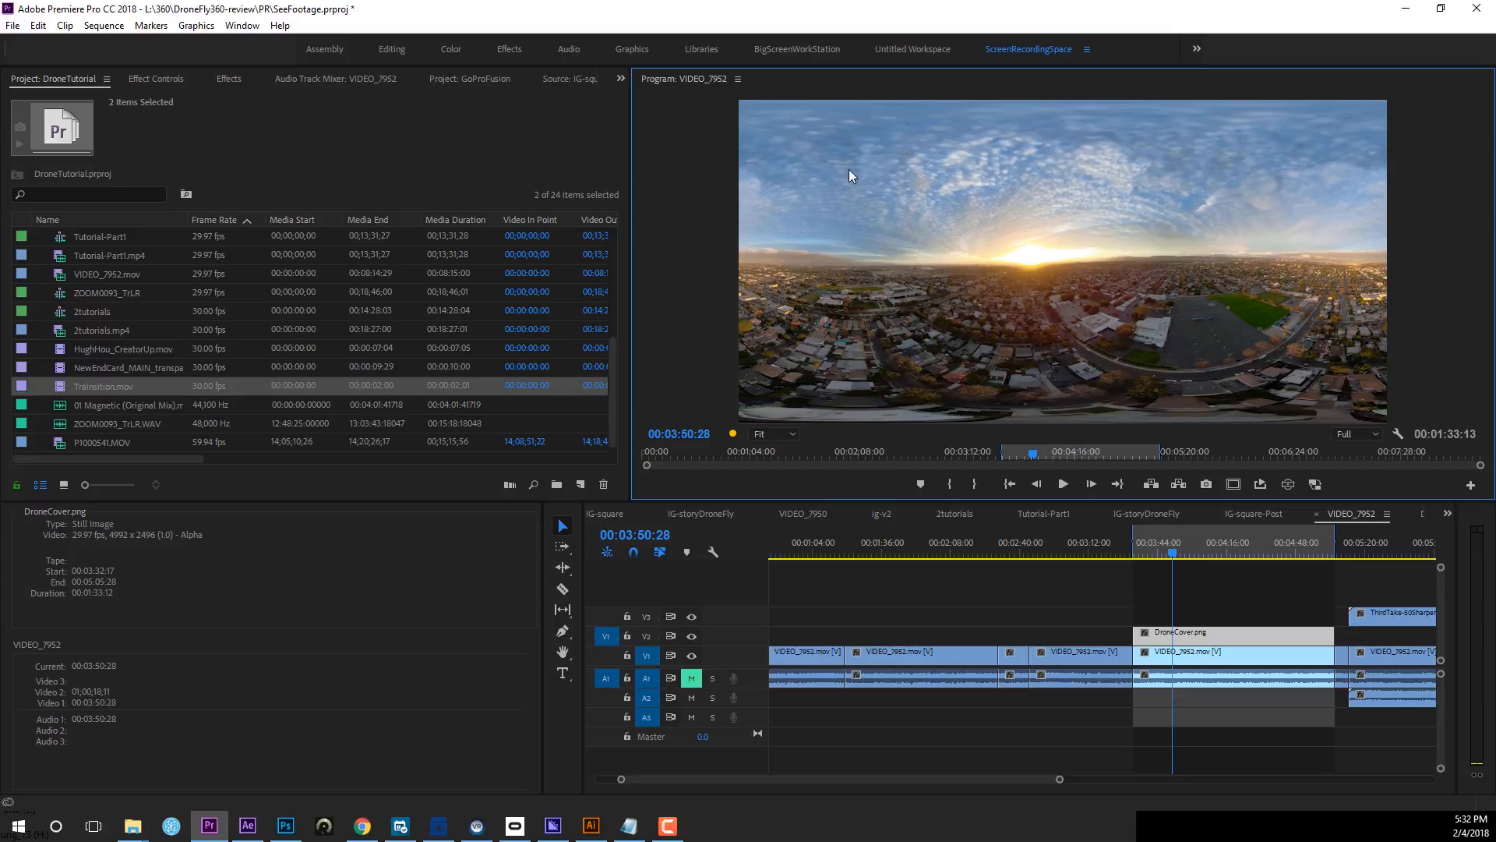
{"action": "mouse_move", "coordinate": [1177, 218]}
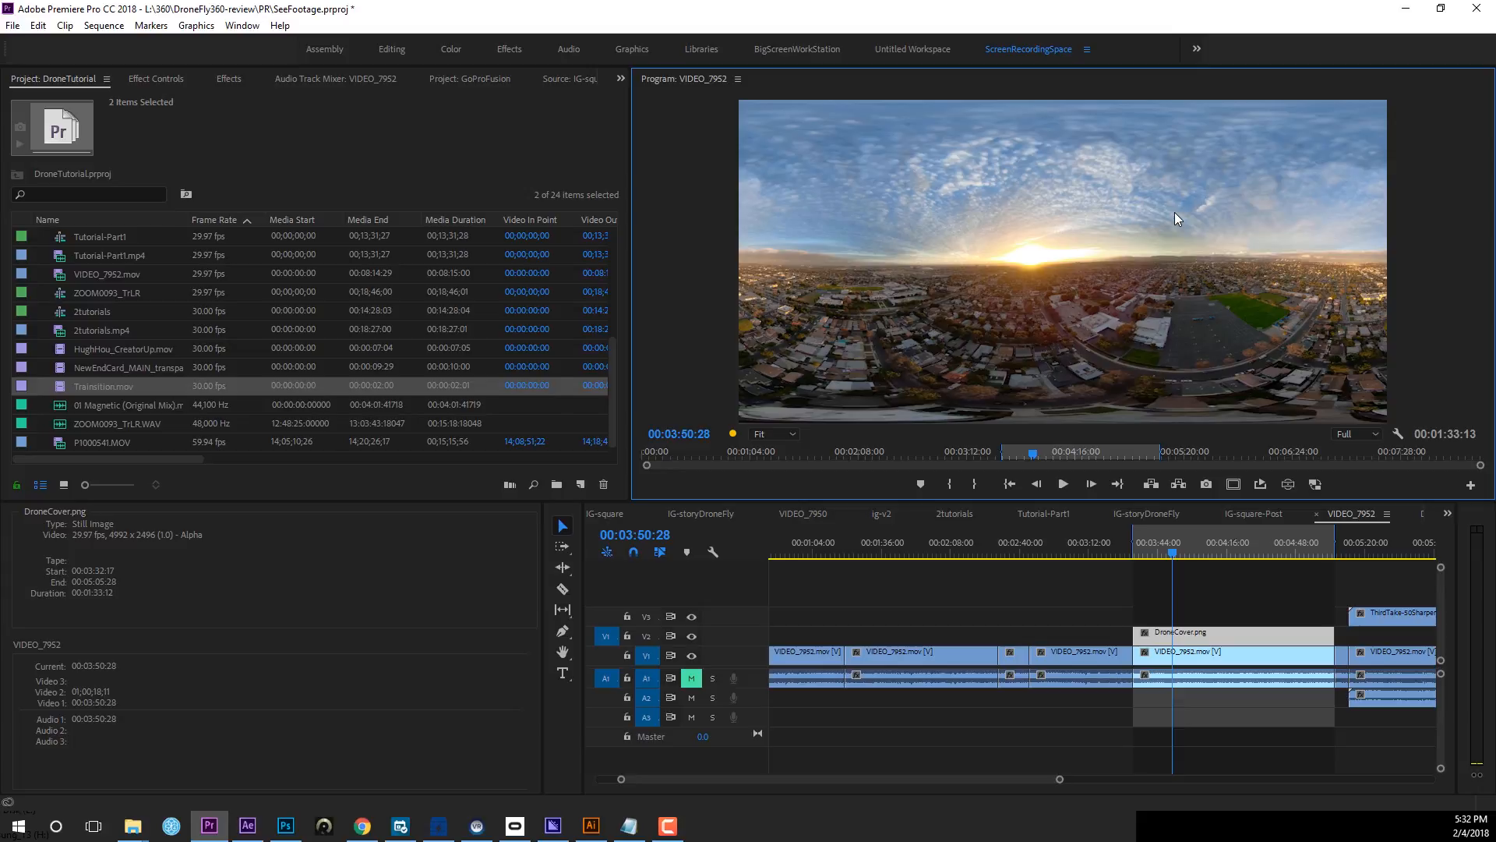
{"action": "mouse_move", "coordinate": [983, 282]}
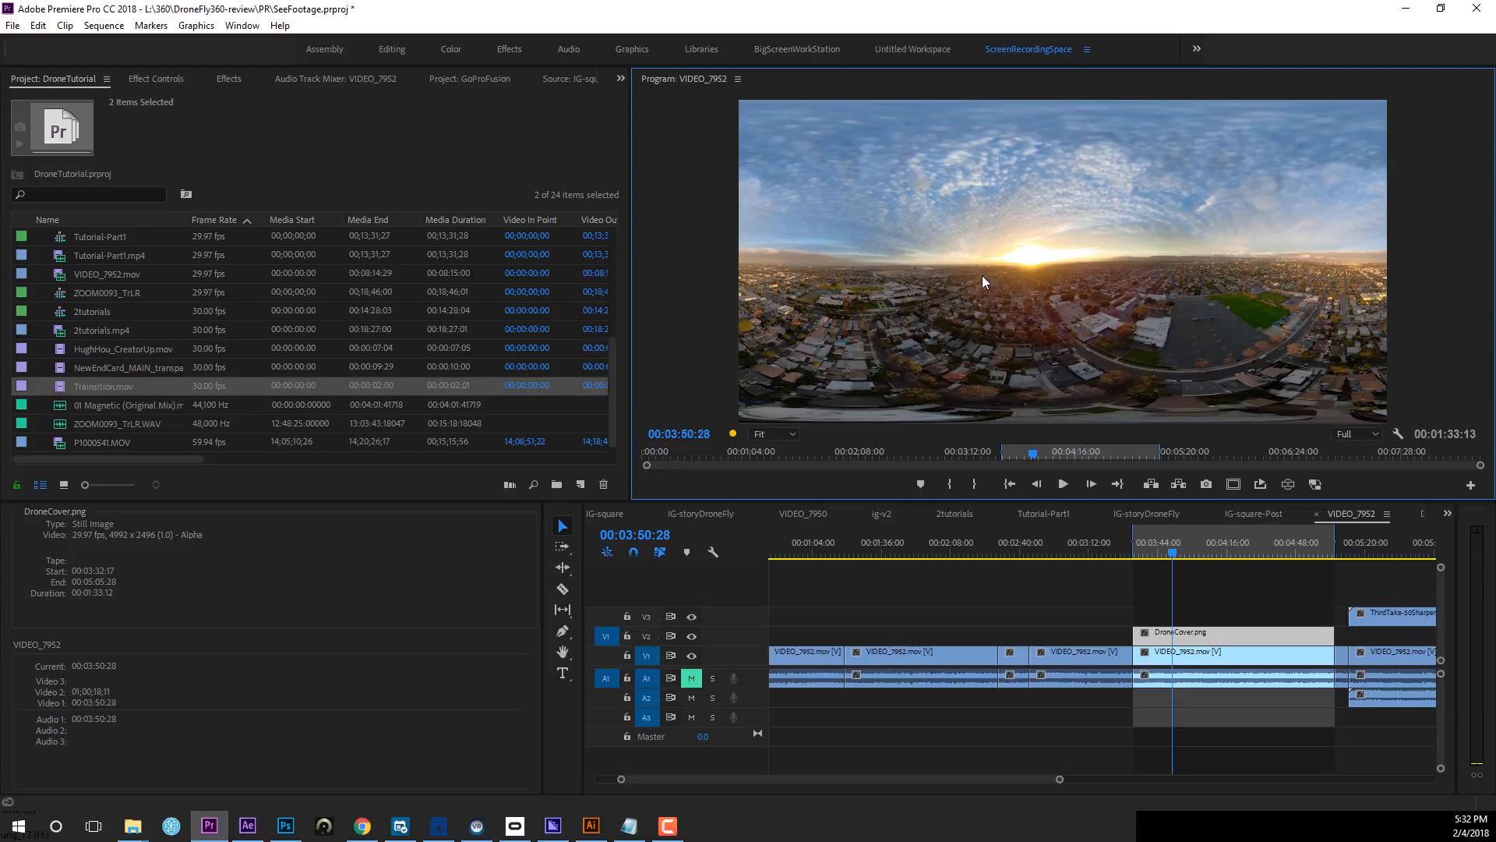
{"action": "mouse_move", "coordinate": [1283, 263]}
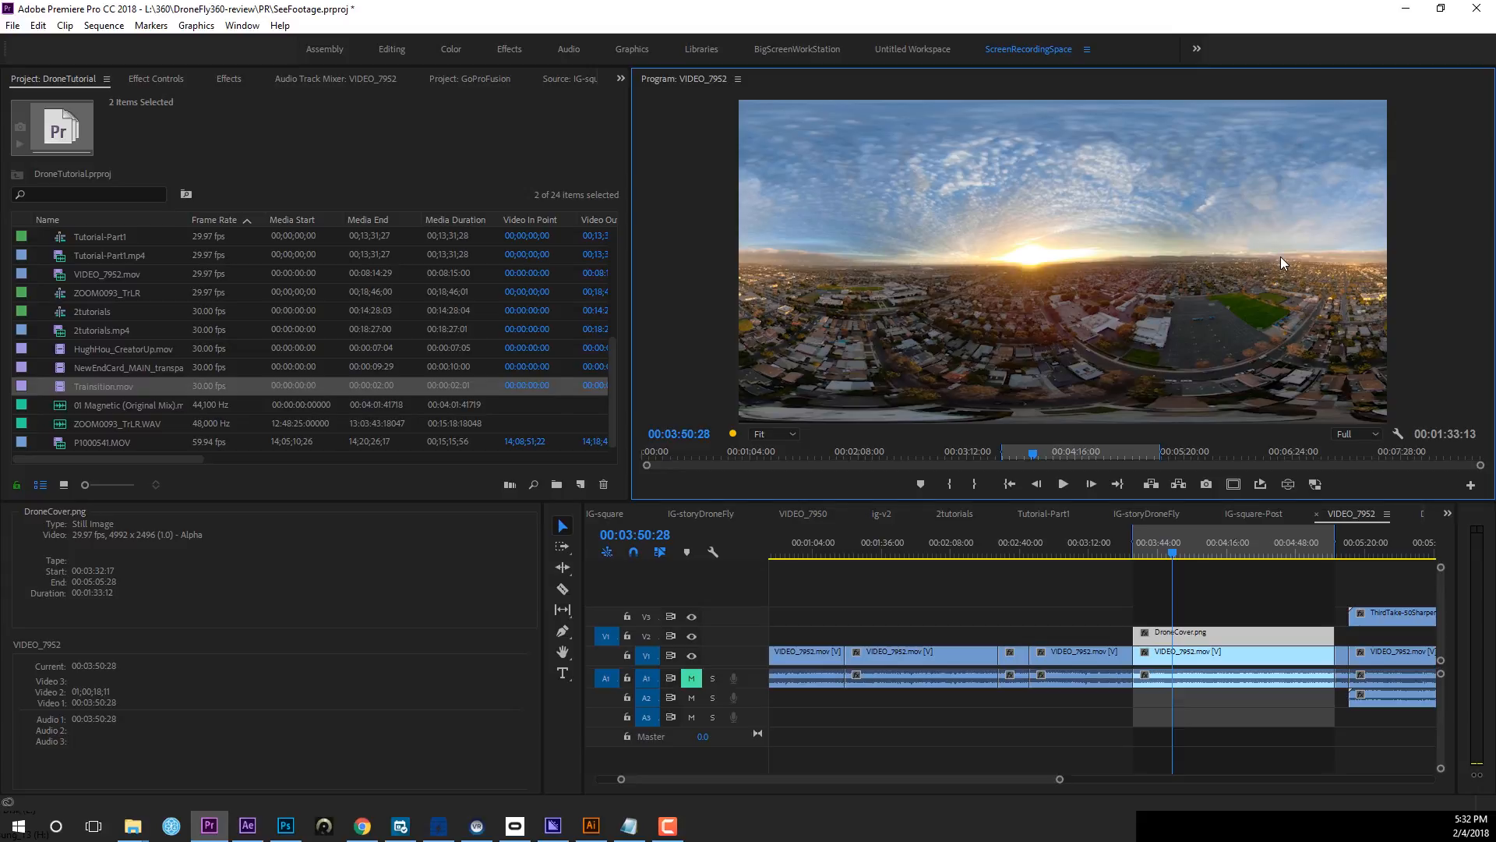
{"action": "mouse_move", "coordinate": [1168, 563]}
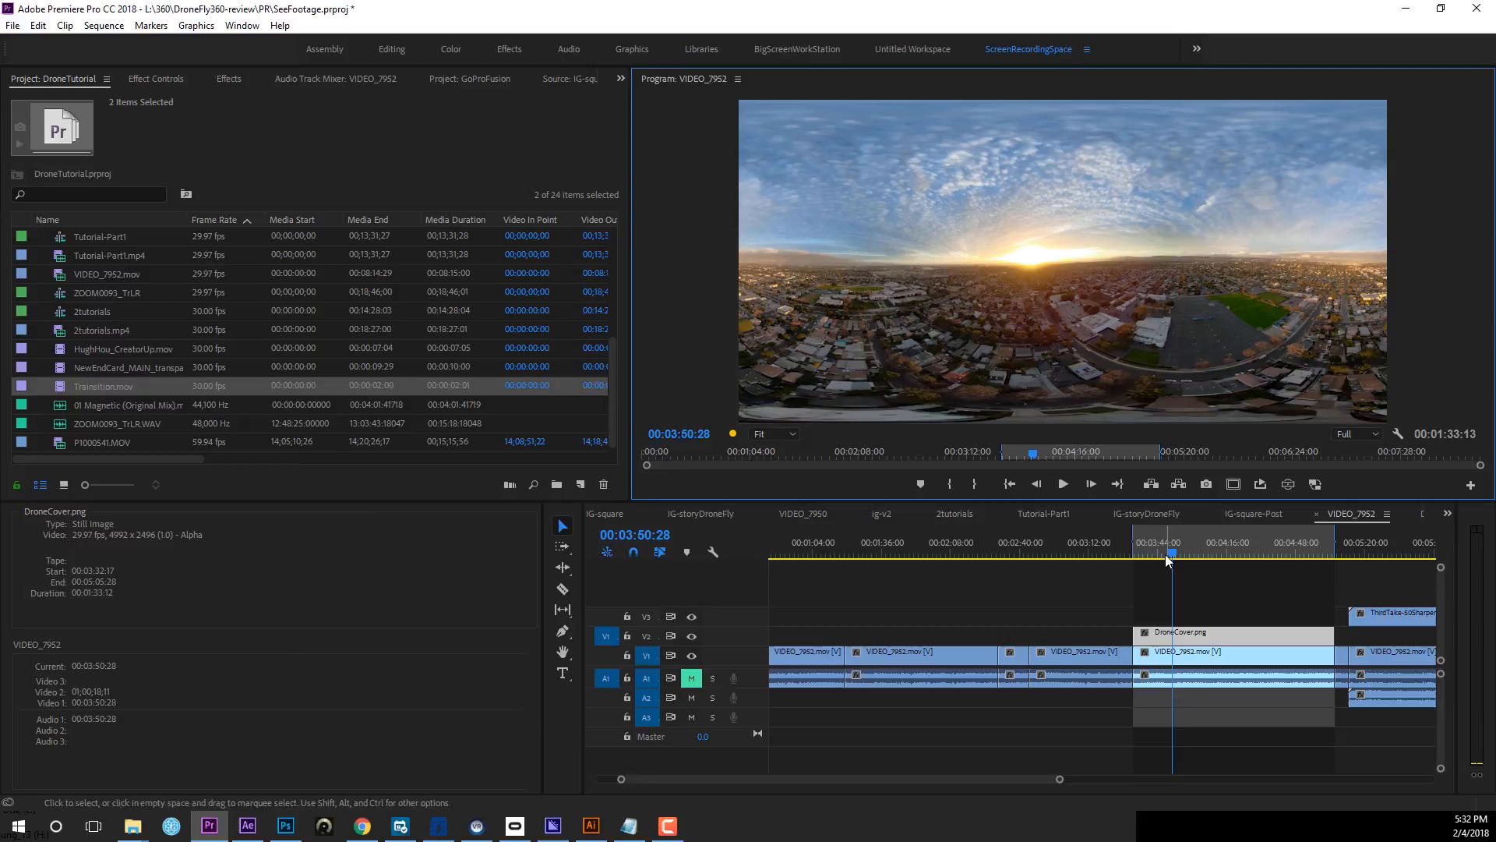
{"action": "left_click", "coordinate": [1250, 542]}
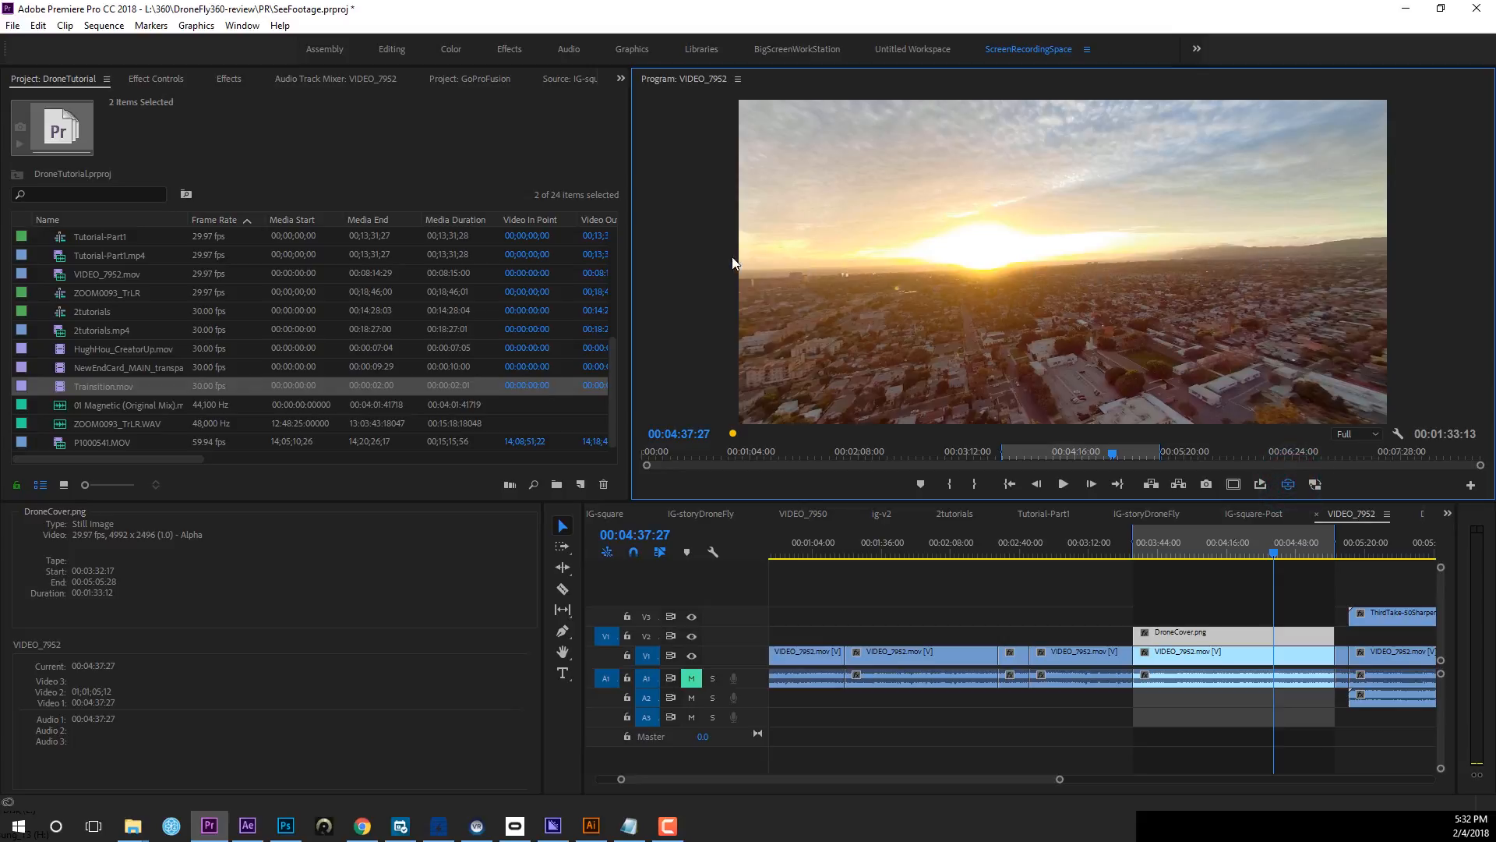
{"action": "mouse_move", "coordinate": [1188, 228]}
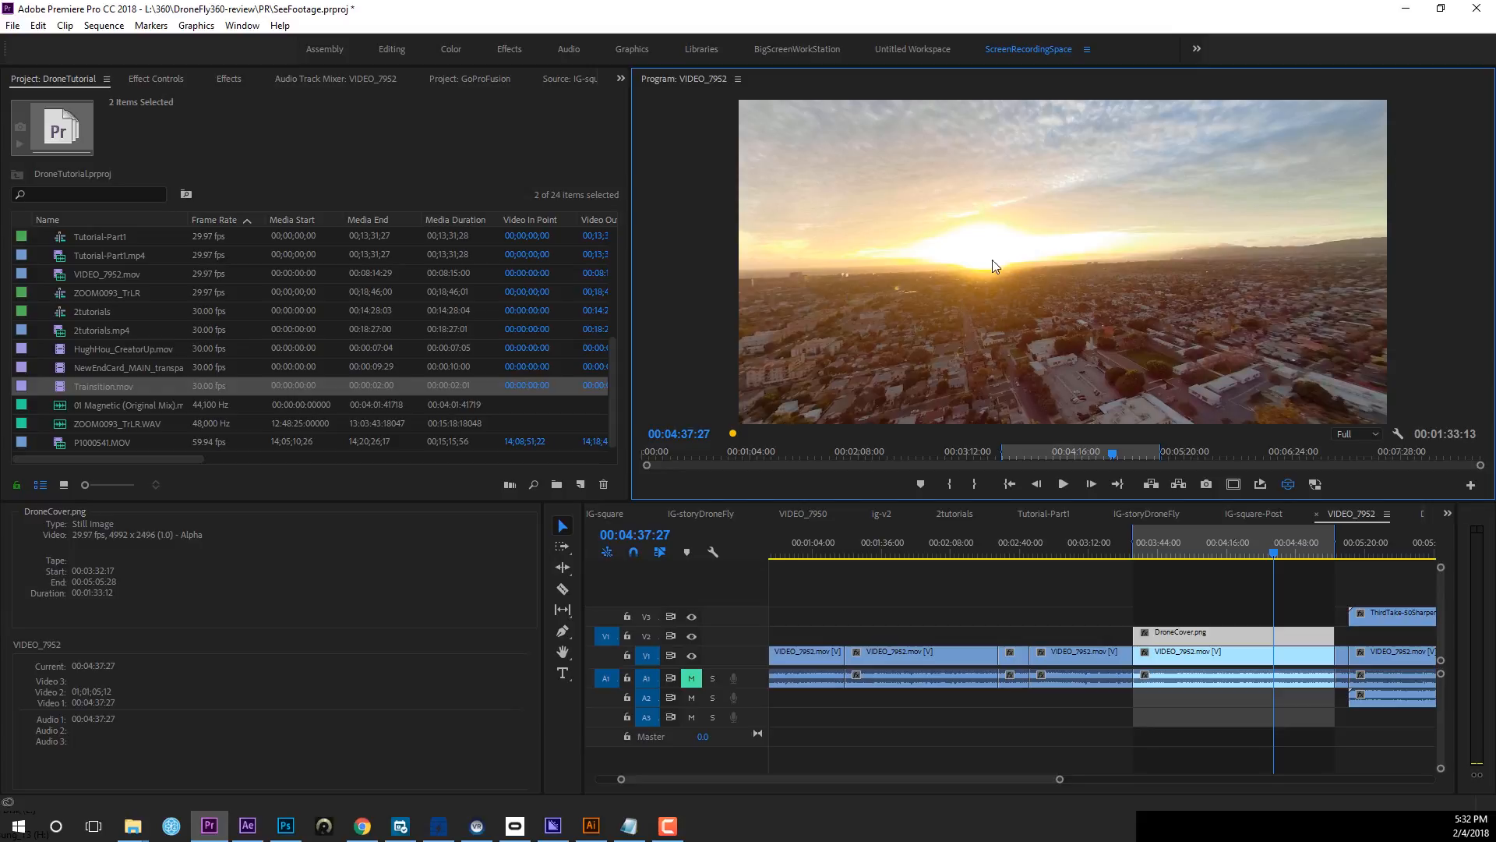
{"action": "mouse_move", "coordinate": [988, 262]}
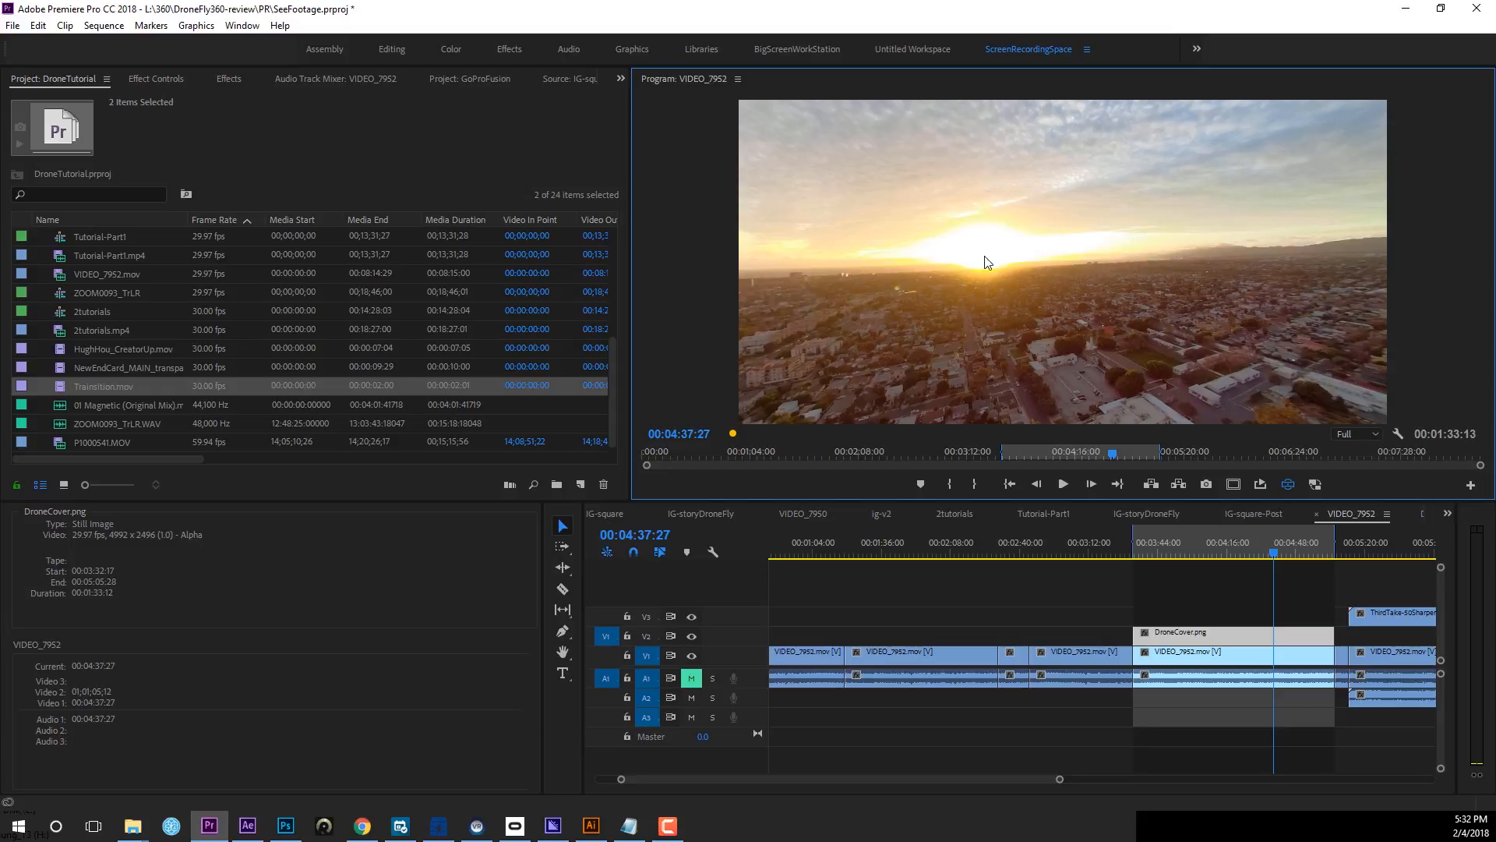
{"action": "mouse_move", "coordinate": [895, 301]}
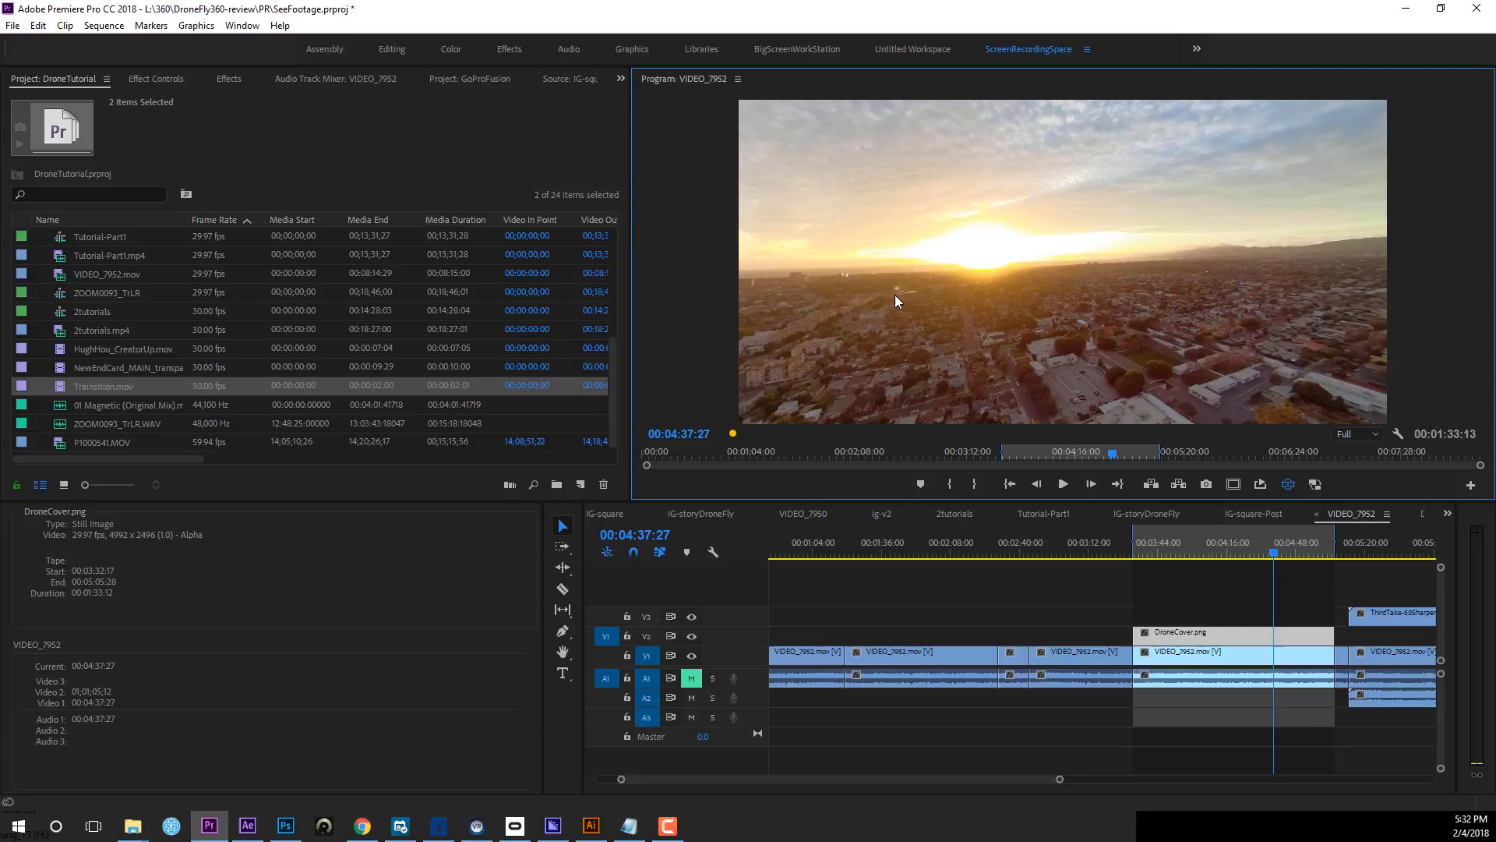
{"action": "mouse_move", "coordinate": [935, 299]}
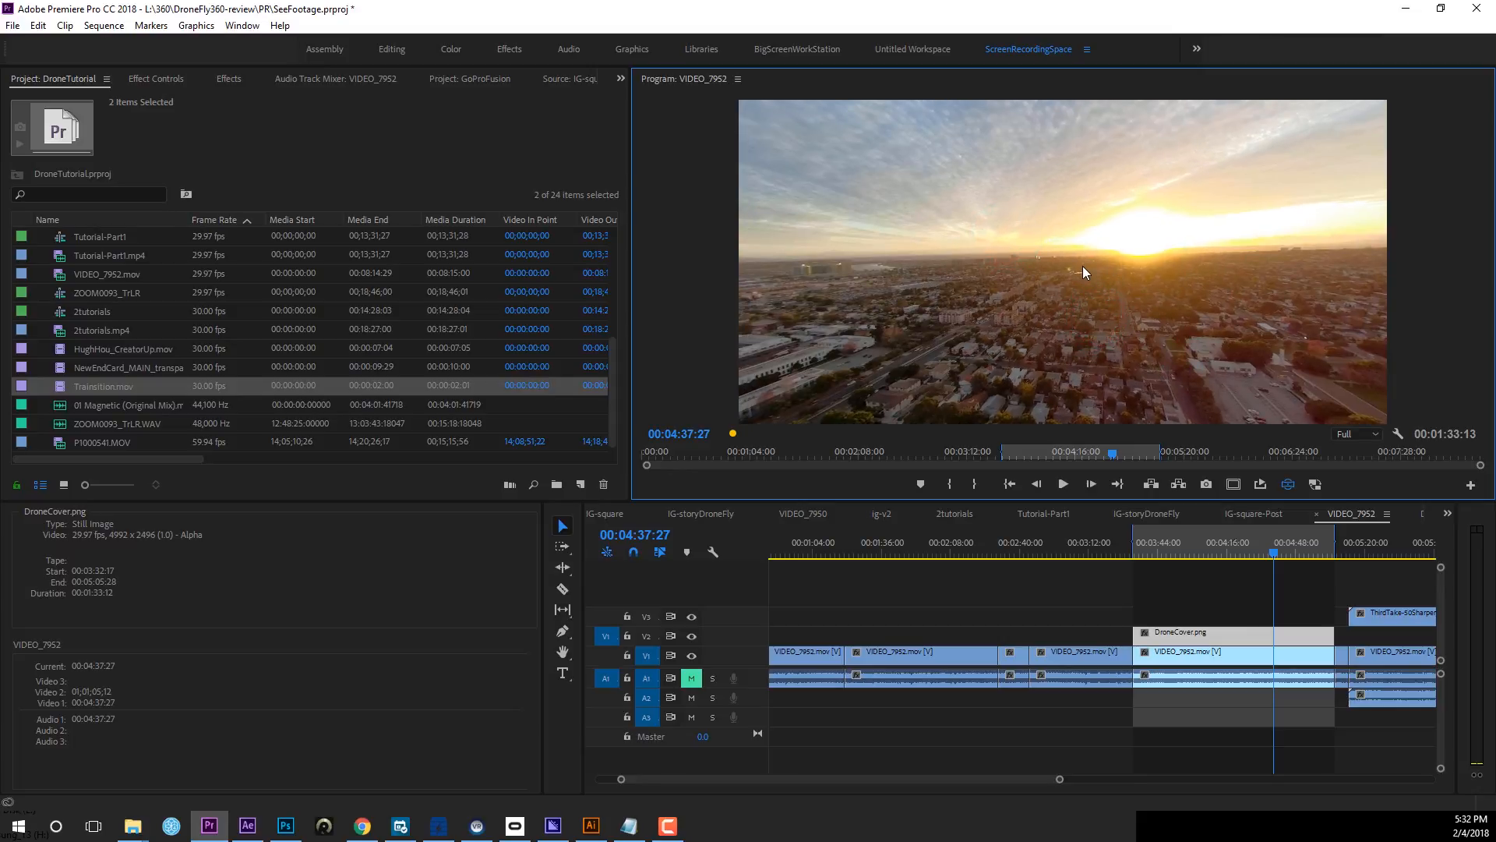
Drag the immersive 360 preview around 00:04:37:27 to face the sunset over the city.
{"action": "left_click", "coordinate": [1071, 254]}
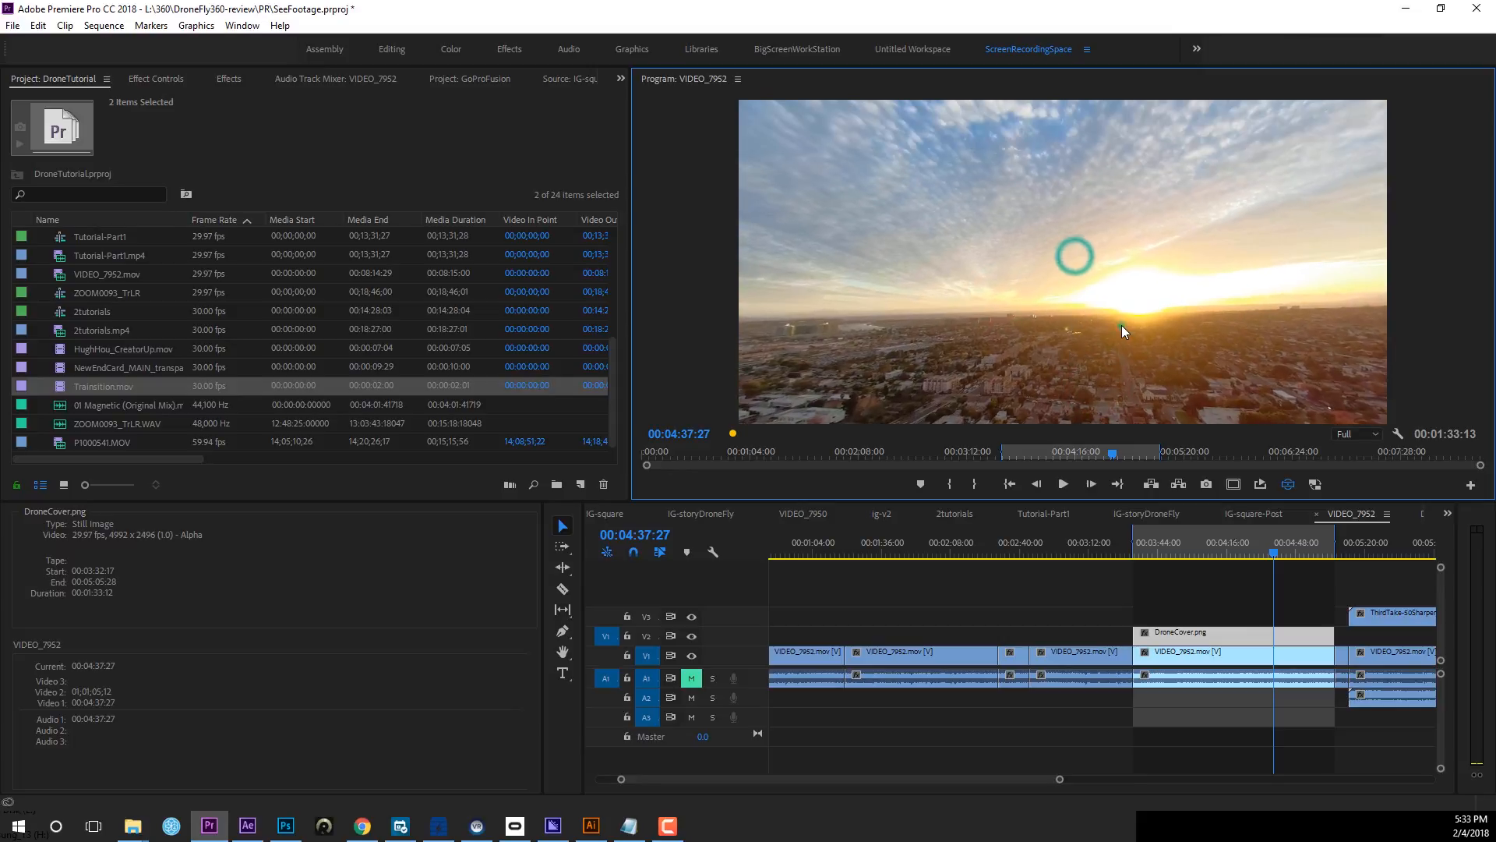